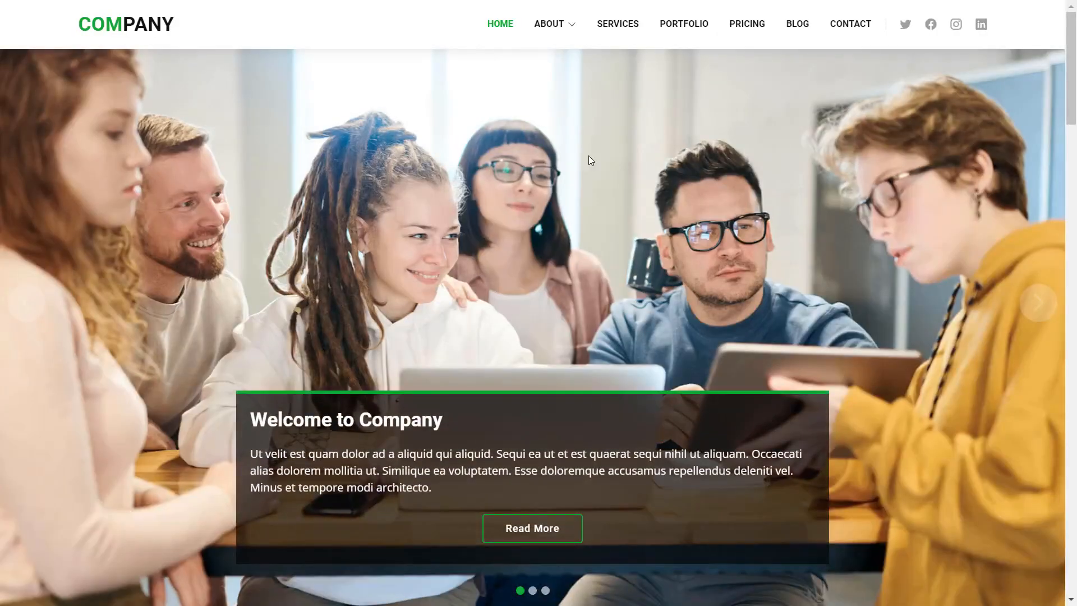
Step: Inspect the Text Teaser's outer Section, Card and Block elements in the editor
scroll("down", 3)
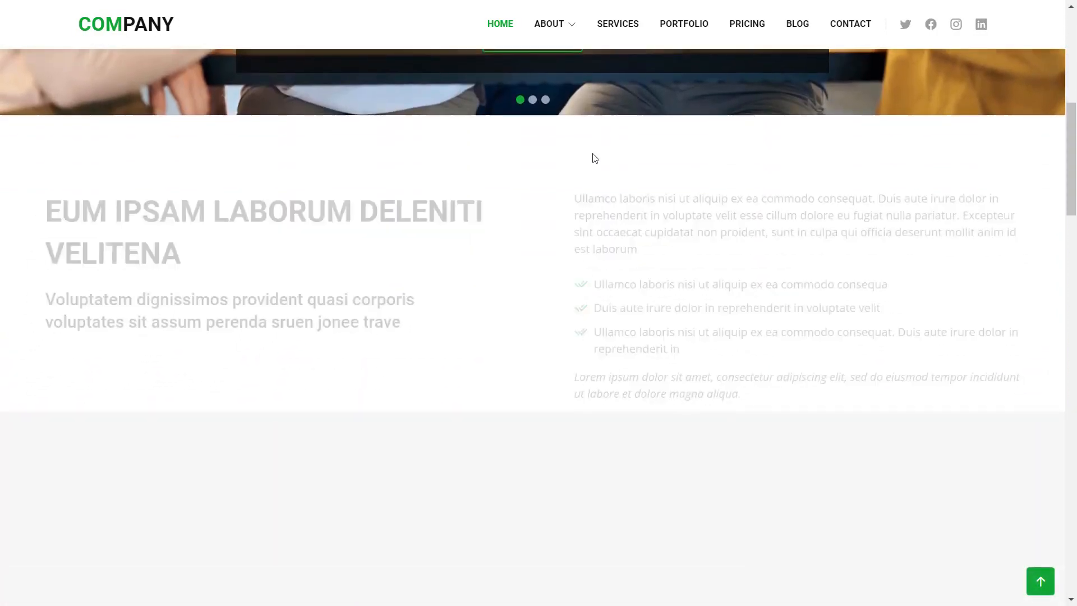
scroll("down", 3)
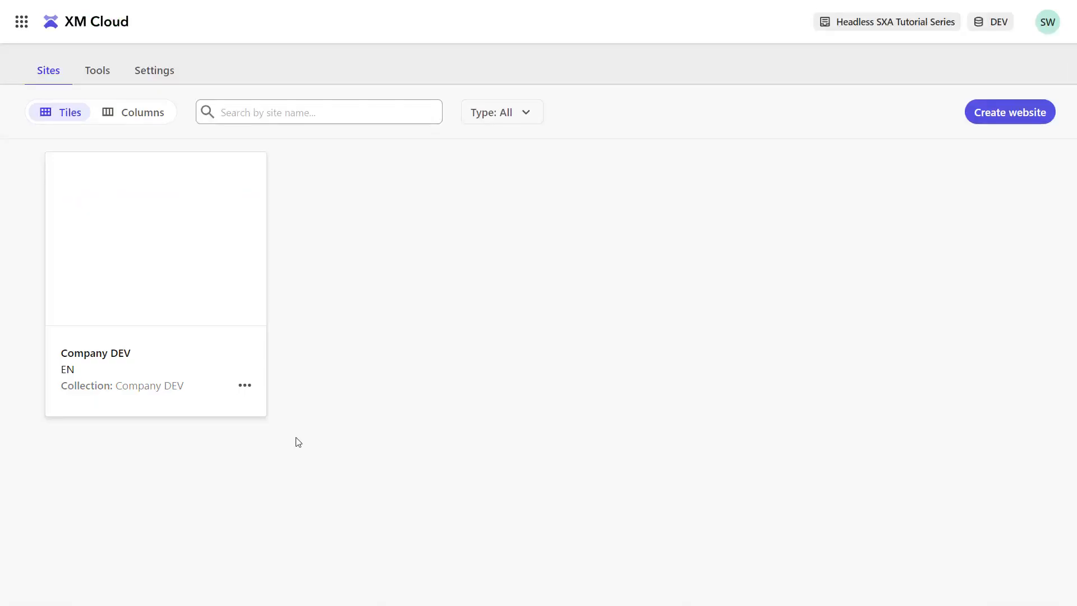
mouse_move(97, 70)
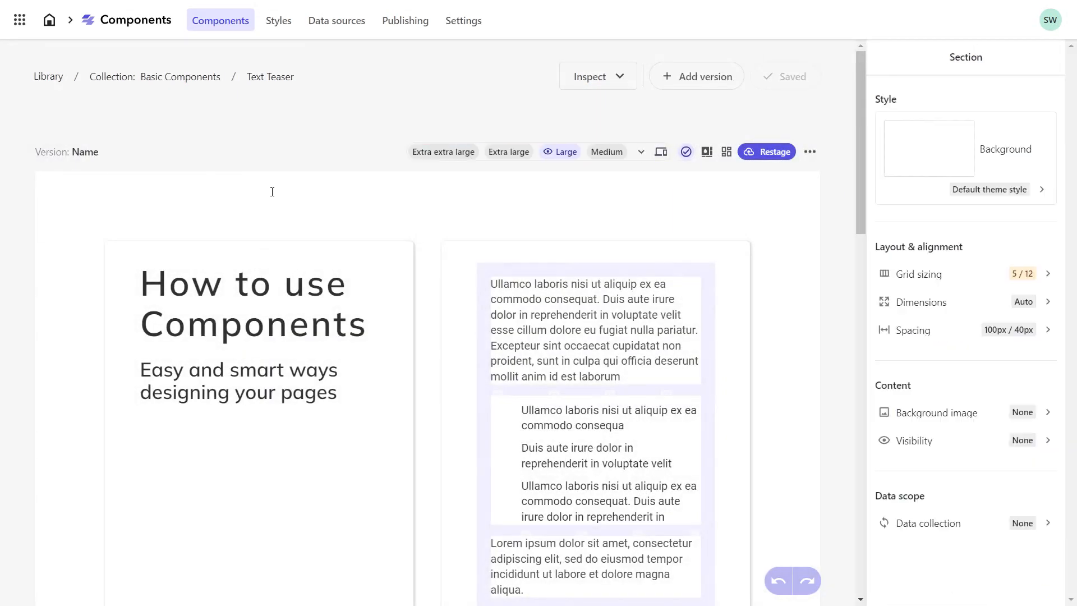
left_click(271, 200)
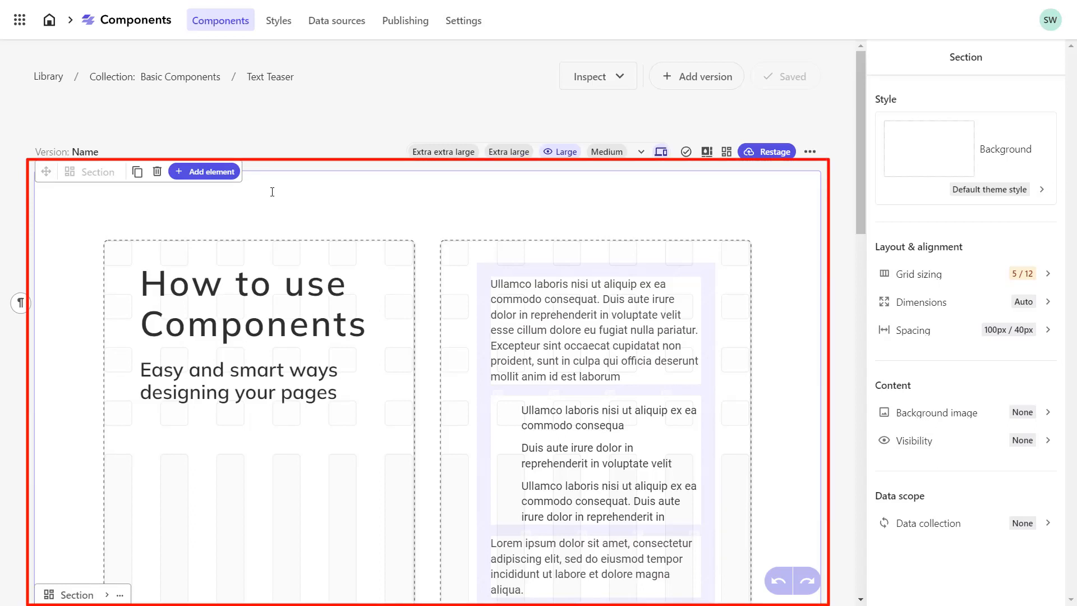
mouse_move(261, 243)
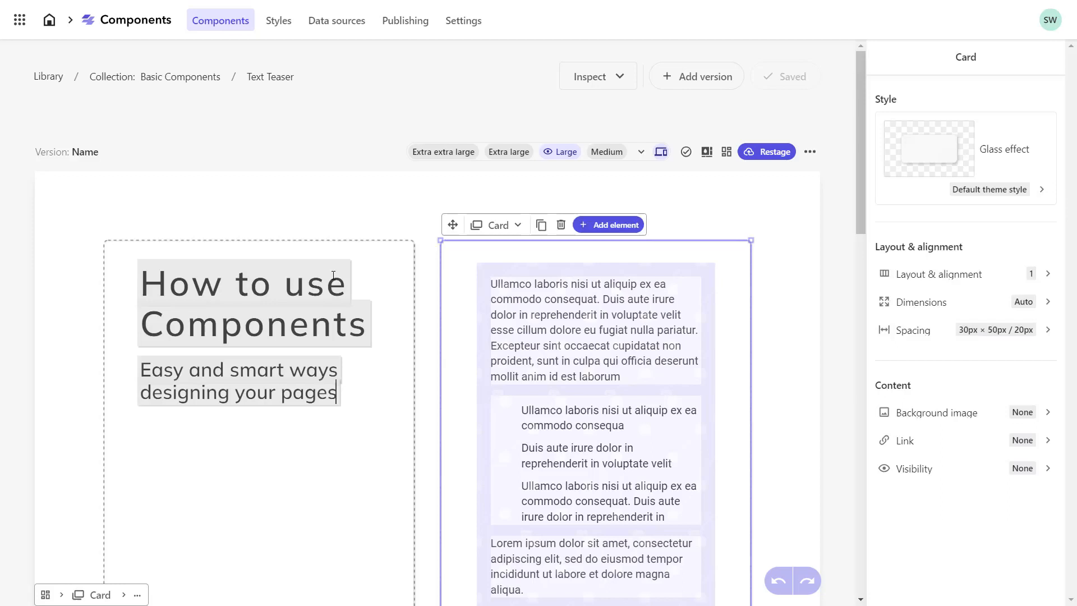
left_click(237, 380)
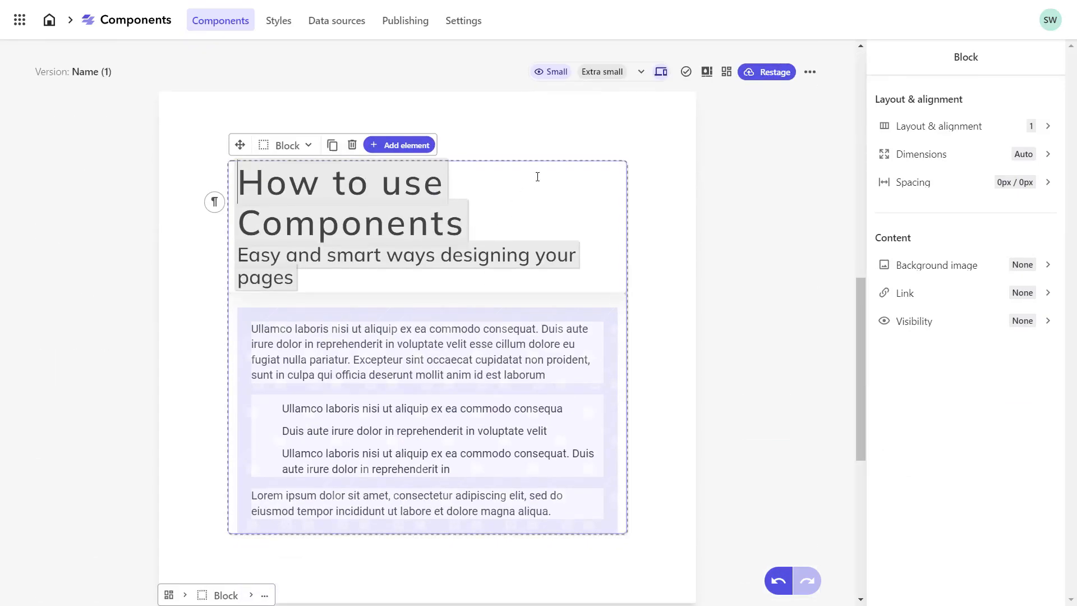
left_click(537, 176)
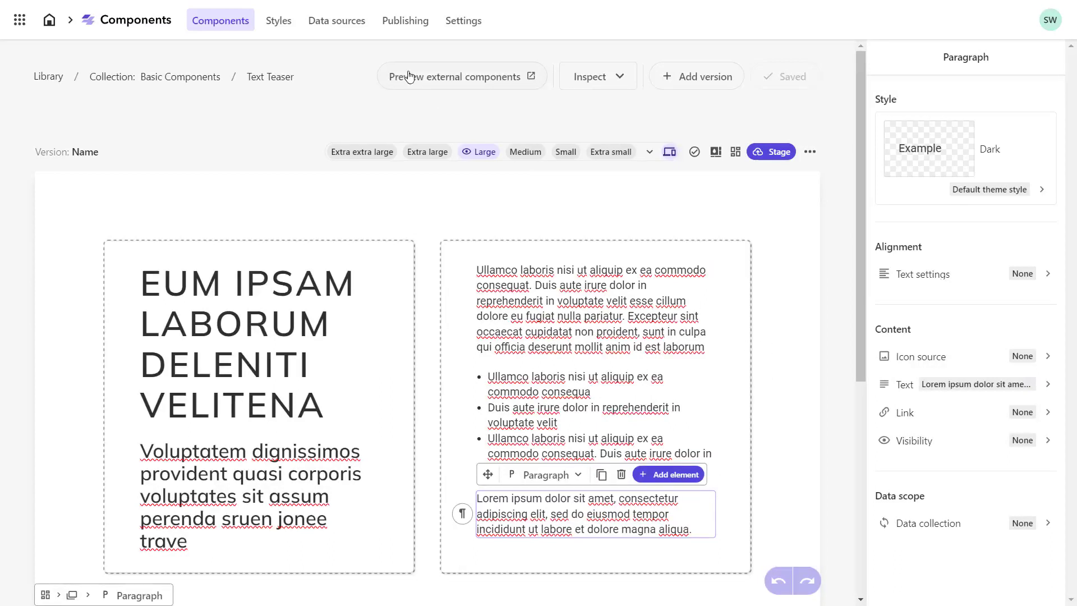
Step: Show the style library's Fonts page listing Roboto and Mulish
left_click(278, 20)
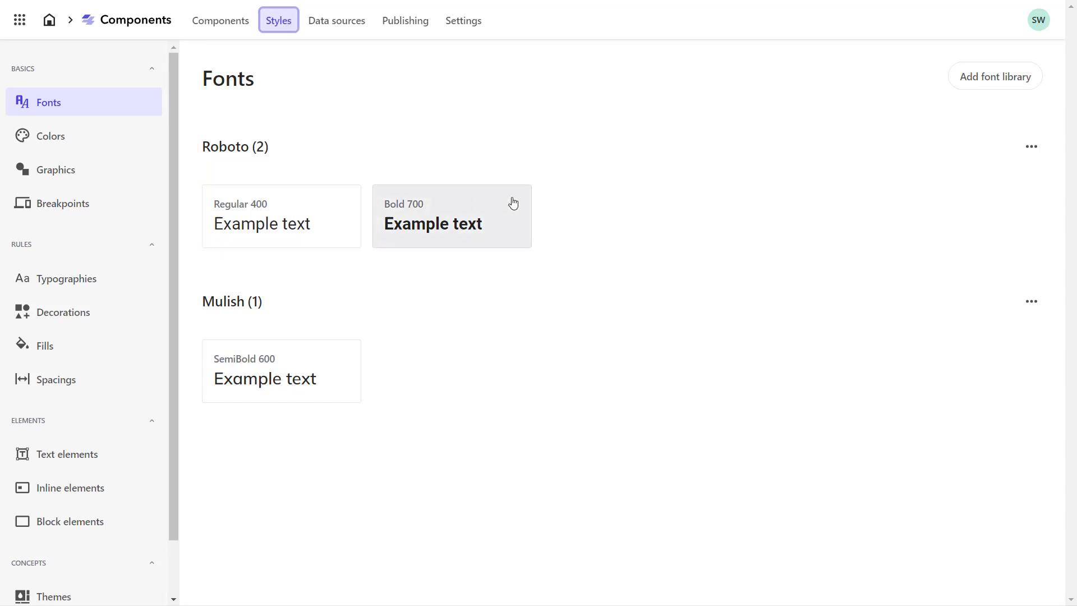
Step: Add the Medium 500 style to the Roboto font and save it
left_click(1031, 146)
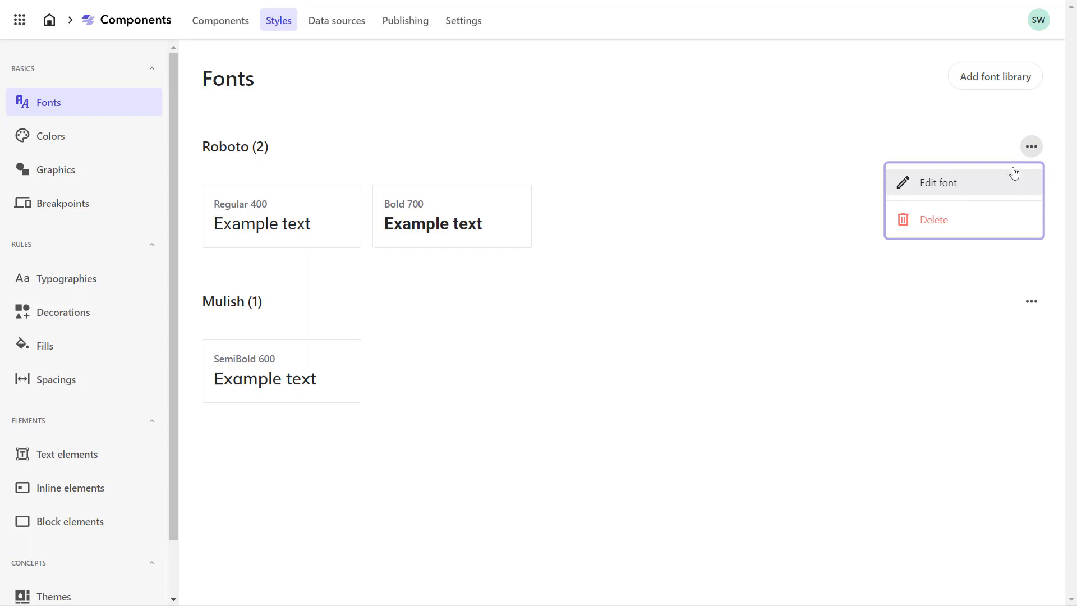
left_click(936, 182)
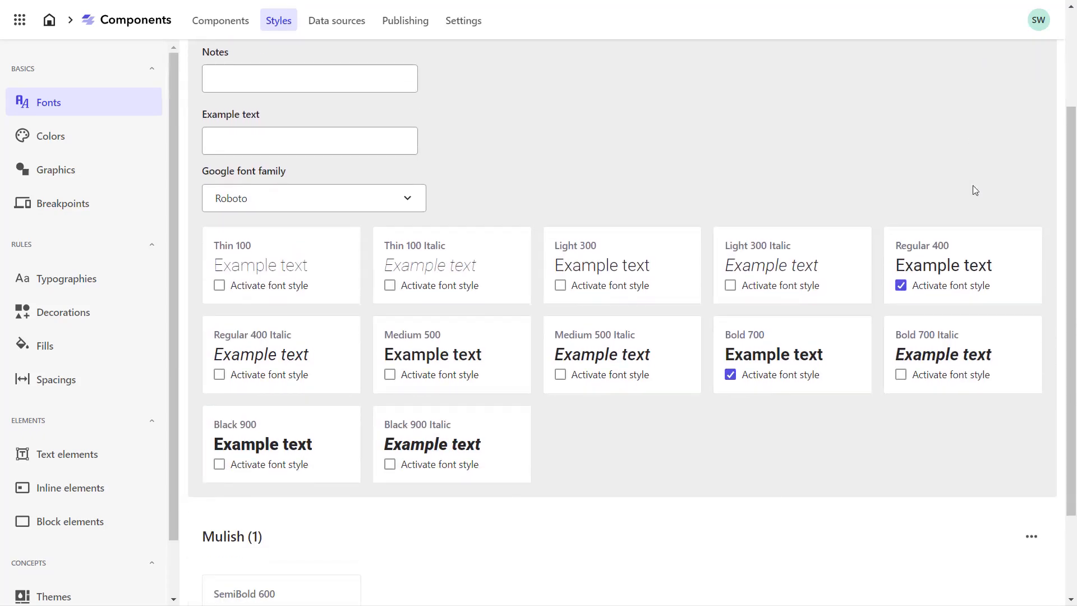
left_click(390, 375)
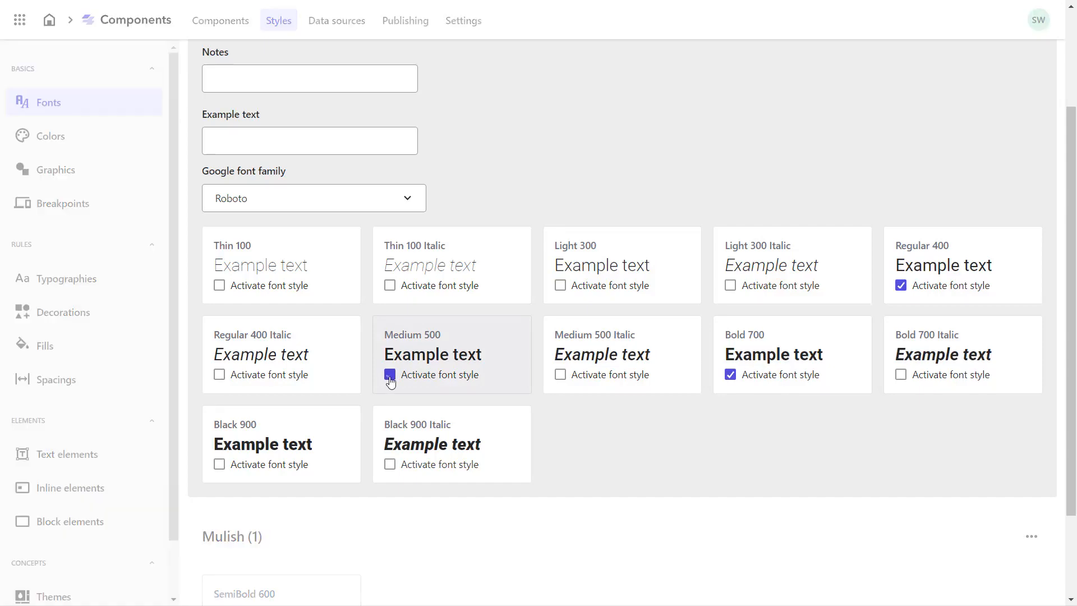
left_click(389, 378)
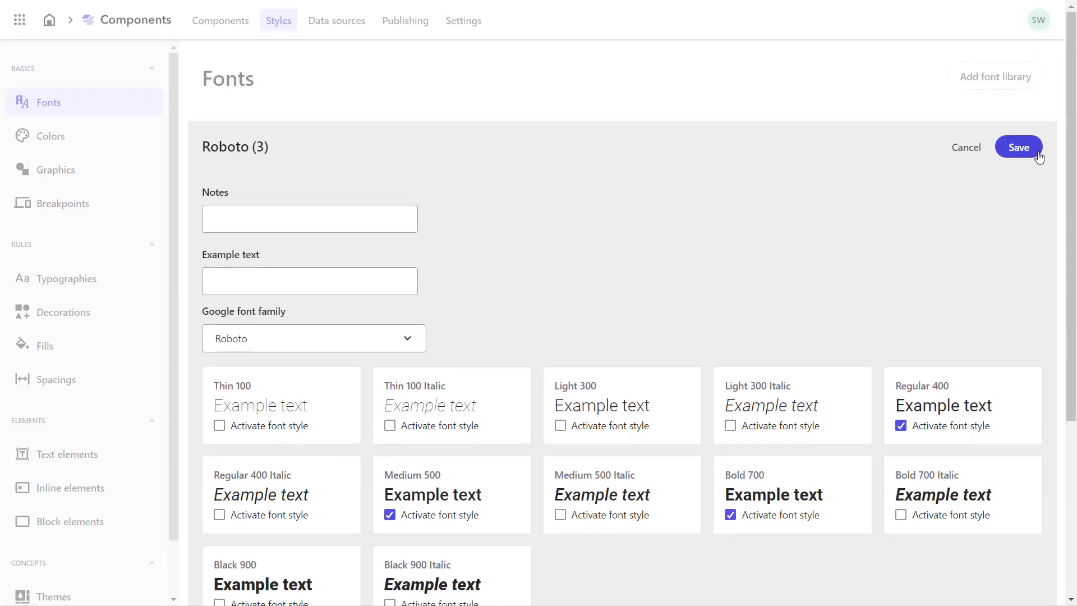
left_click(1018, 147)
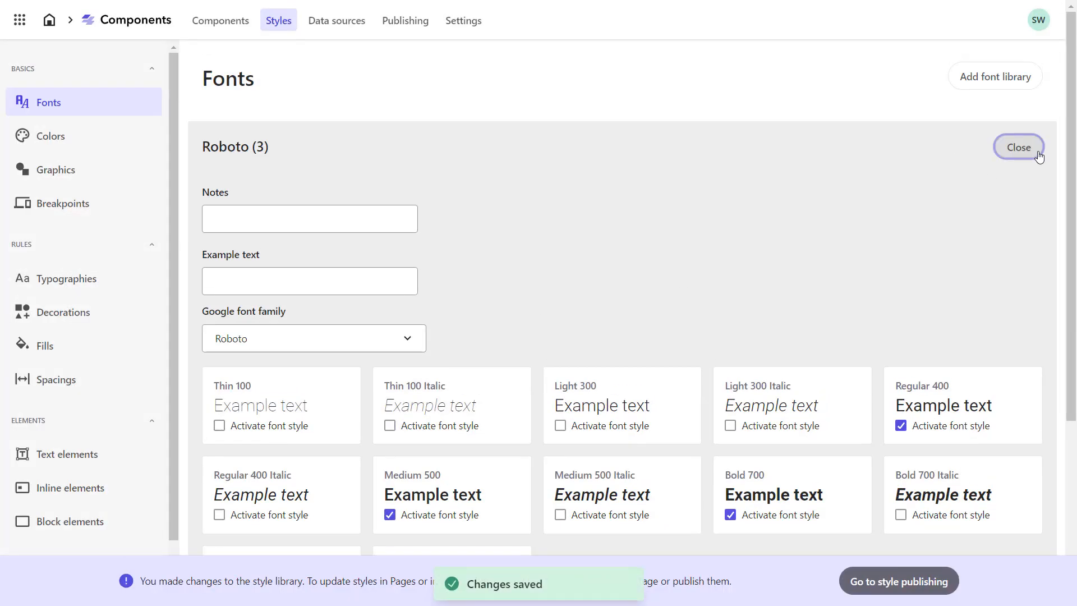
left_click(1019, 146)
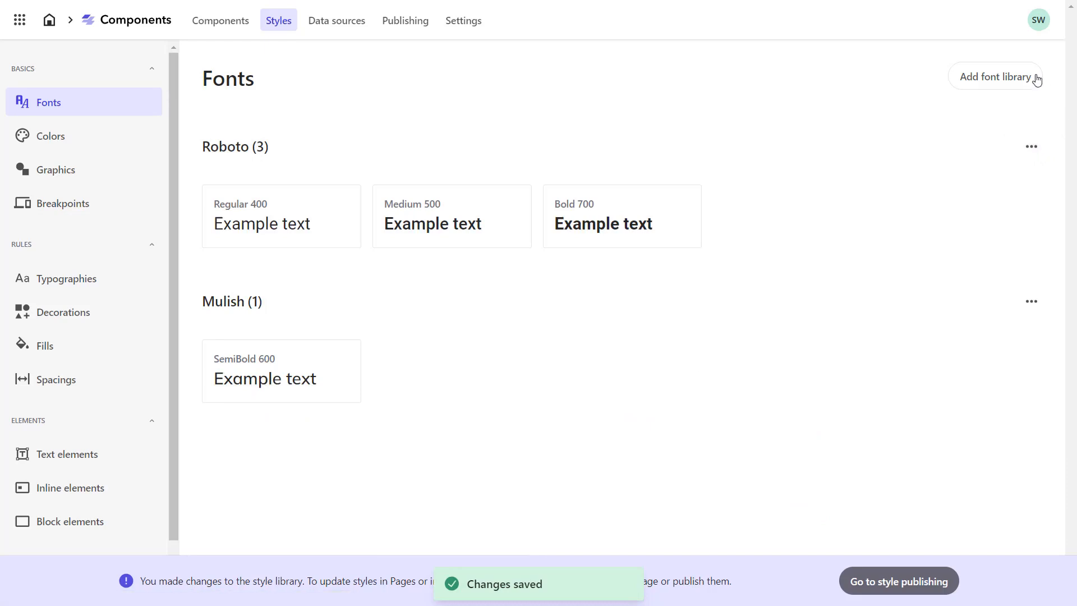
Step: Add an Open Sans font with Regular 400 to the library, then move to Colors
left_click(993, 76)
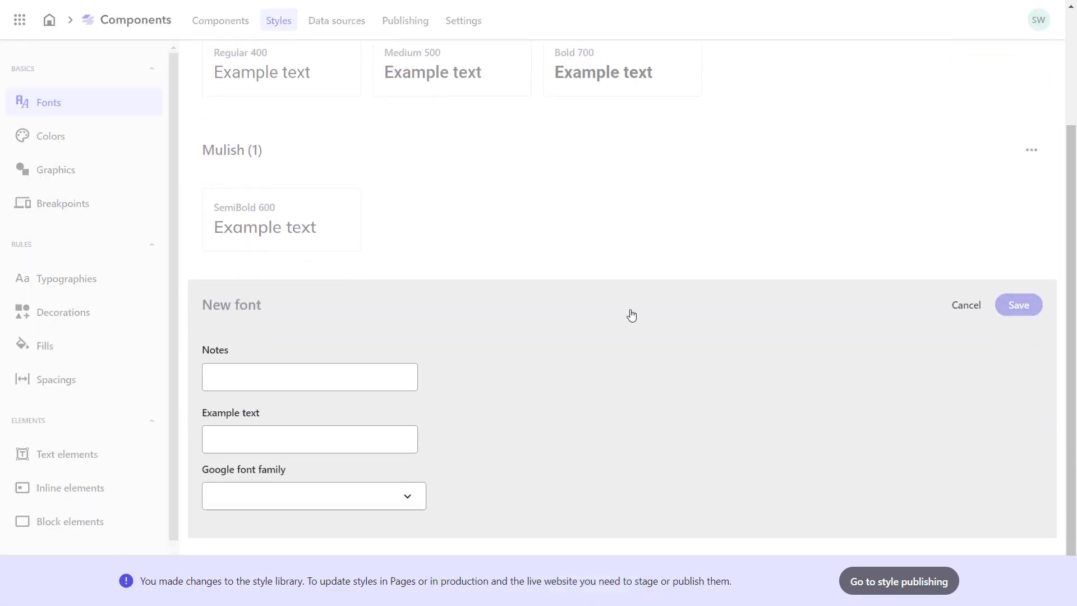
left_click(312, 495)
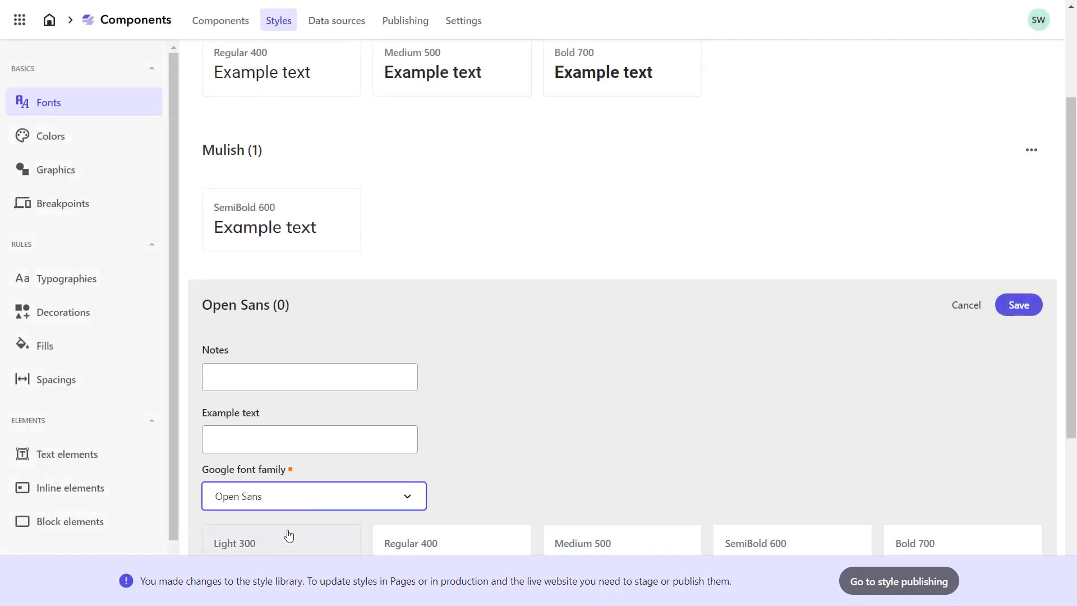
scroll("down", 3)
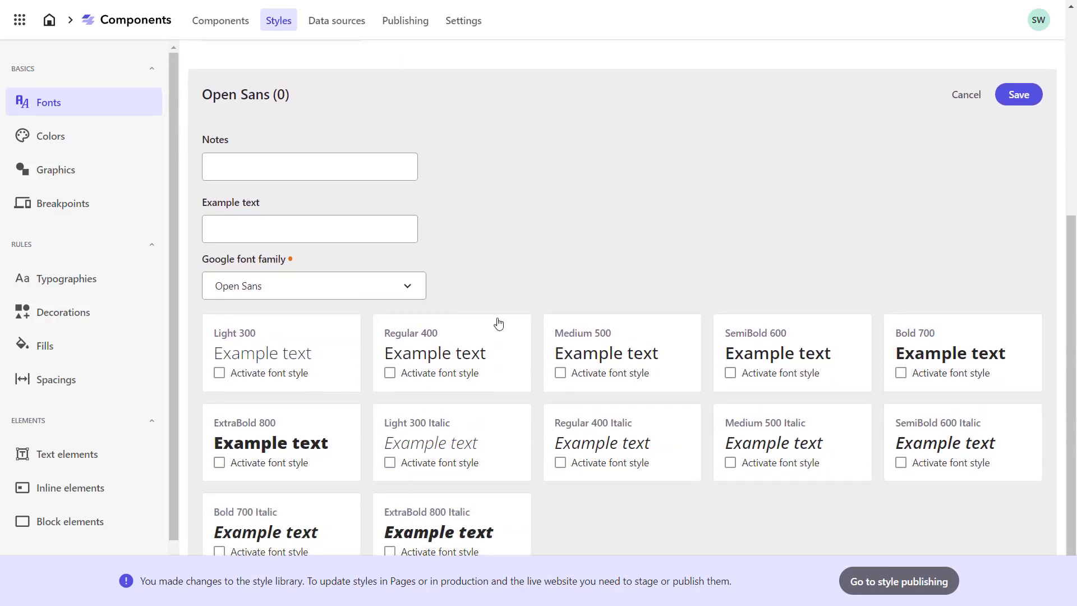
left_click(390, 372)
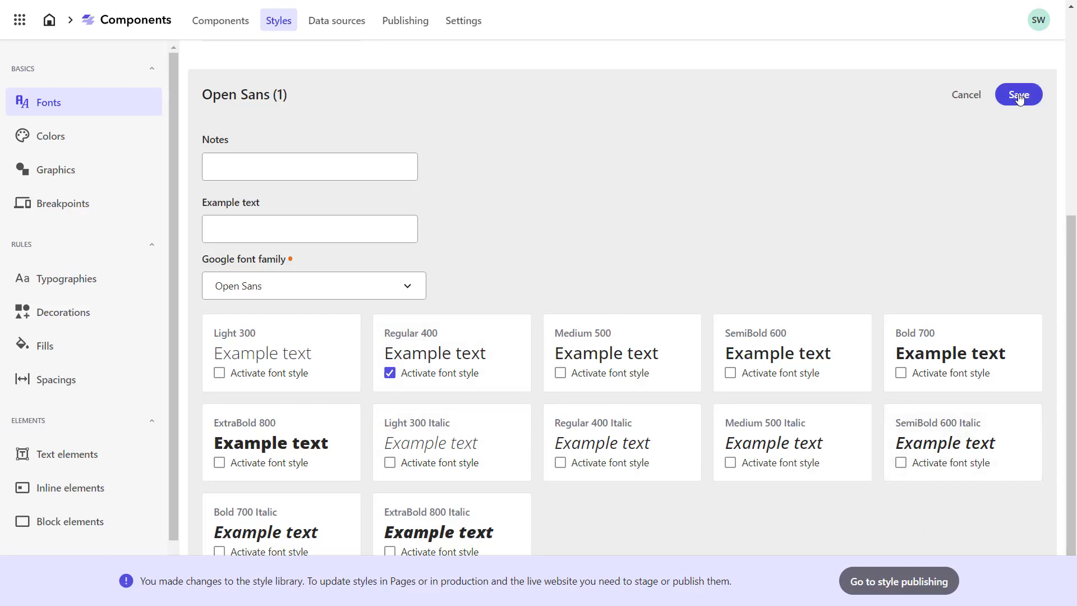
left_click(1019, 94)
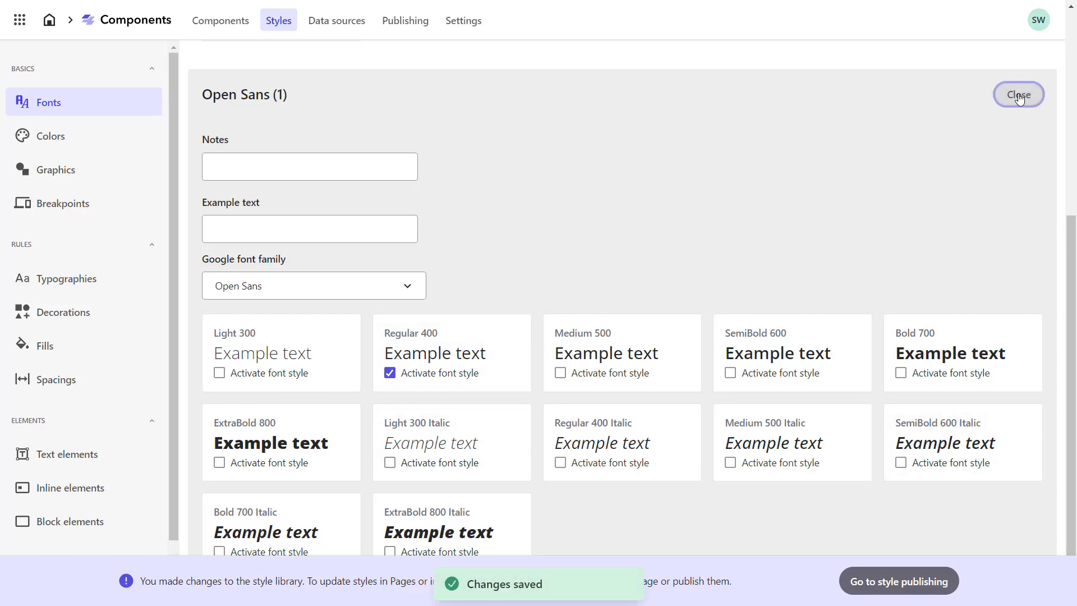
left_click(1019, 94)
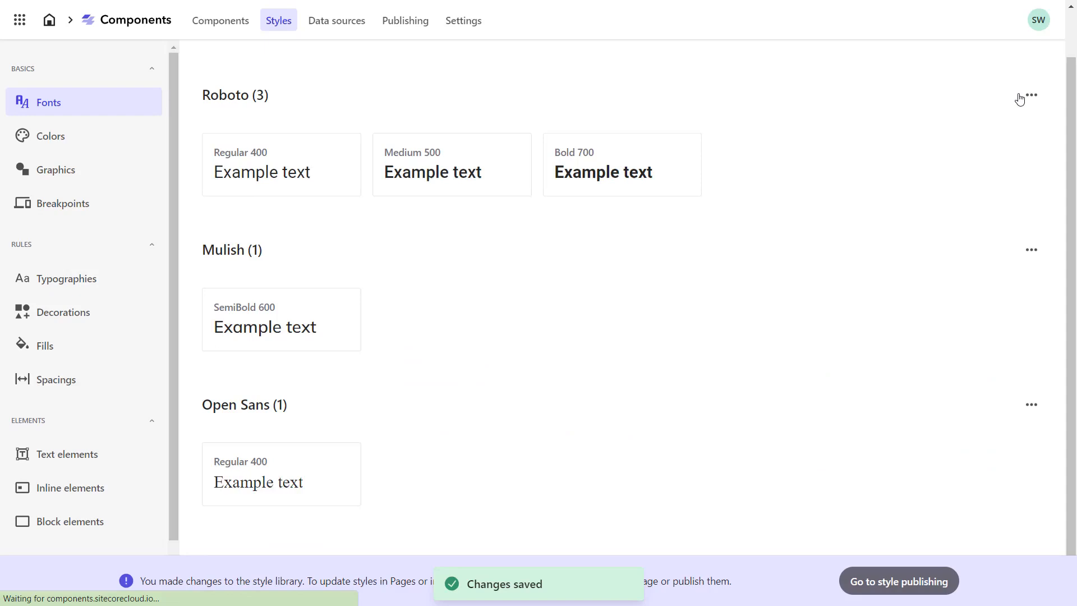
left_click(50, 136)
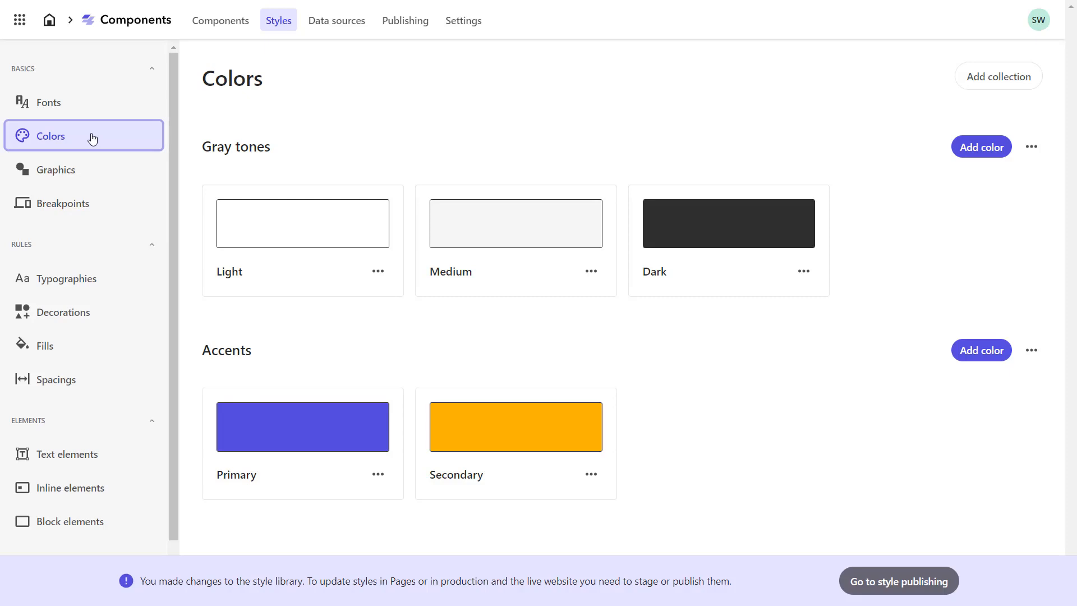
mouse_move(911, 106)
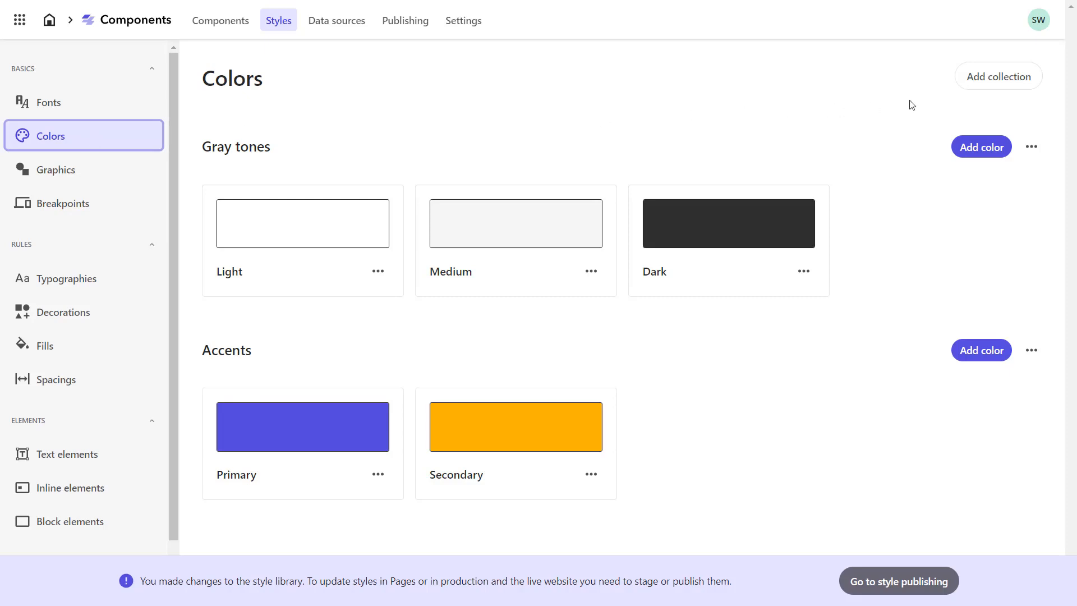
Step: Create a colour collection named Company
left_click(998, 76)
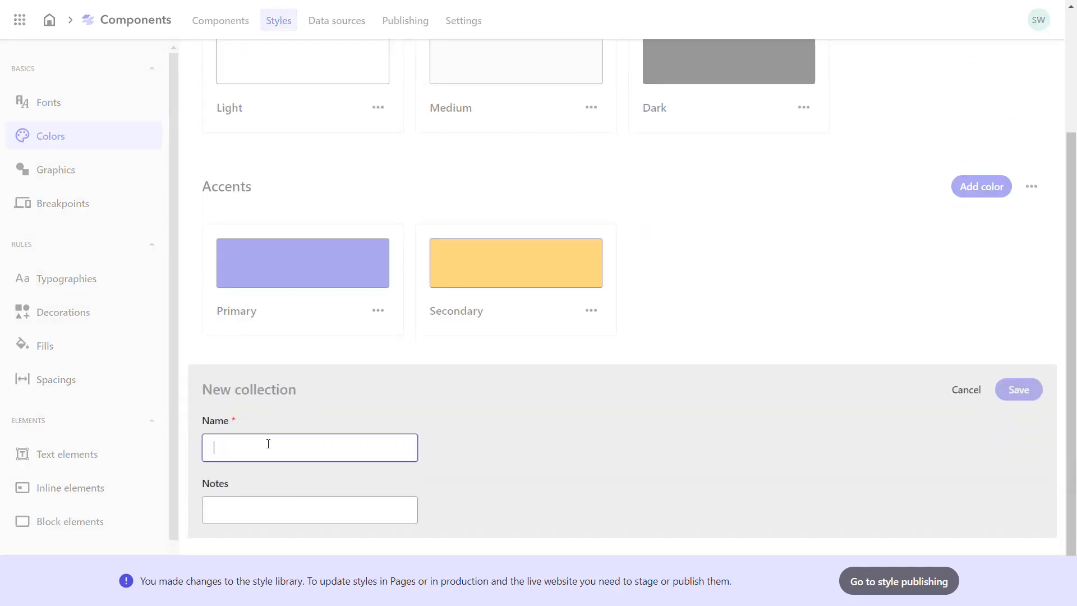
type("Company")
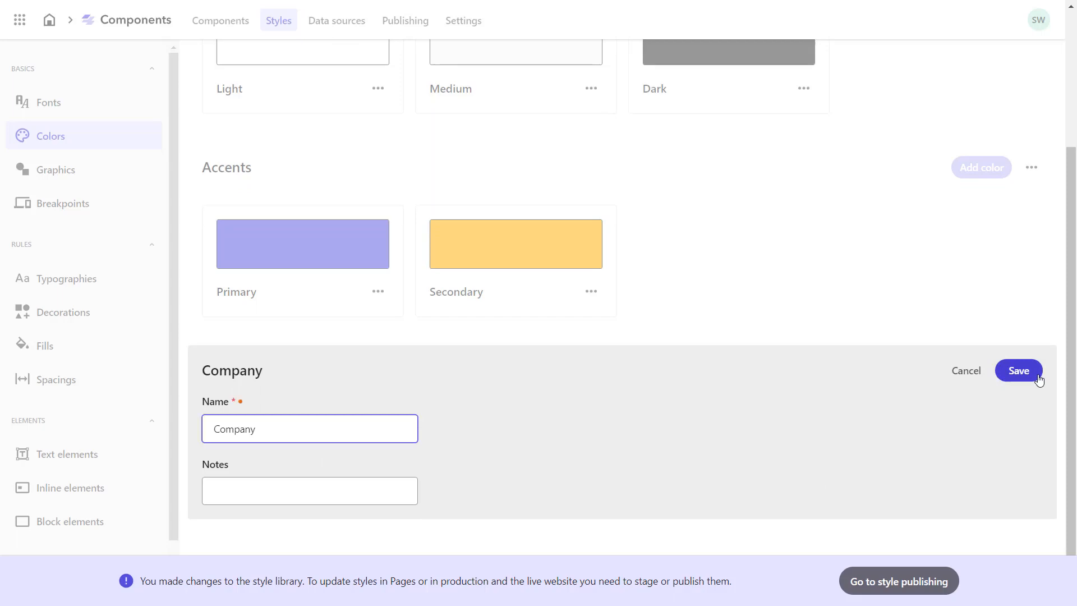
left_click(1018, 370)
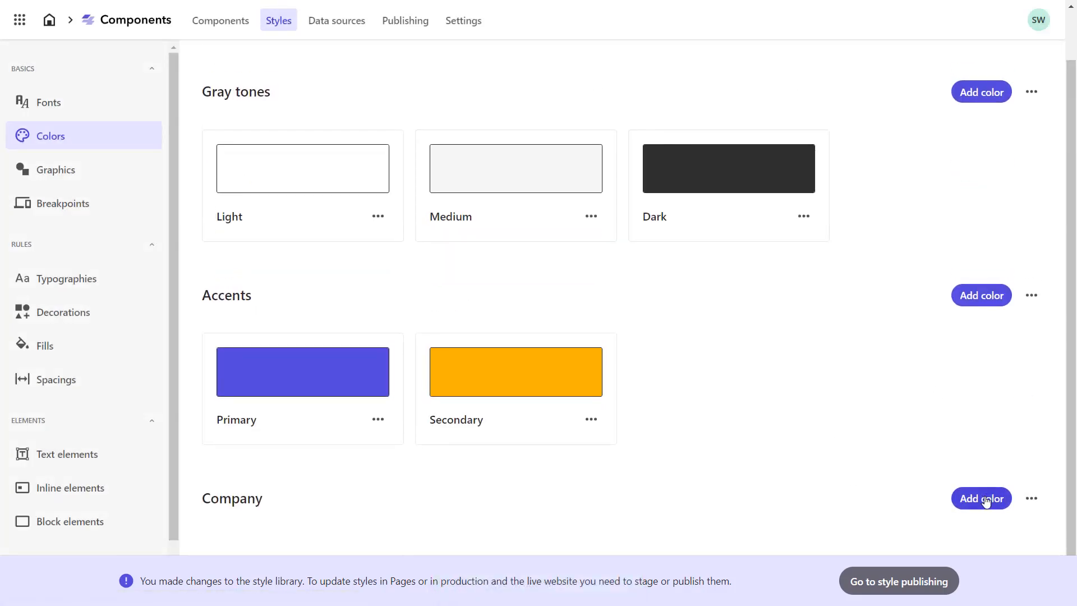
Step: Add a White colour (#ffffff) to the Company collection and save it
left_click(980, 498)
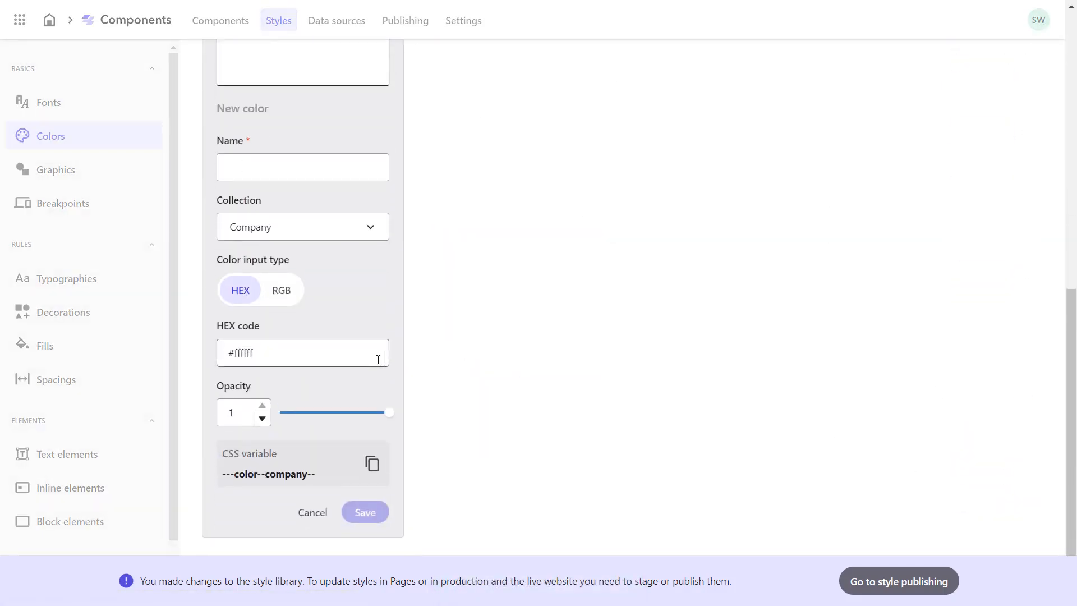
type("White")
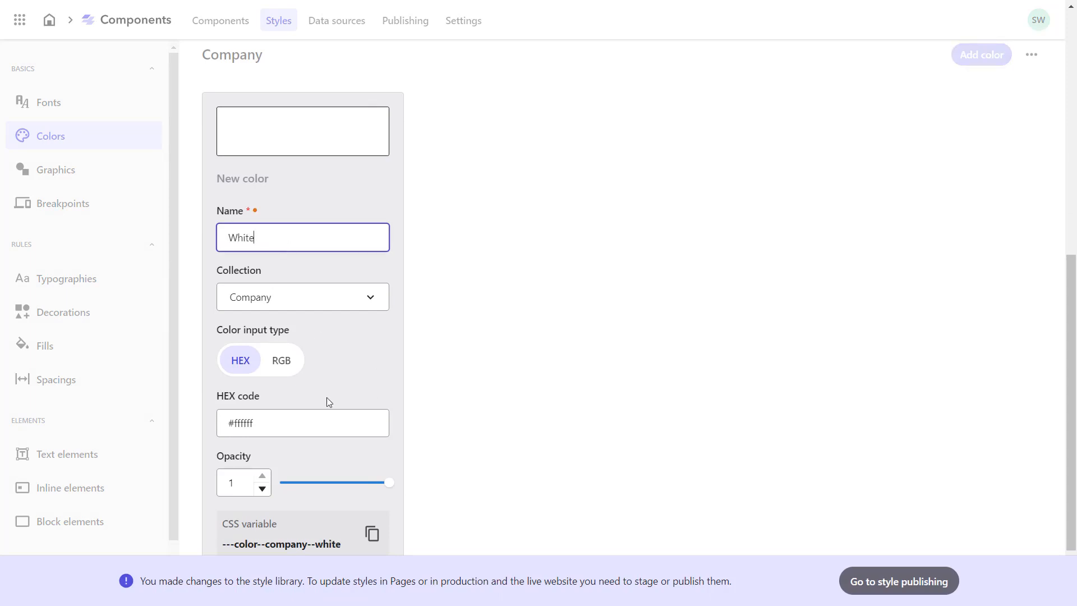
mouse_move(598, 566)
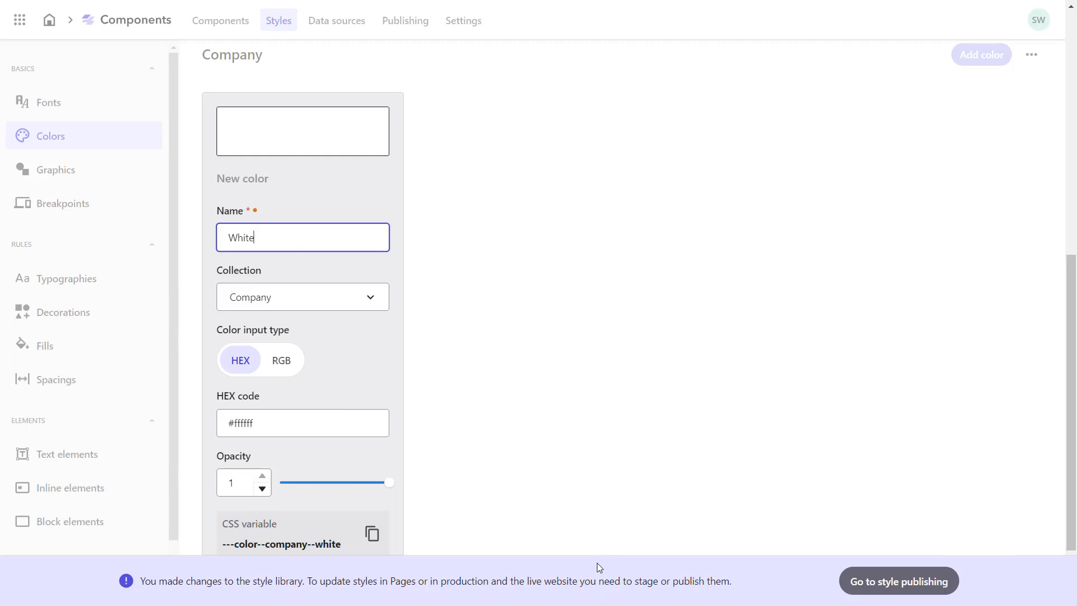
scroll("down", 3)
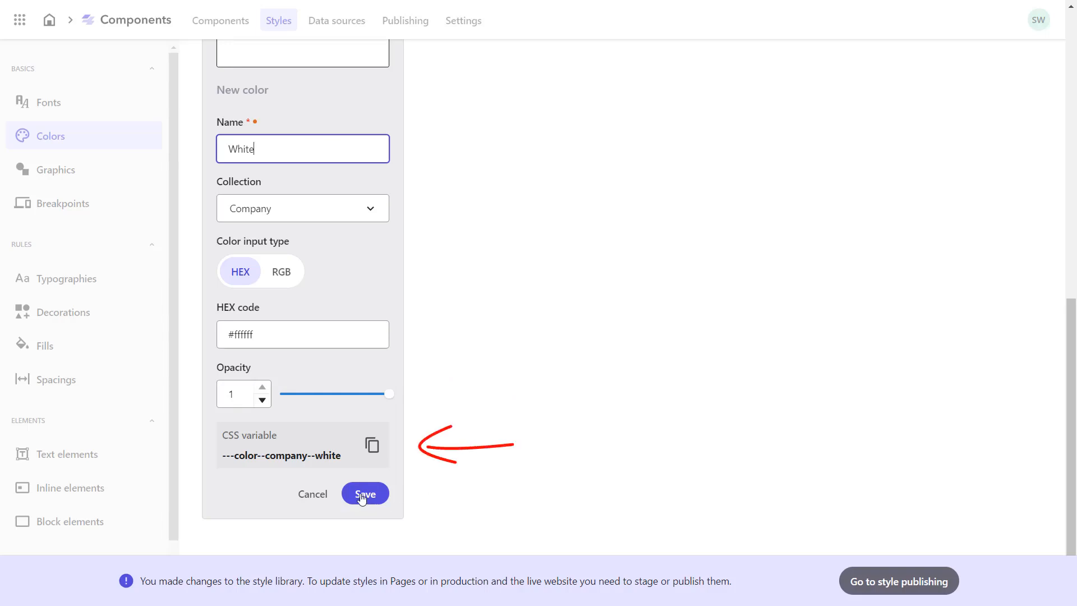
left_click(364, 494)
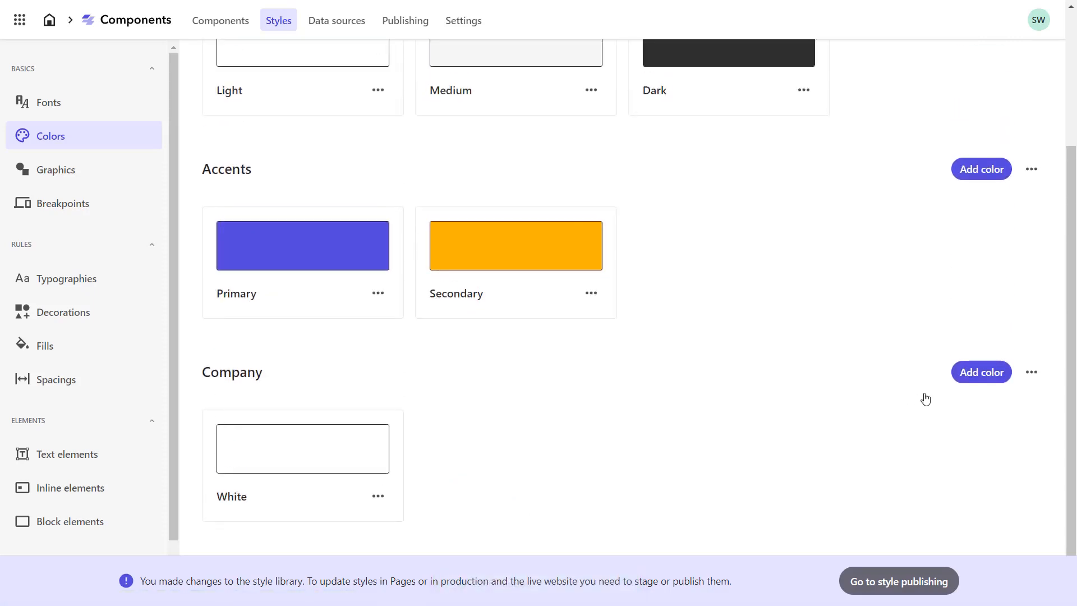
Step: Add a Font Grey colour with hex 4D4643 to the Company collection and save it
left_click(981, 371)
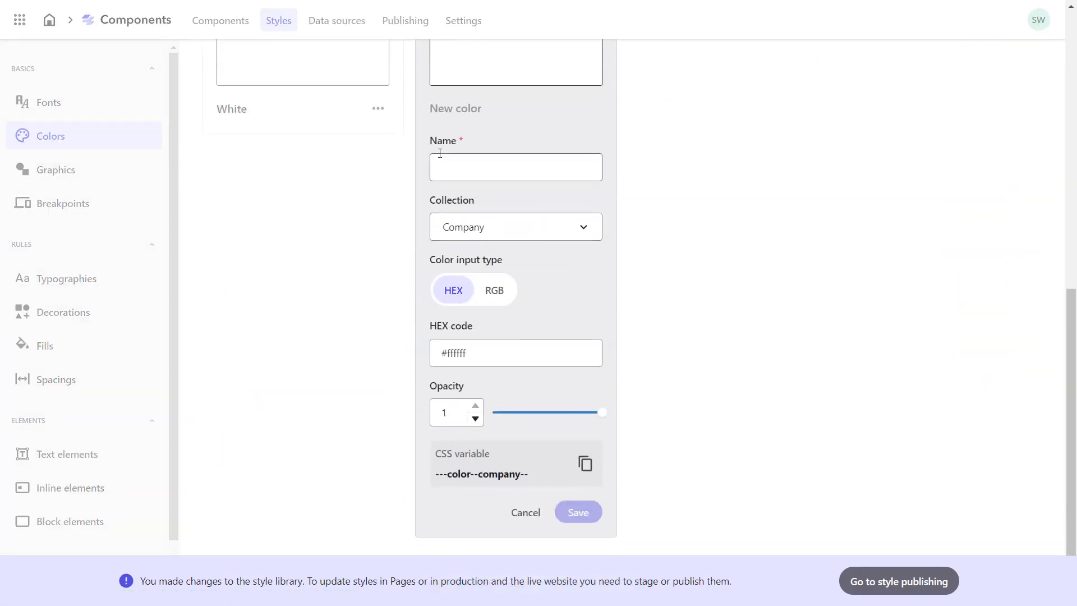
type("Font")
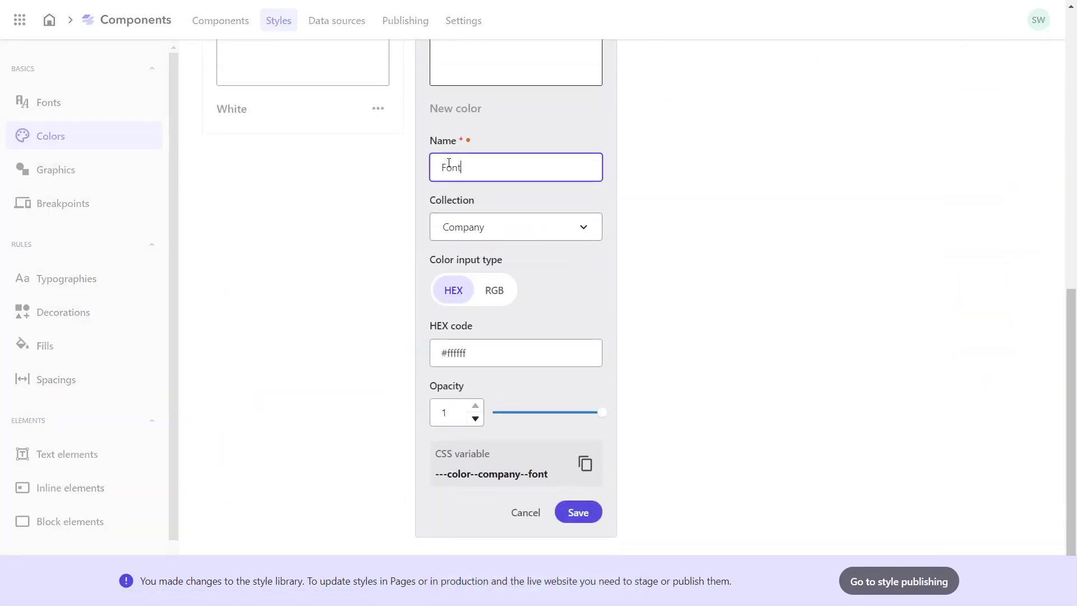
type("Grey")
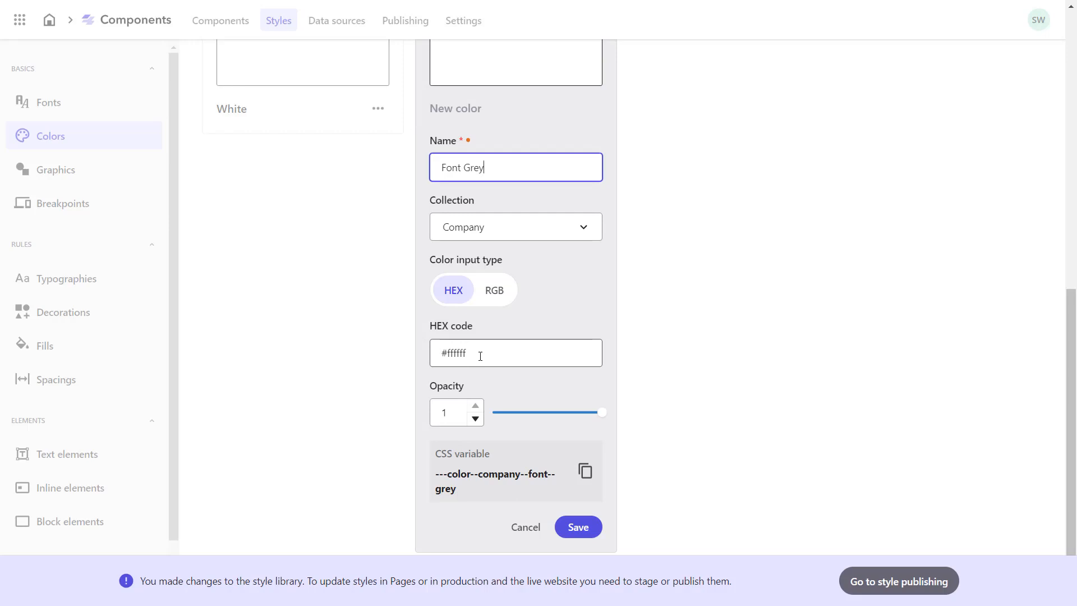
type("4D4643")
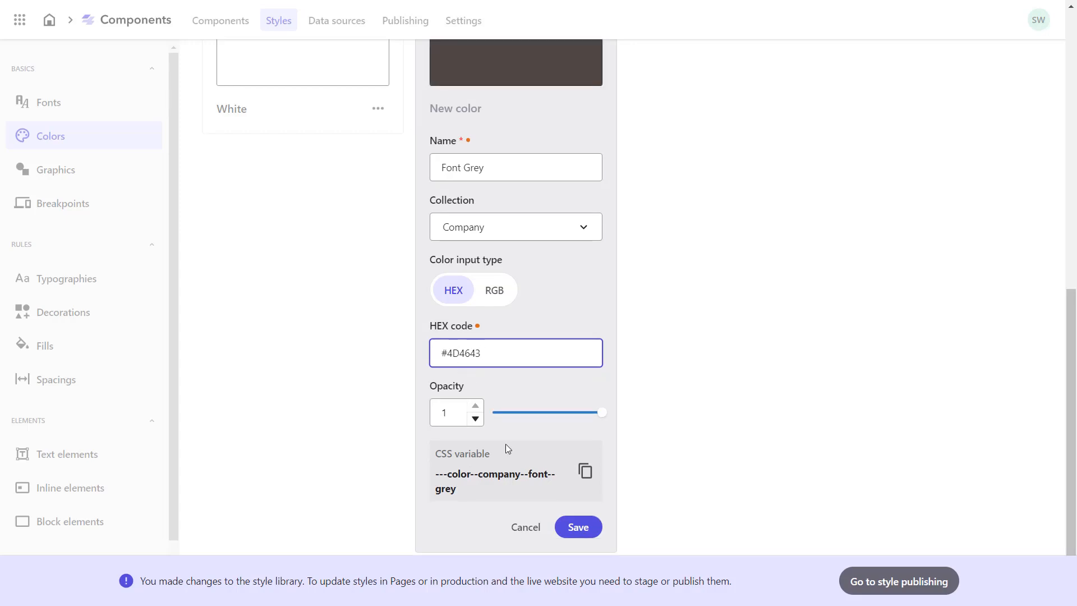
left_click(578, 527)
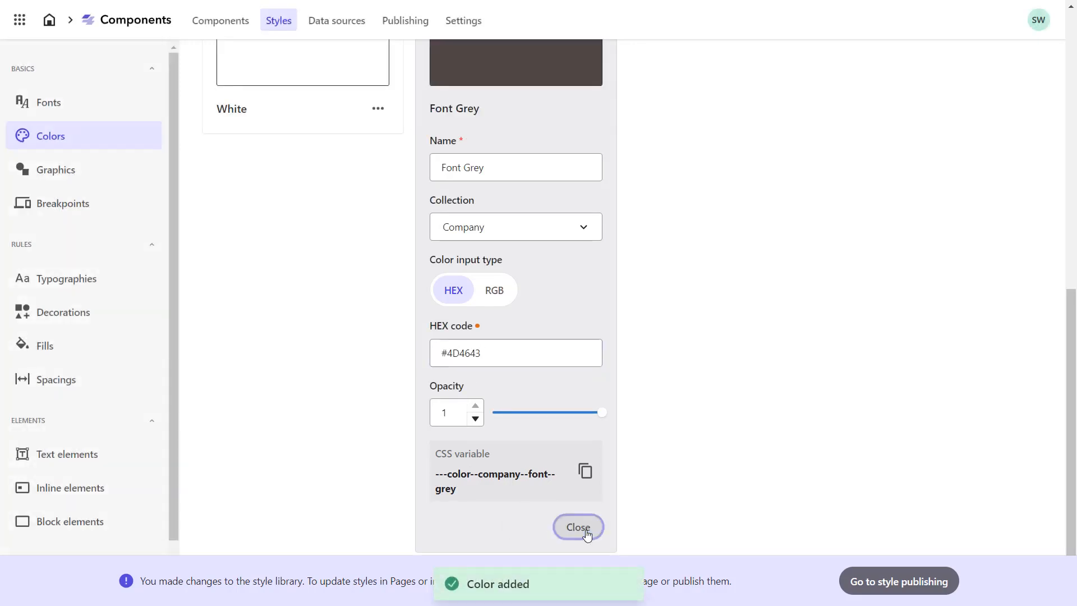
left_click(578, 527)
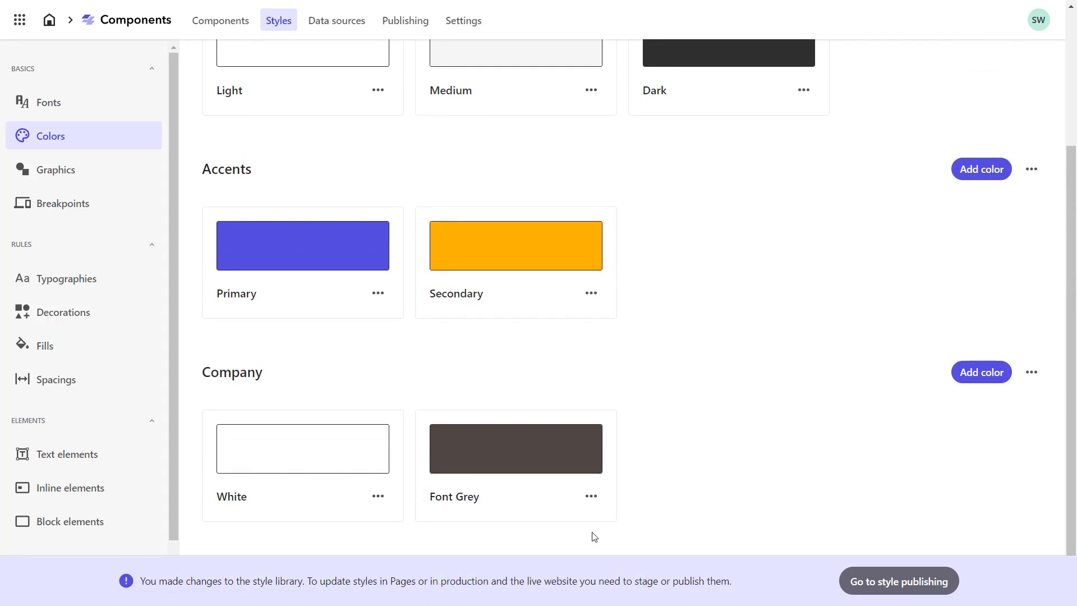
mouse_move(62, 203)
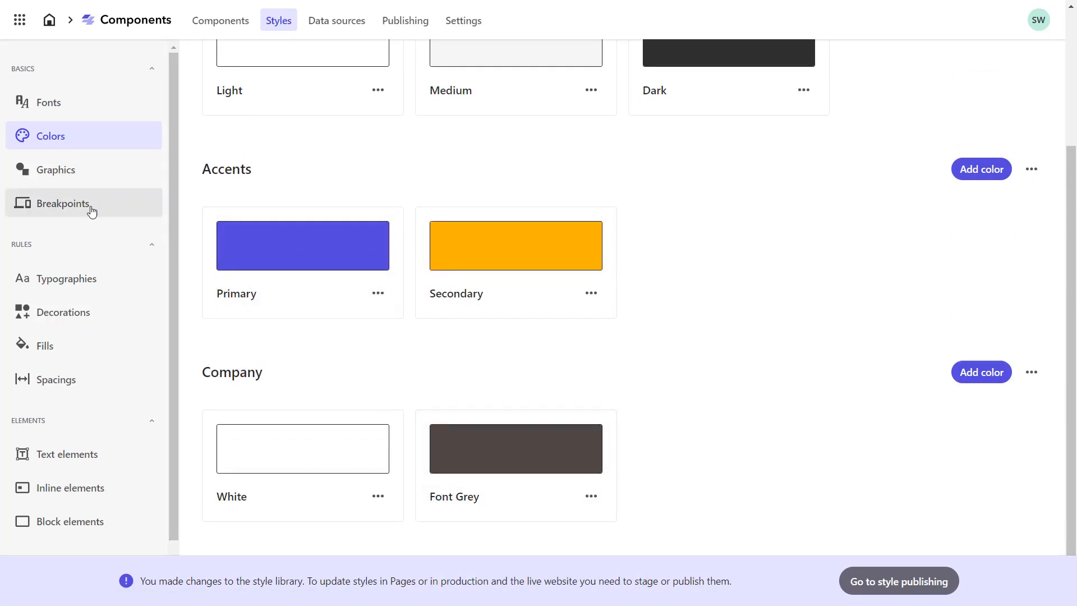
Step: Review the Breakpoints definitions, then show the Typographies page
left_click(63, 203)
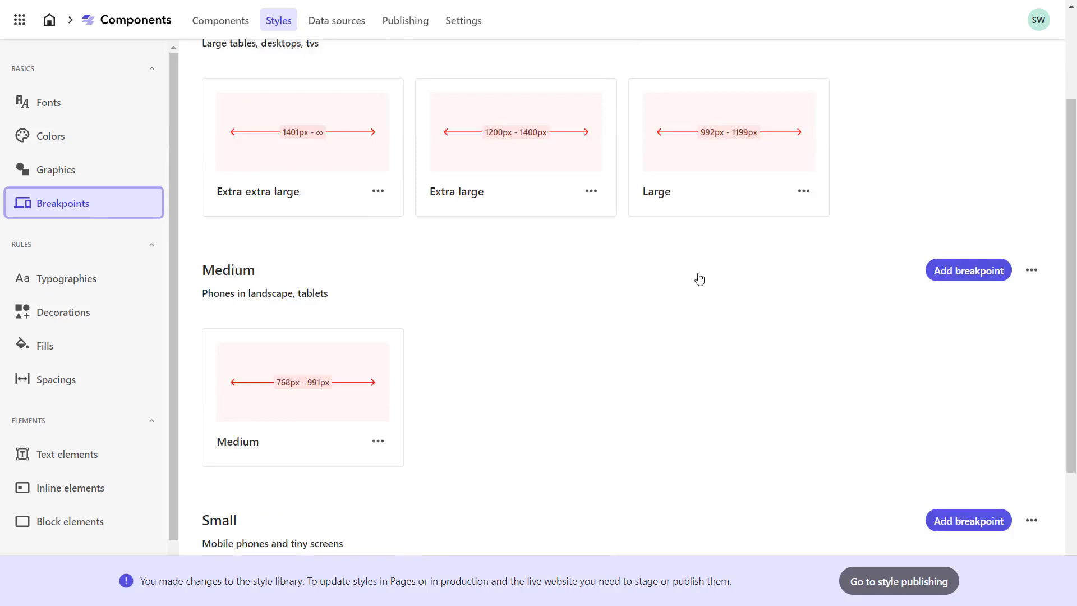
scroll("up", 3)
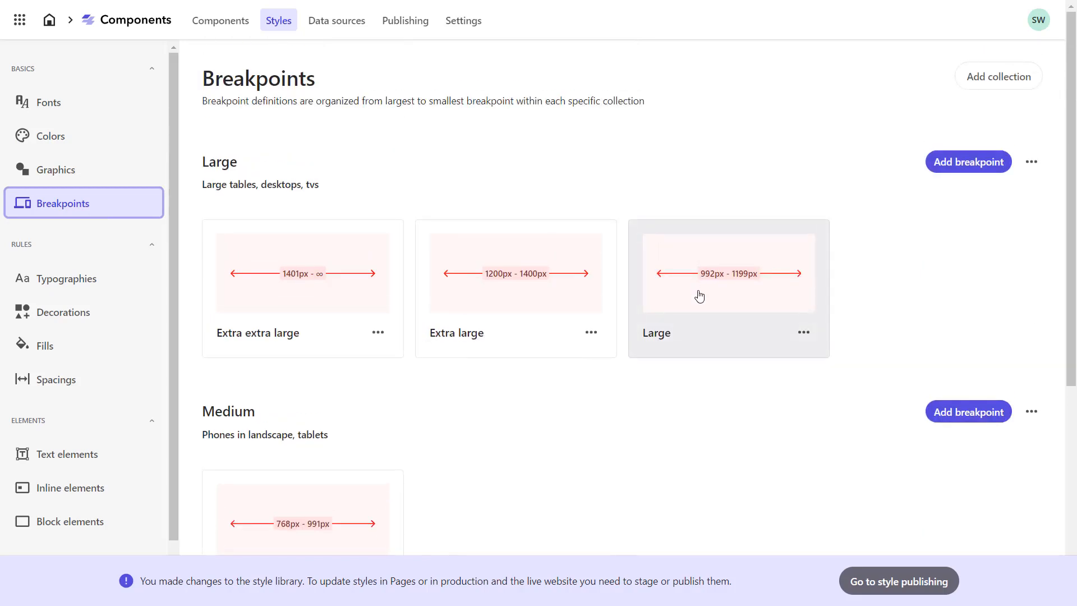
scroll("down", 3)
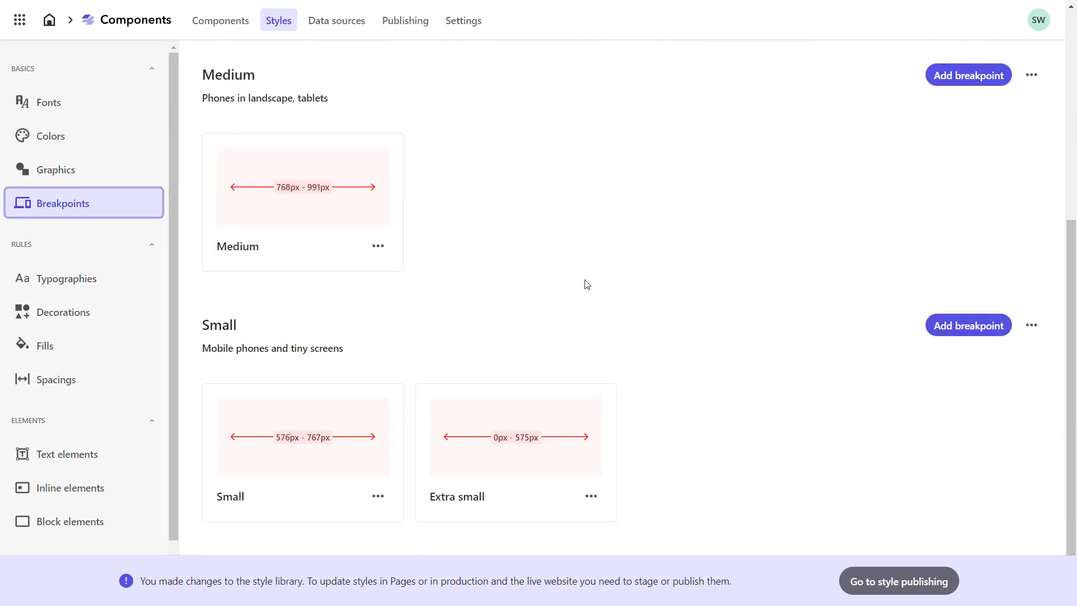
left_click(66, 278)
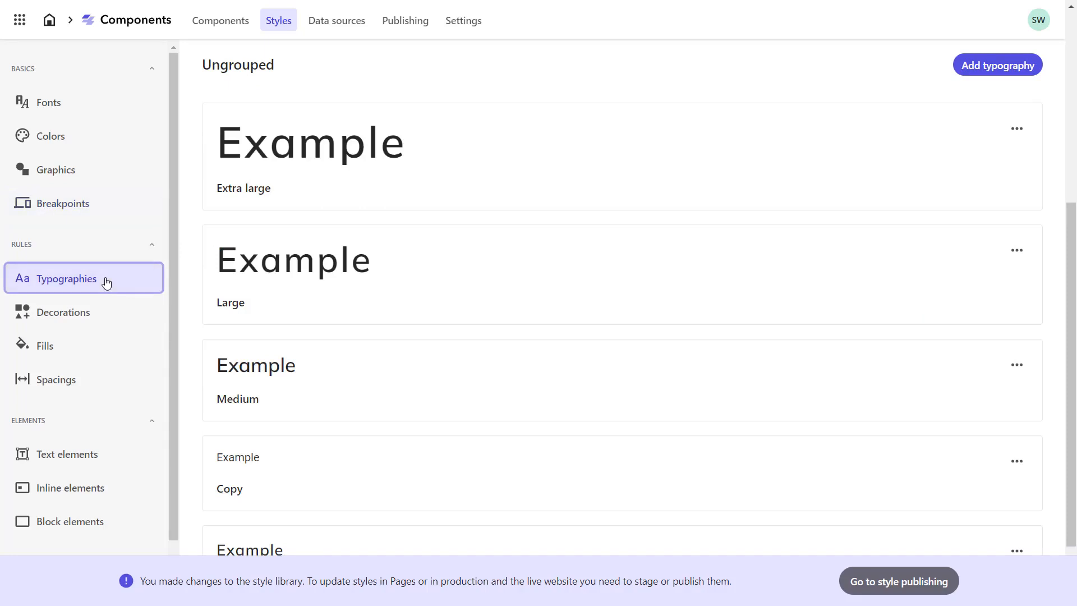
mouse_move(997, 65)
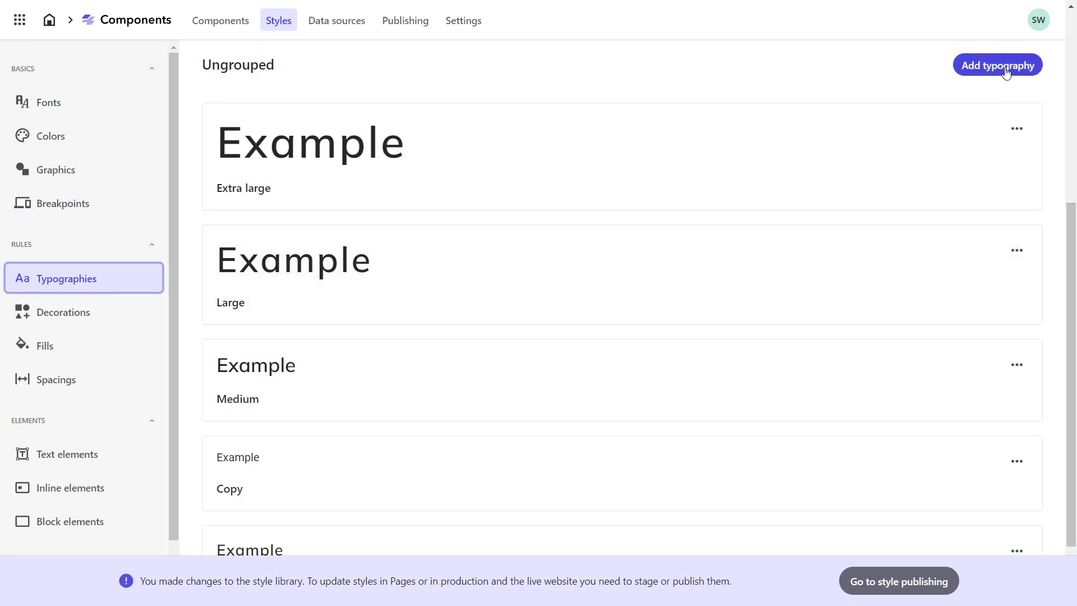
scroll("up", 3)
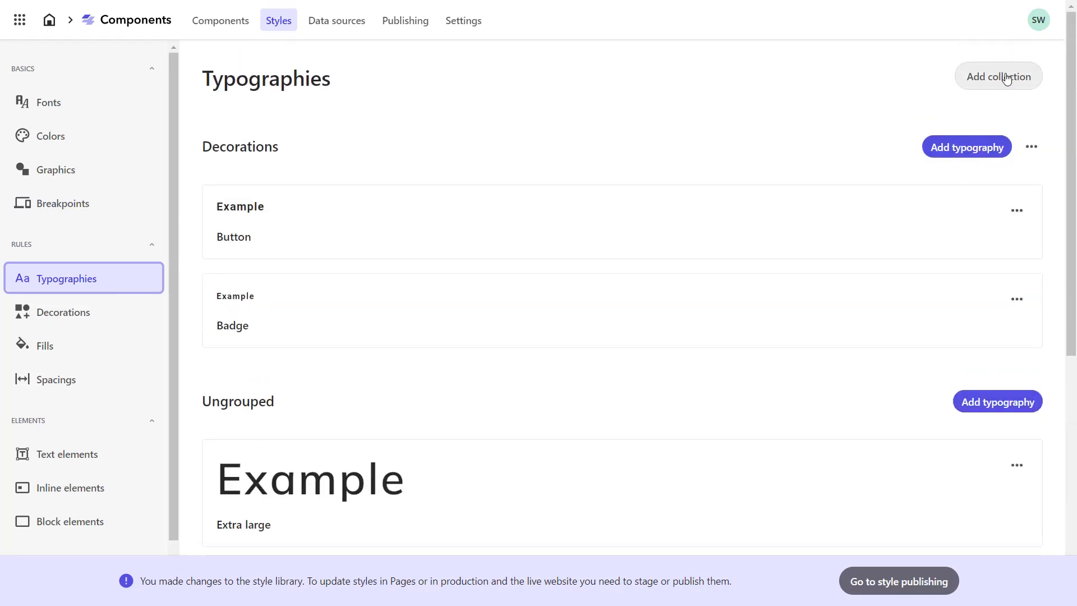
Step: Create a typography collection named Company Typography
left_click(997, 77)
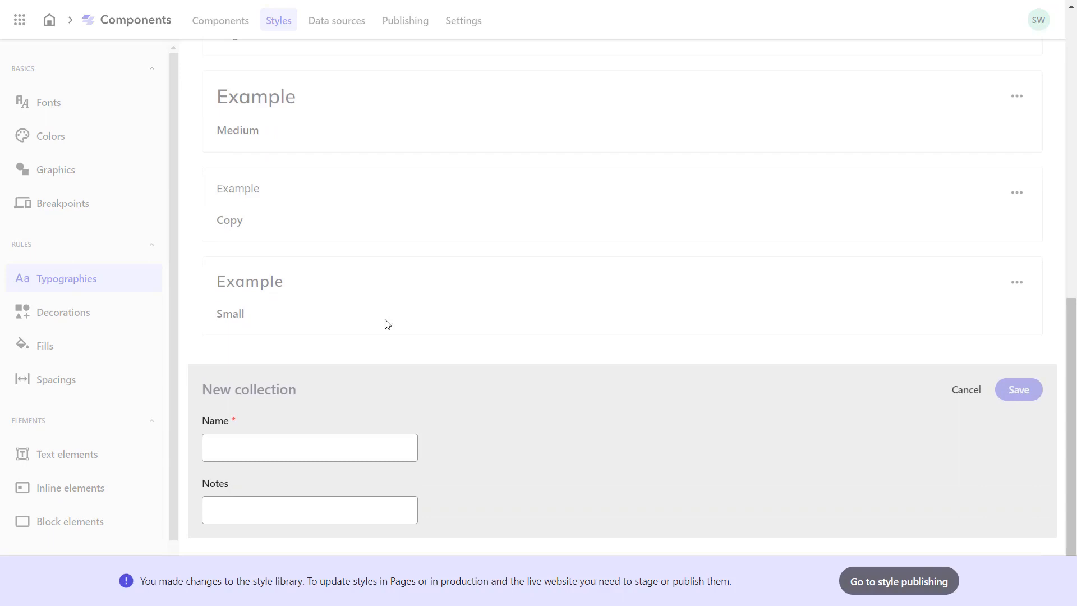
type("Company")
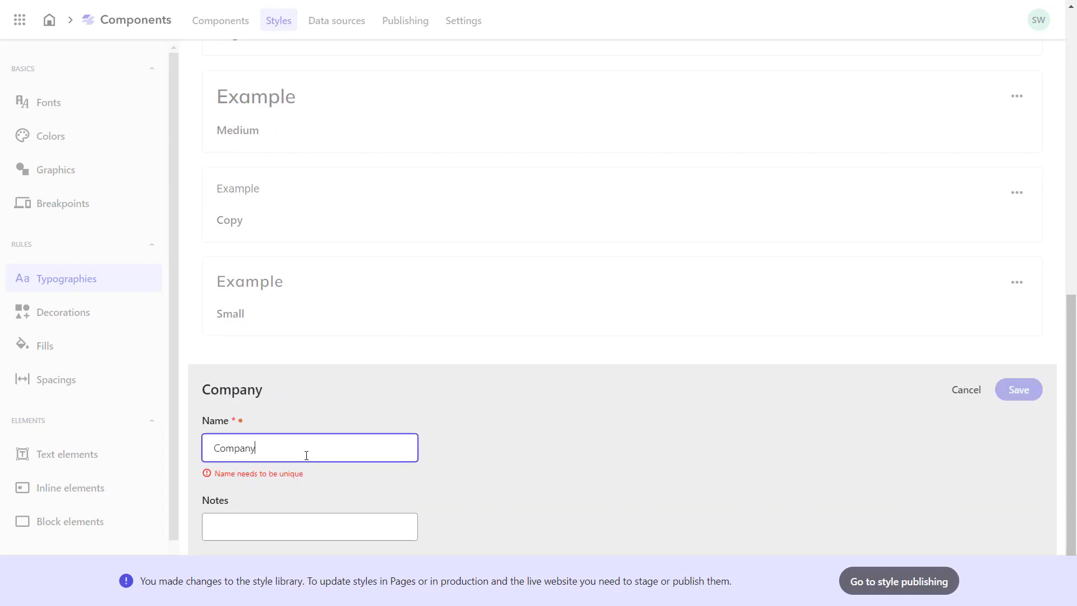
type("Typography")
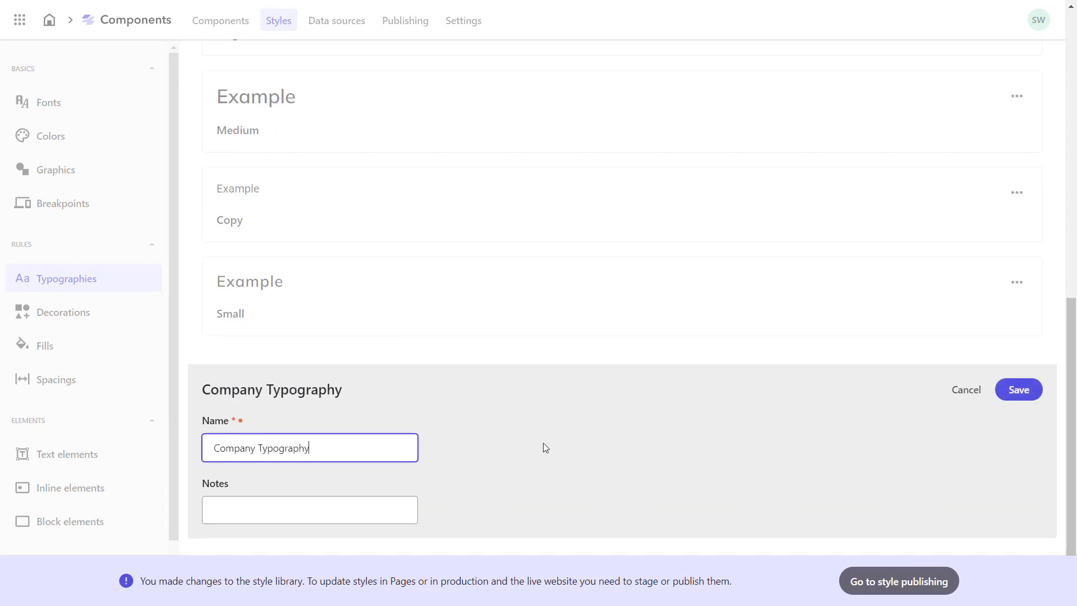
left_click(1019, 389)
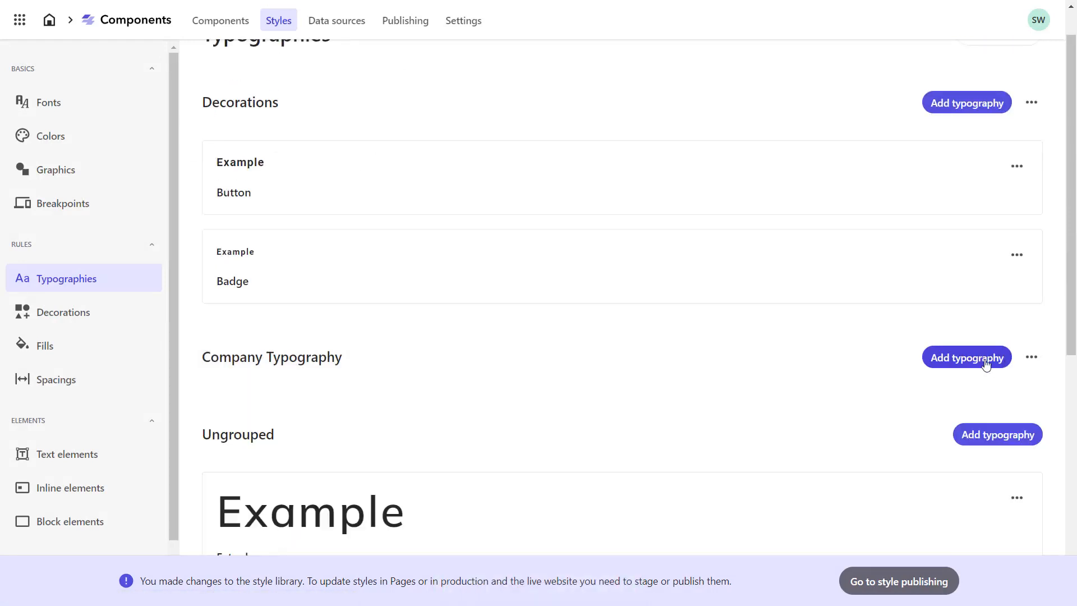
Step: Start a Headline 2 typography using Roboto Bold 700
left_click(966, 356)
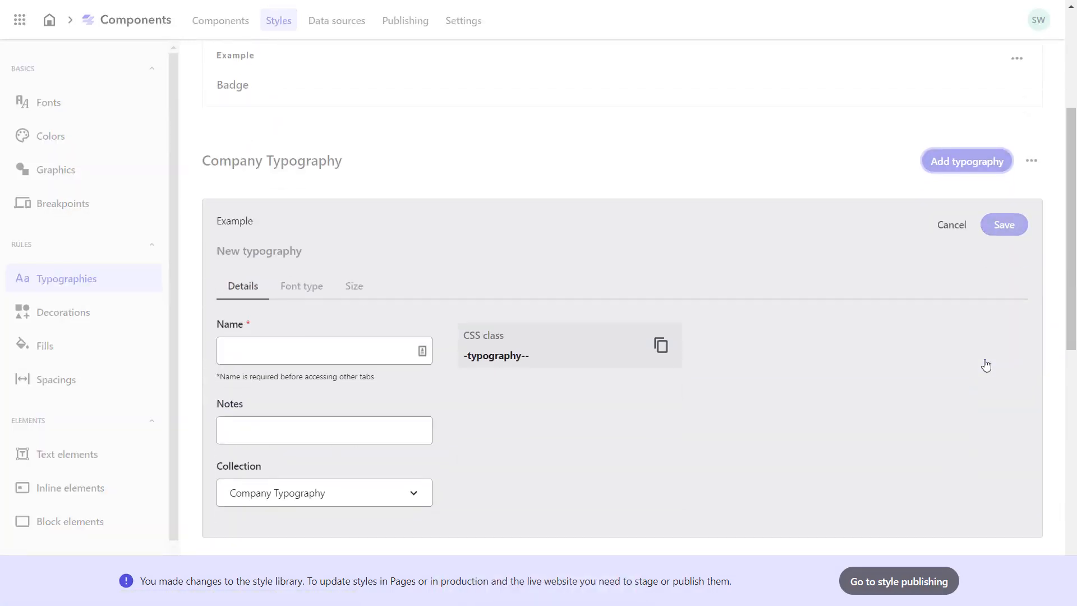
mouse_move(775, 377)
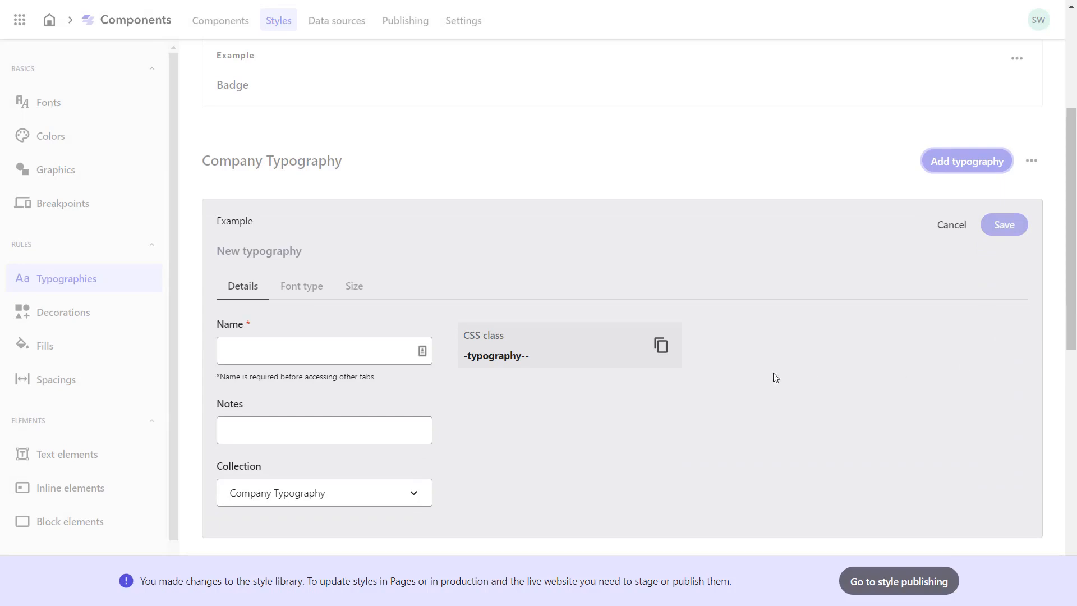
left_click(323, 350)
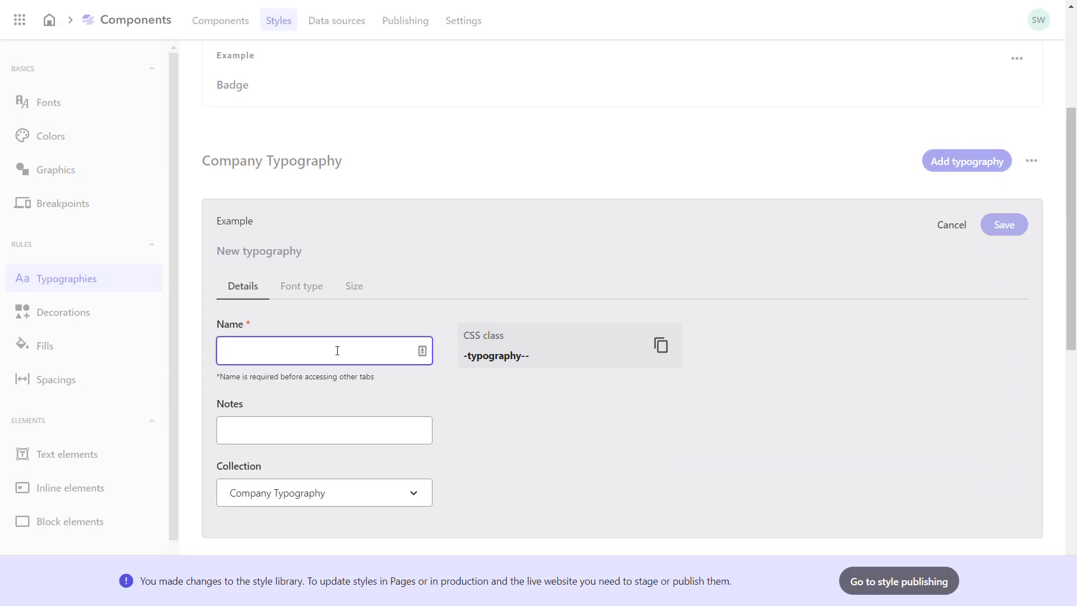
type("Headline 2")
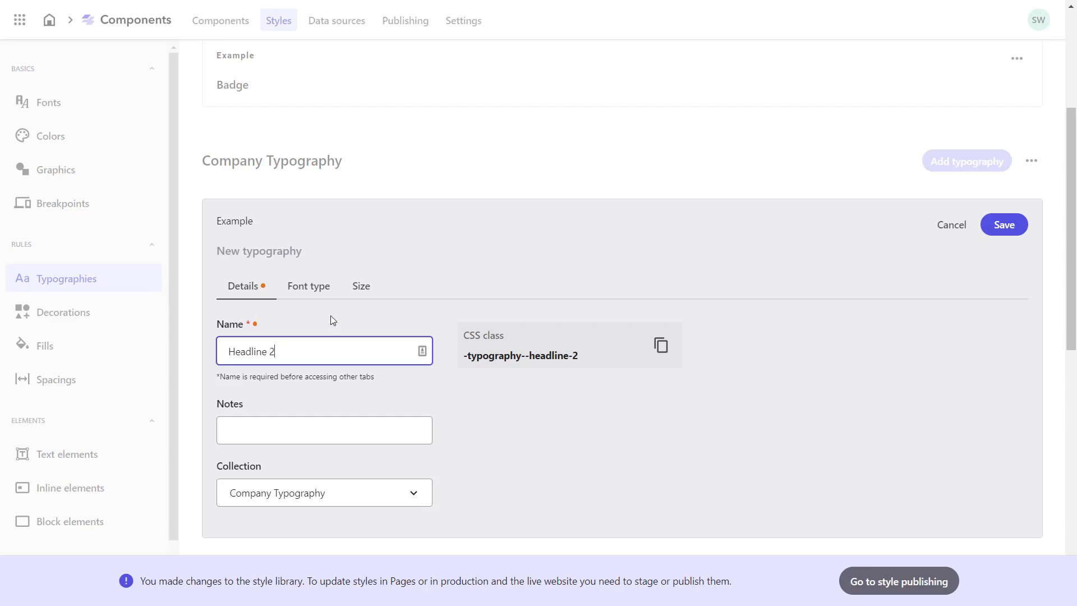
left_click(308, 286)
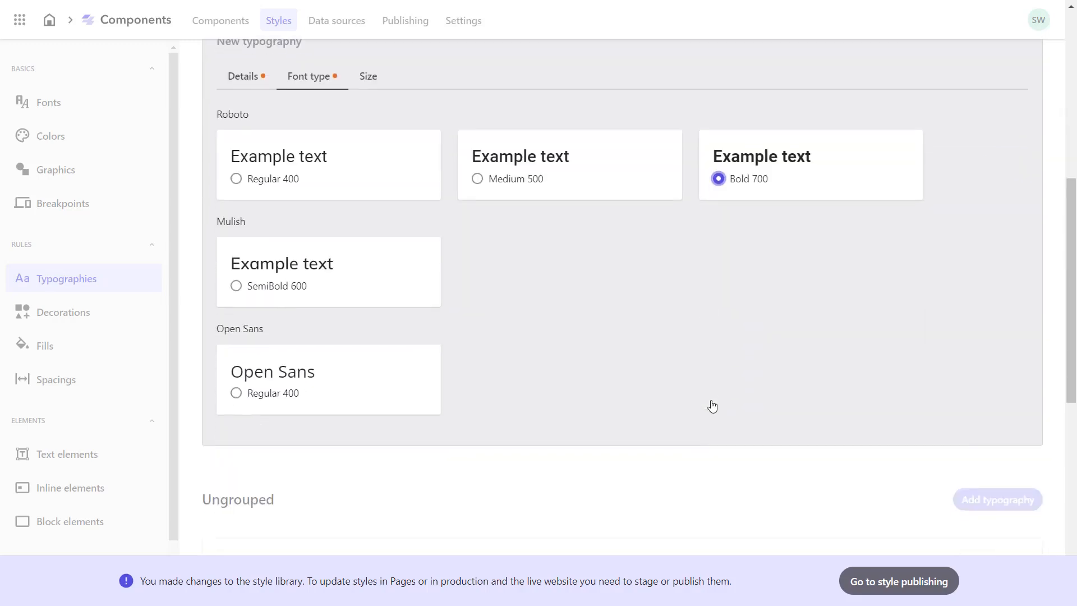
Step: Set Headline 2 to 42 px size, 60 px line height, all uppercase, and save
left_click(368, 75)
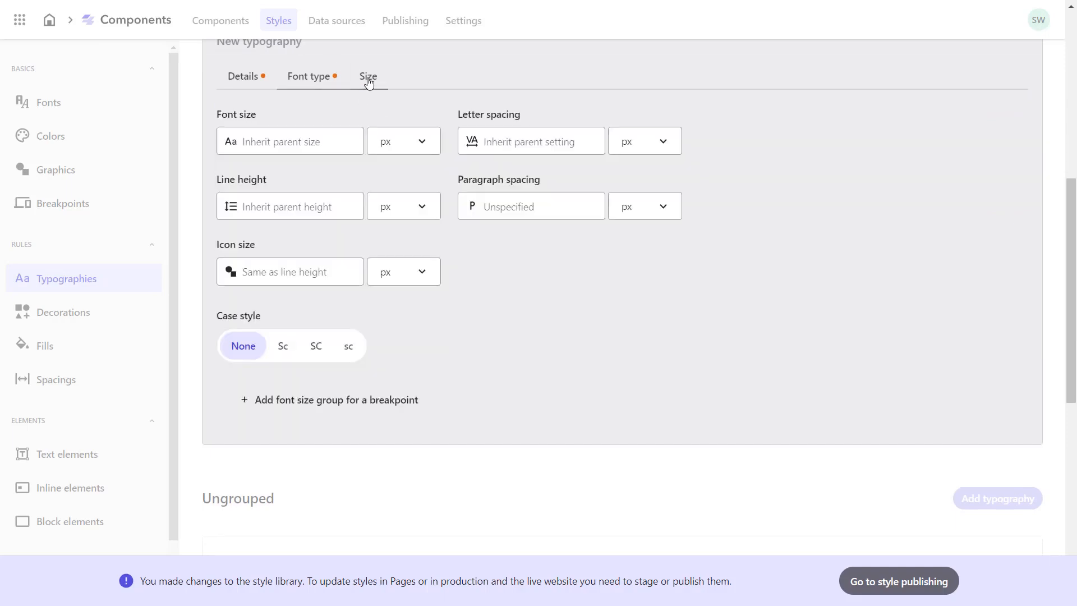
left_click(289, 141)
type("42")
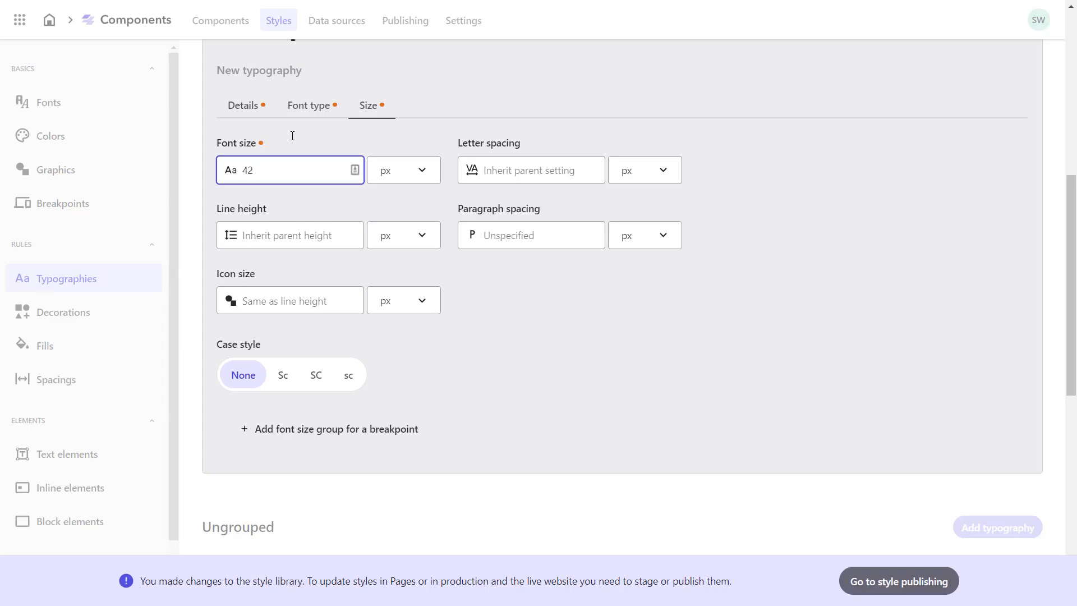
mouse_move(289, 234)
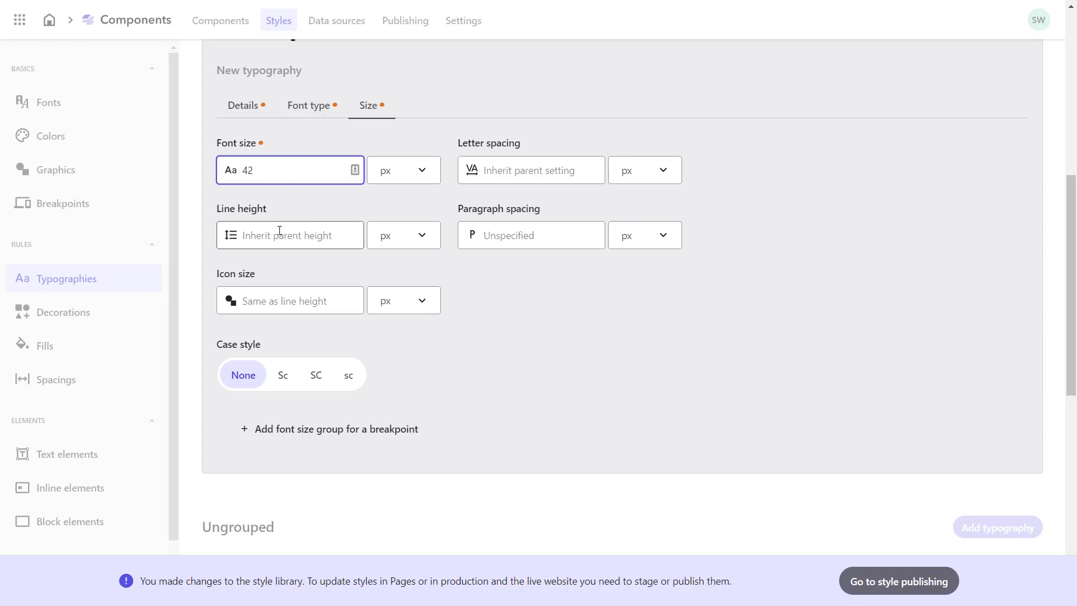
type("60")
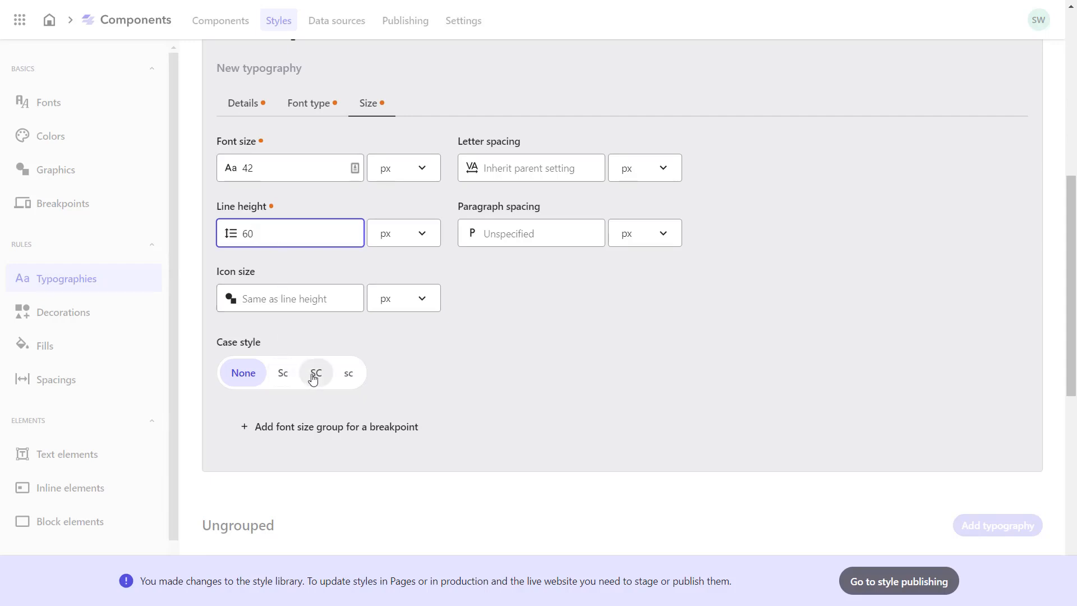
left_click(315, 373)
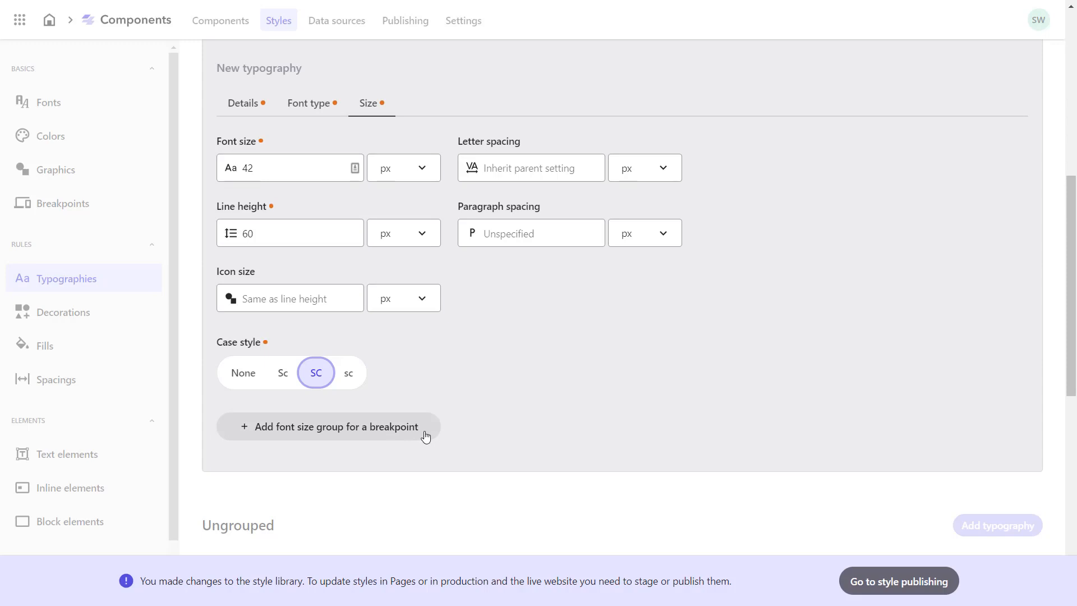
mouse_move(764, 342)
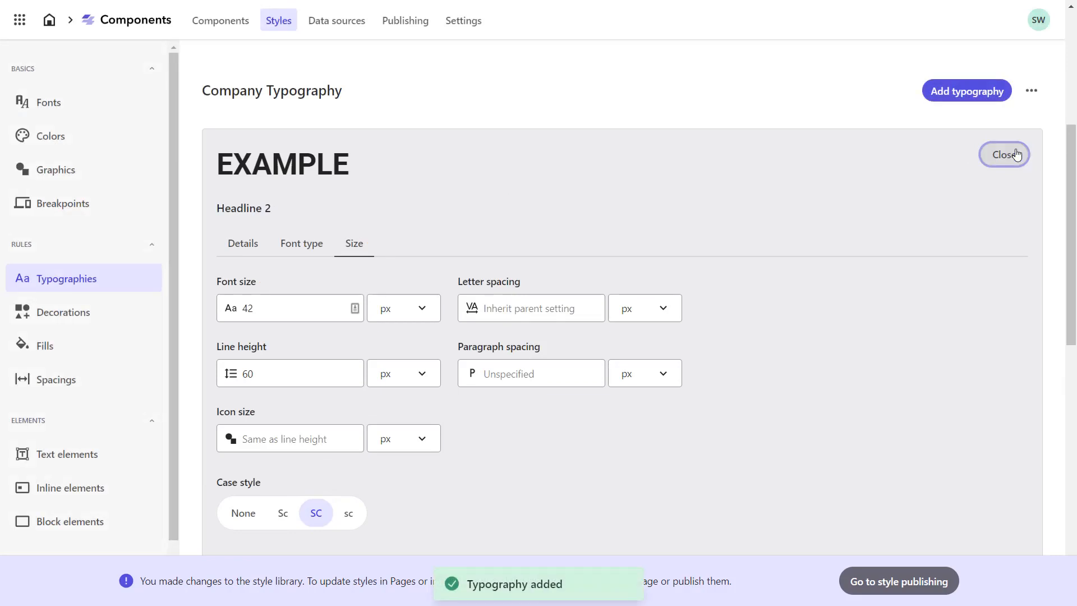
left_click(1003, 154)
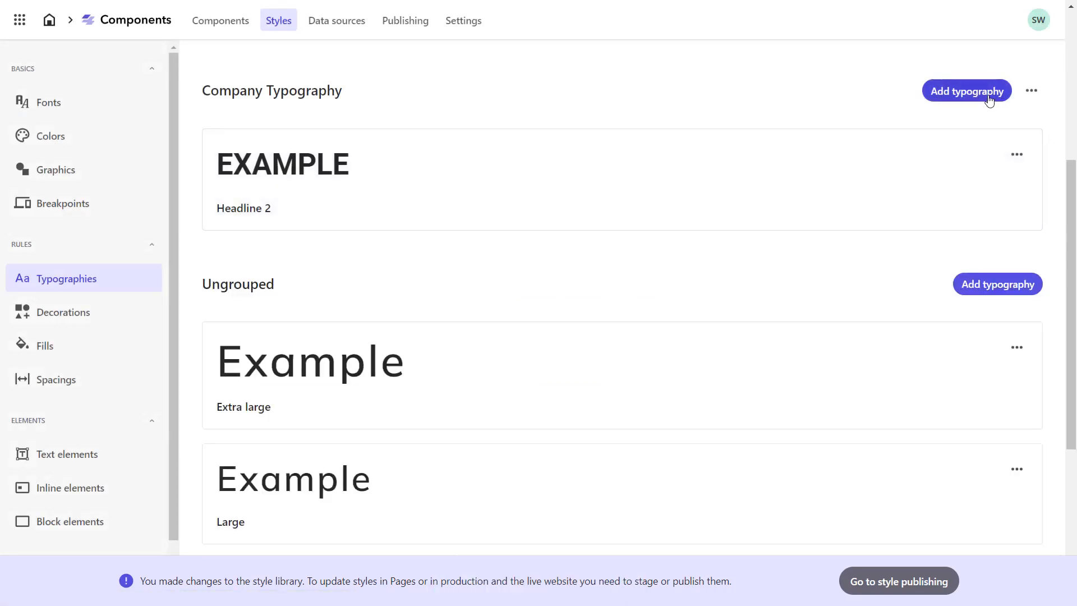
Step: Start a Headline 3 typography using Roboto Medium 500
left_click(965, 91)
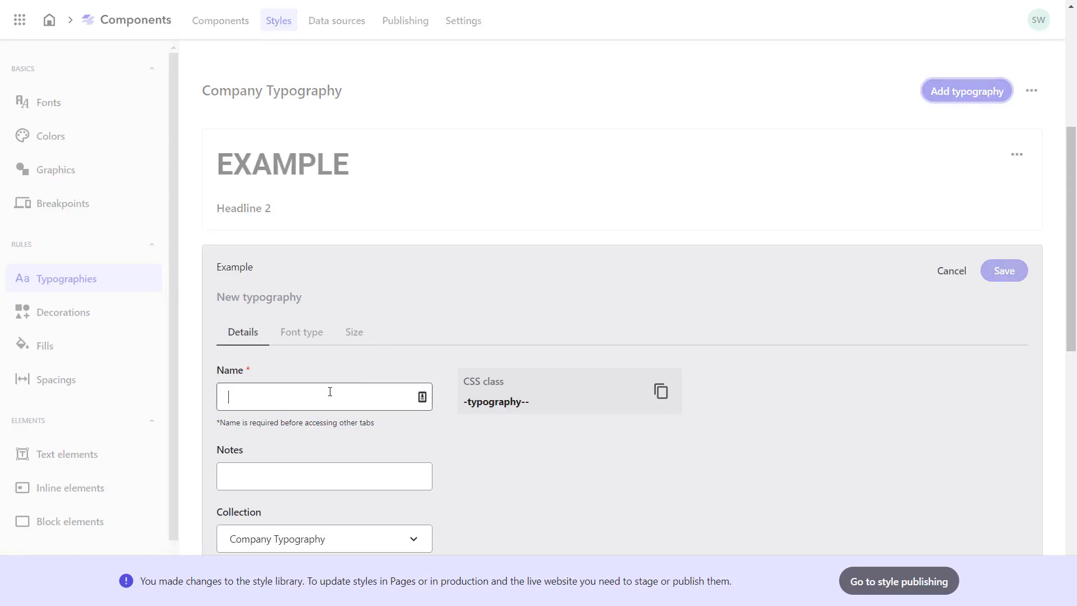
type("Headline")
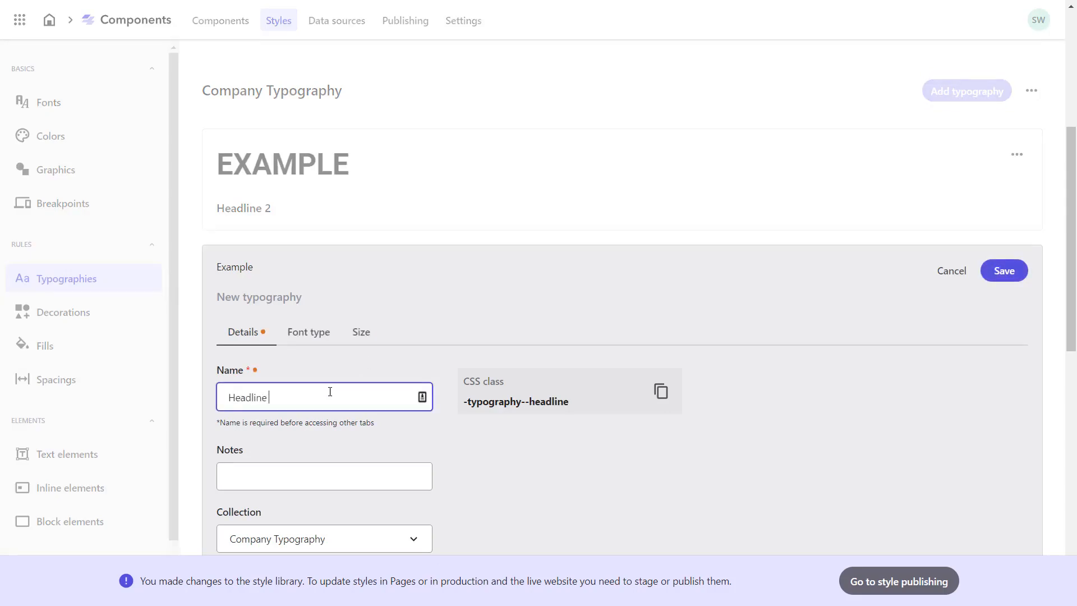
type("3")
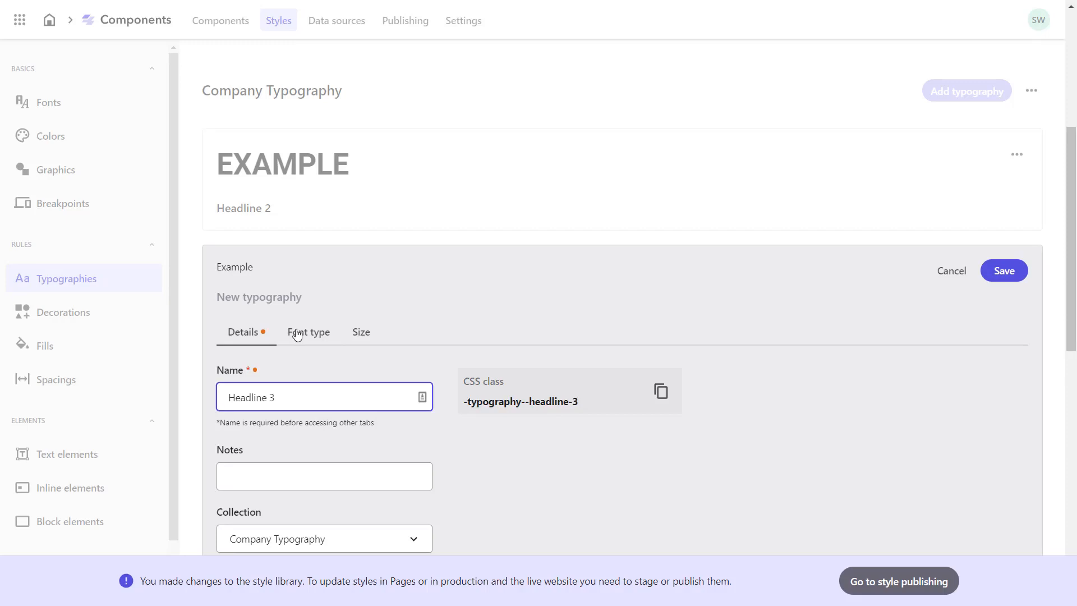
left_click(307, 332)
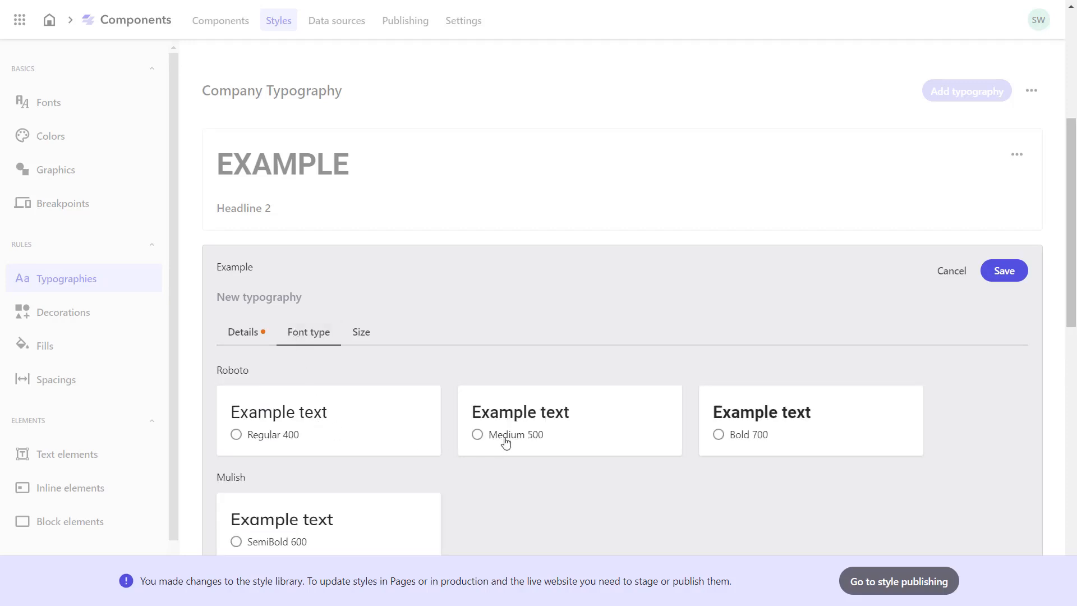
left_click(478, 434)
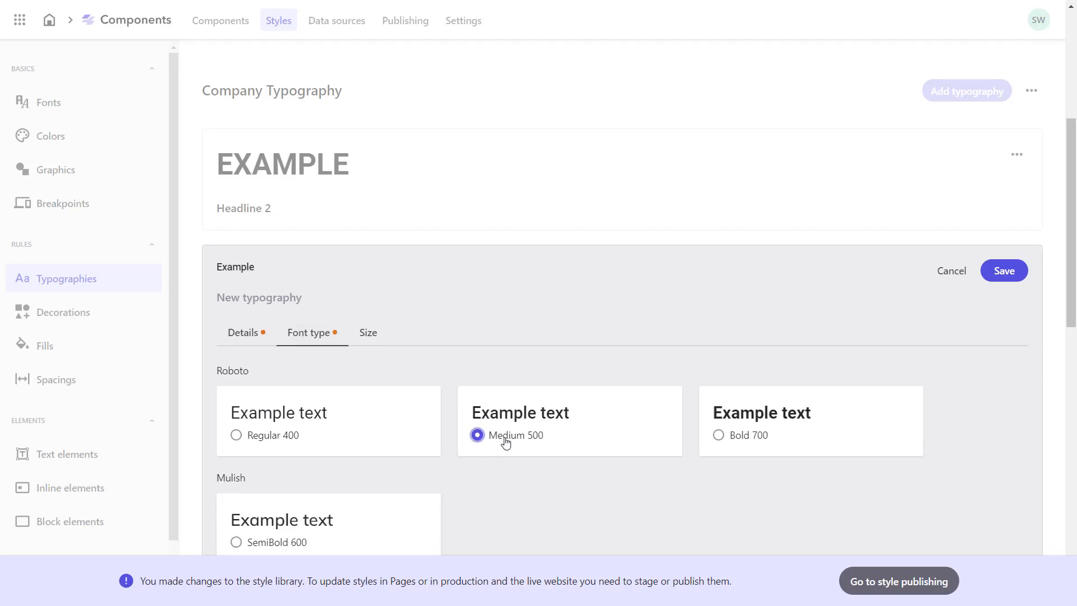
Step: Set Headline 3 to 24 px size, 32 px line height, 20 px paragraph spacing, and save
left_click(368, 332)
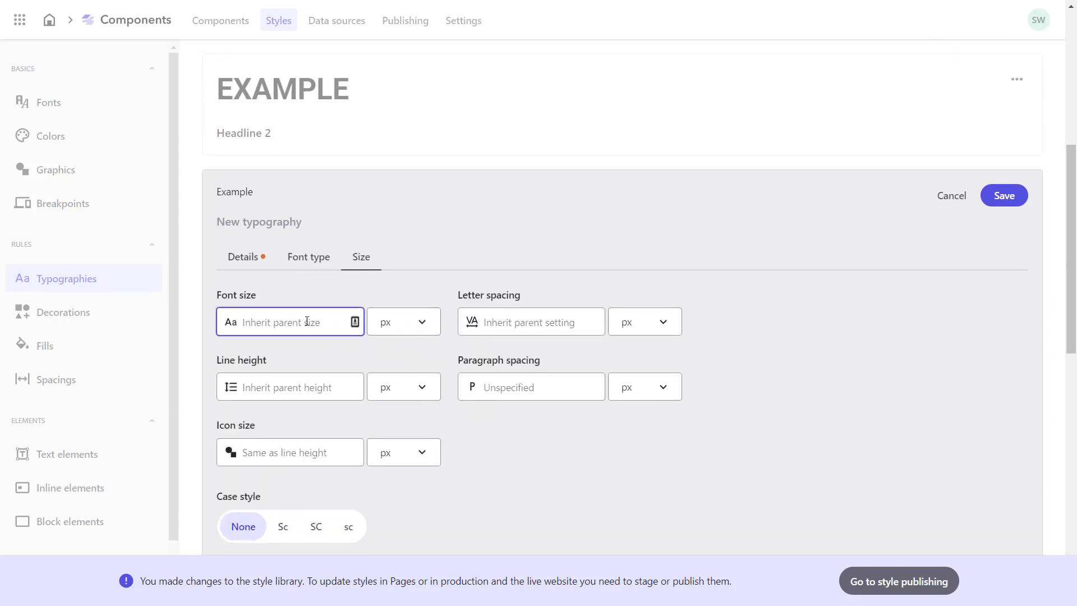
type("24")
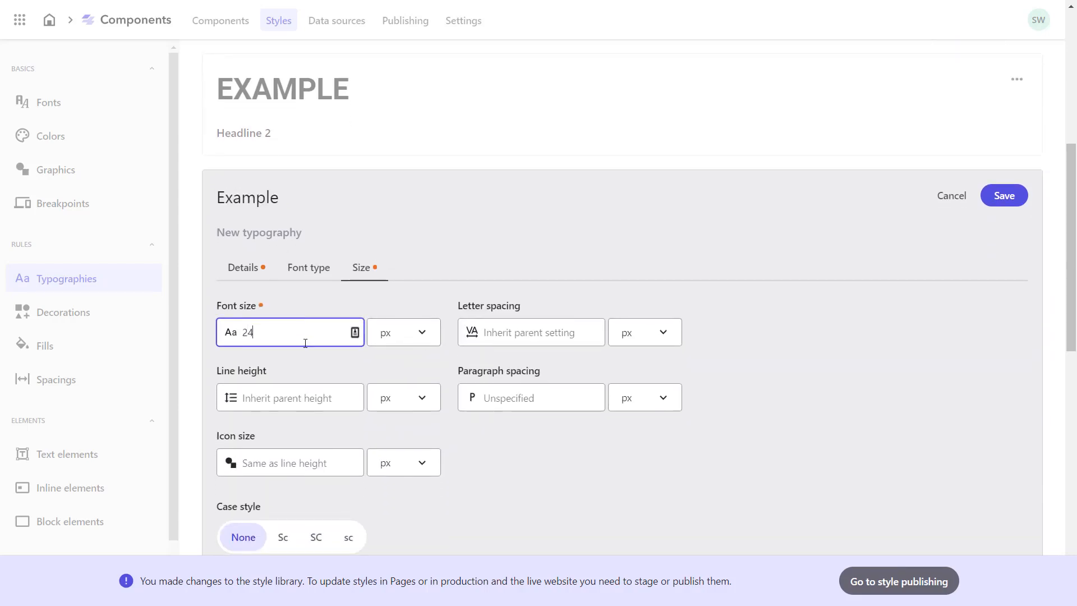
left_click(288, 397)
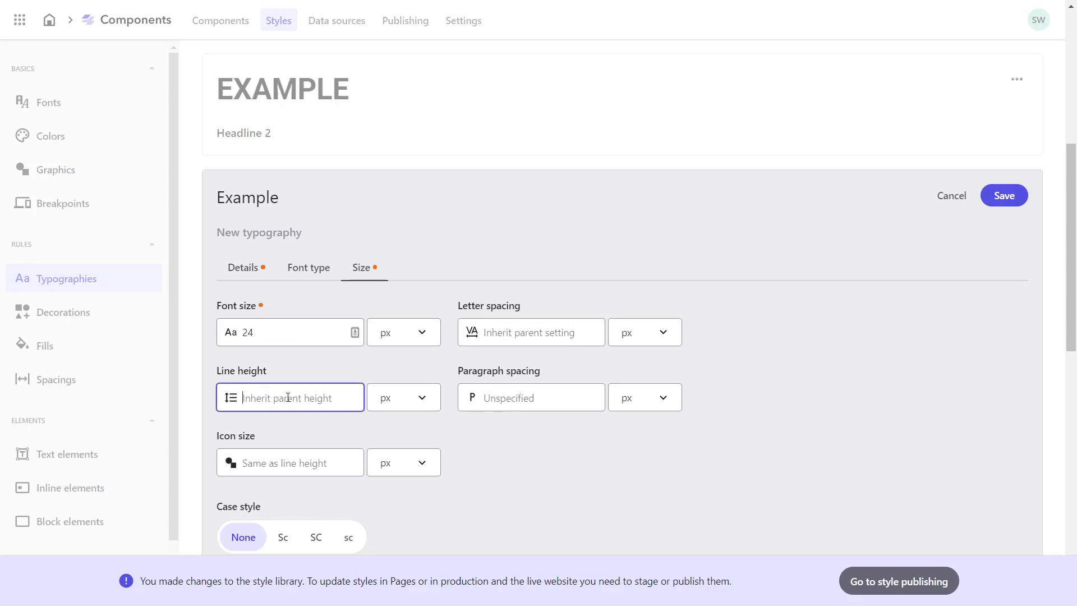
type("32")
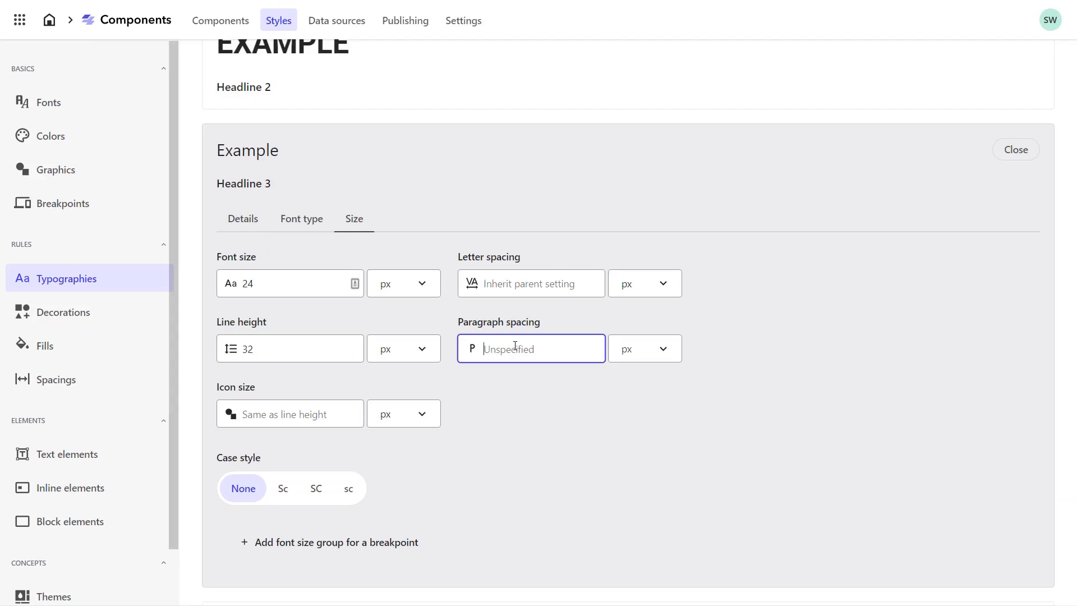
type("20")
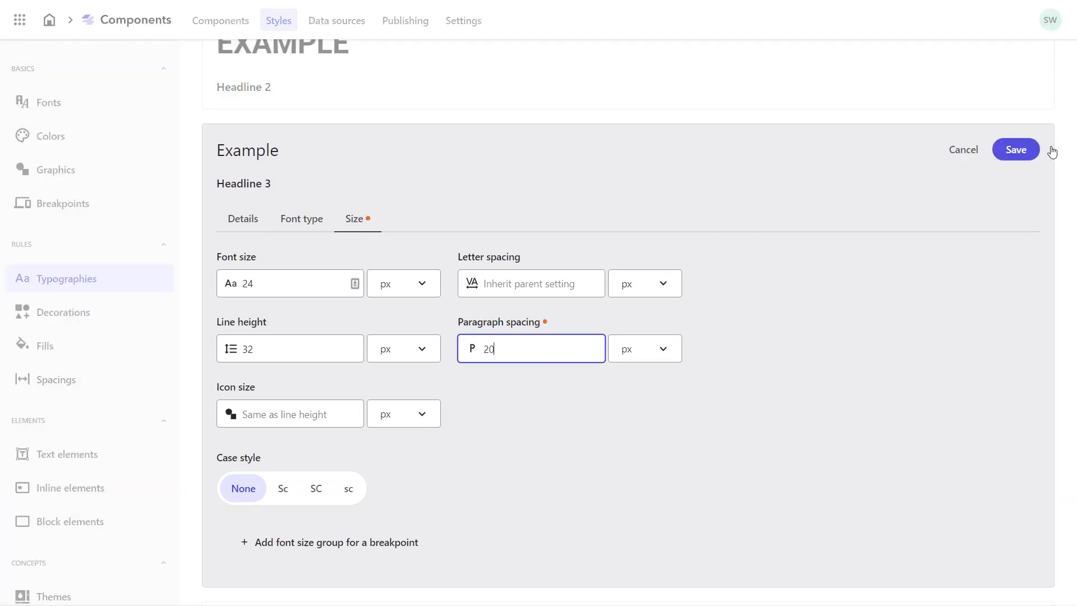
left_click(1015, 149)
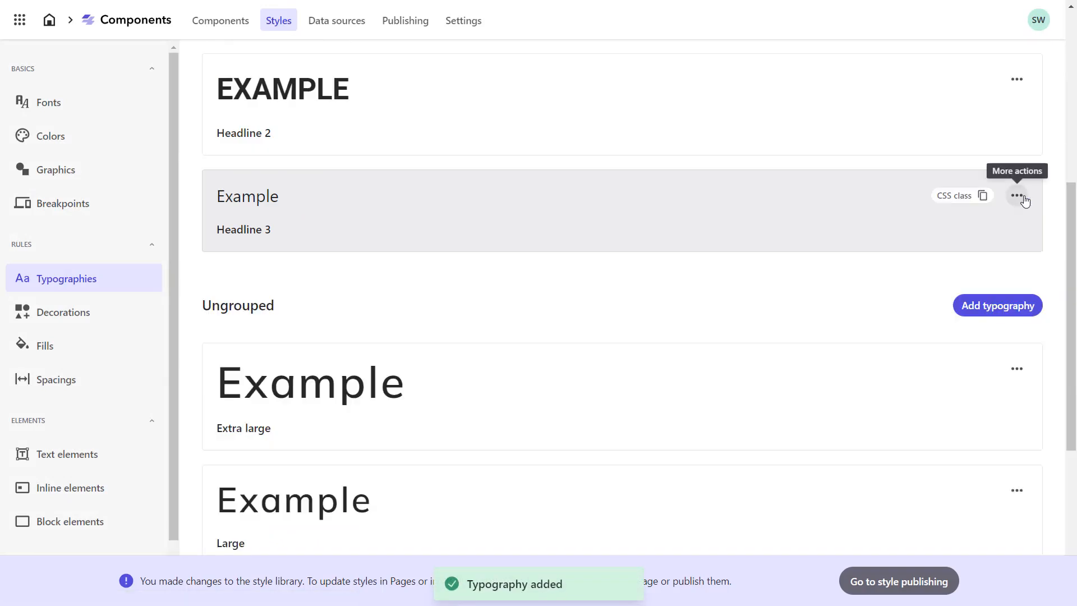
scroll("up", 3)
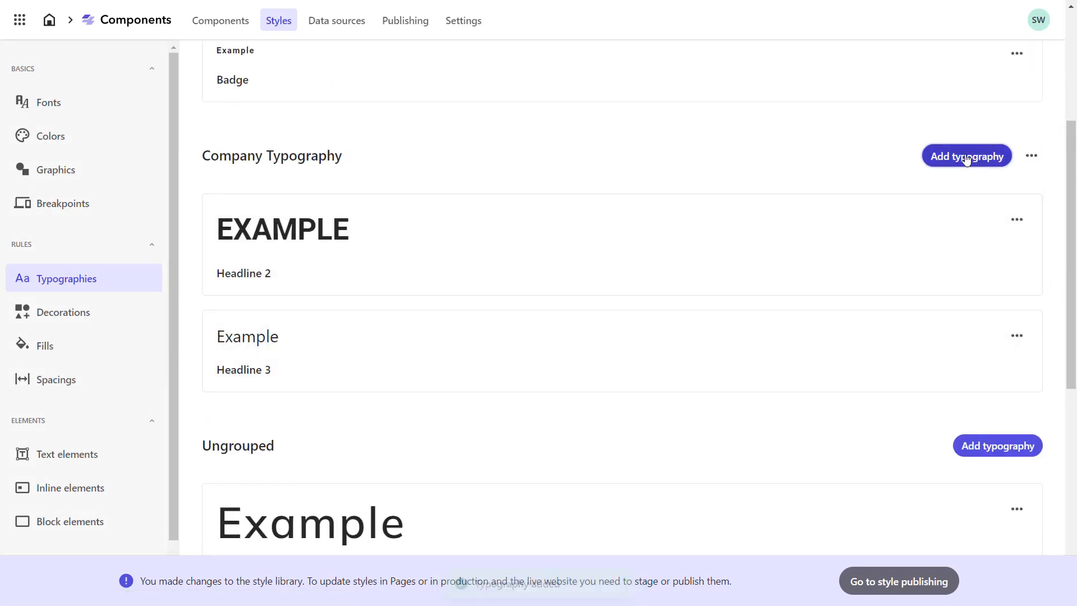
Step: Add a Normal Copy typography in Open Sans Regular 400 at 16 px, then move to Fills
left_click(966, 156)
type("Normal Copy")
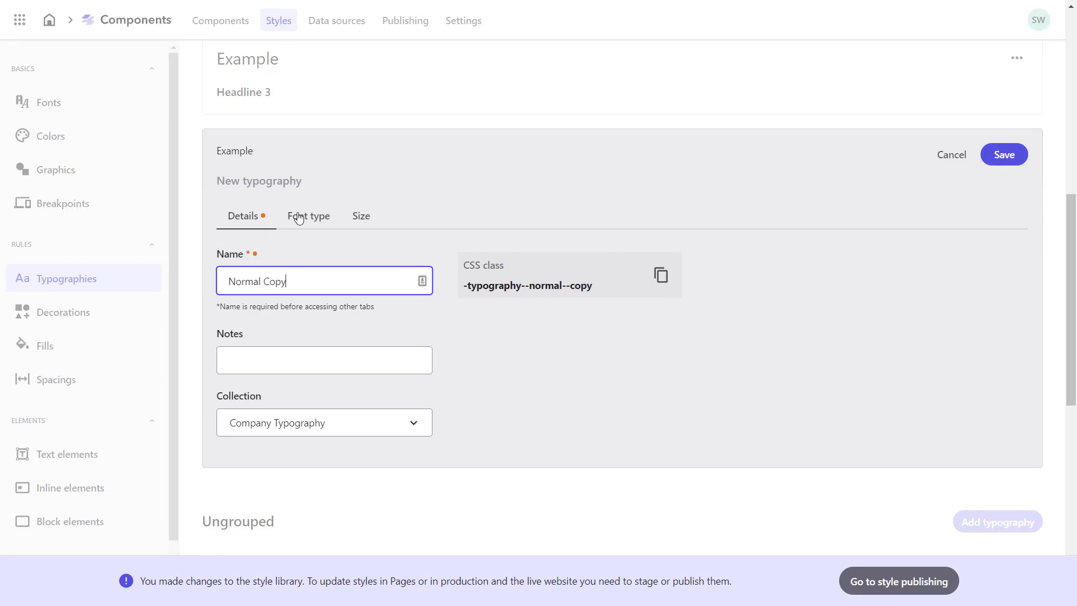
left_click(308, 215)
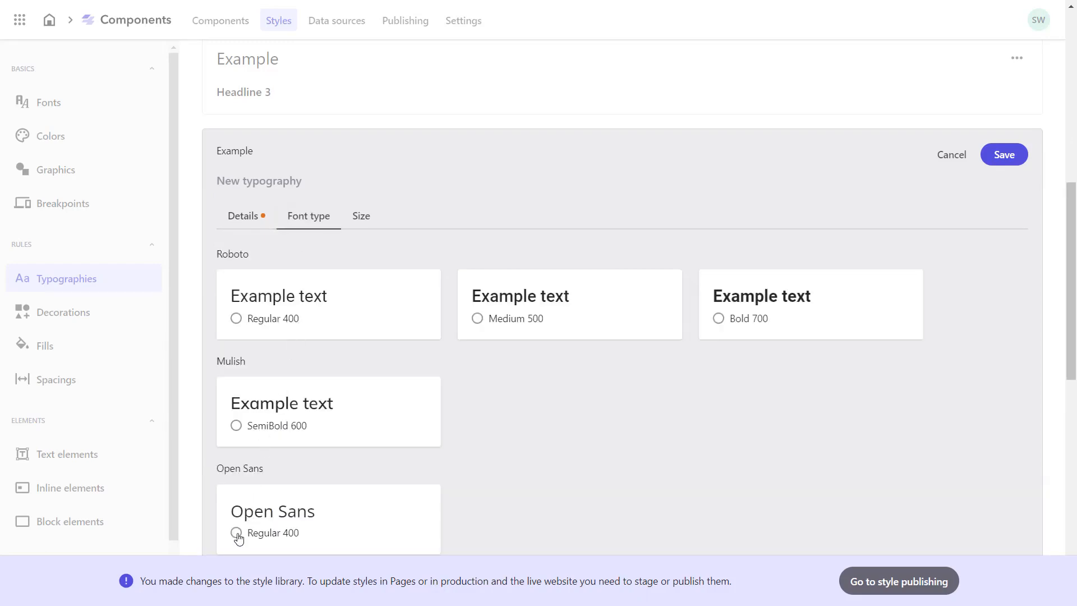
left_click(361, 215)
type("16")
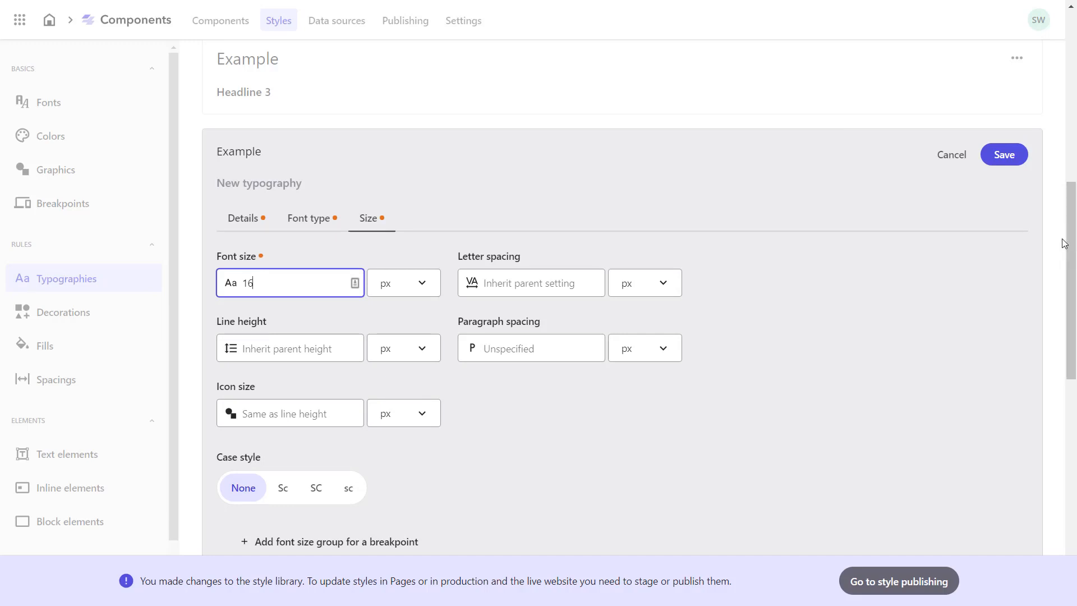
left_click(1003, 154)
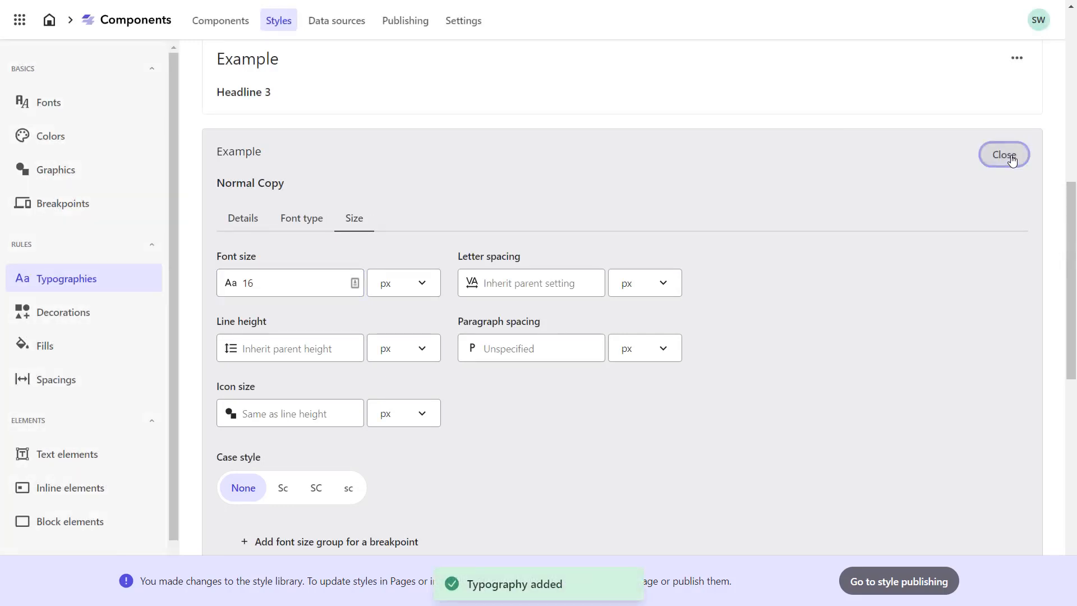
left_click(1003, 153)
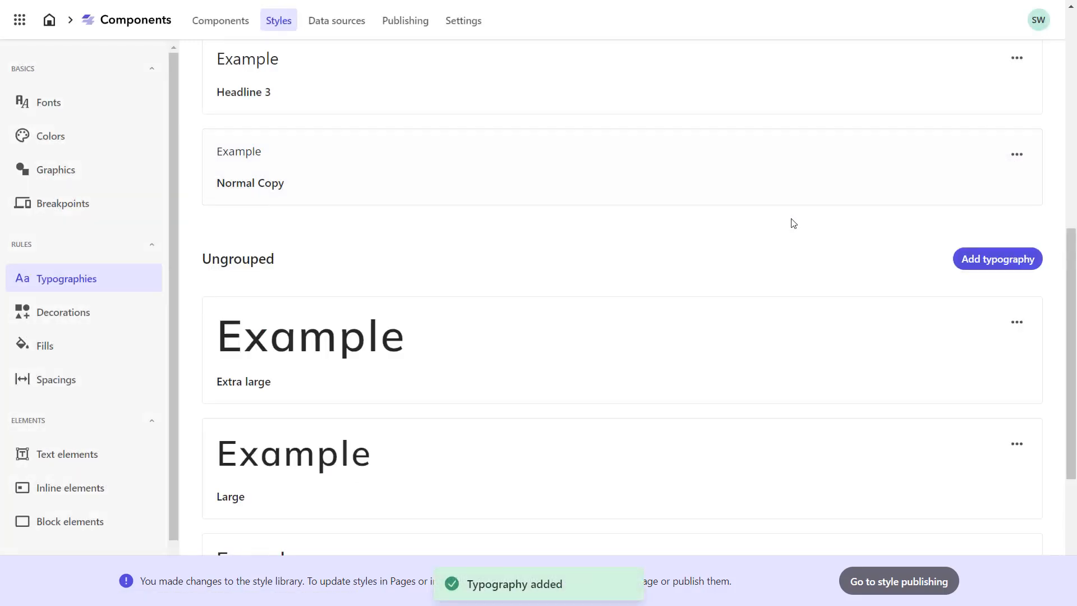
scroll("up", 3)
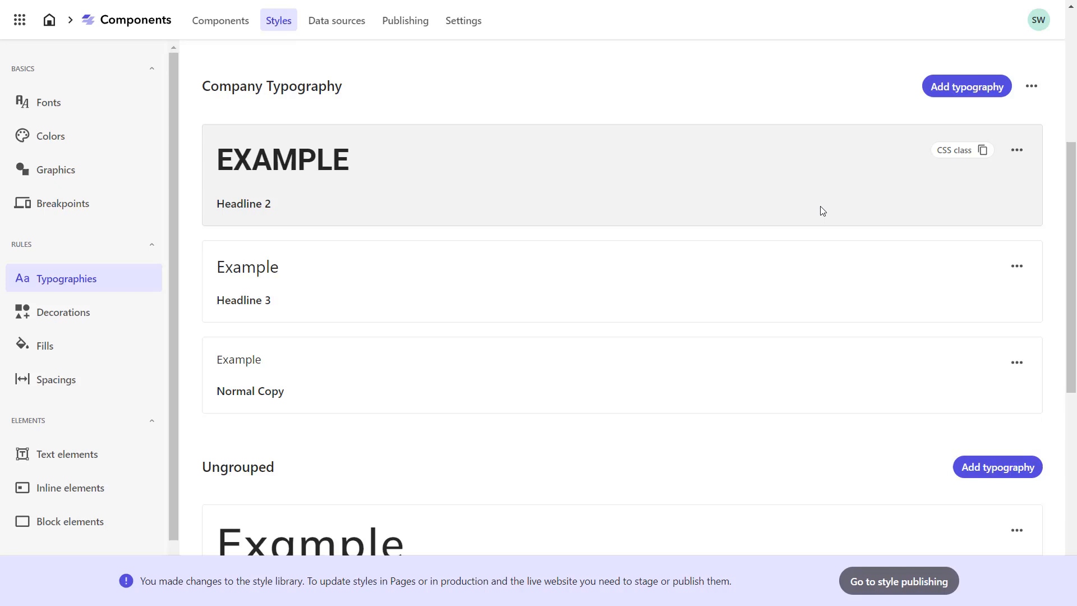
mouse_move(152, 325)
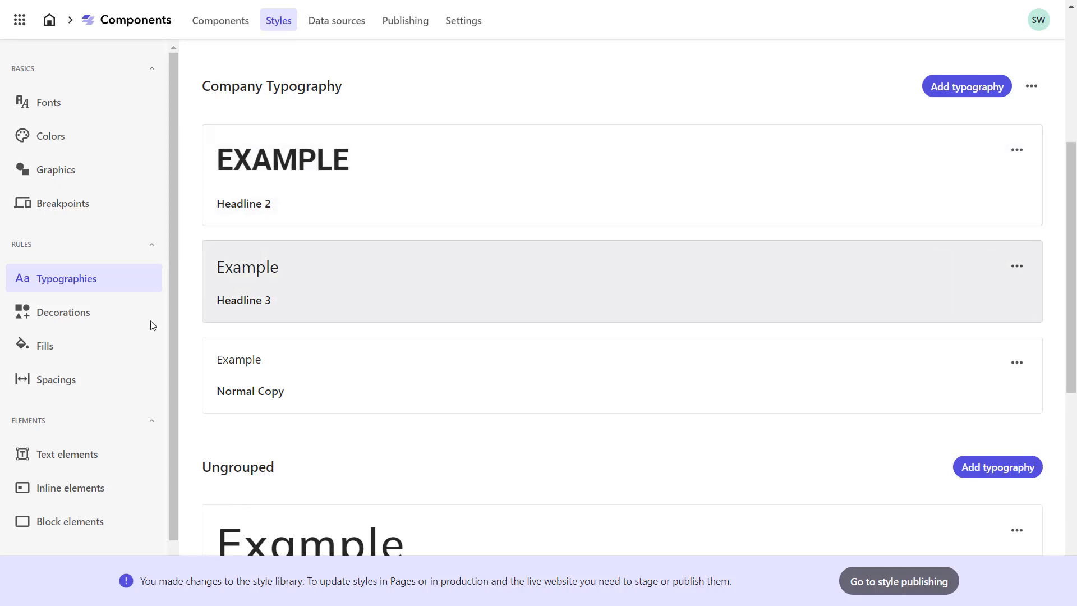
left_click(45, 344)
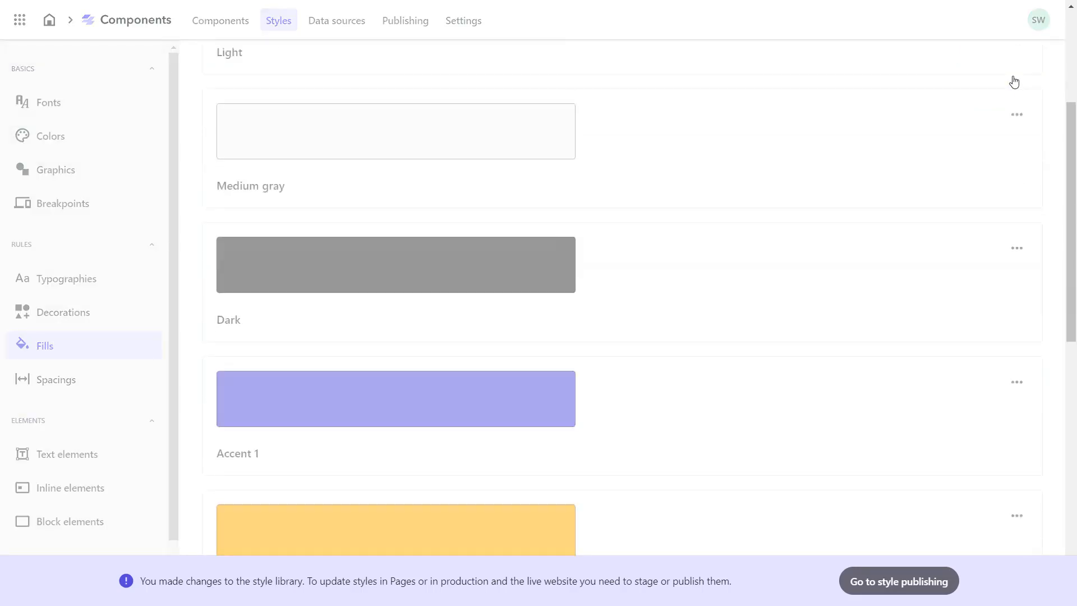
Step: Create a fill collection named Company Fills and save it
left_click(1017, 313)
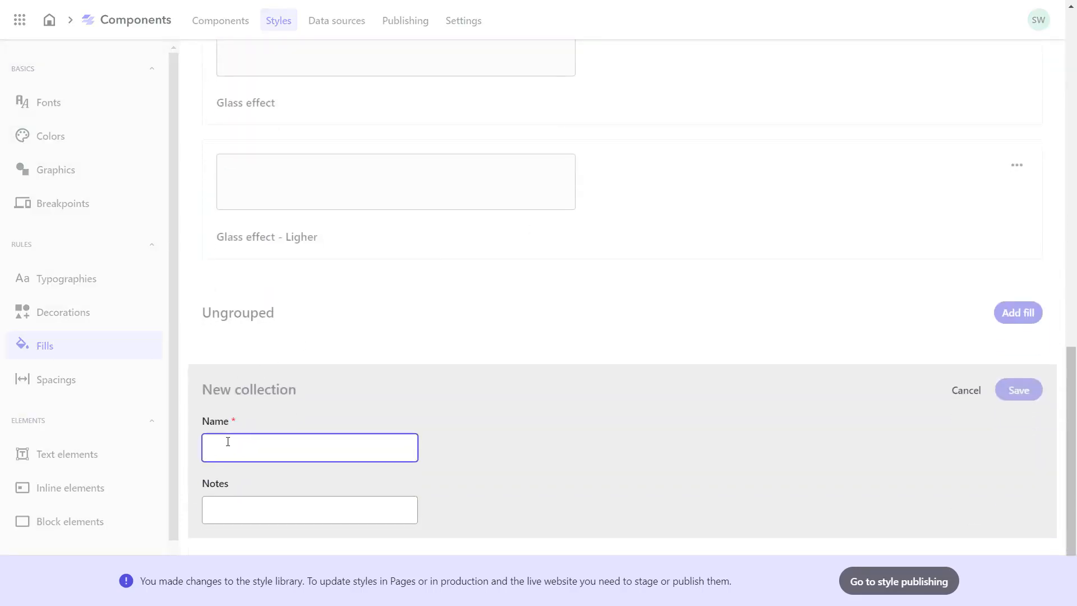
type("Company Fil")
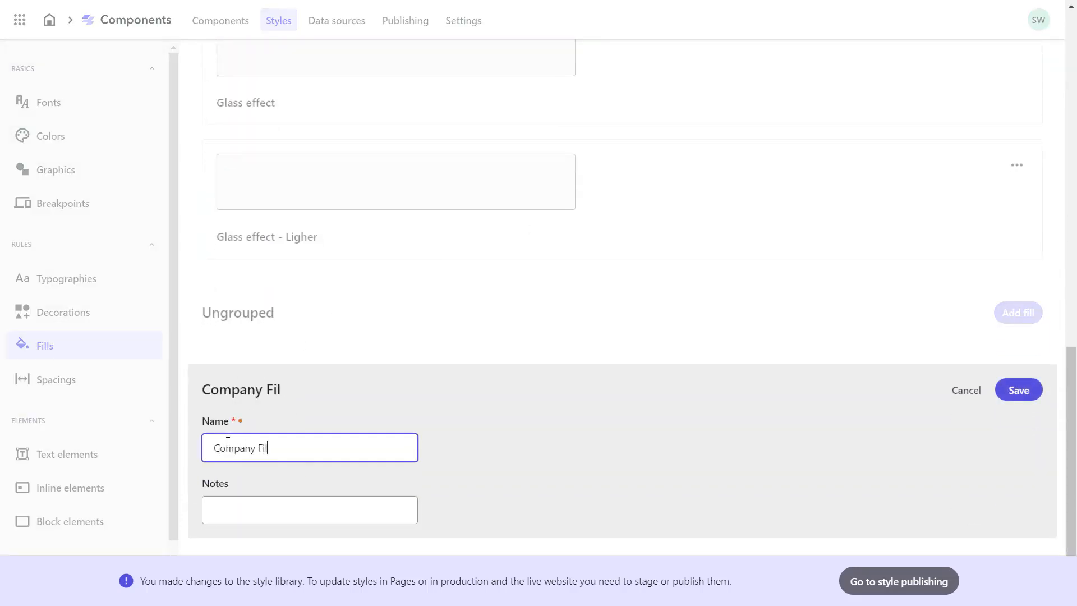
type("ls")
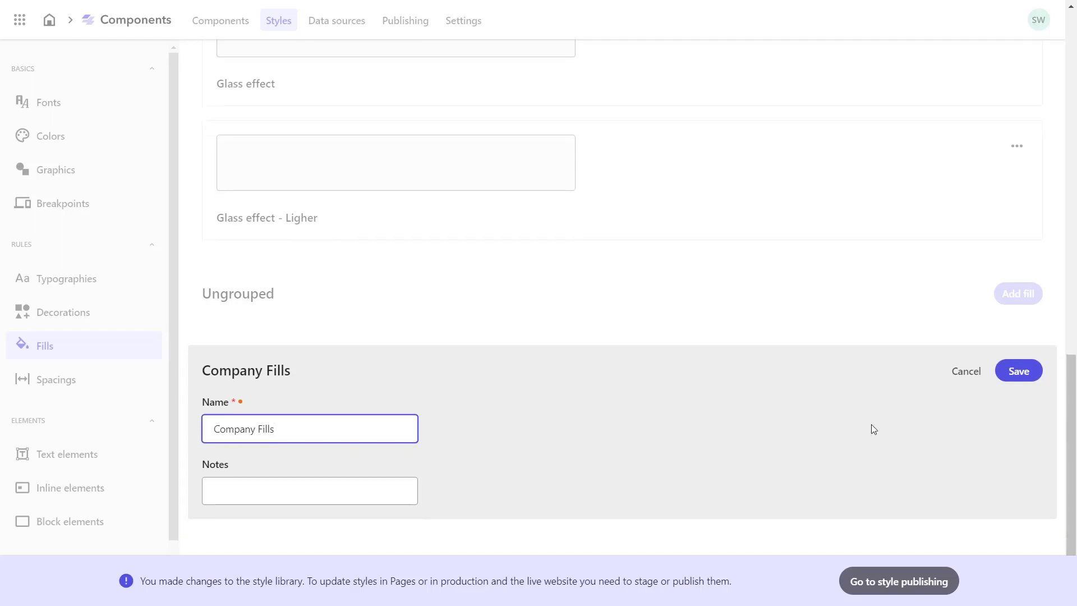
left_click(1018, 372)
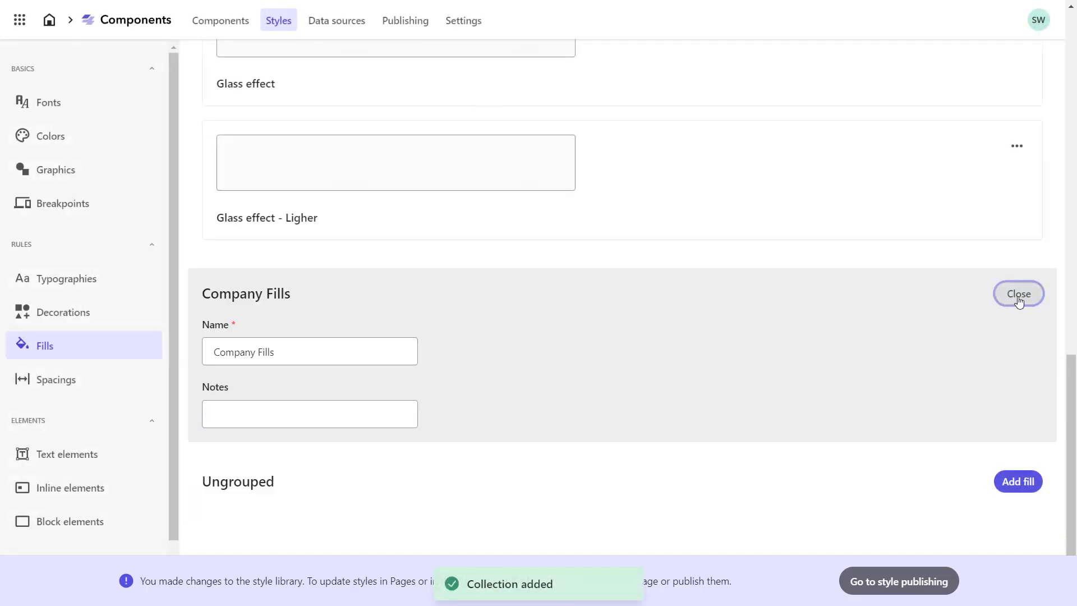
left_click(1018, 292)
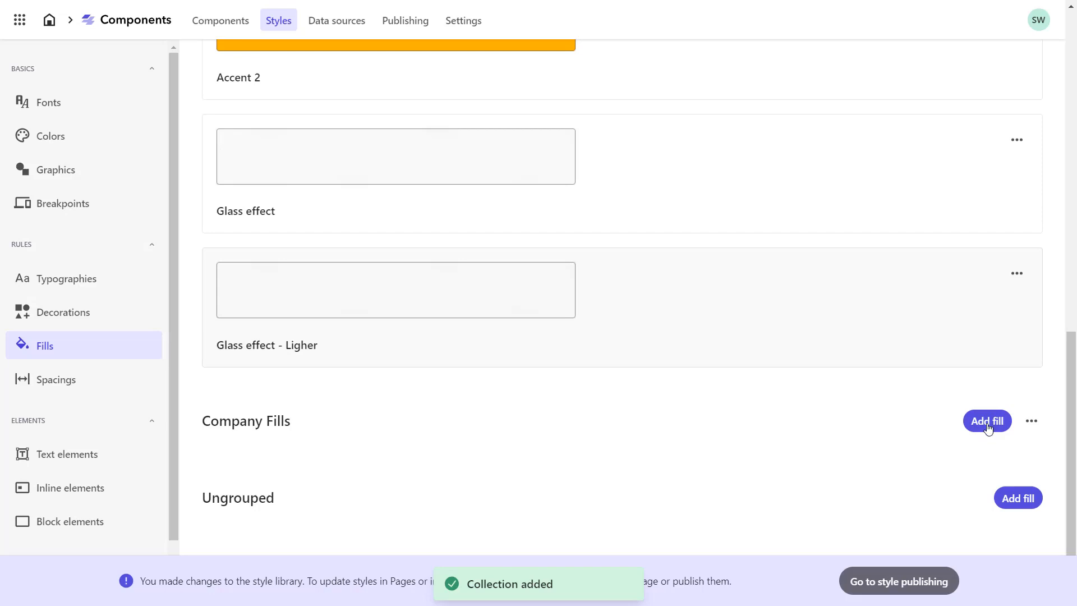
Step: Add a new fill named White with a solid White colour
left_click(986, 421)
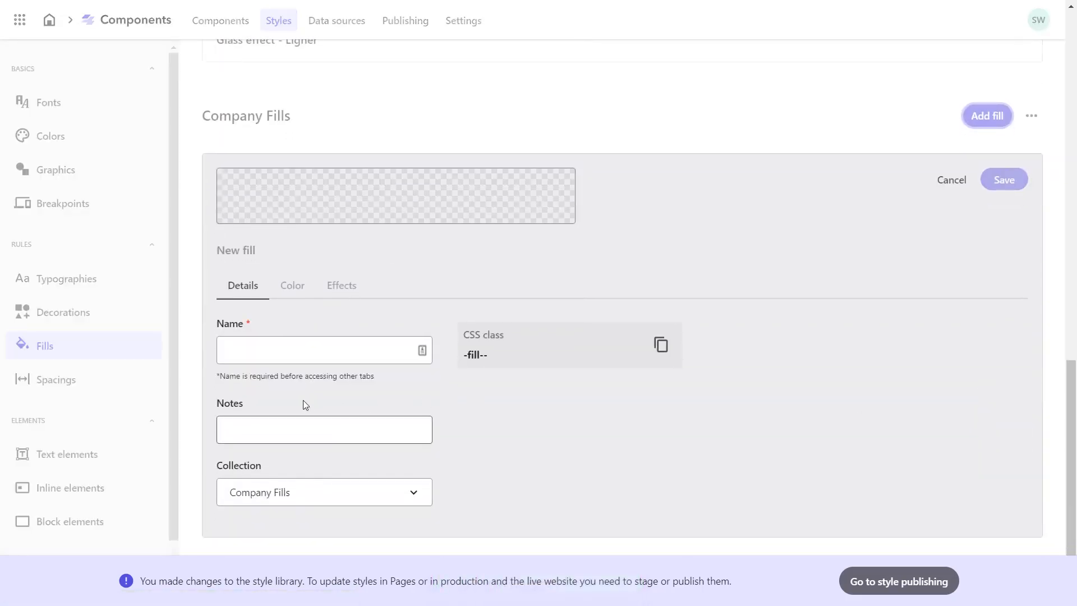
type("White")
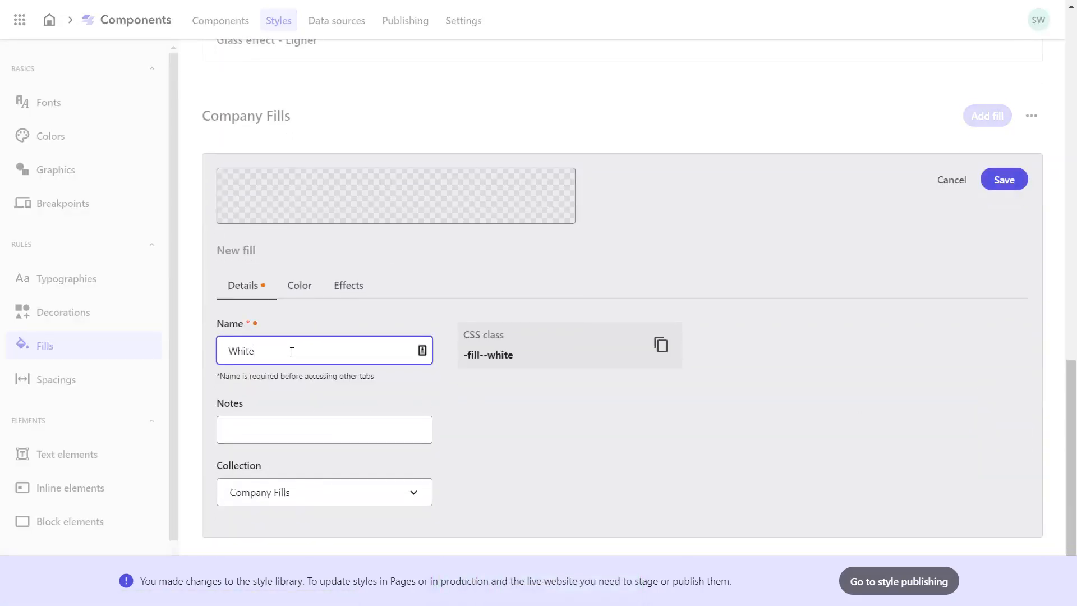
mouse_move(292, 304)
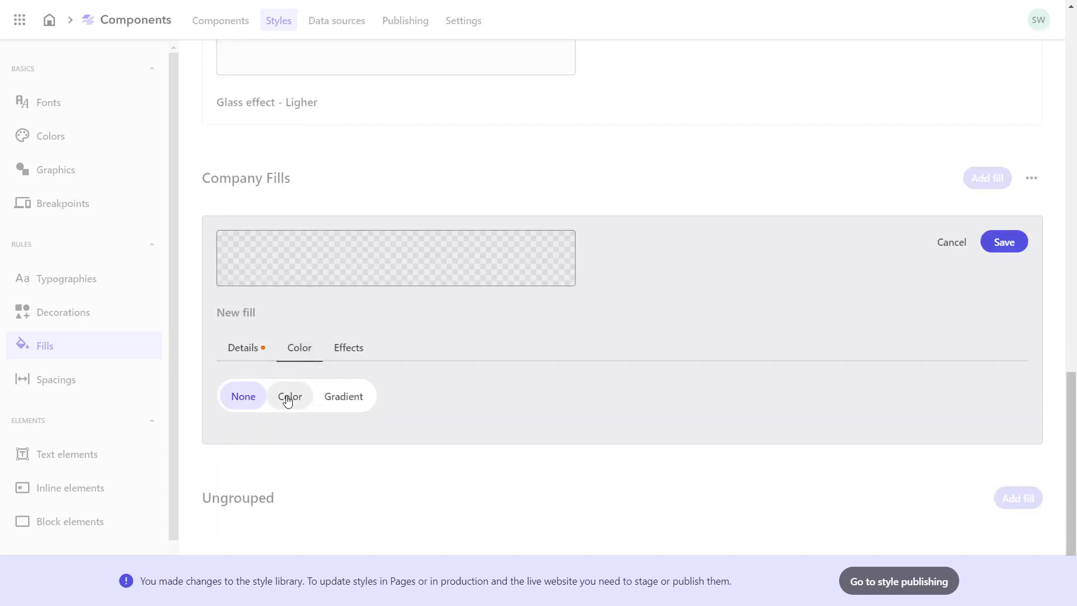
left_click(289, 396)
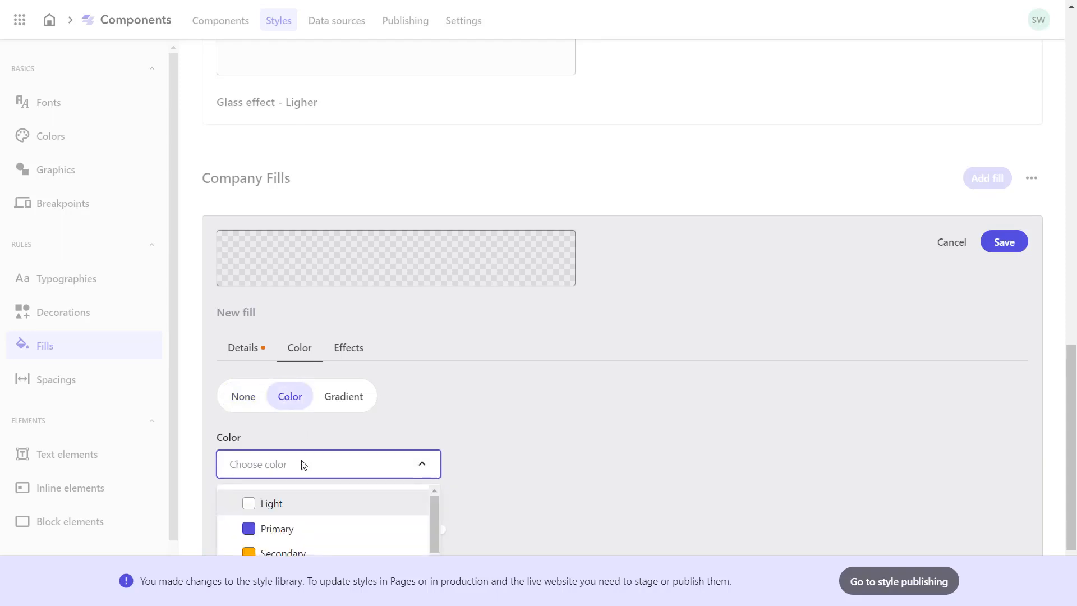
scroll("down", 3)
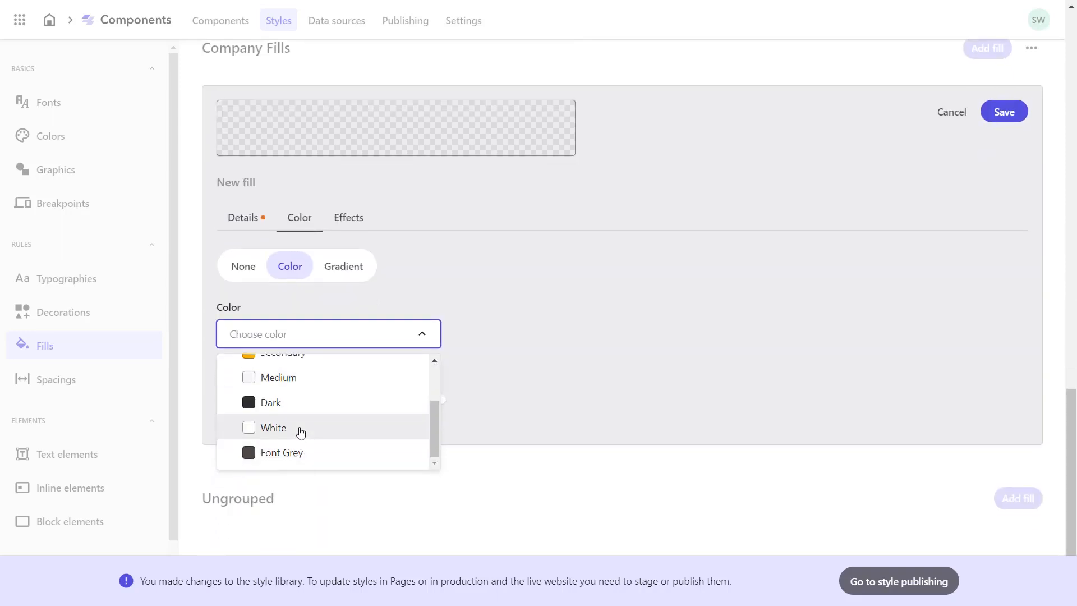
left_click(273, 428)
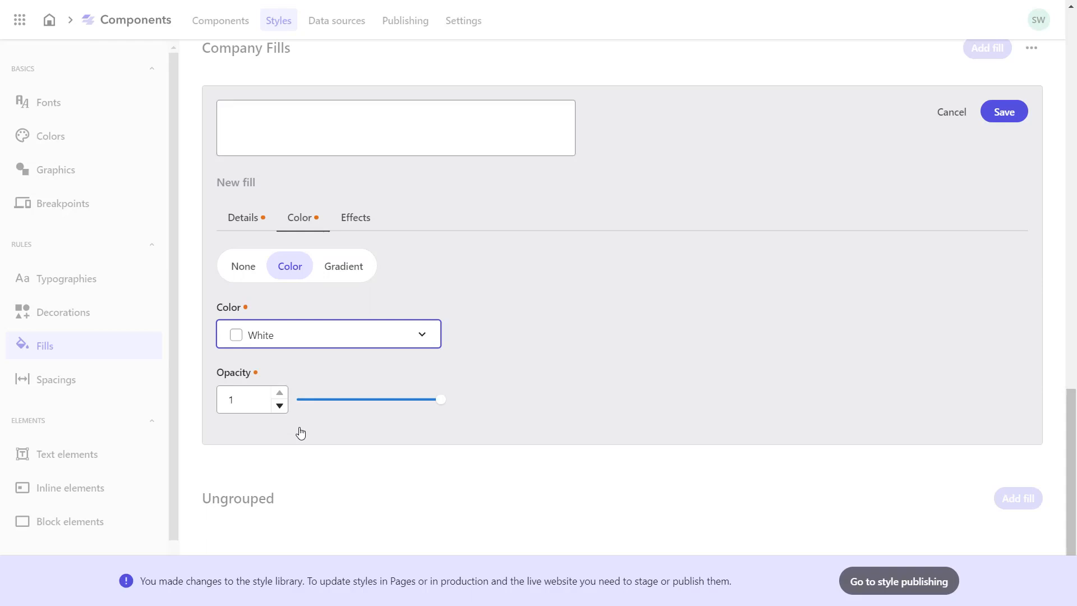
mouse_move(343, 266)
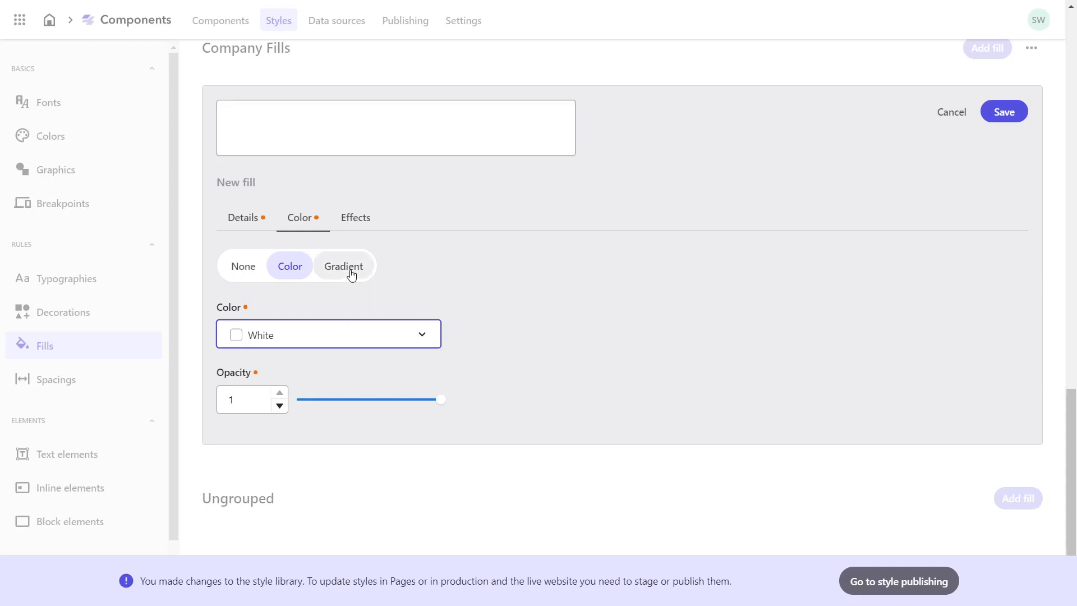
Step: Review the gradient and effect settings, then save and close the White fill
left_click(343, 266)
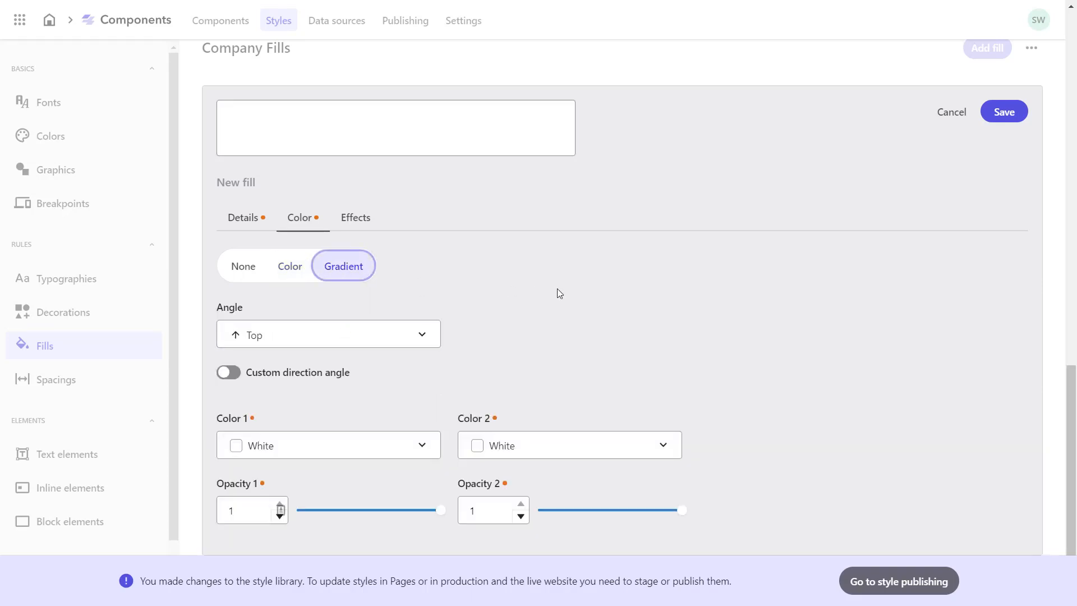
scroll("down", 3)
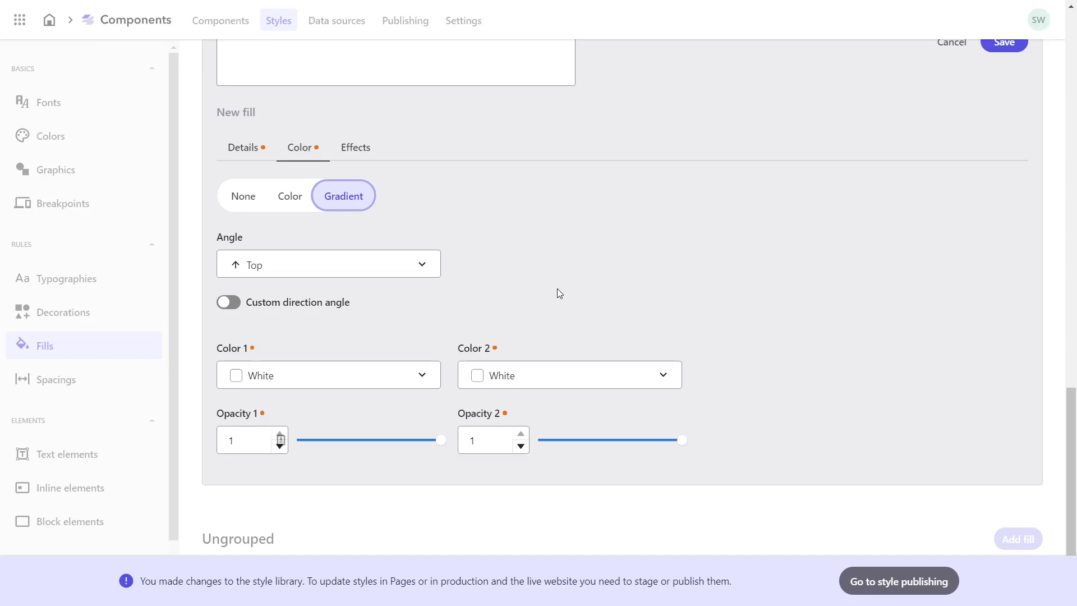
mouse_move(453, 180)
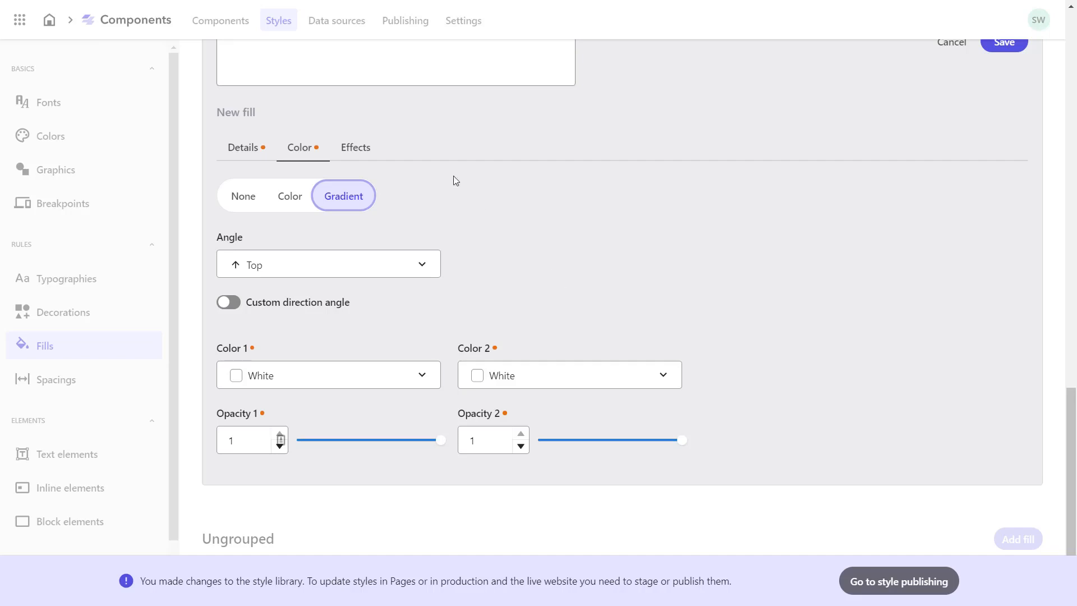
left_click(356, 147)
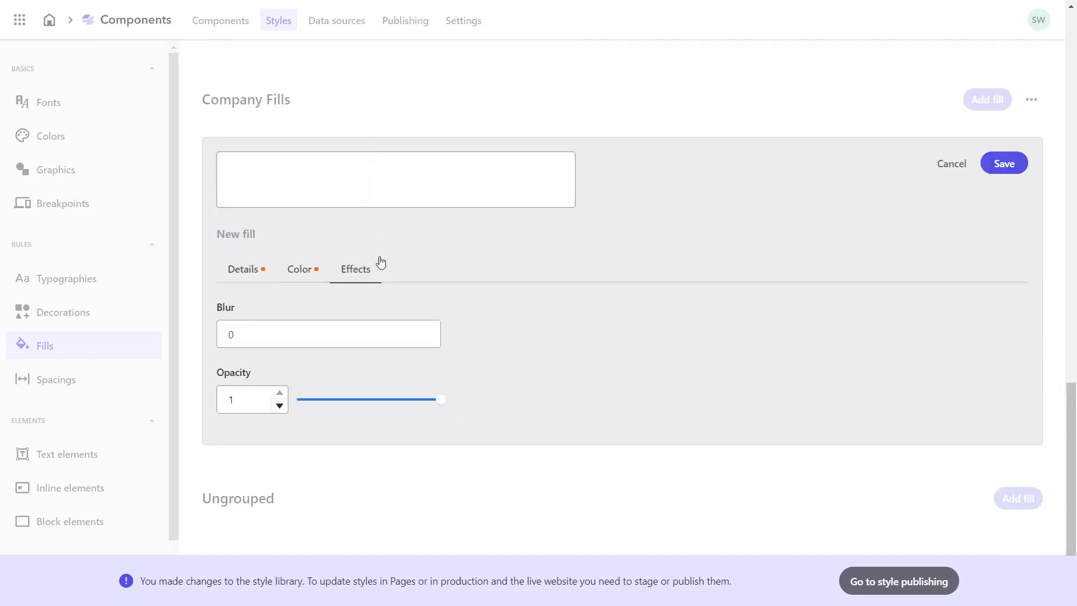
mouse_move(850, 295)
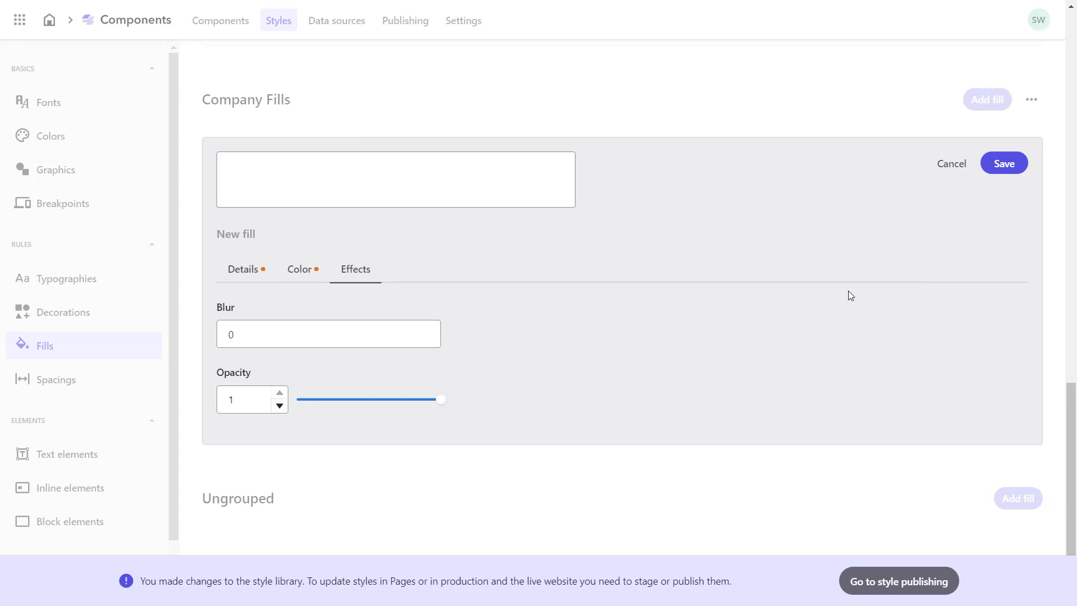
left_click(1002, 162)
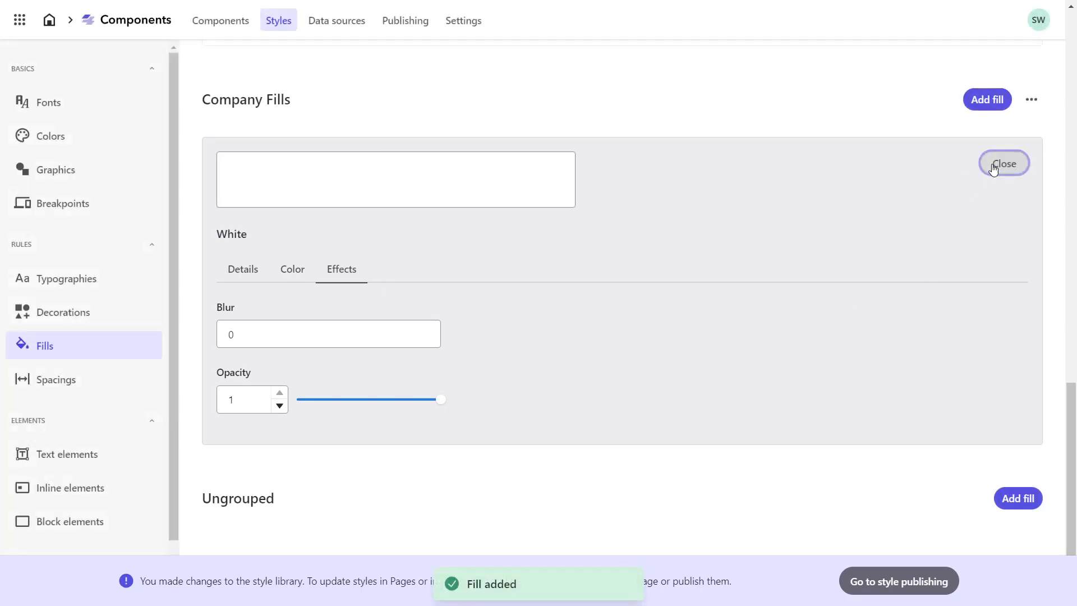
left_click(1001, 162)
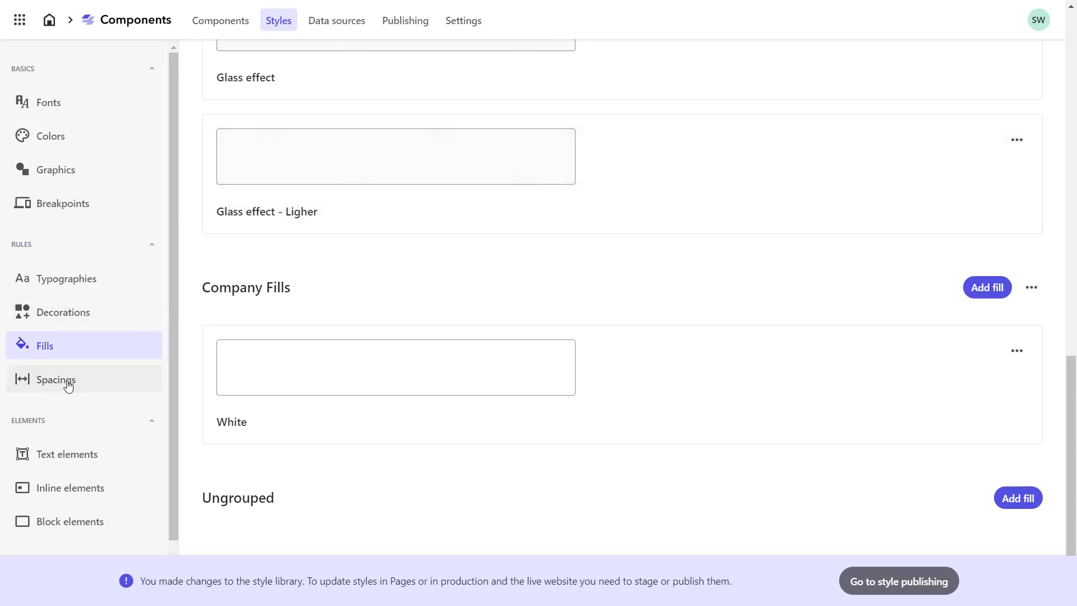
Step: Create a new spacing collection named Company Spacings in Spacings
left_click(55, 380)
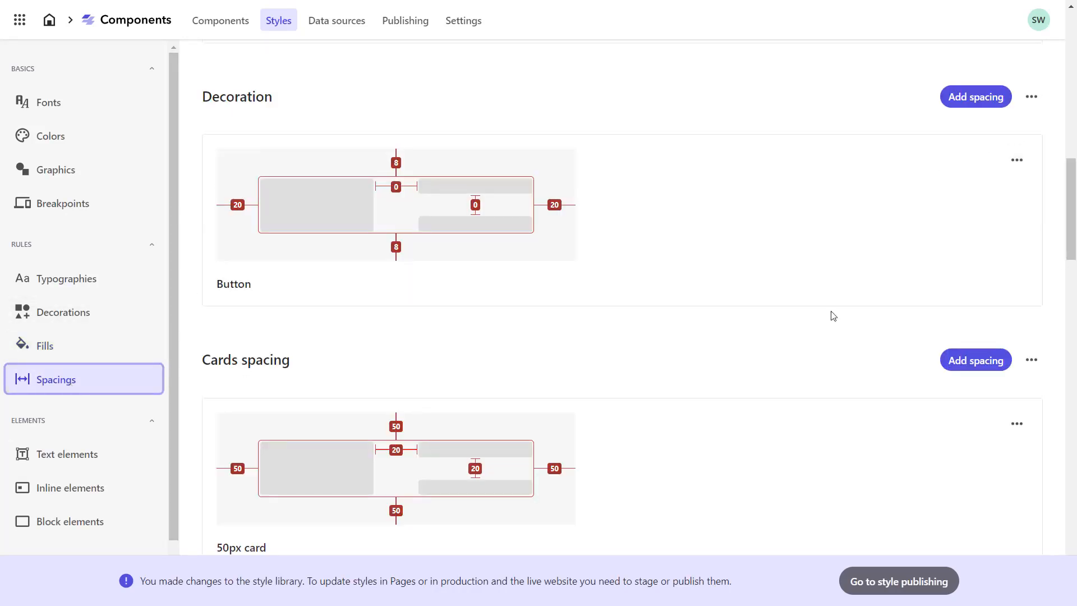
scroll("up", 3)
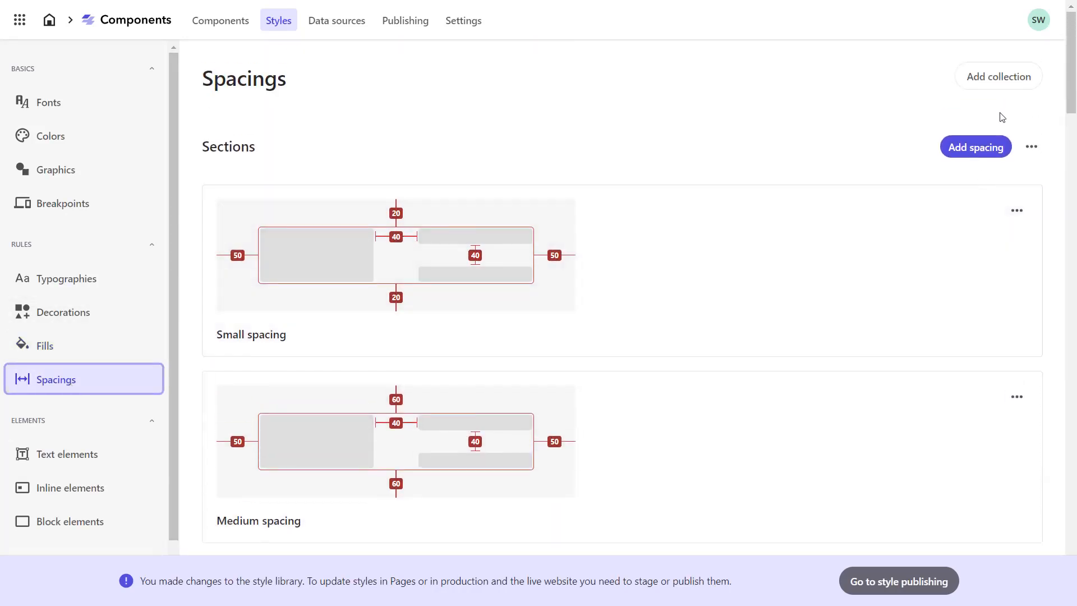
left_click(998, 76)
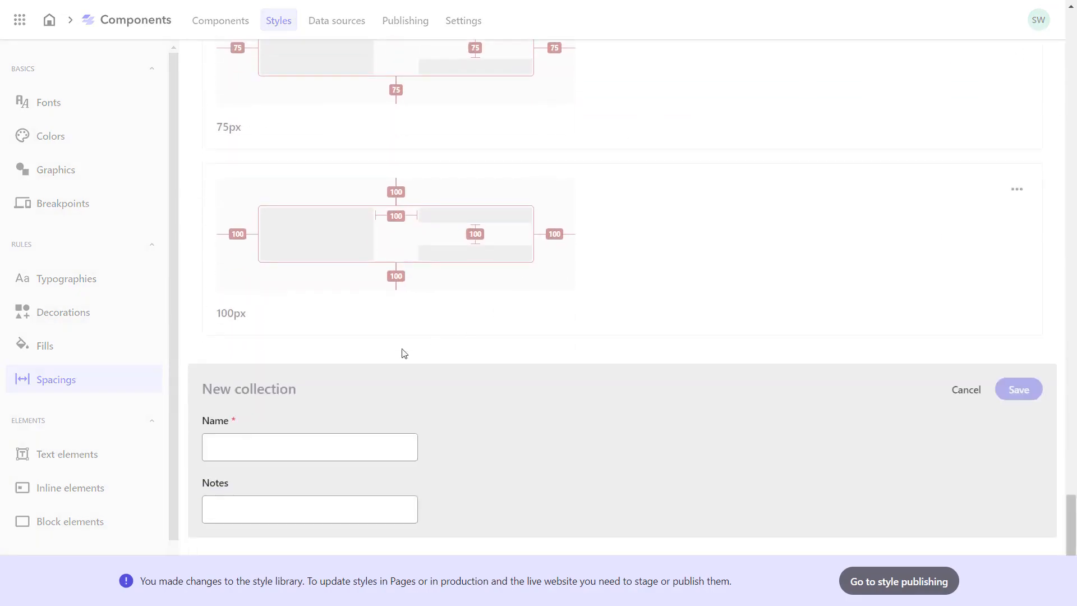
type("Com")
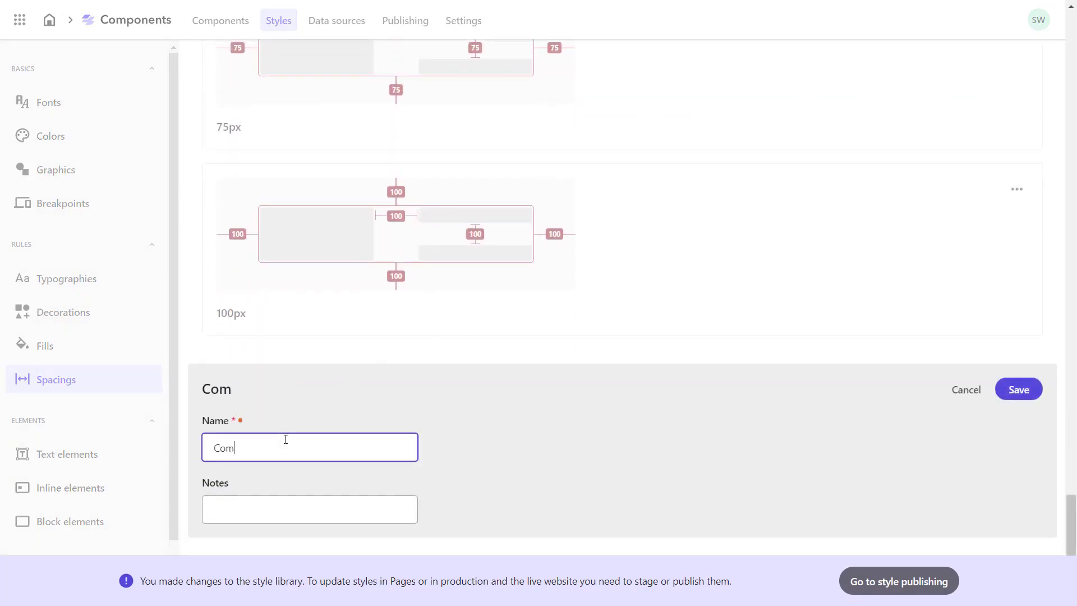
type("pany Spacings")
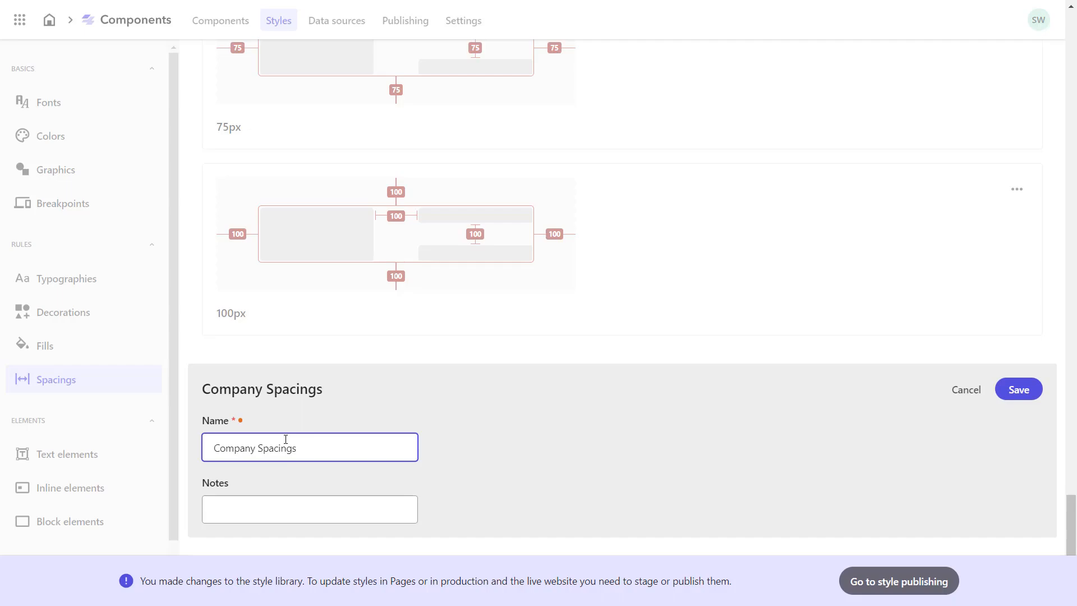
left_click(1018, 389)
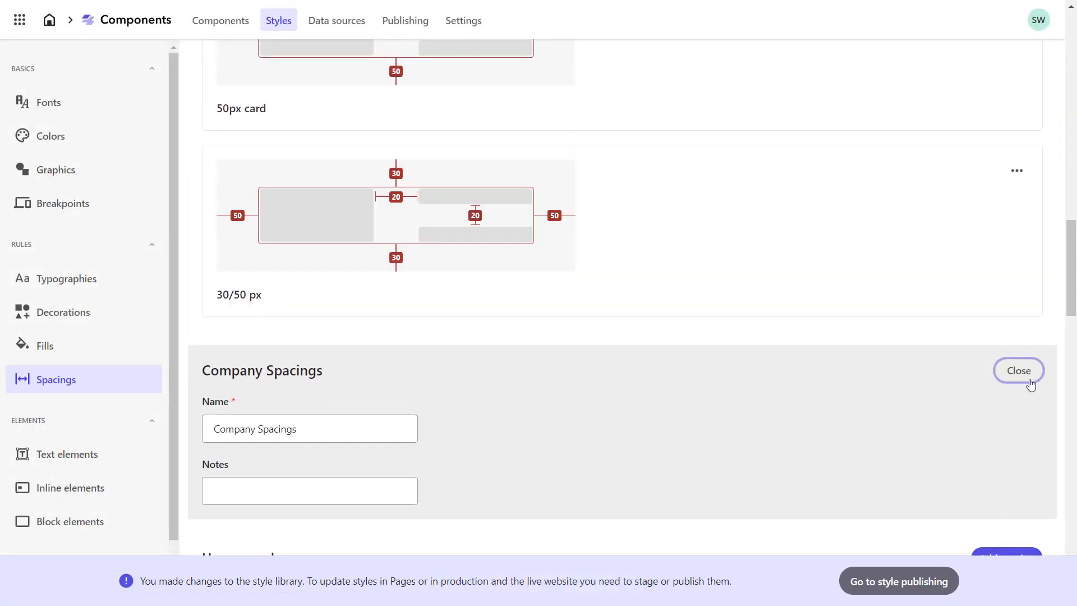
left_click(1019, 370)
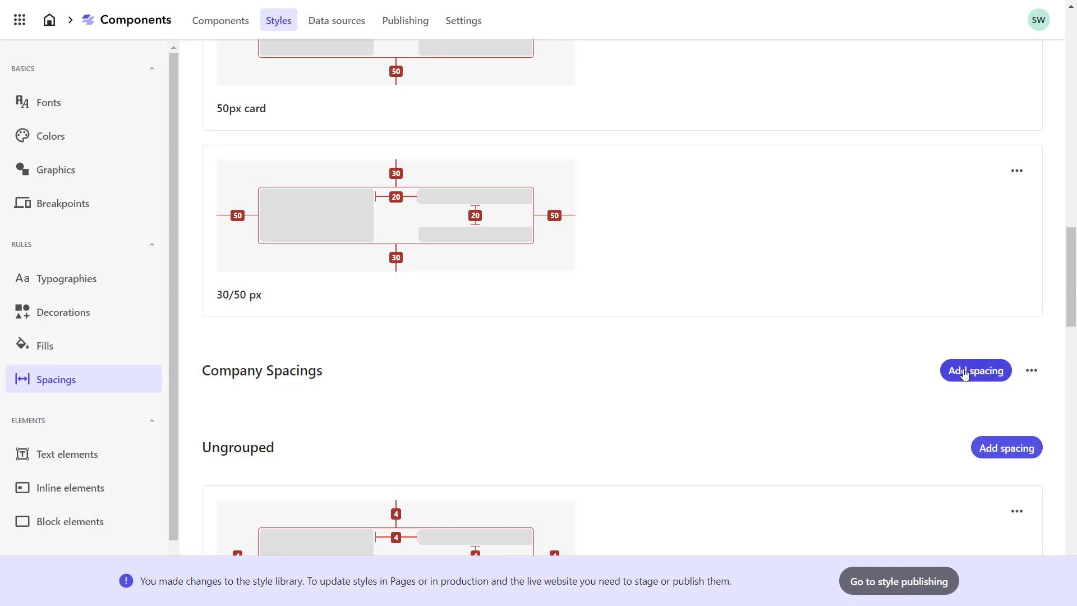
Step: Start a new spacing in the Company Spacings collection
left_click(974, 370)
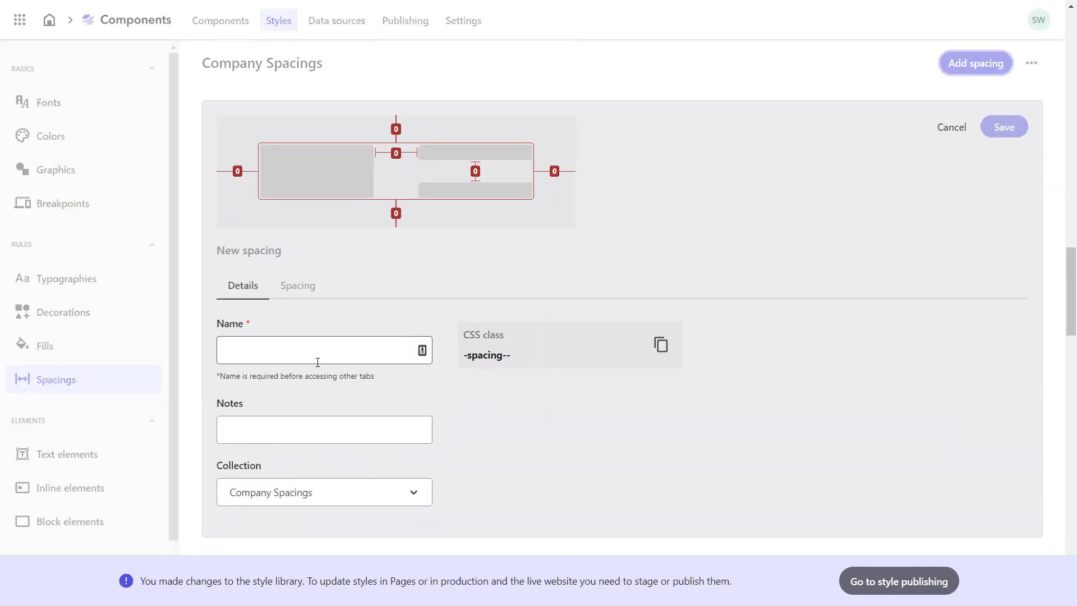
Step: Name the spacing Section Spacing and set 60 px vertical padding by sides
type("Section")
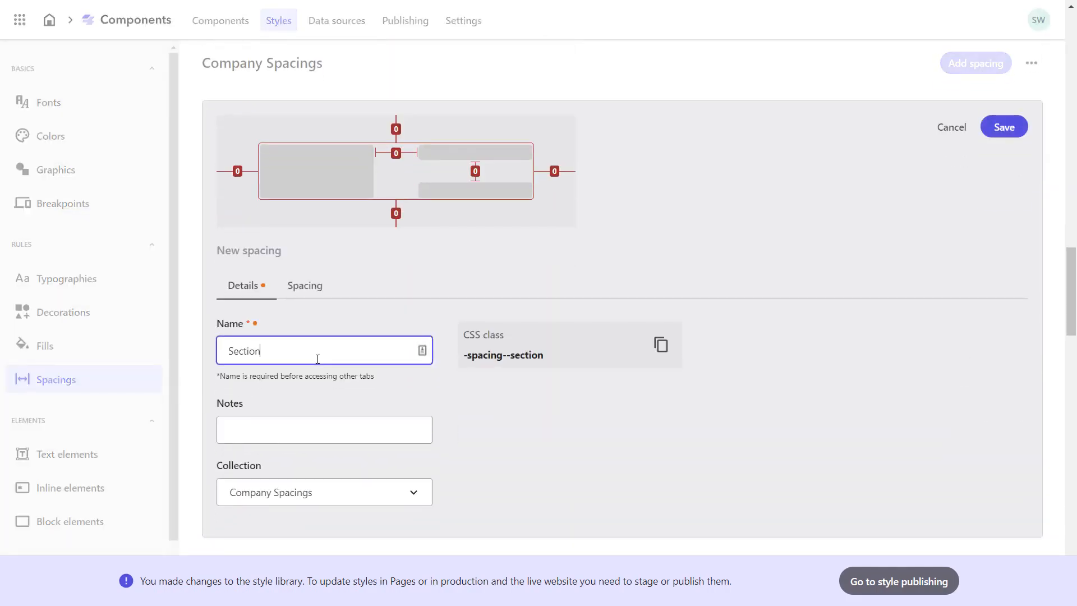
type("Spacing")
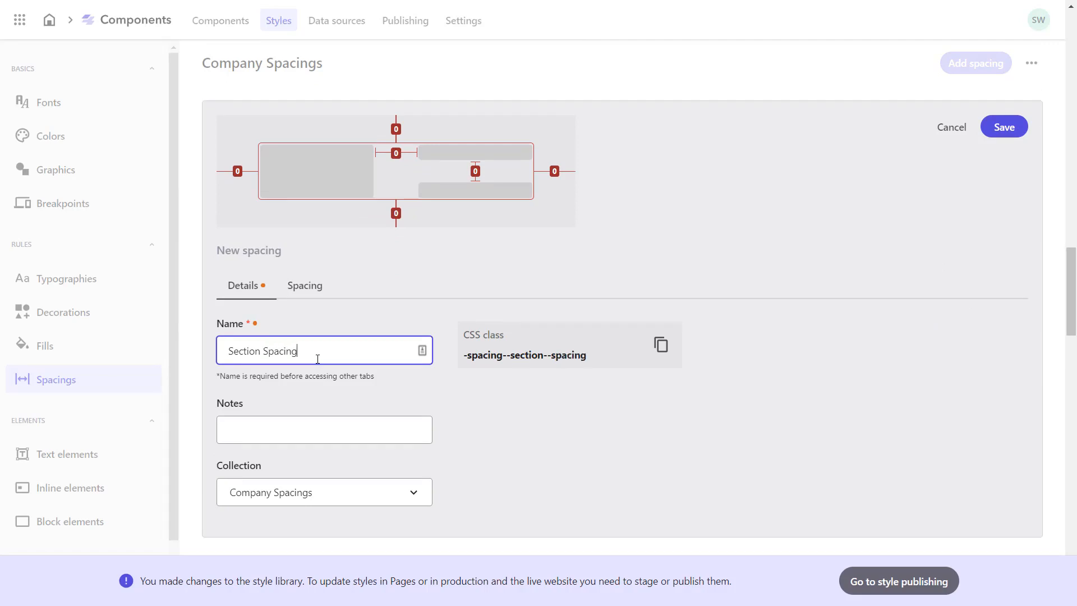
mouse_move(304, 286)
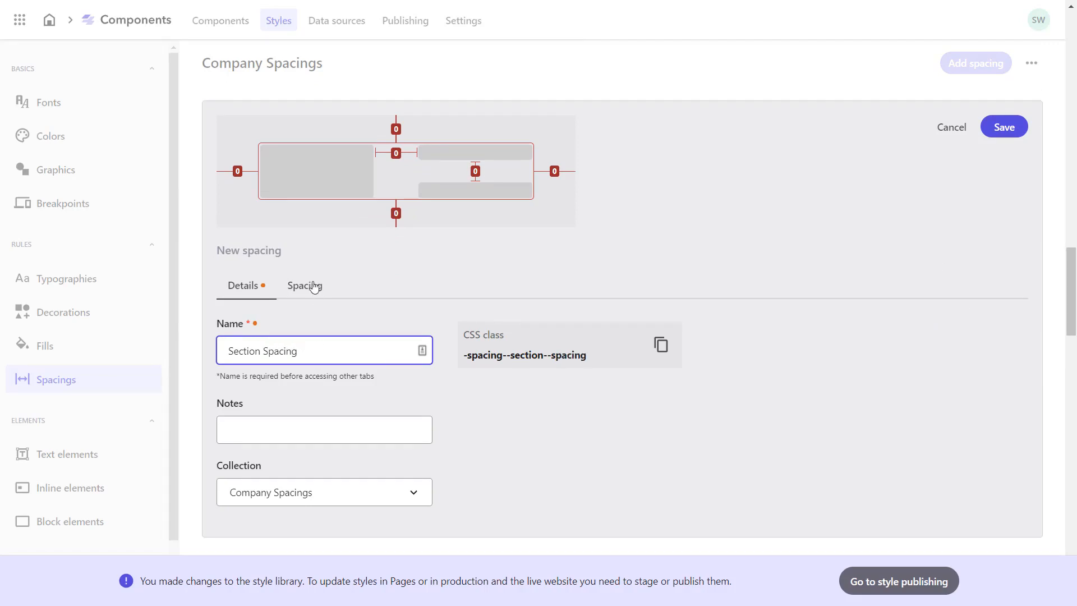
left_click(304, 286)
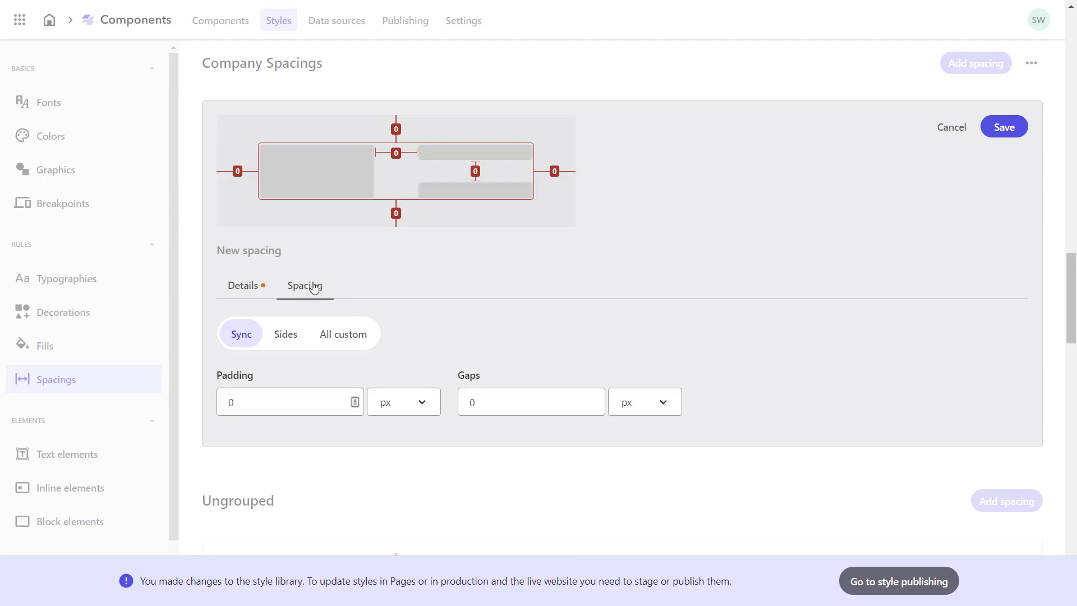
left_click(285, 335)
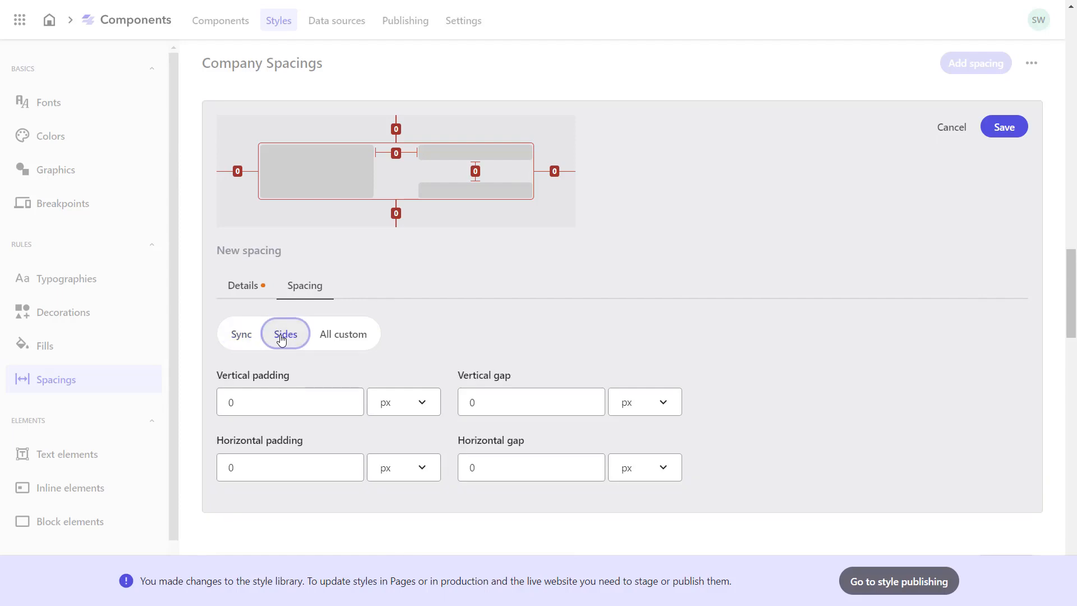
left_click(290, 402)
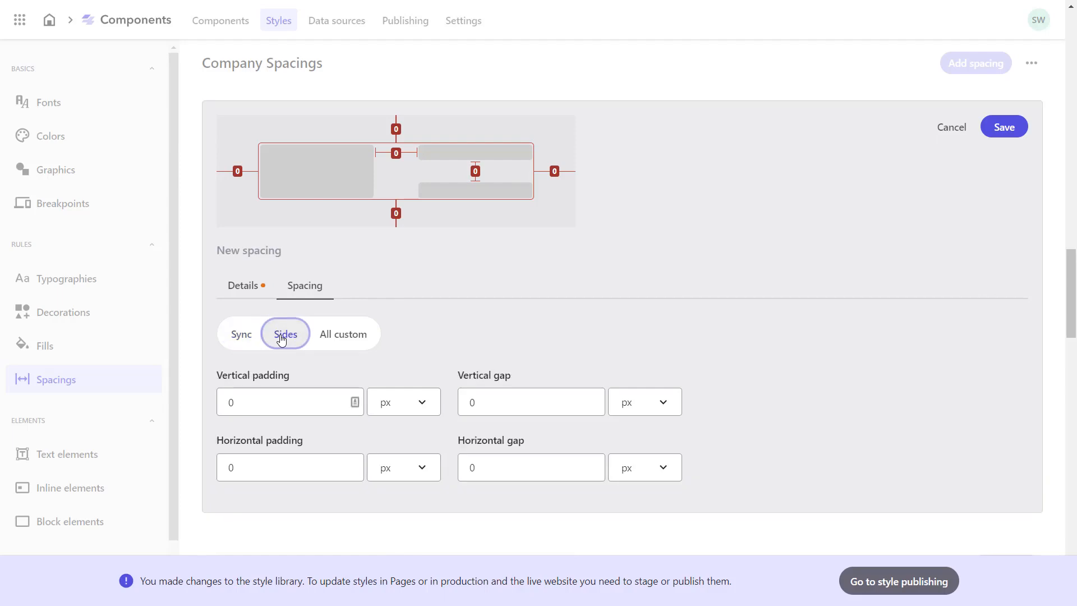
mouse_move(280, 353)
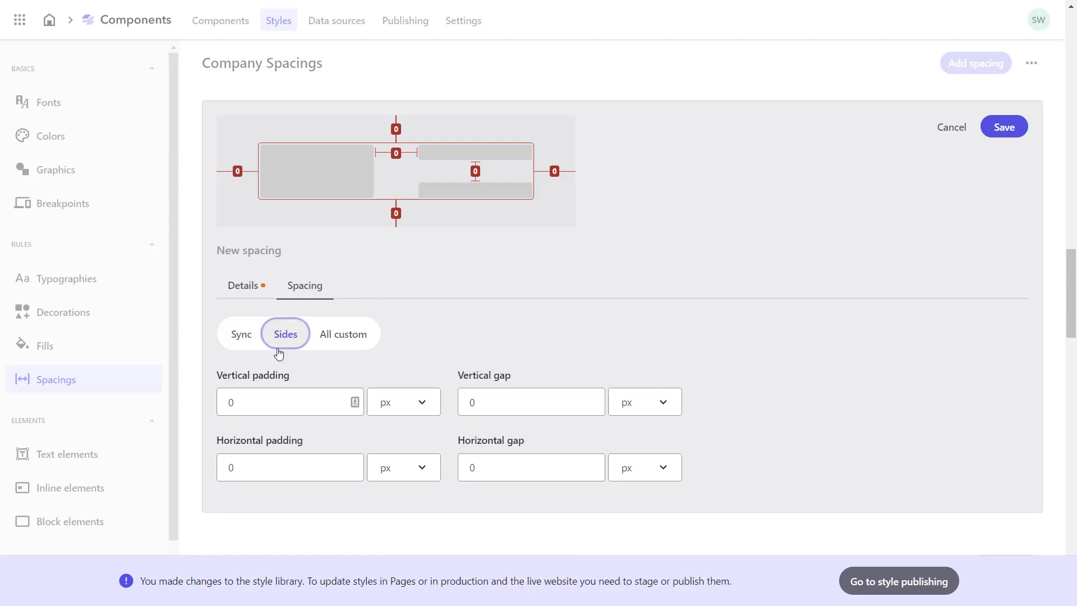
type("60")
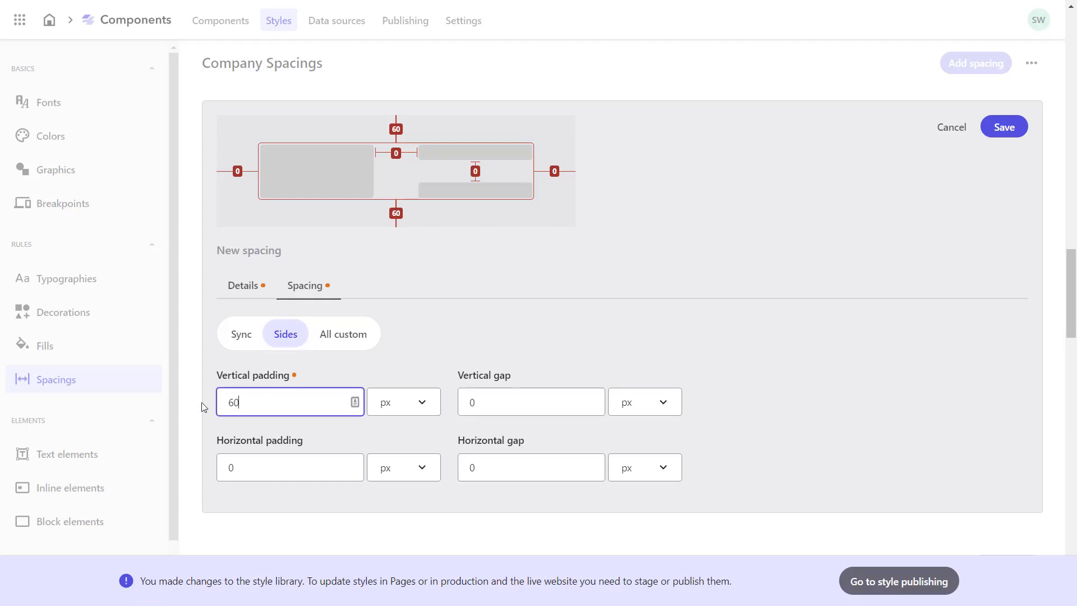
mouse_move(1020, 149)
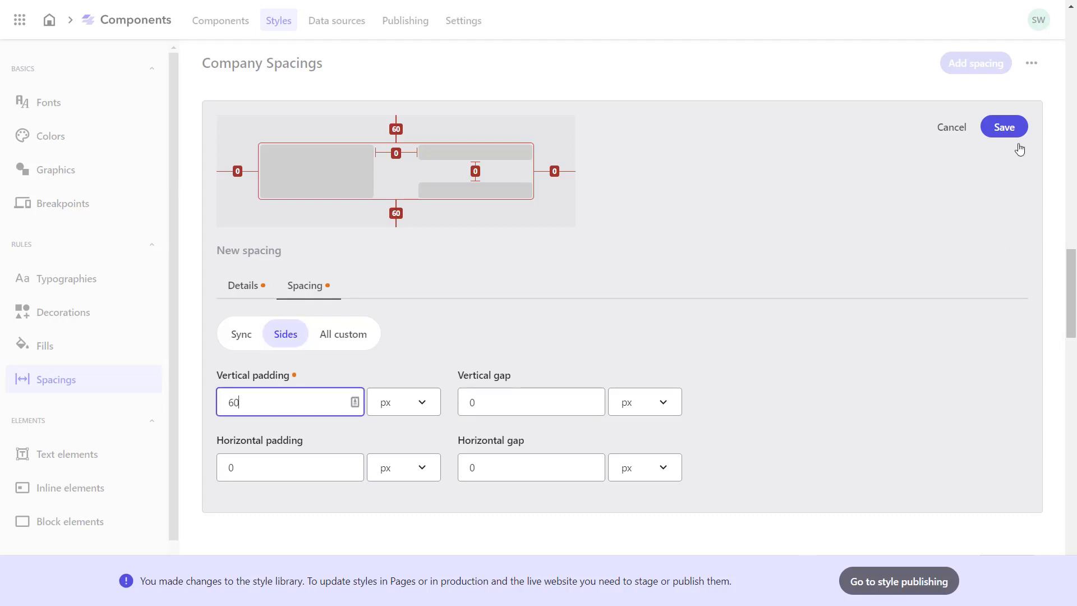
Step: Save Section Spacing and start another spacing in Company Spacings
left_click(1003, 127)
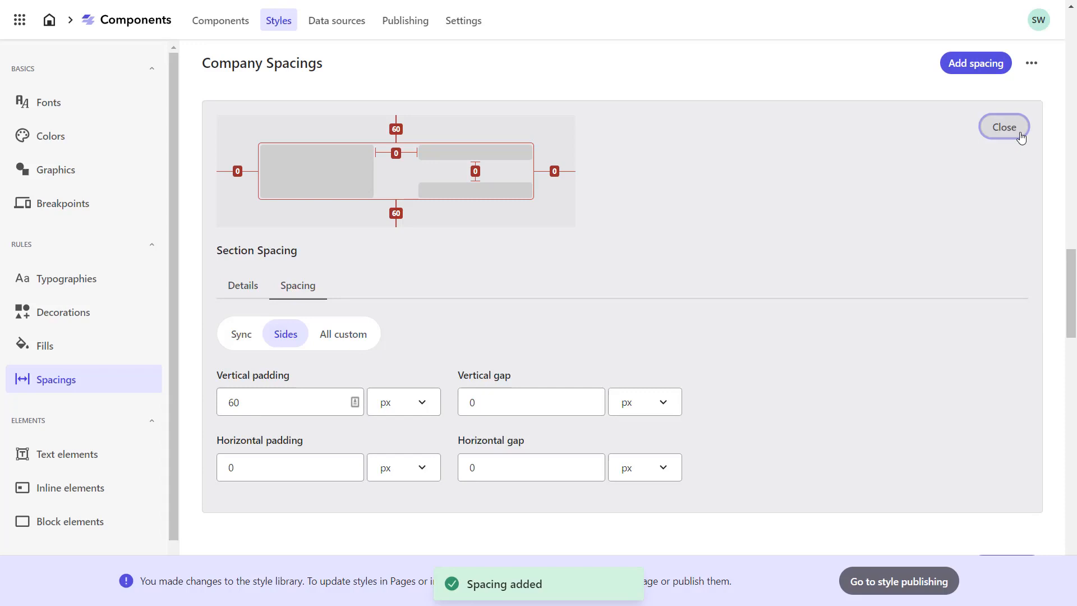
left_click(1002, 127)
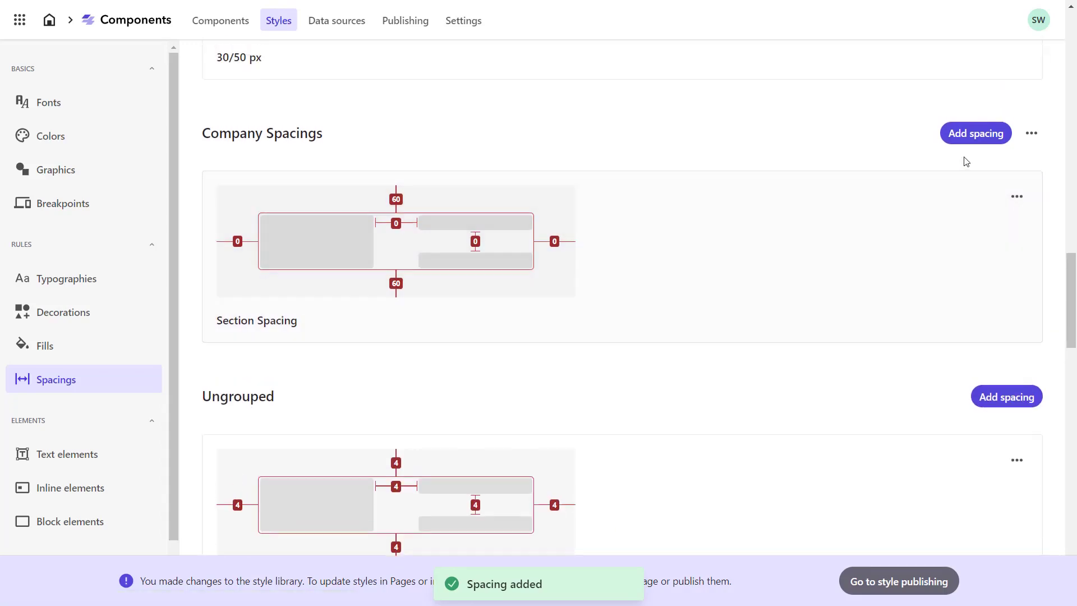
left_click(974, 133)
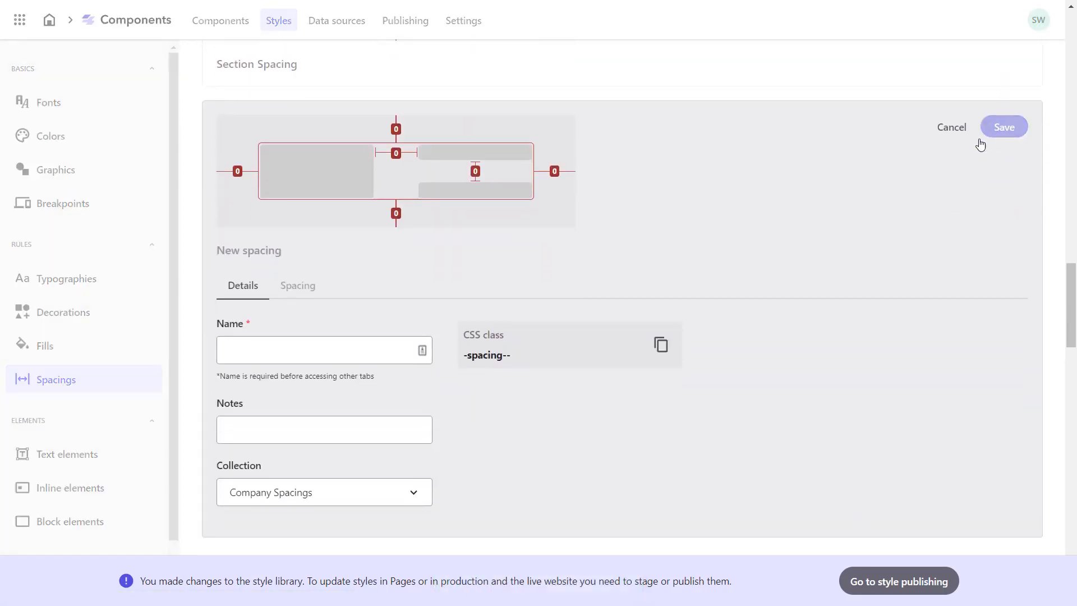
Step: Name the spacing Card Spacings, set 12 px horizontal padding by sides, and save it
type("Card.s")
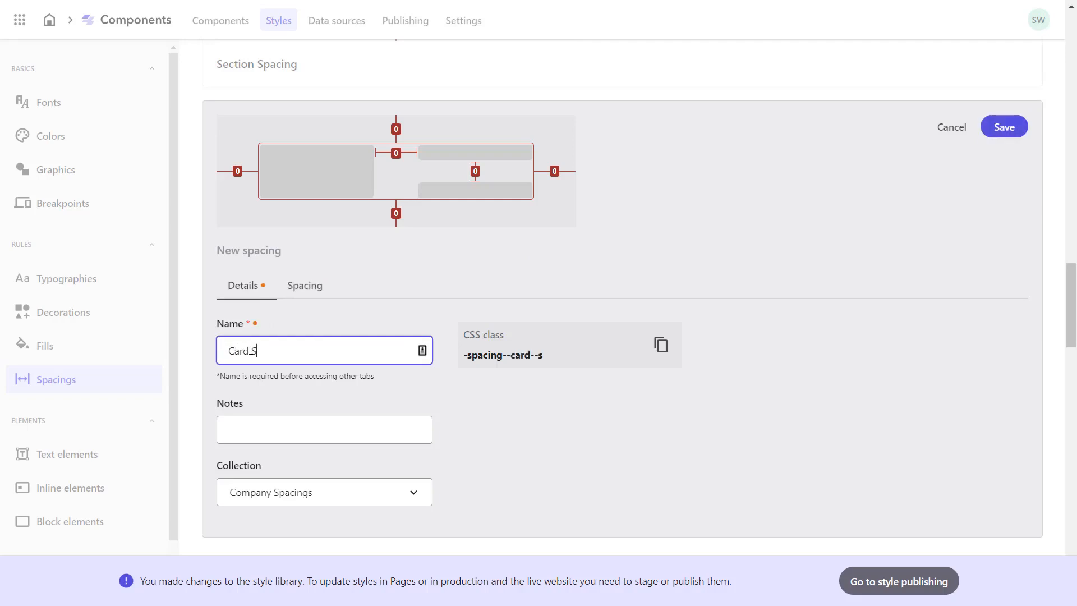
type("pacings")
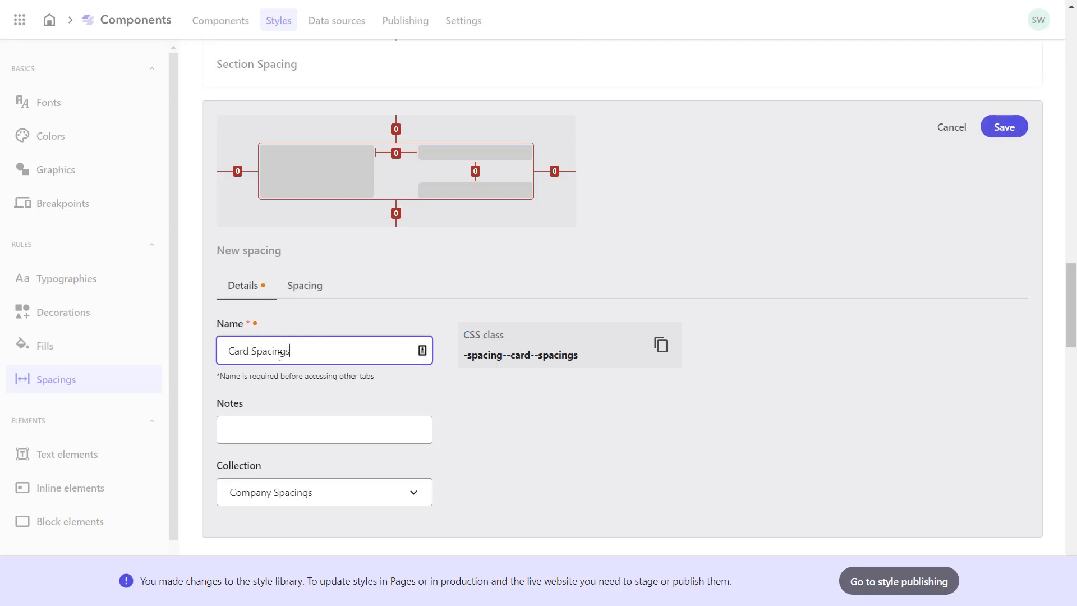
left_click(304, 285)
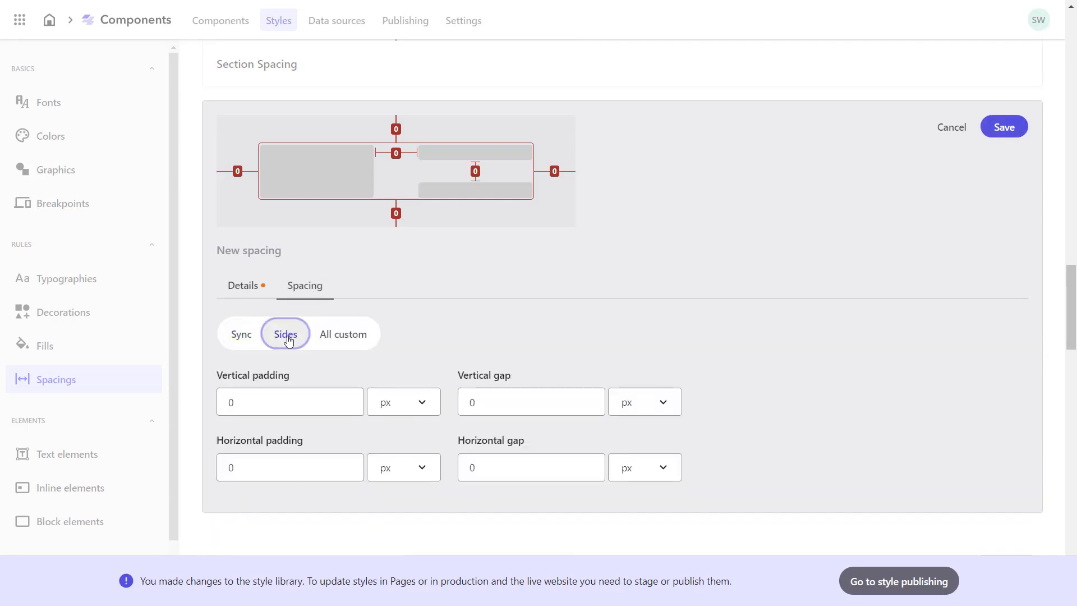
type("12")
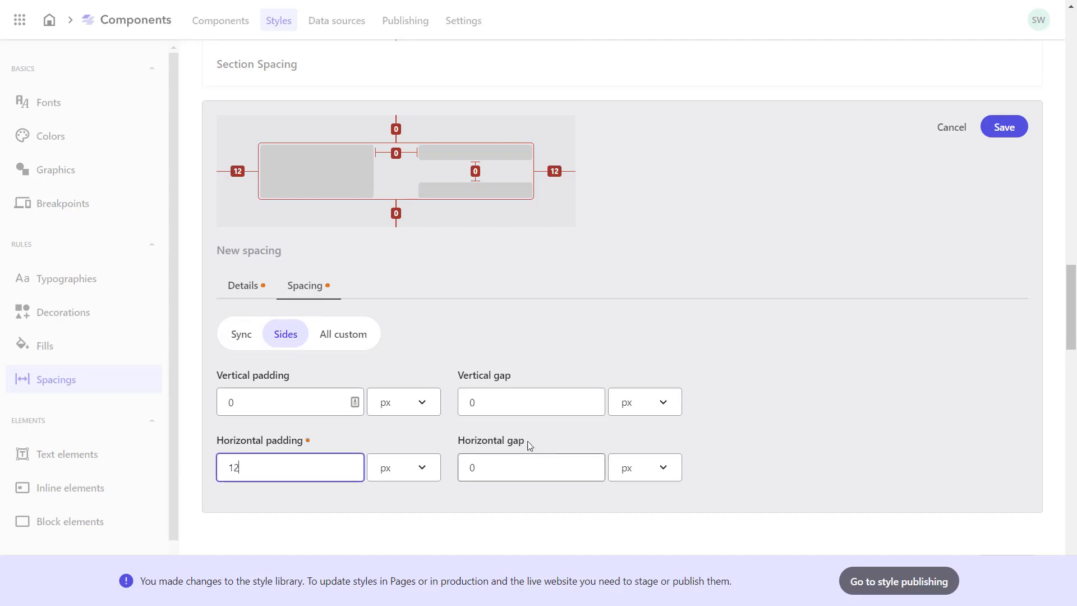
left_click(1003, 127)
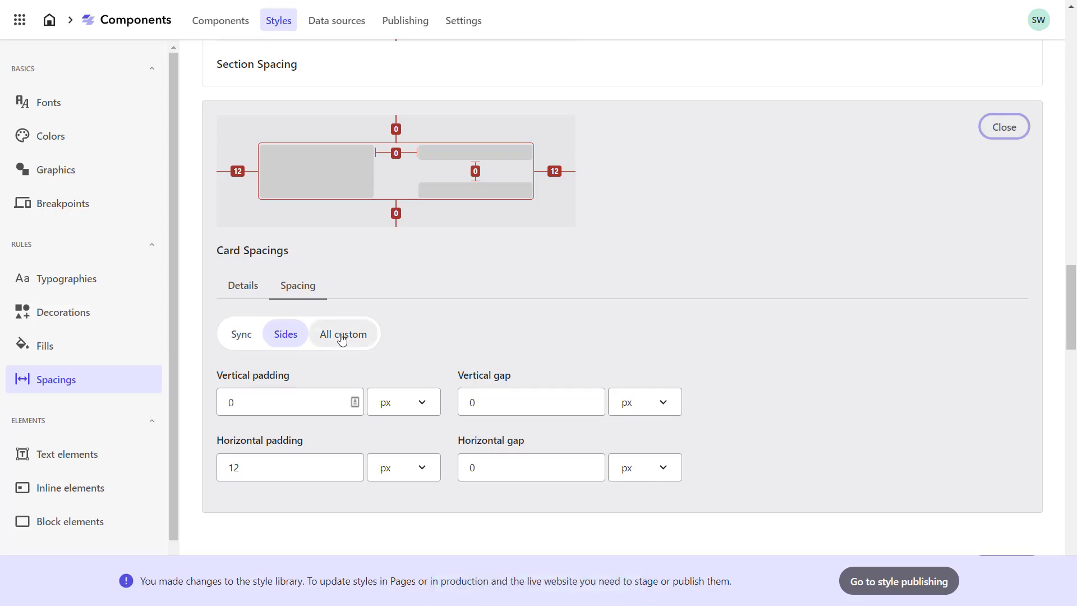
Step: Check the per-side padding values, return to Sides and close Card Spacings
left_click(343, 335)
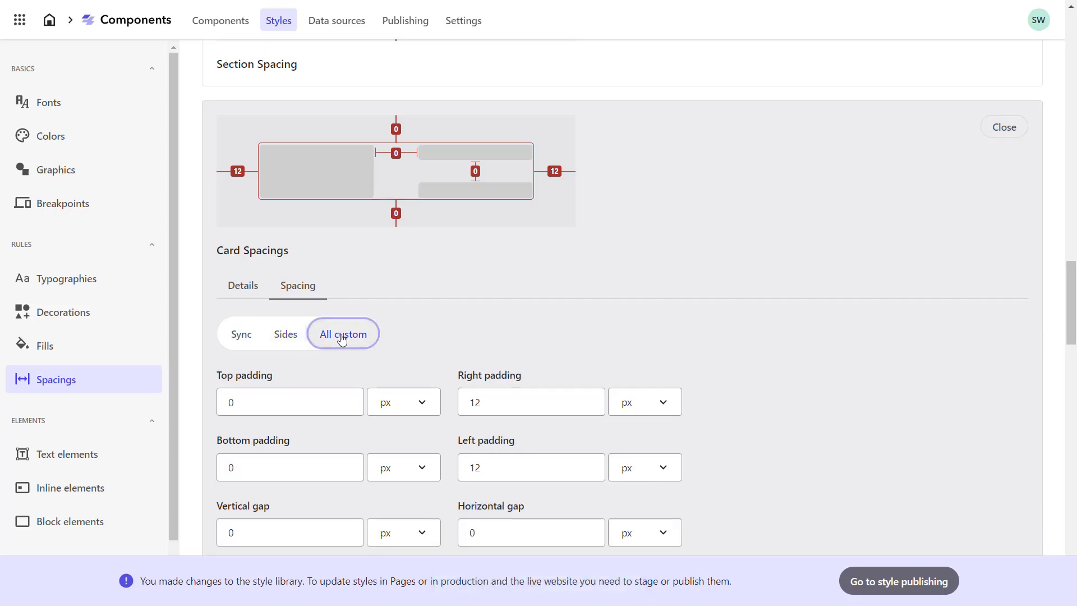
scroll("down", 3)
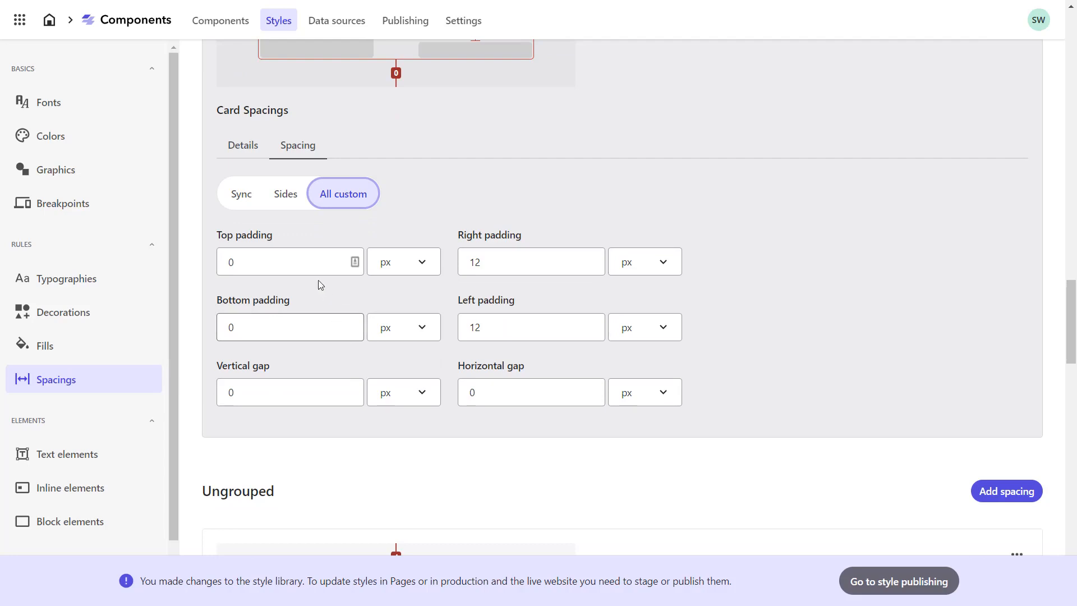
left_click(285, 334)
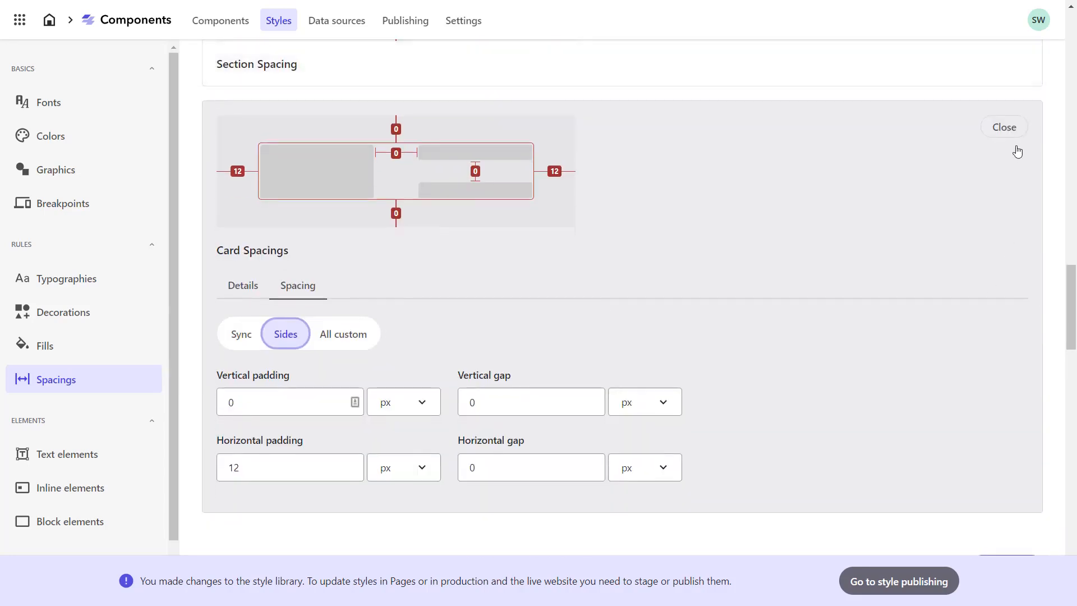
left_click(1003, 126)
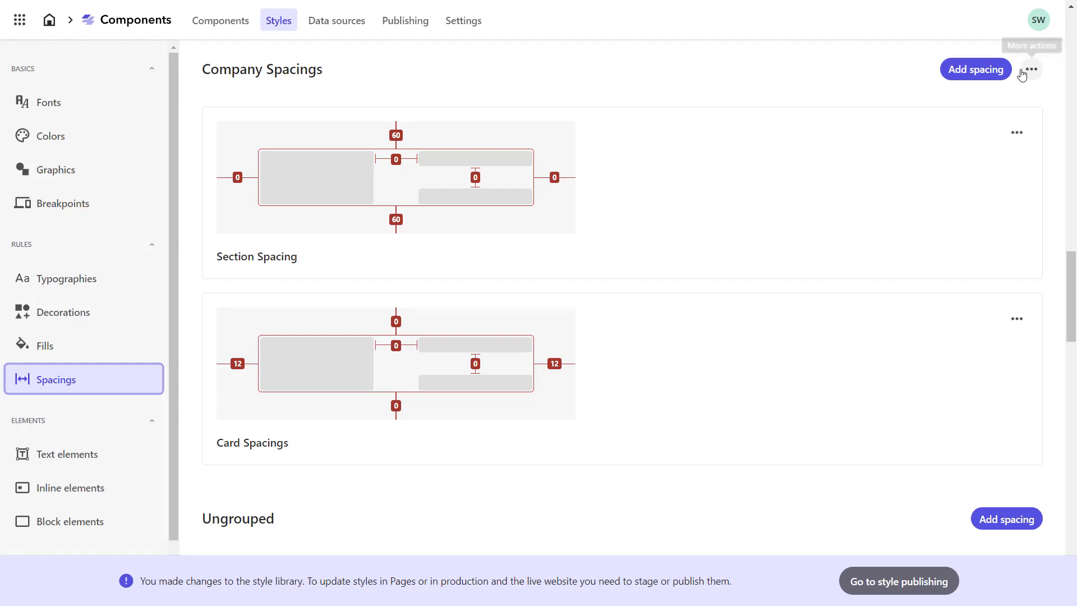
Step: Create a Paragraph Gap spacing with a 16 px vertical gap, save and close it
left_click(975, 68)
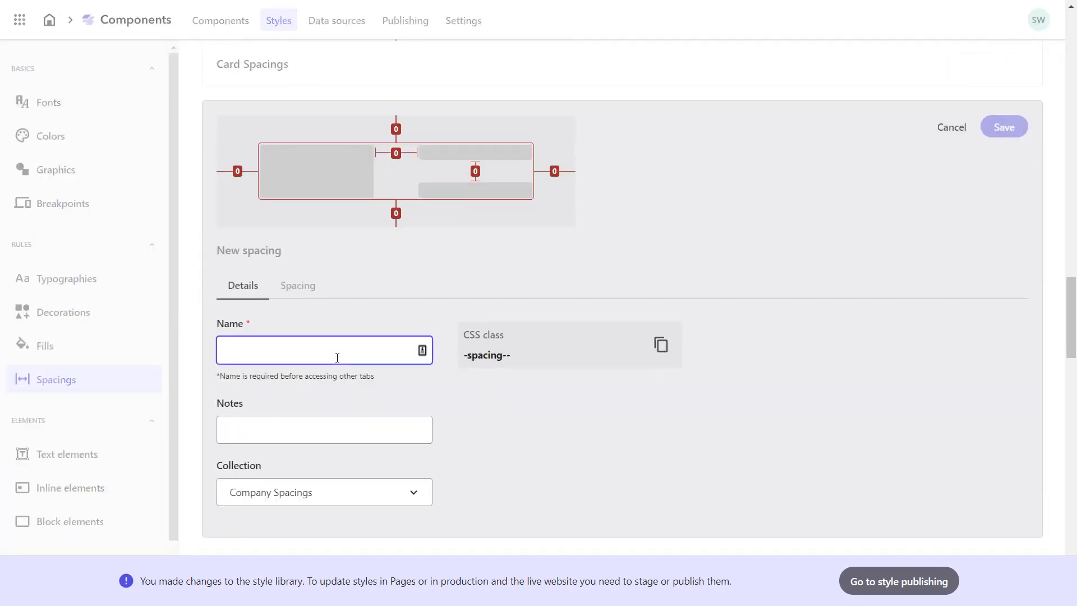
type("Paragraph Gap")
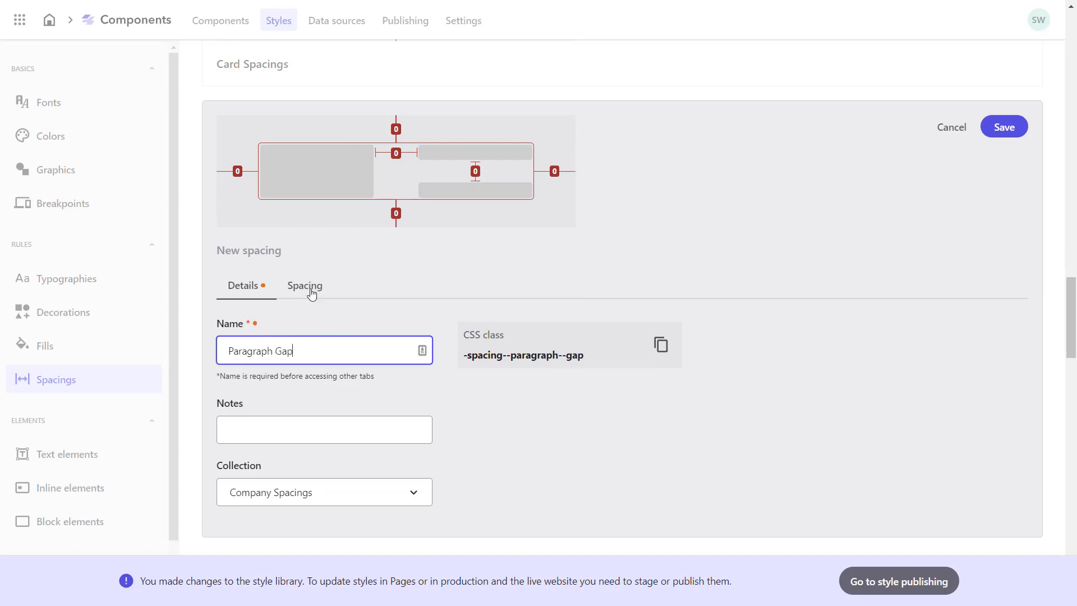
left_click(304, 286)
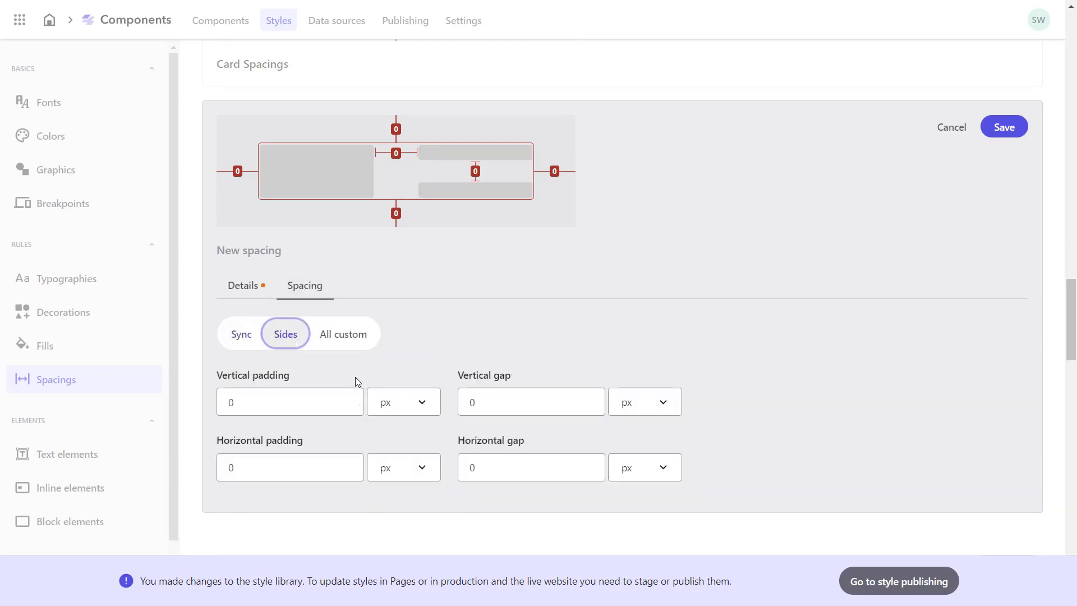
type("16")
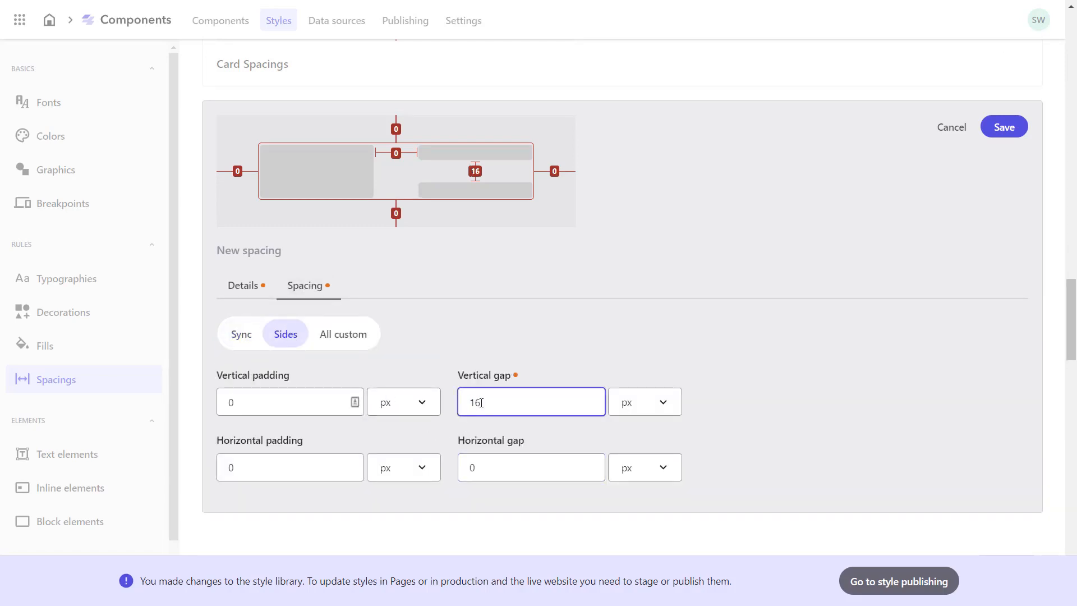
left_click(1002, 126)
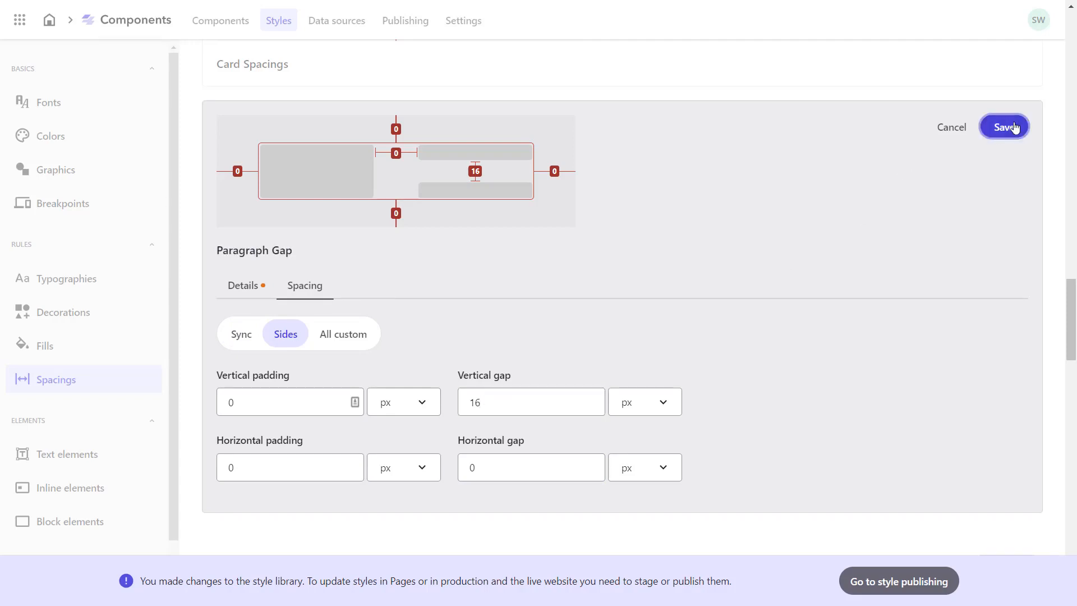
left_click(1003, 127)
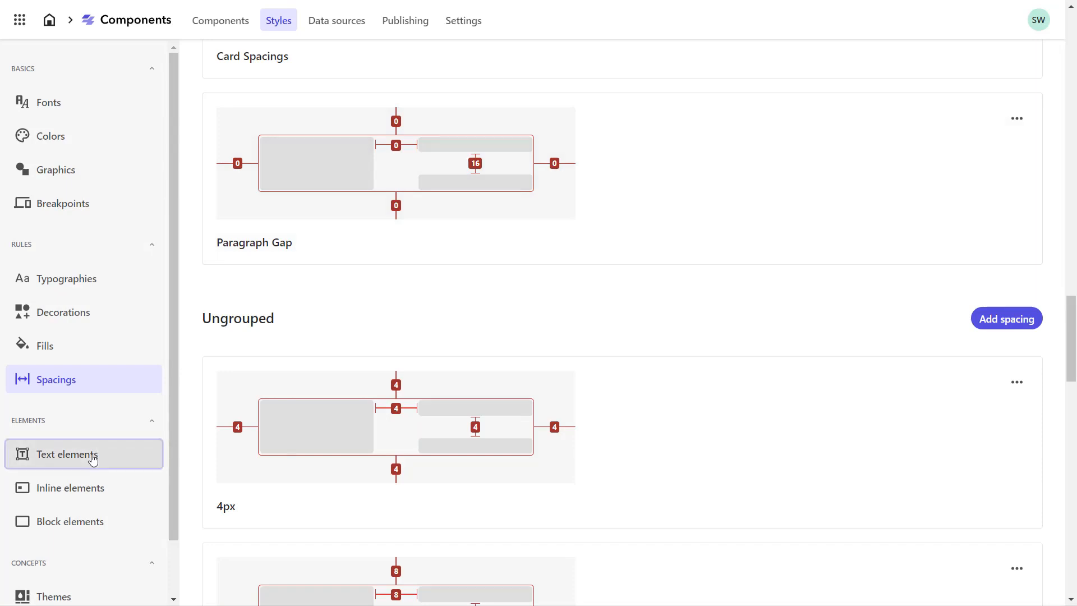
Step: Show the Text elements style list at the Paragraphs section
left_click(66, 454)
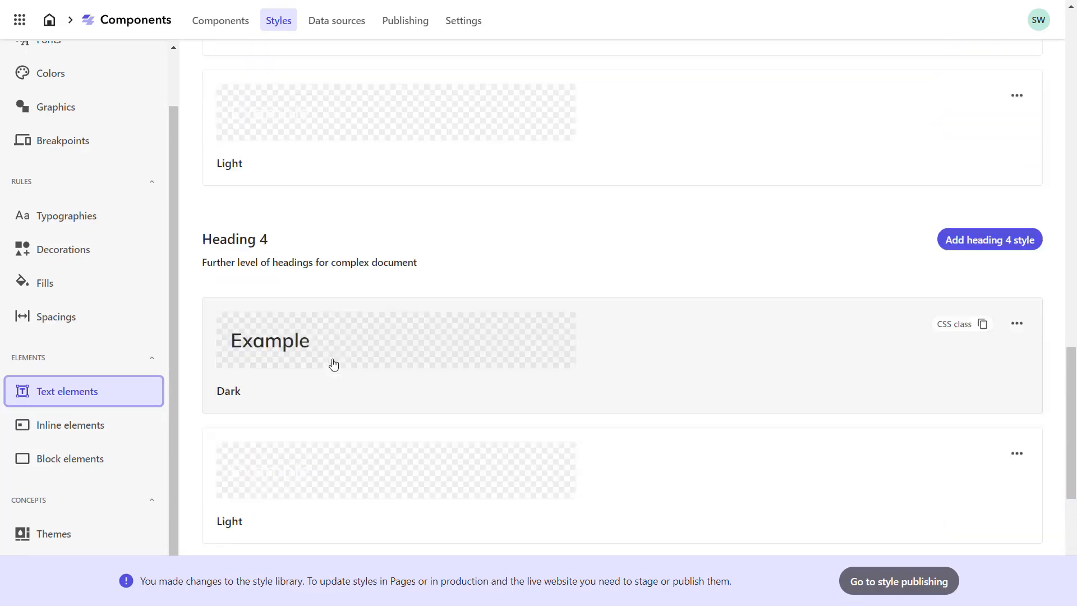
scroll("down", 3)
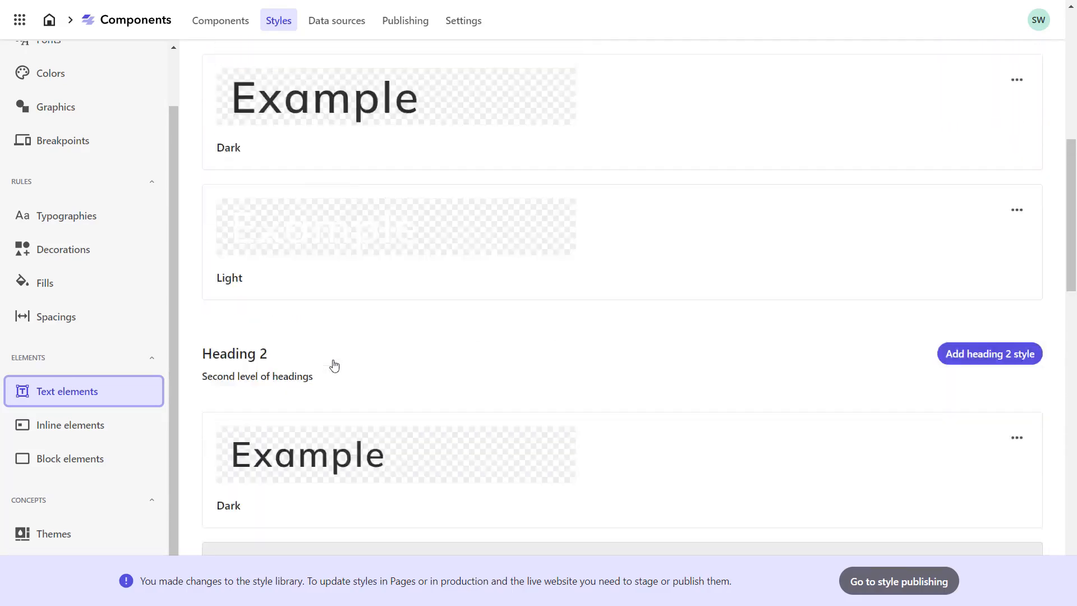
scroll("up", 3)
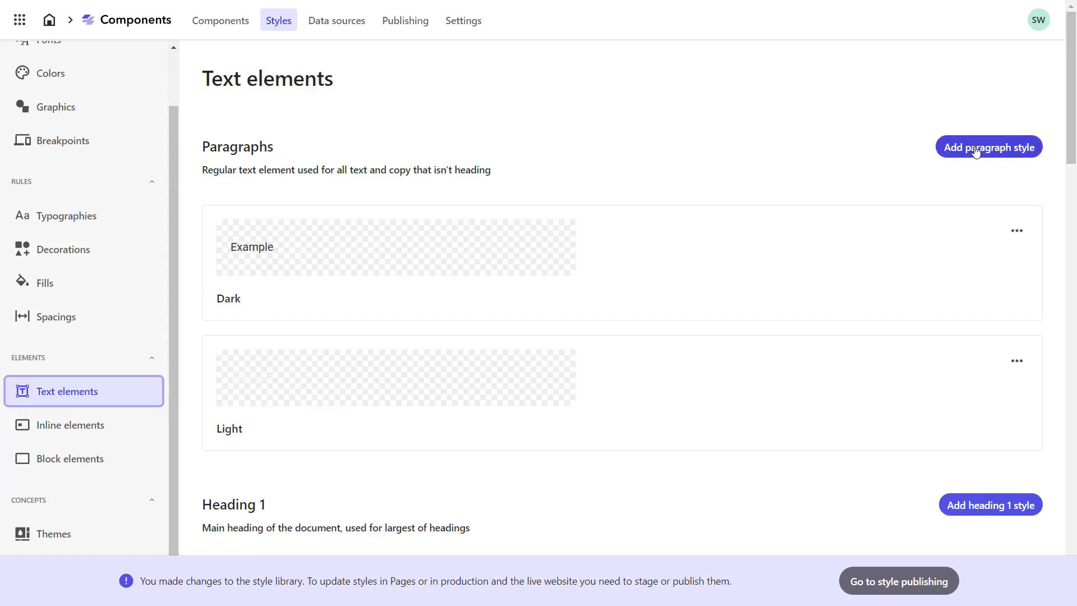
Step: Start a paragraph style named Company Paragraph and review its typography options
left_click(988, 147)
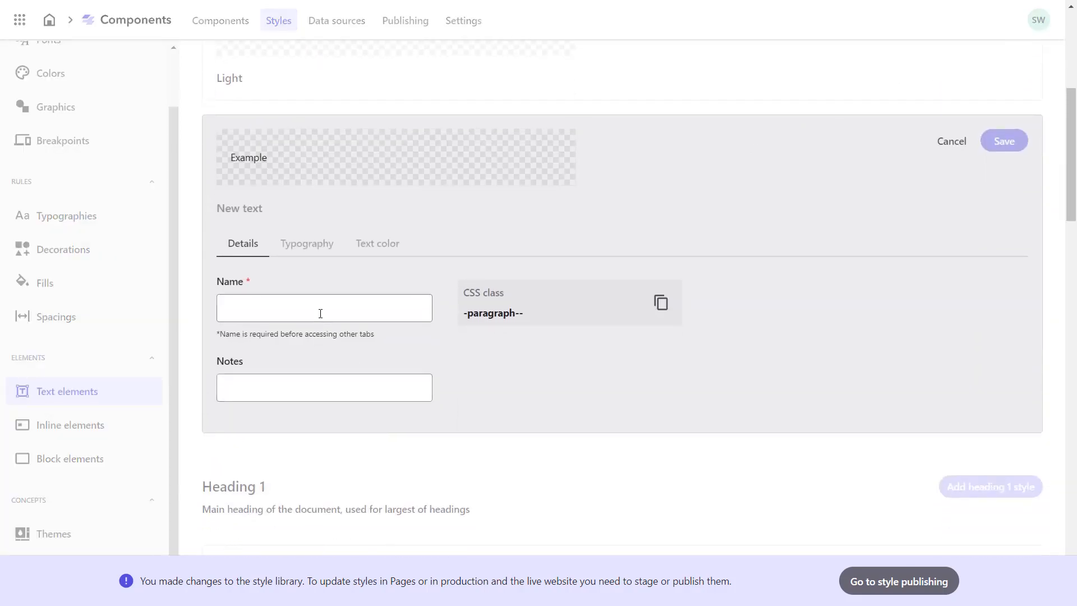
type("Co")
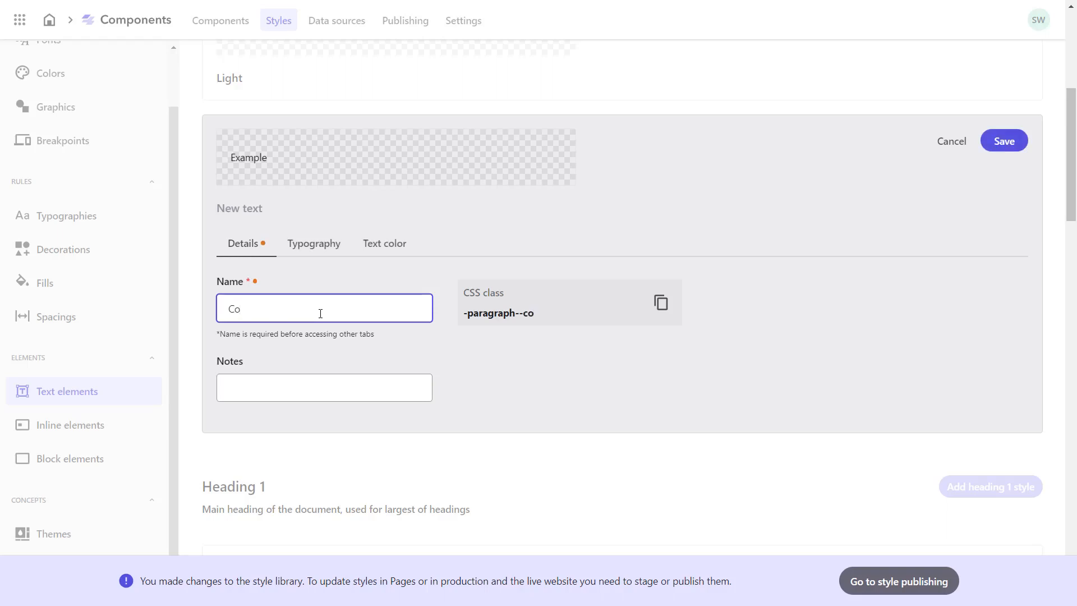
type("mpany Paragra")
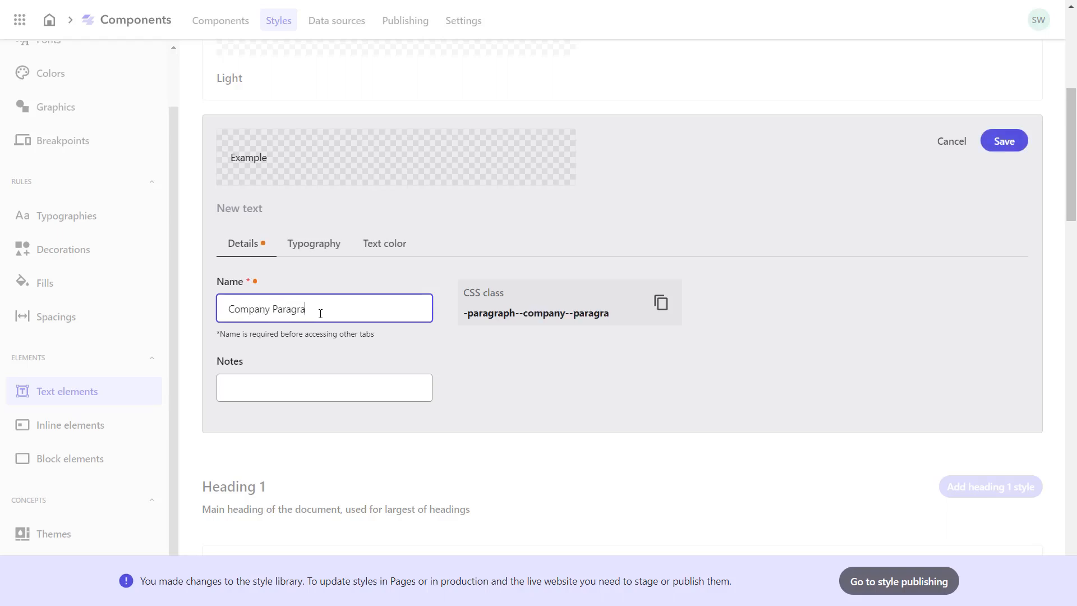
type("ph")
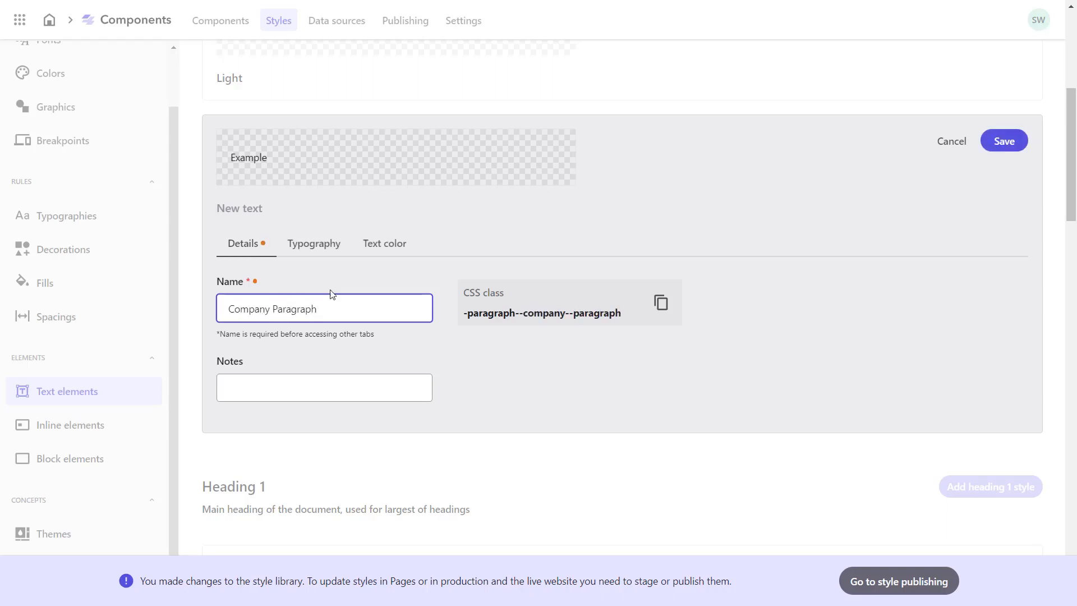
left_click(314, 243)
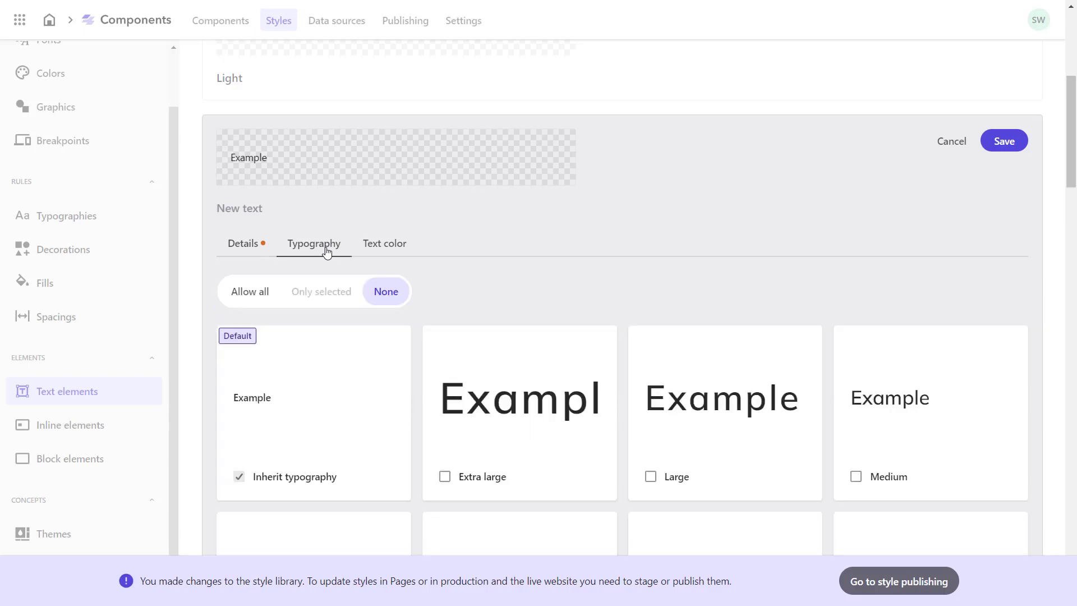
scroll("down", 3)
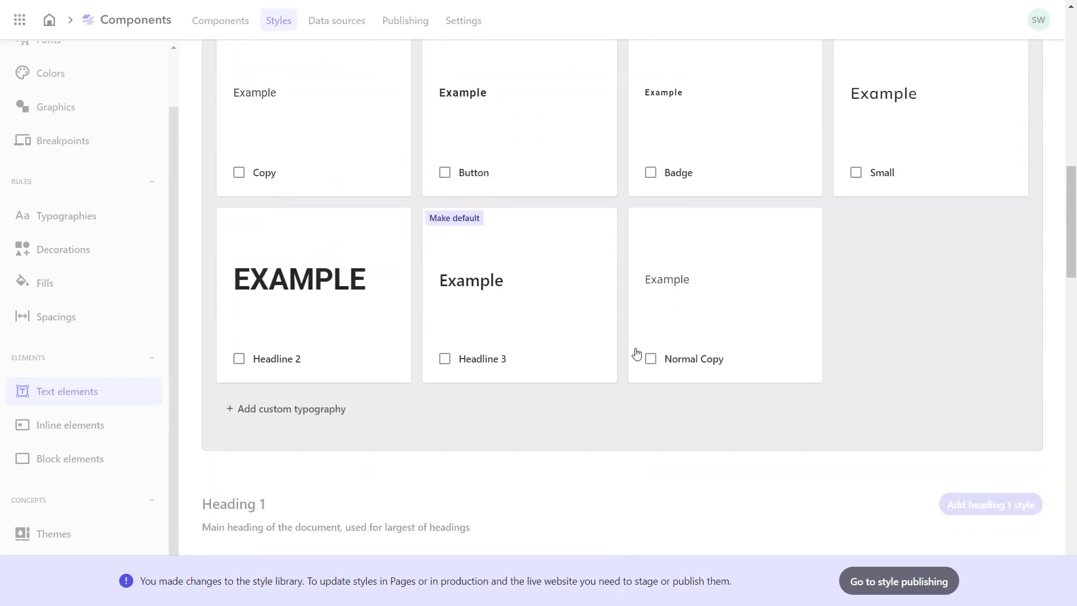
scroll("up", 3)
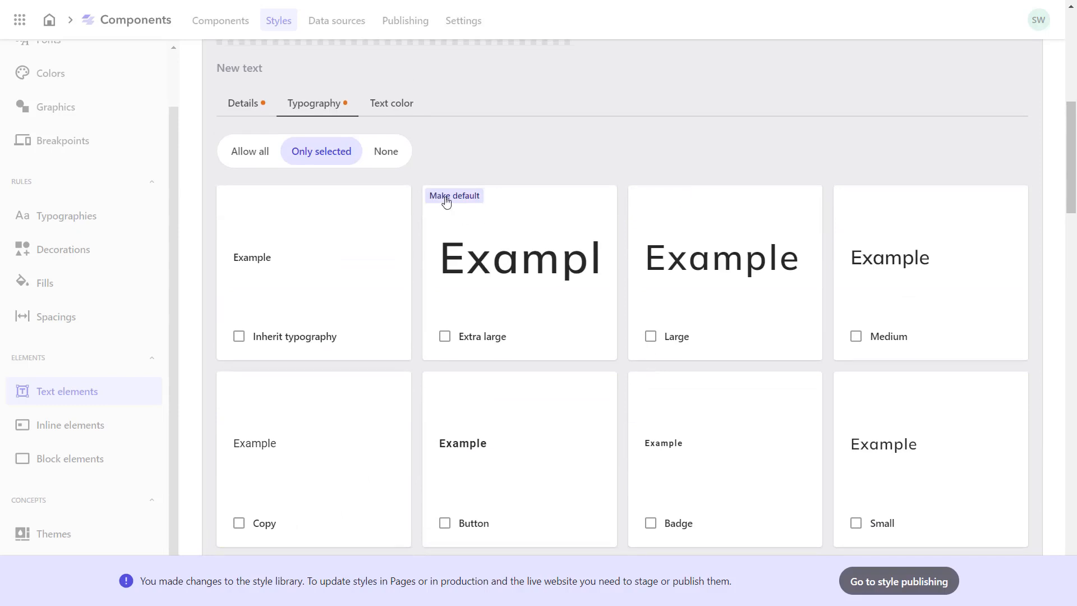
Step: Set the Company Paragraph text colour to Font Grey, save and close it
left_click(391, 103)
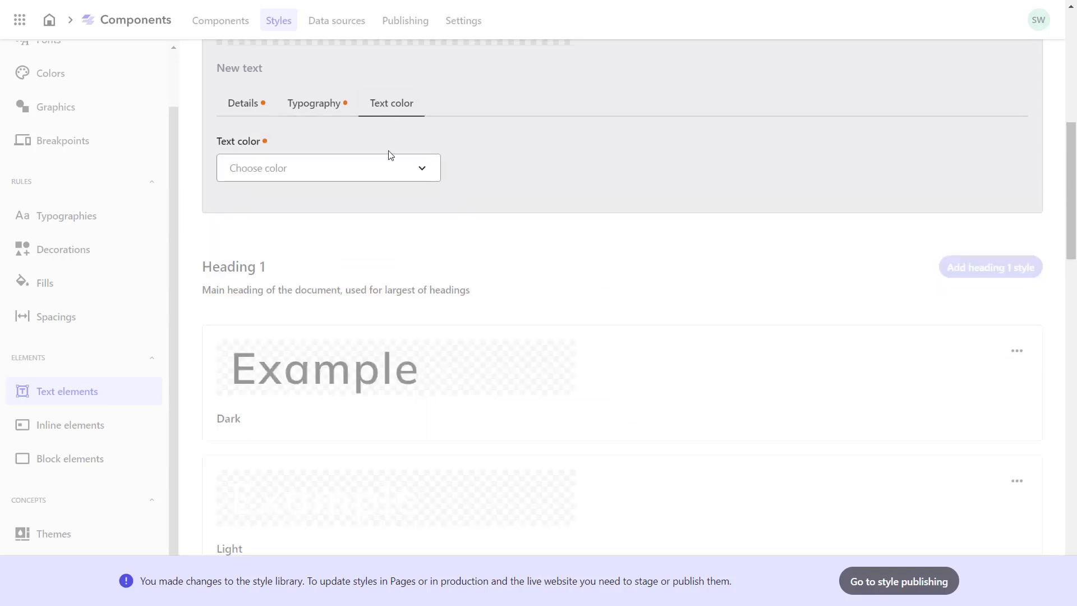
left_click(328, 168)
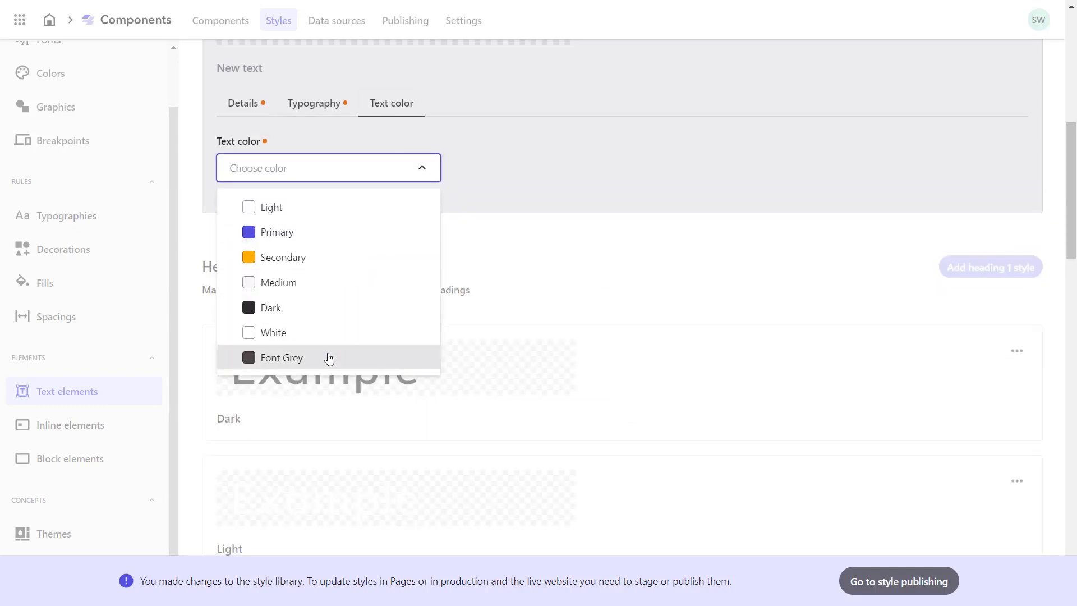
left_click(279, 357)
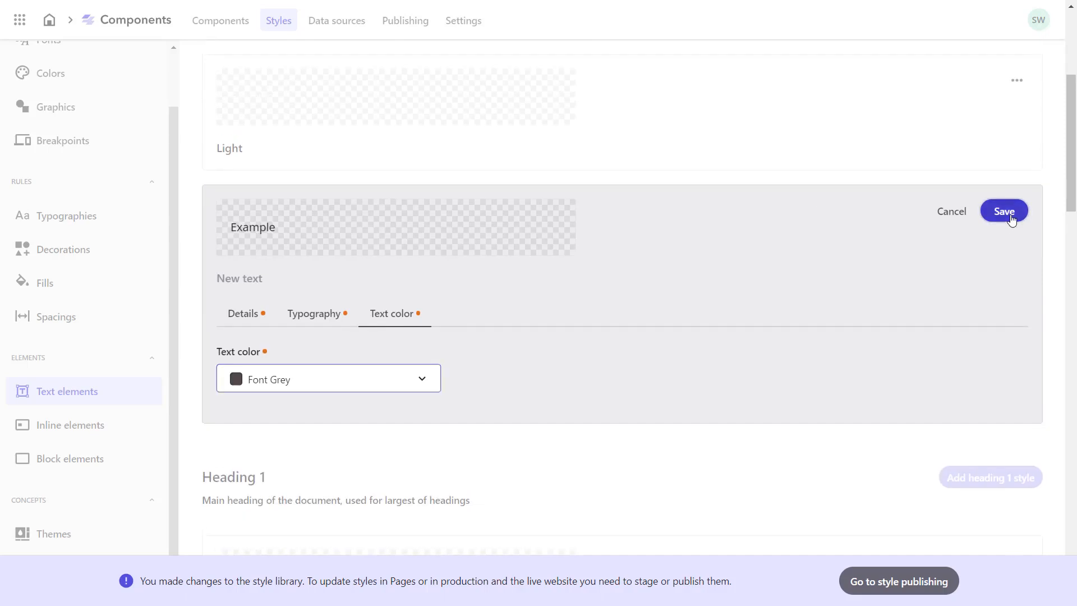
left_click(1003, 211)
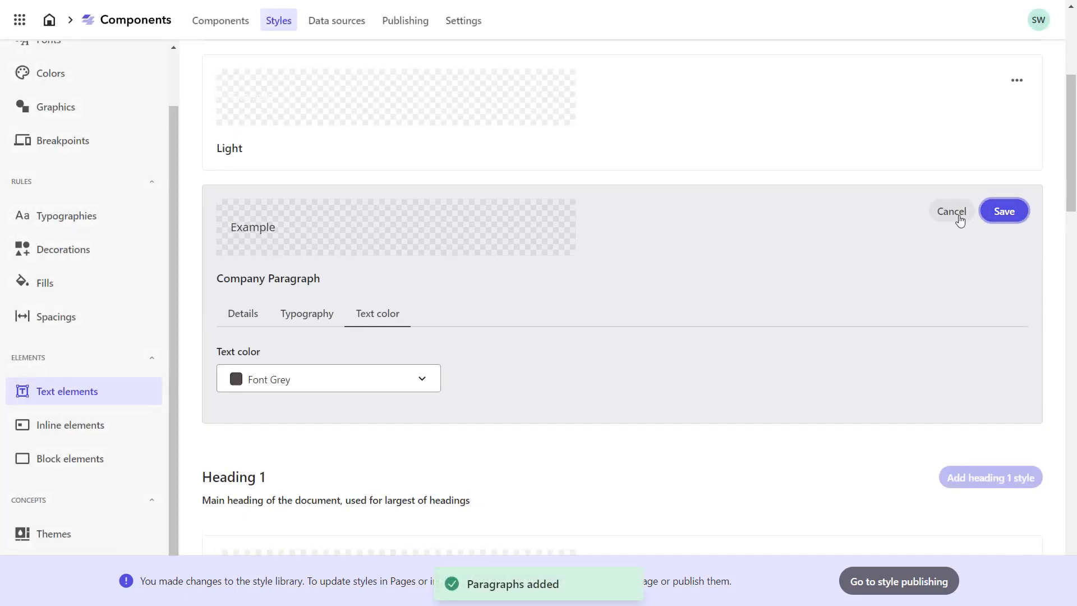
left_click(1003, 211)
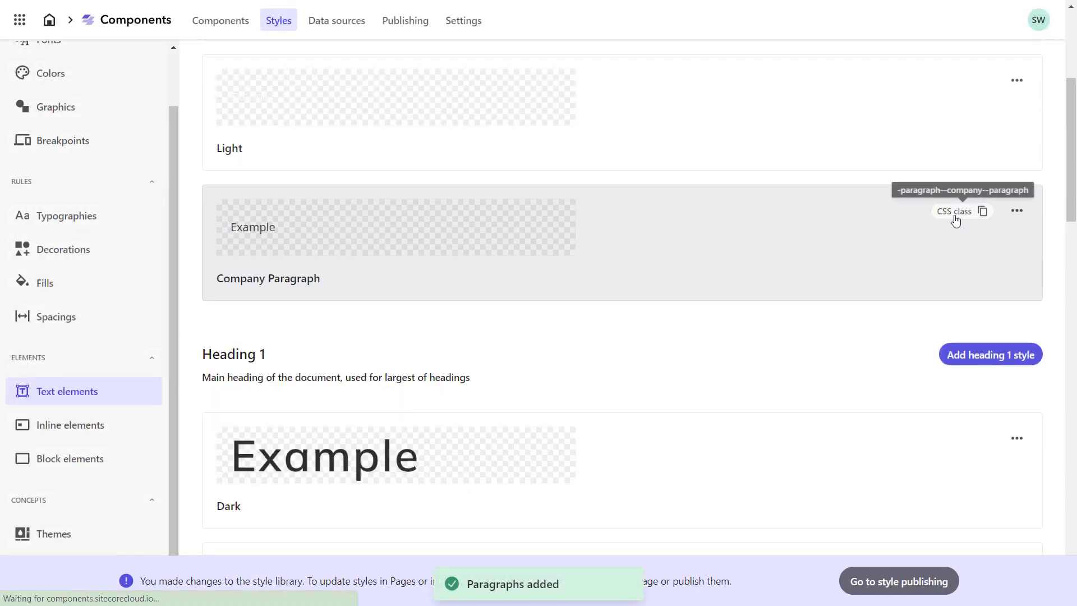
scroll("down", 3)
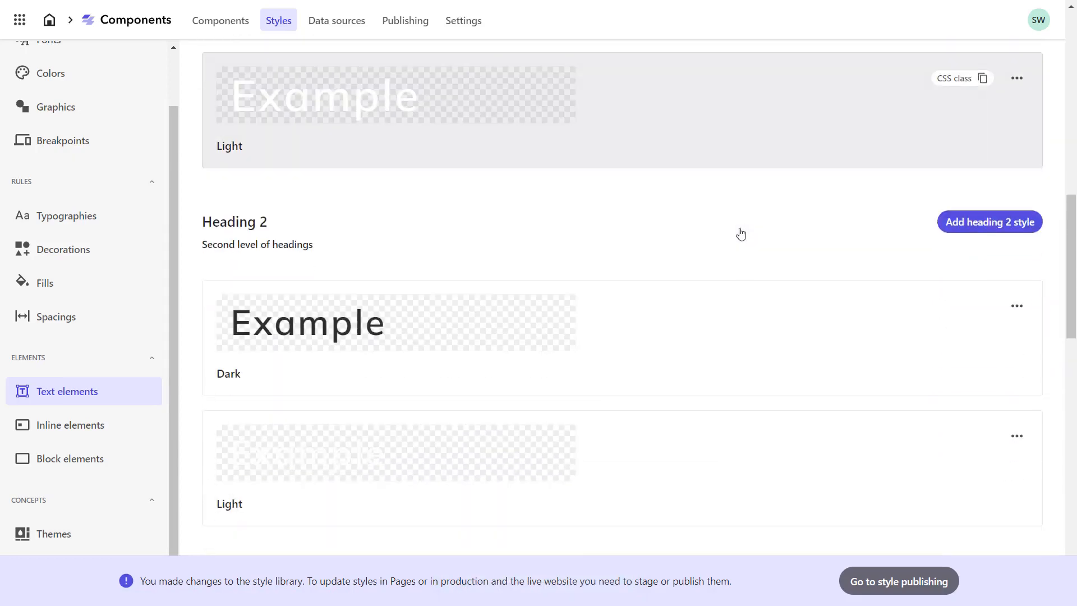
Step: Start a heading 2 style named Company H2 and choose its typography
left_click(989, 221)
type("C")
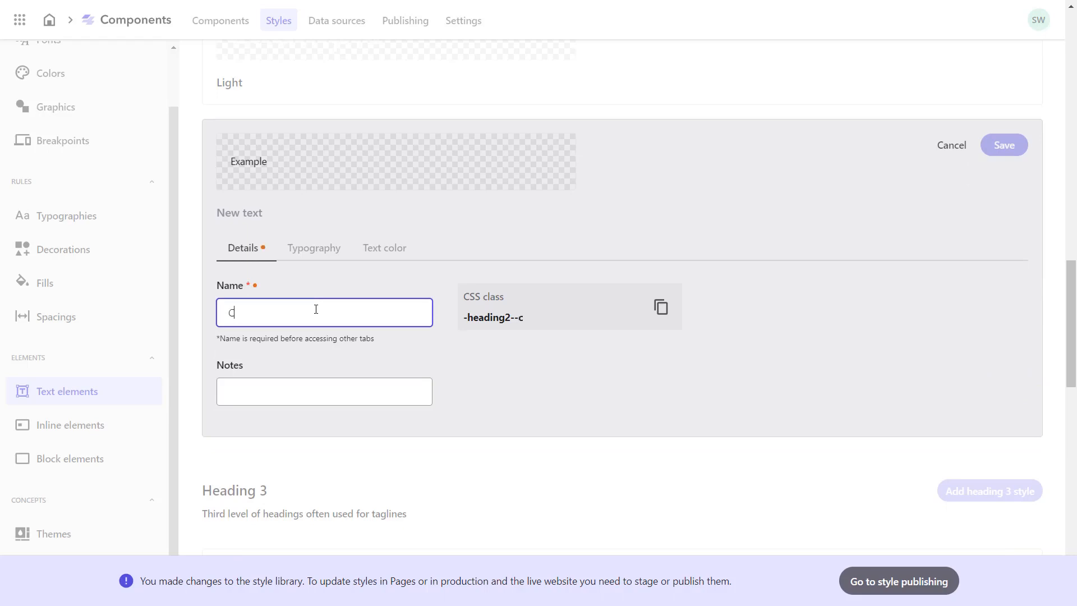
type("ompany H2")
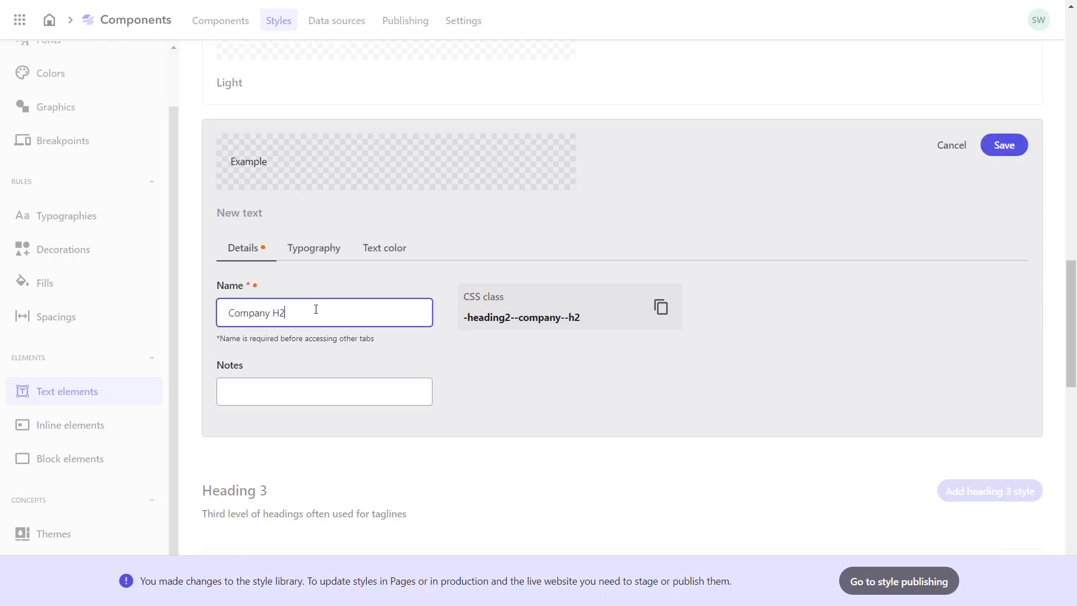
left_click(313, 248)
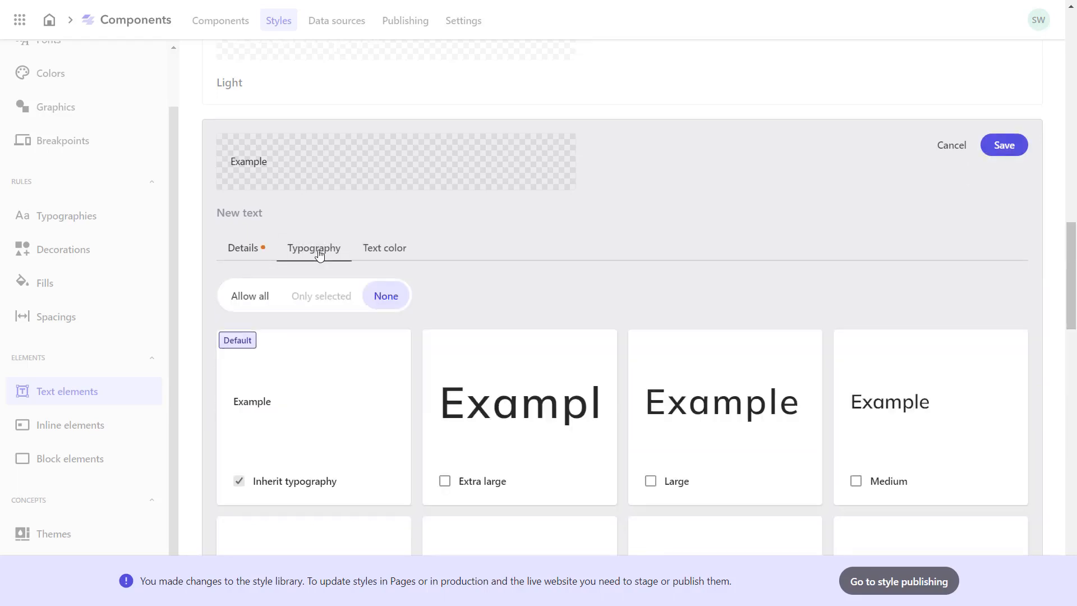
scroll("down", 3)
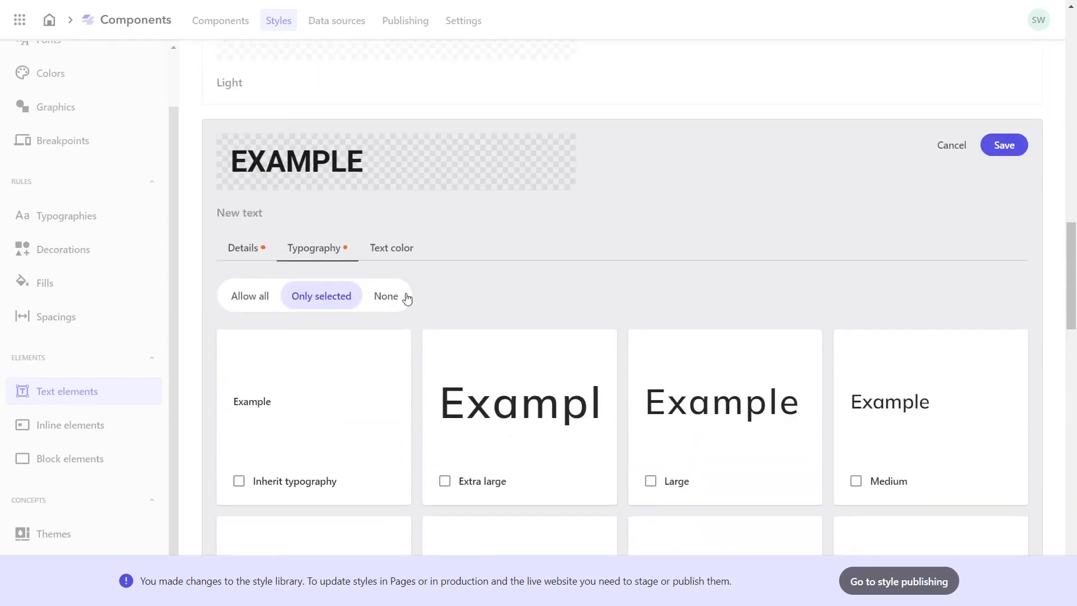
Step: Set the Company H2 text colour to Font Grey and save the style
left_click(391, 248)
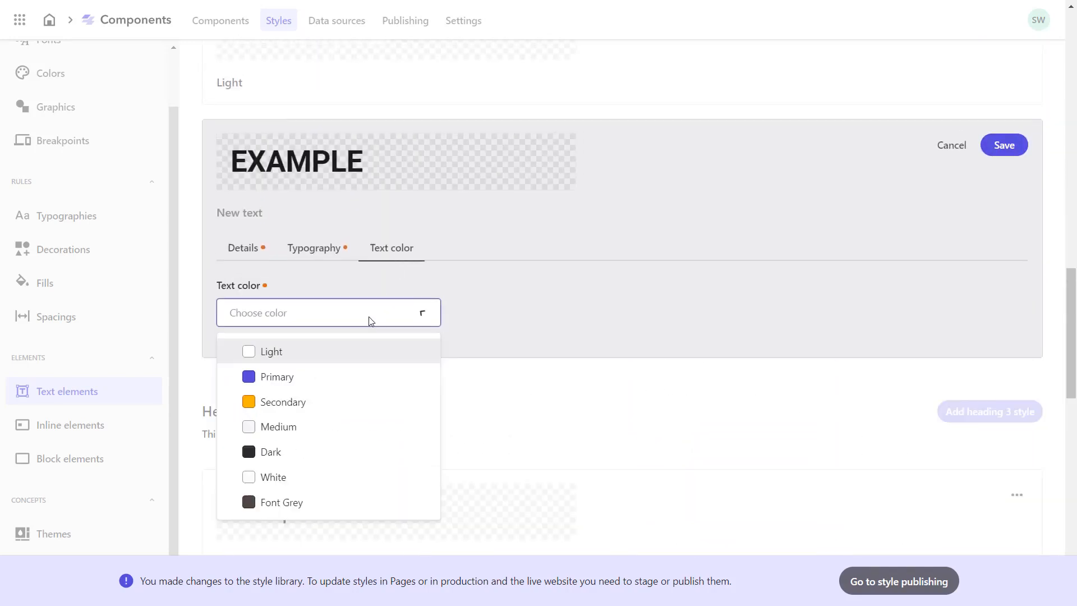
left_click(281, 503)
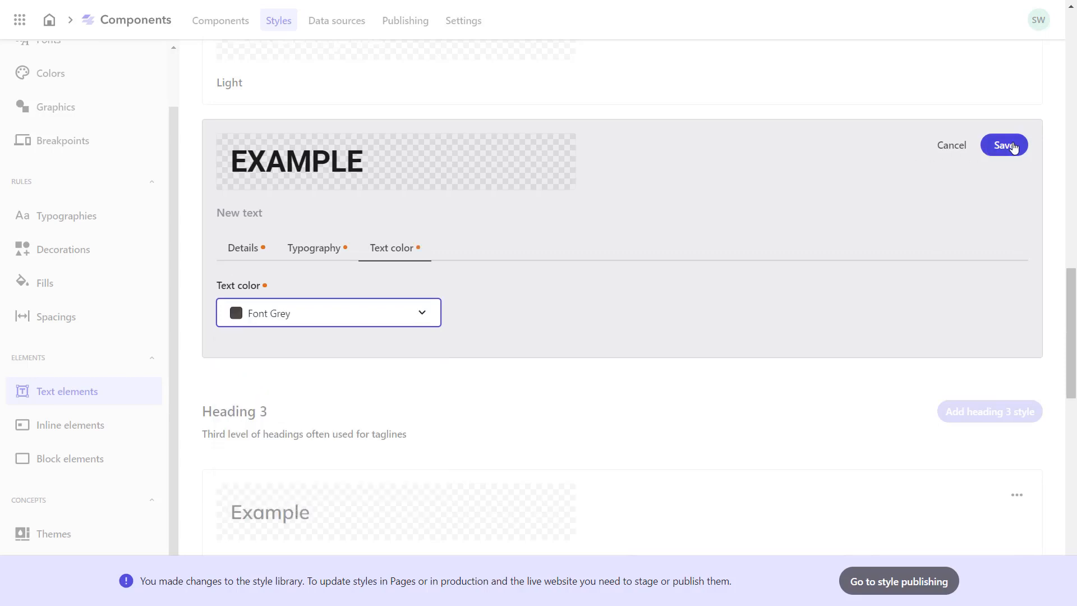
left_click(1003, 144)
type("C")
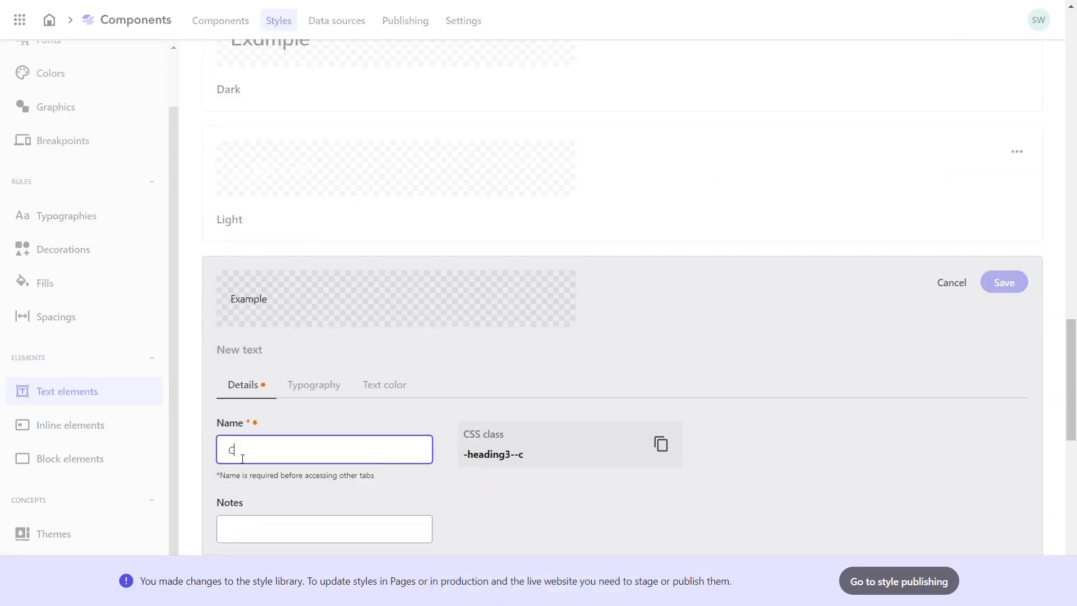
Step: Name the heading 3 style Company H3, give it Font Grey text colour, save and close
type("ompany")
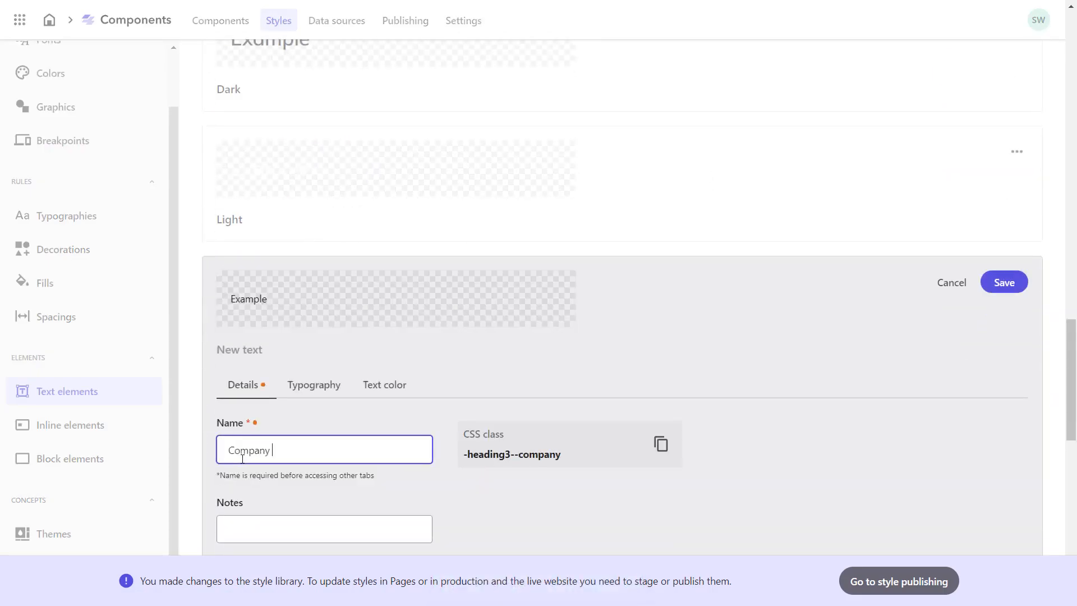
type("H3")
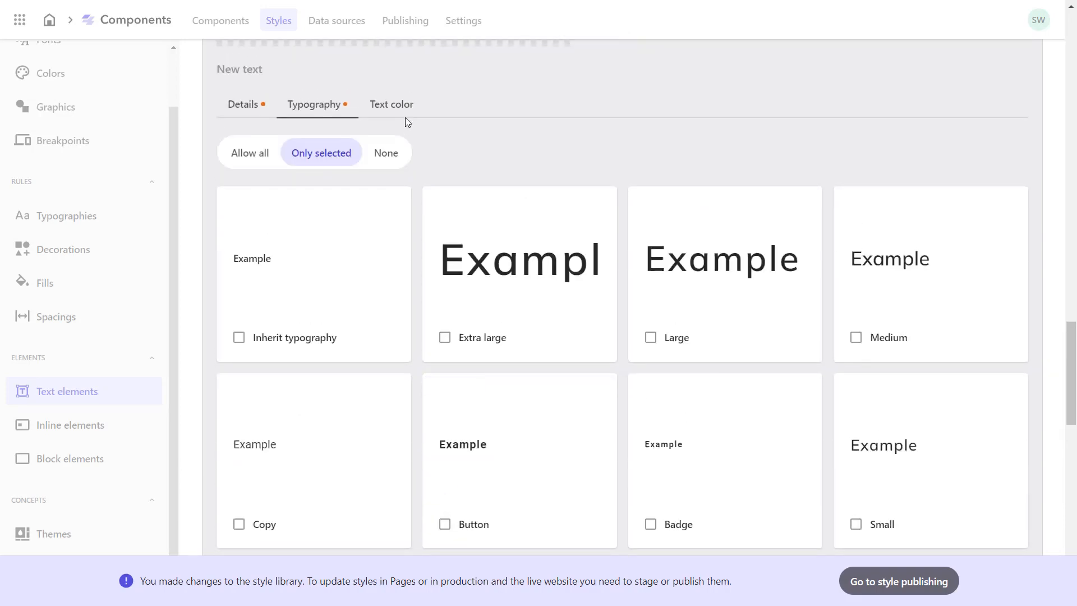
left_click(391, 103)
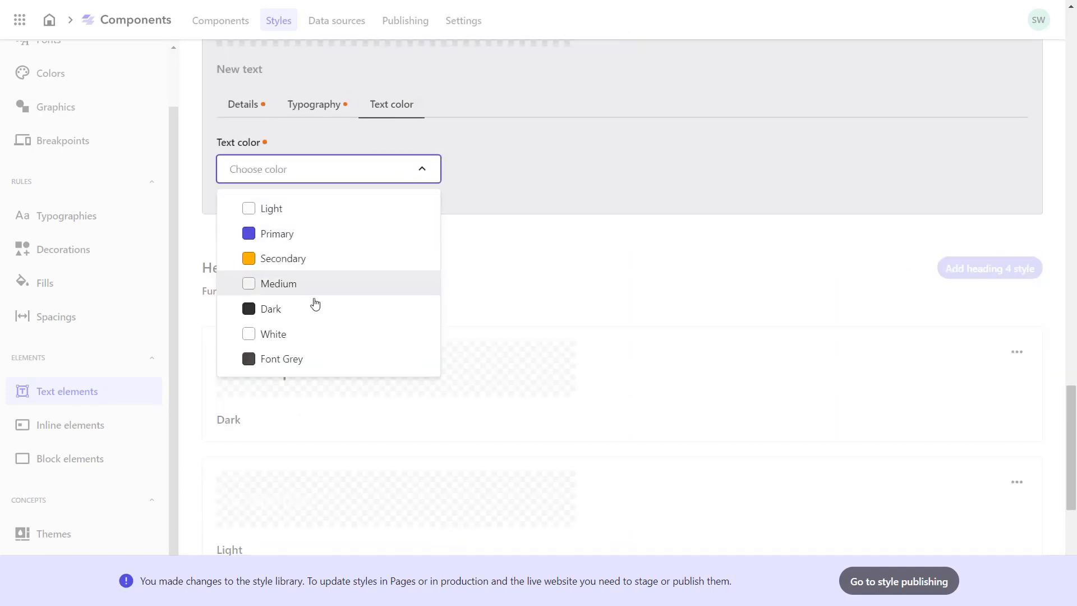
left_click(283, 359)
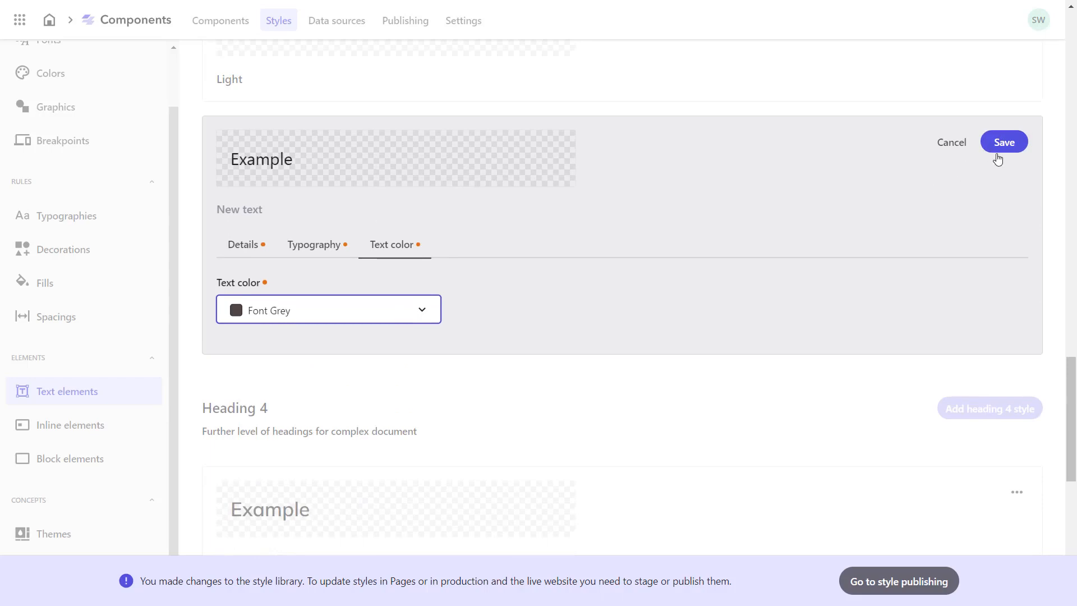
mouse_move(1007, 152)
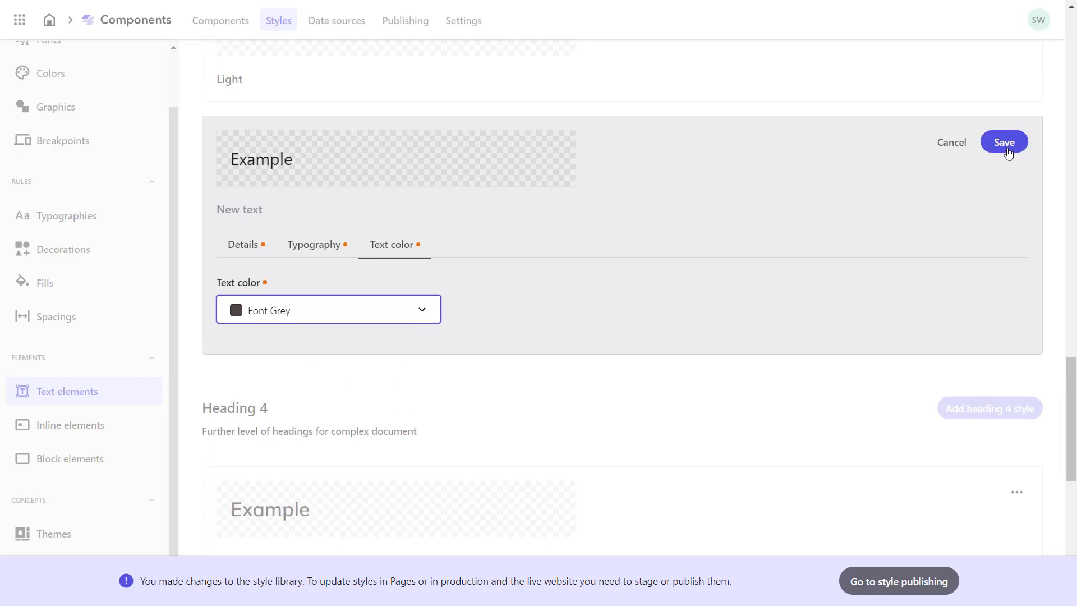
left_click(1003, 143)
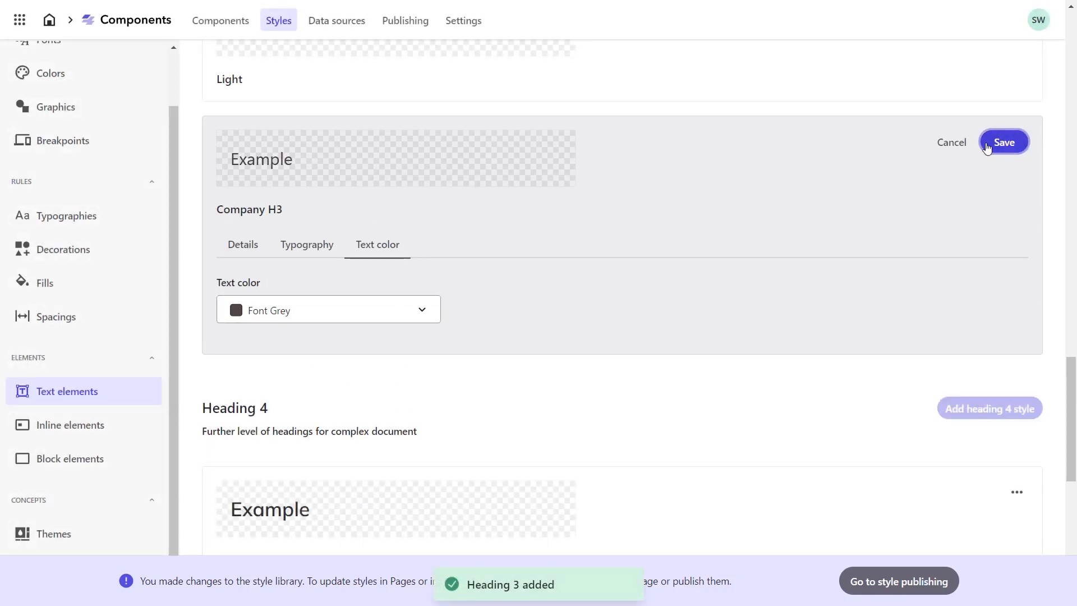
left_click(1003, 142)
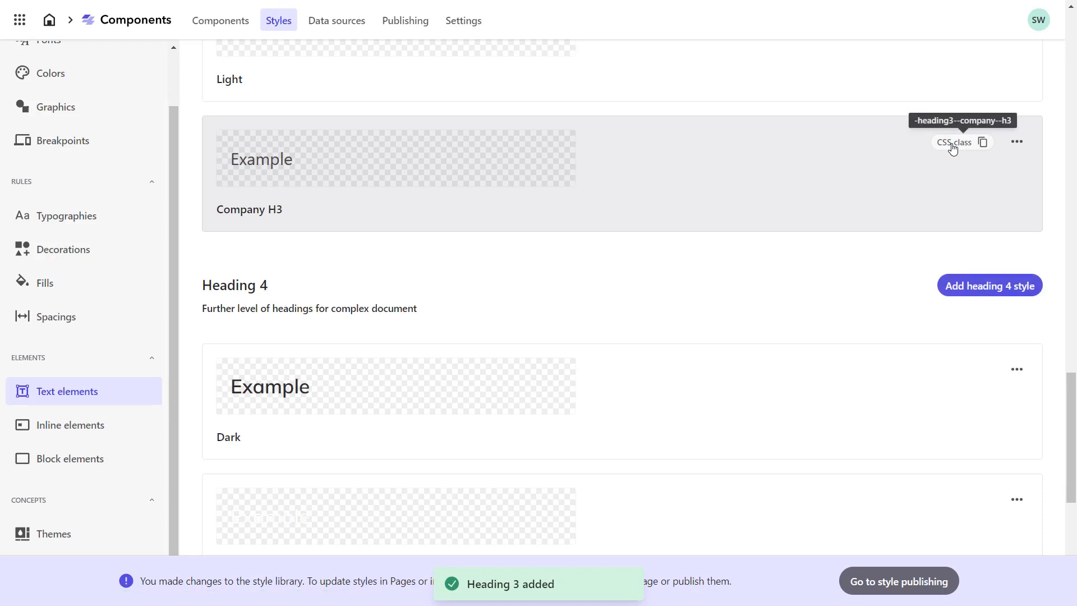
mouse_move(945, 152)
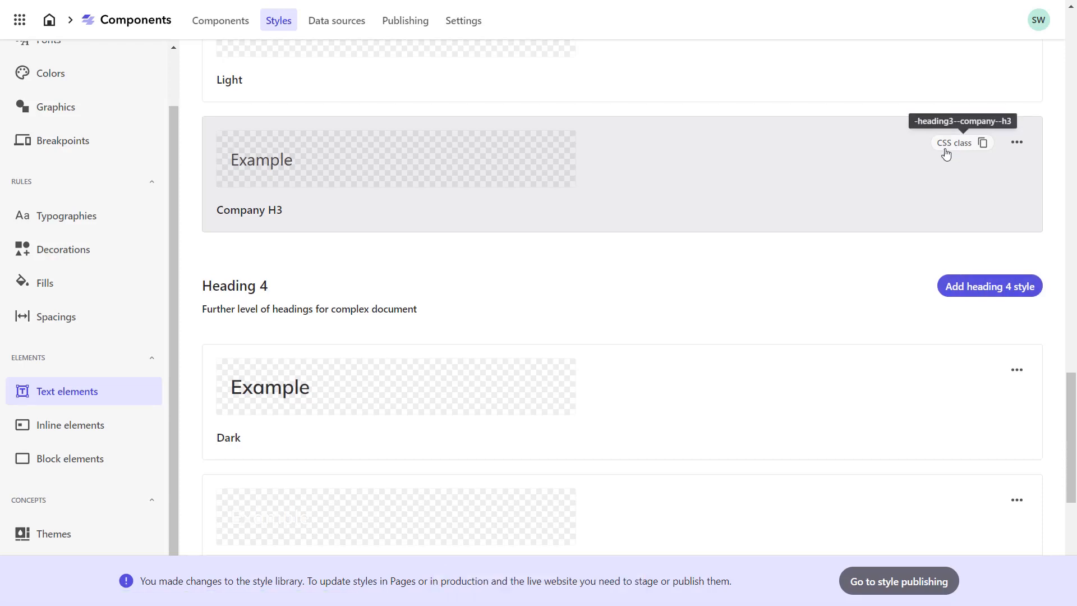
Step: Browse the Inline elements page, then show Block elements down to Cards
left_click(69, 424)
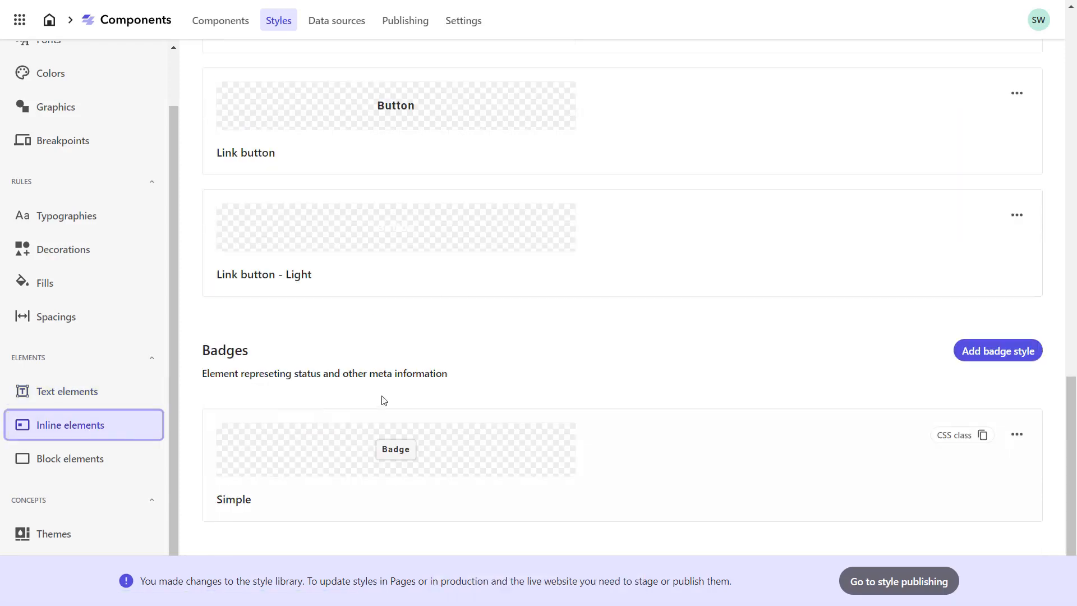
scroll("up", 3)
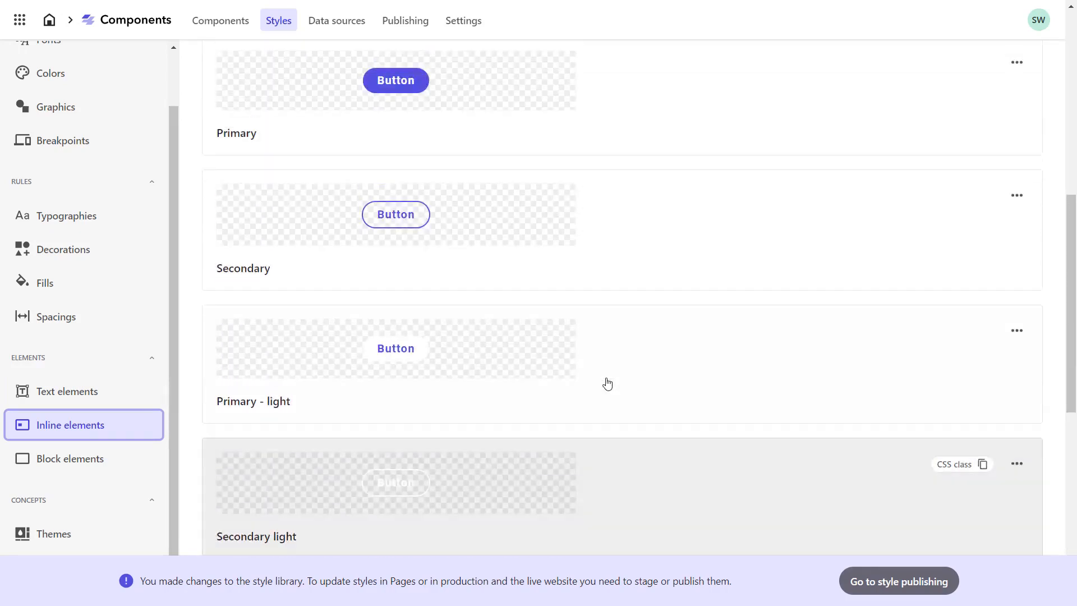
scroll("up", 3)
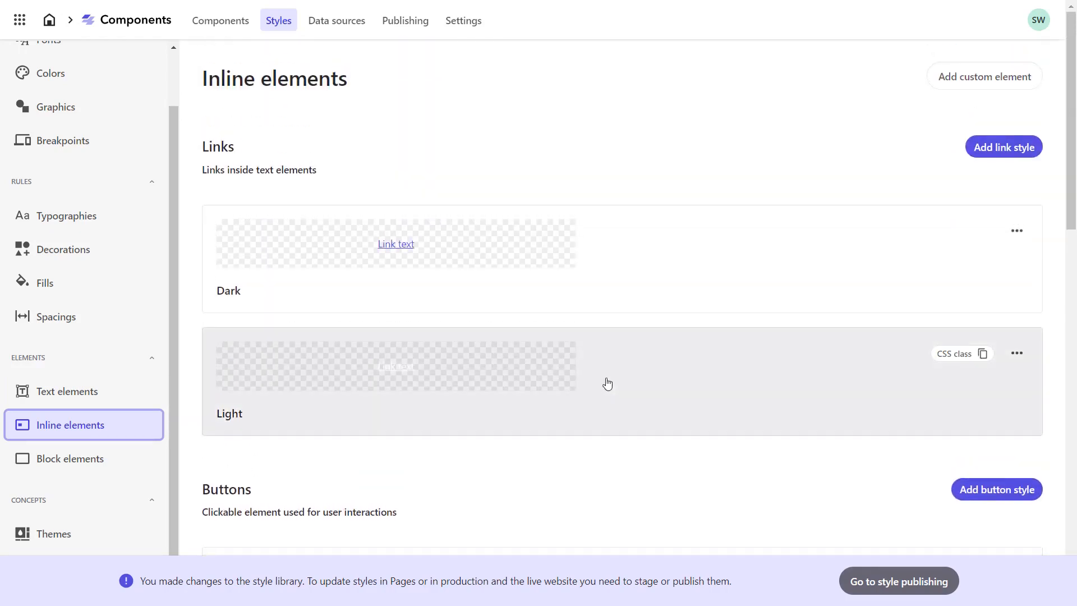
mouse_move(130, 467)
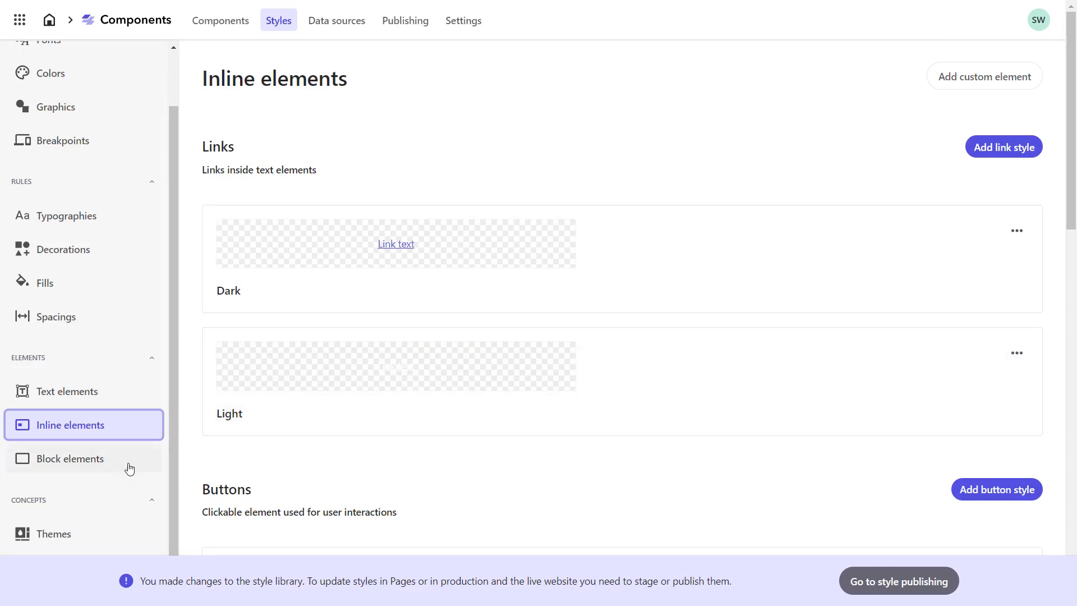
left_click(68, 458)
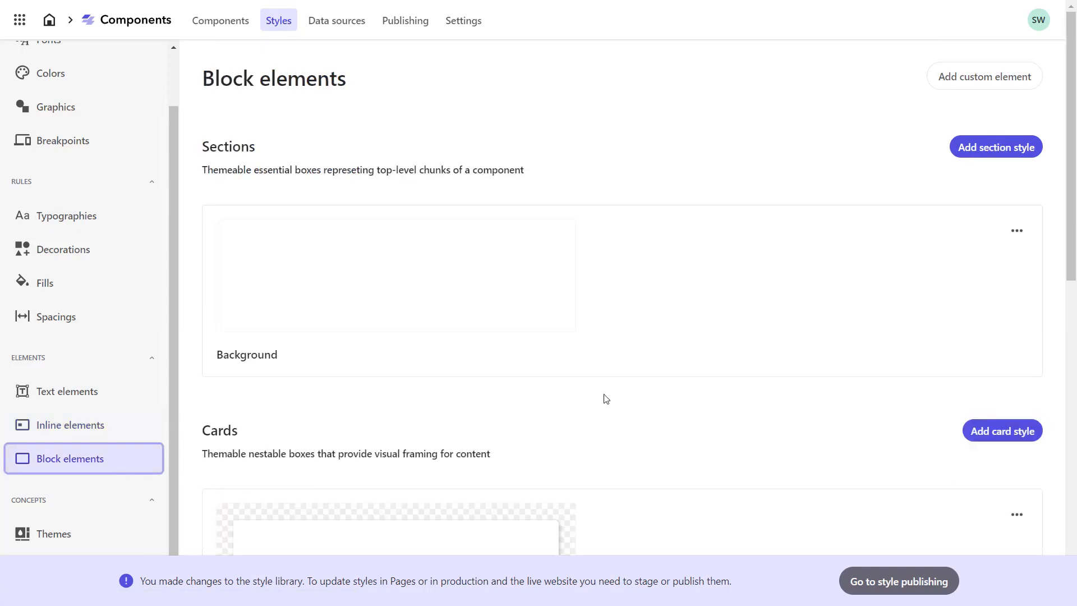
scroll("down", 3)
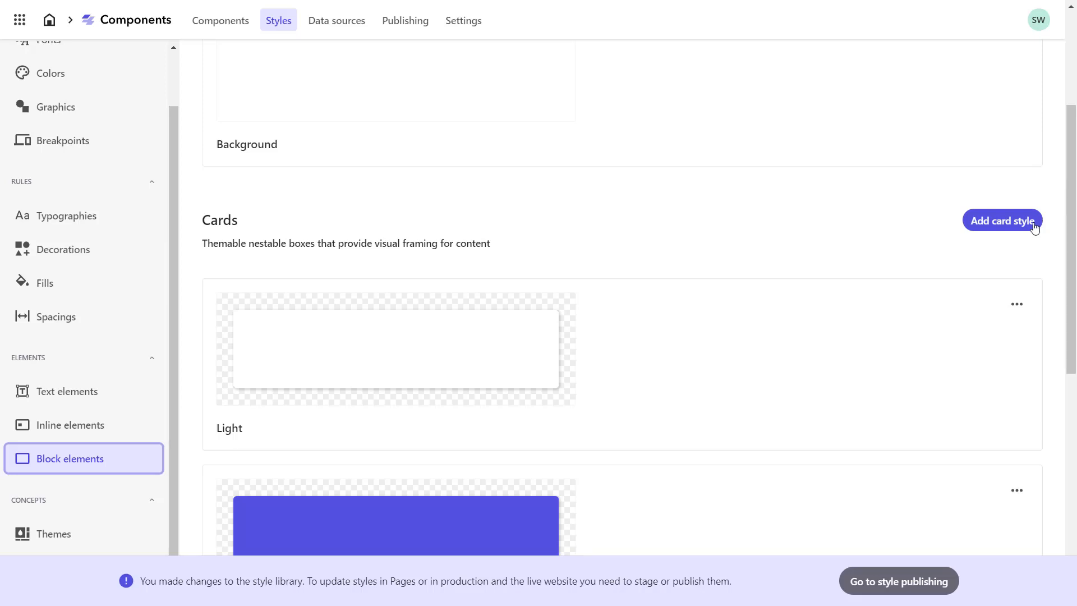
Step: Start a new card style named Company Card and give it a white fill
left_click(1002, 221)
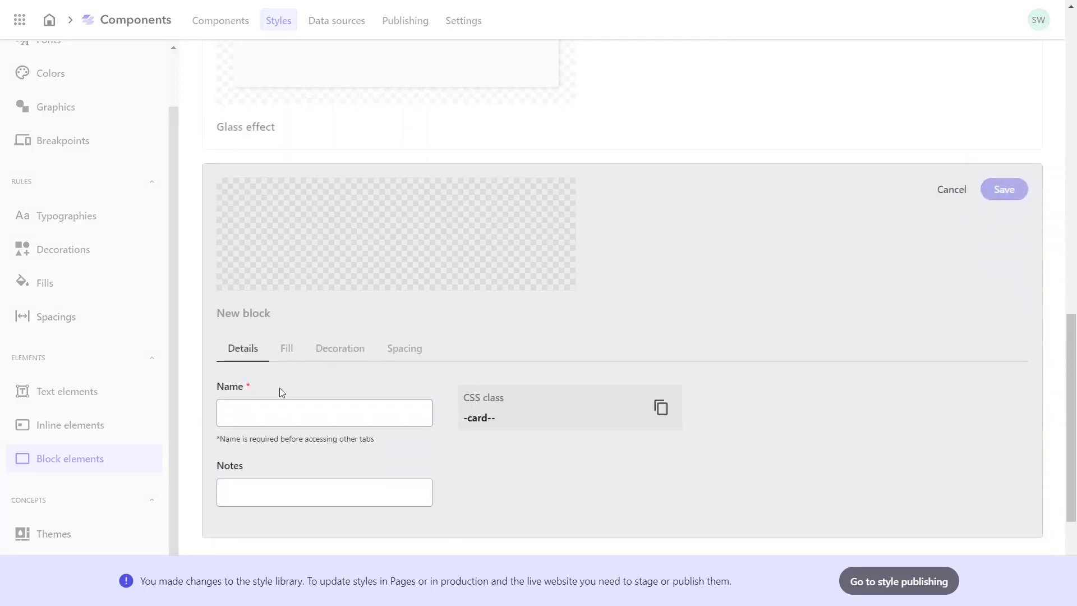
type("Company")
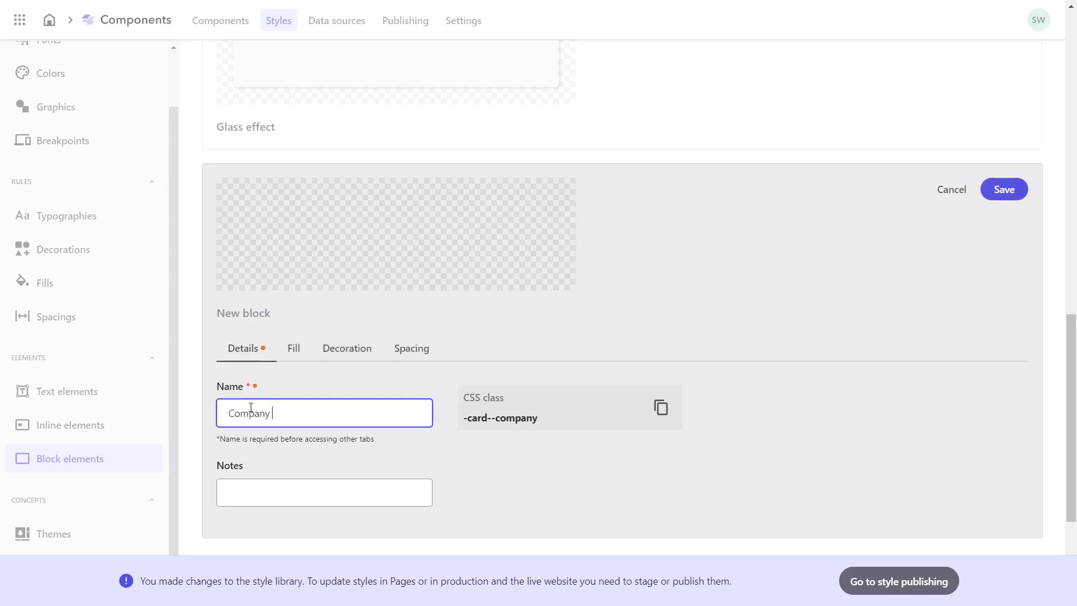
left_click(293, 347)
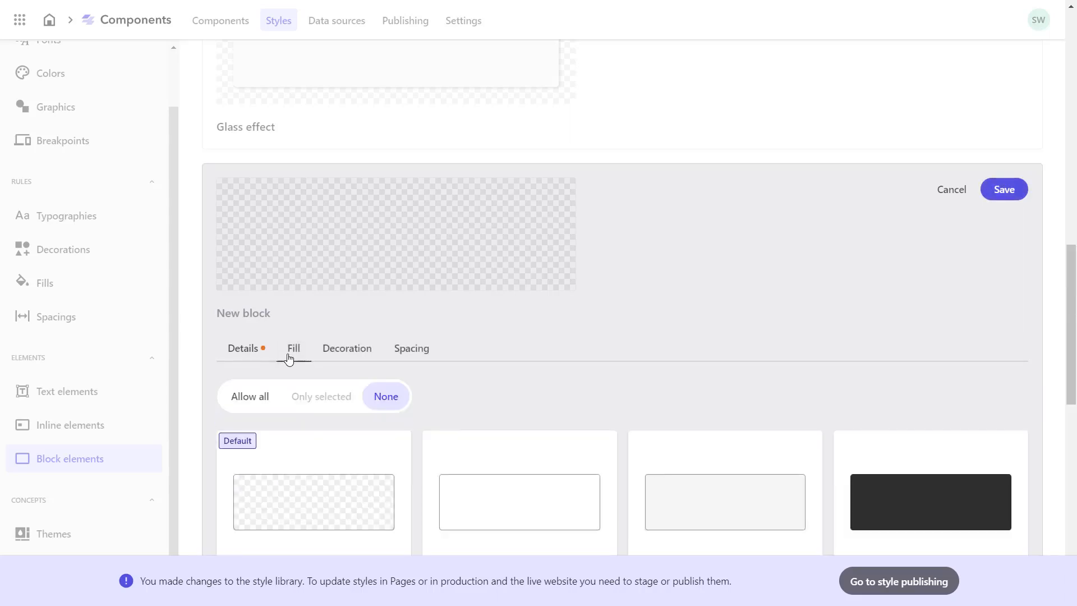
scroll("down", 3)
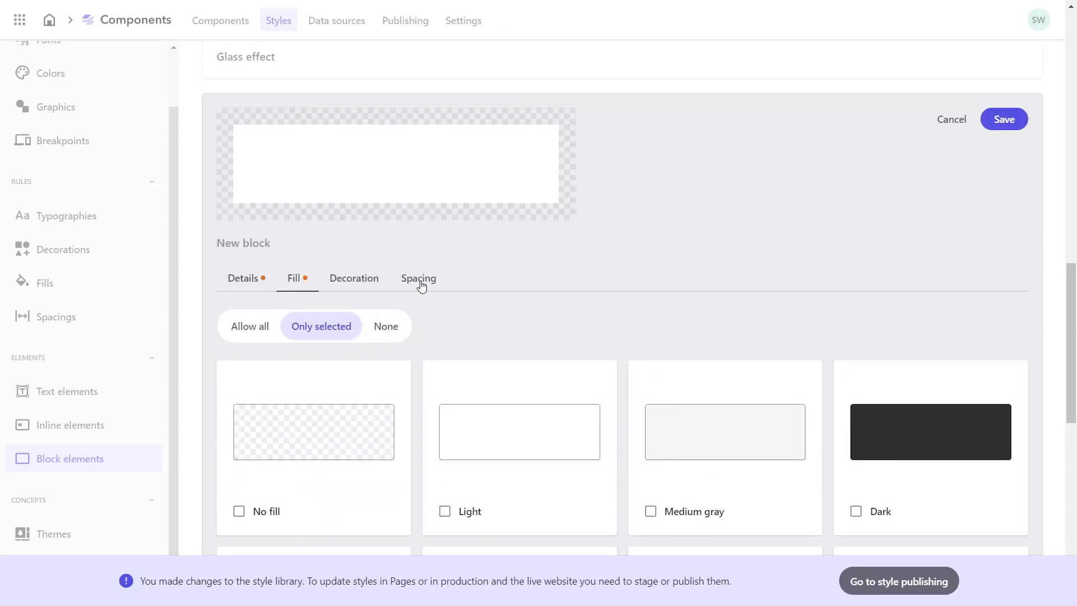
Step: Allow Card Spacings as the card's default spacing and save the Company Card style
left_click(418, 278)
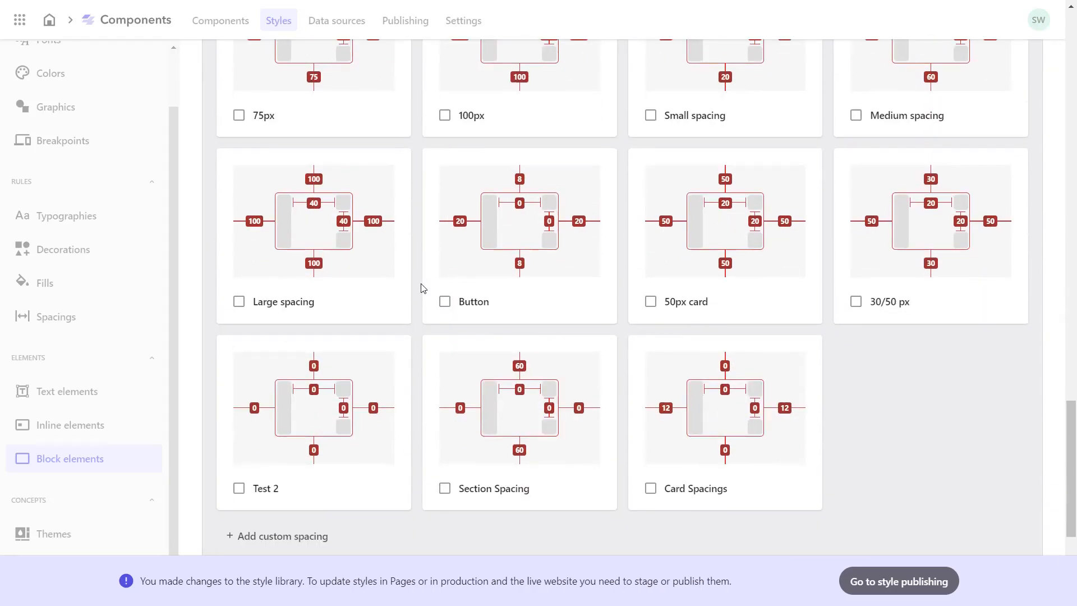
left_click(650, 489)
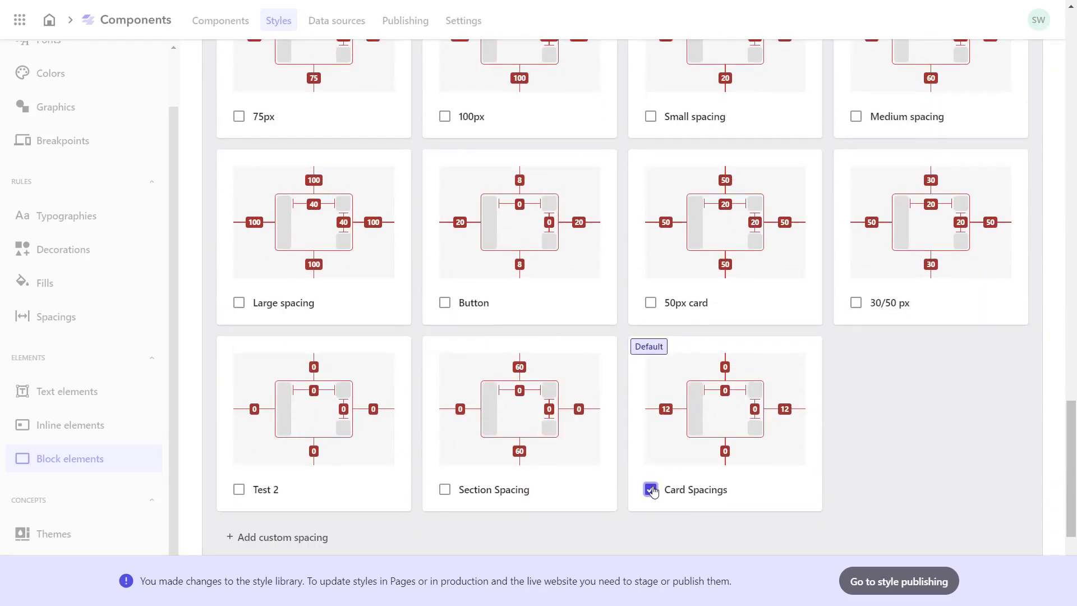
left_click(650, 490)
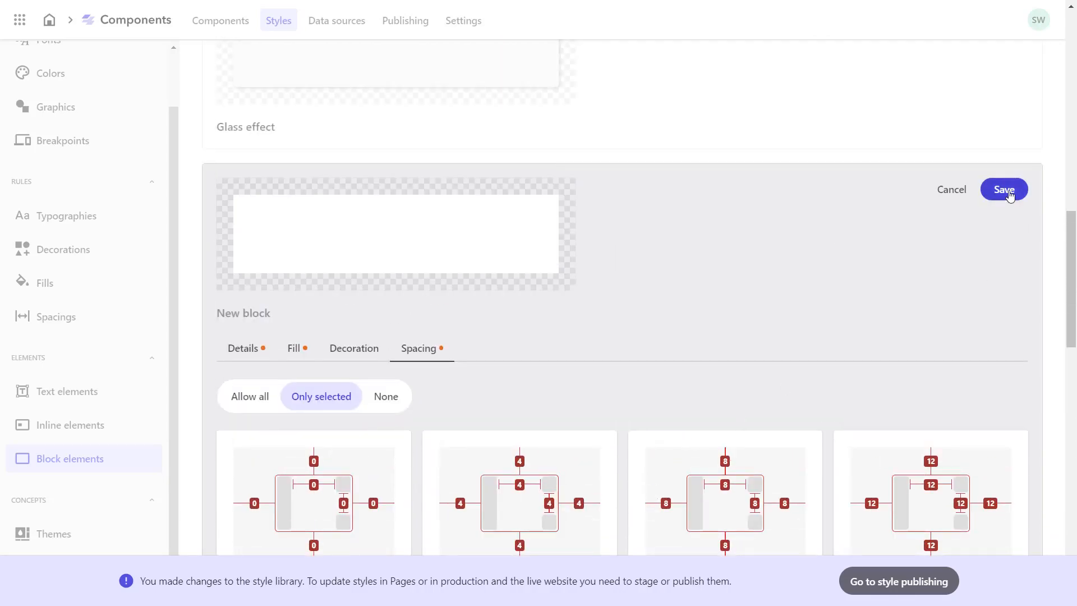
left_click(1002, 189)
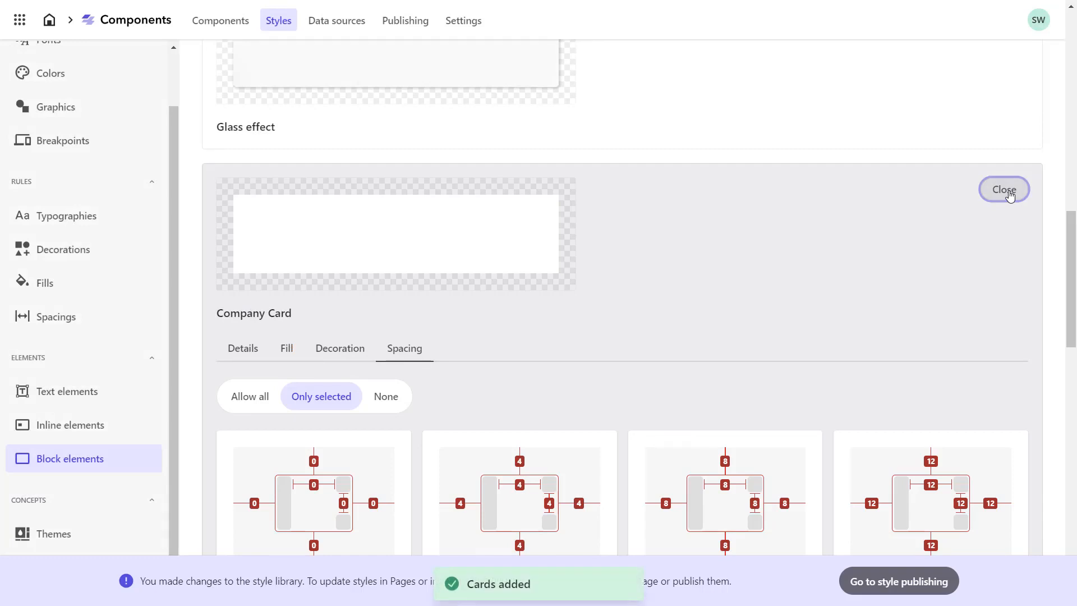
left_click(1002, 190)
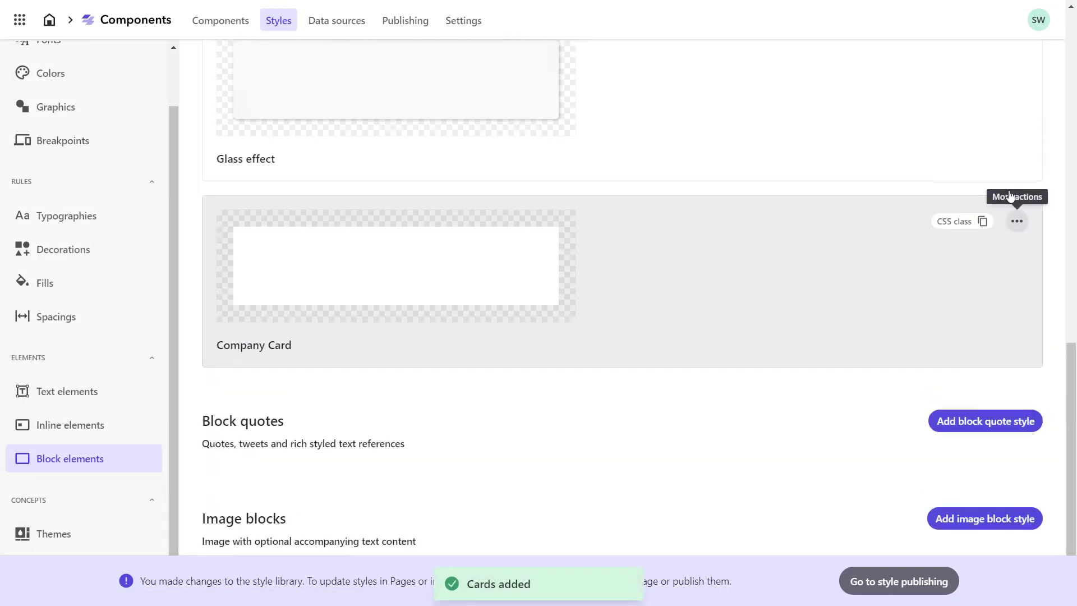
Step: Create and save a Company Section section style under Sections
scroll("up", 3)
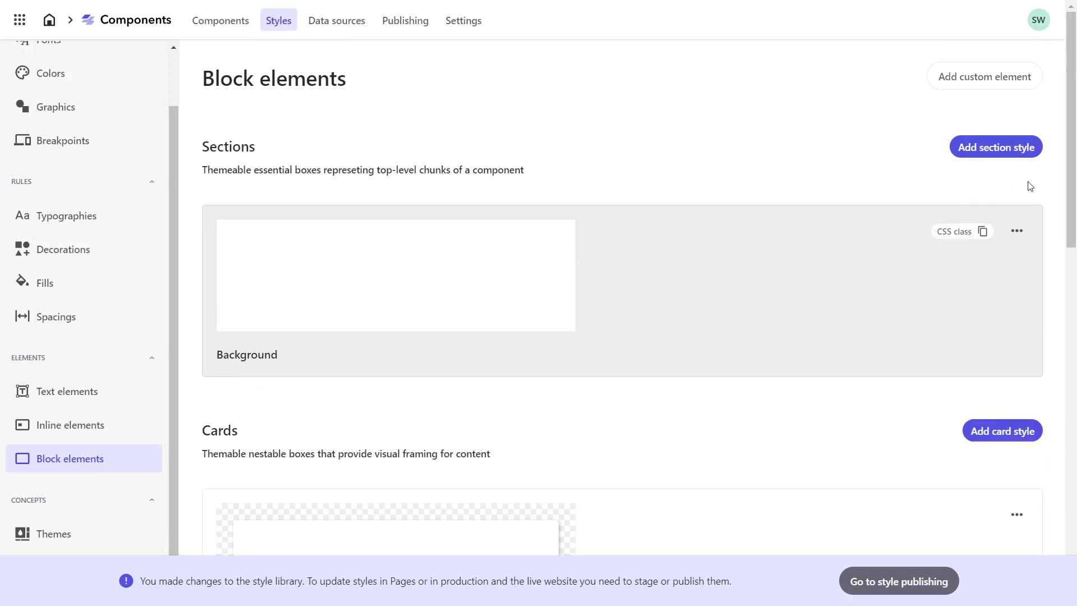
left_click(995, 146)
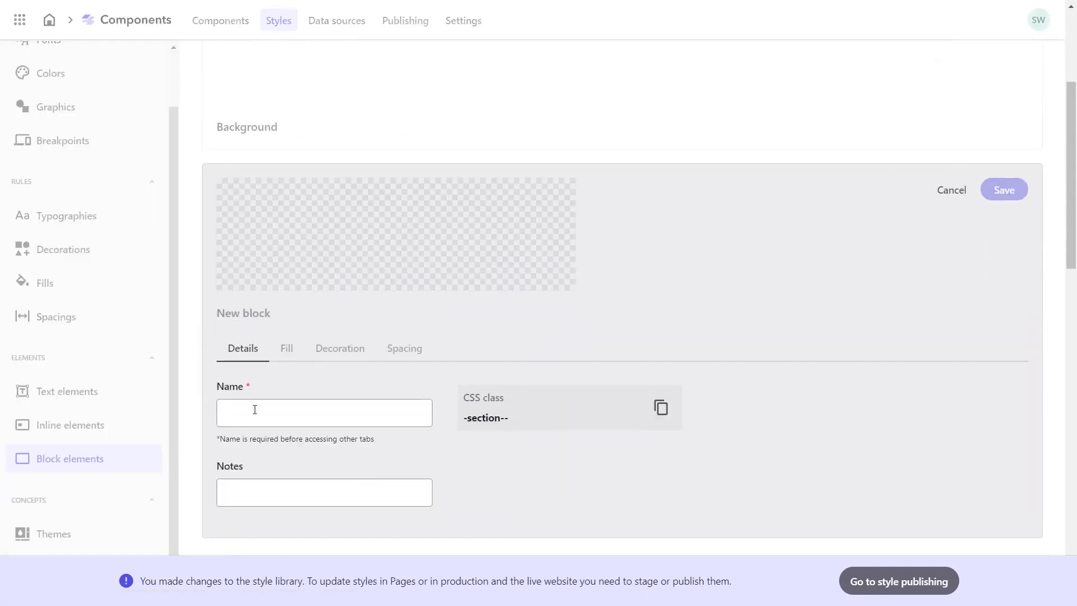
type("Comp")
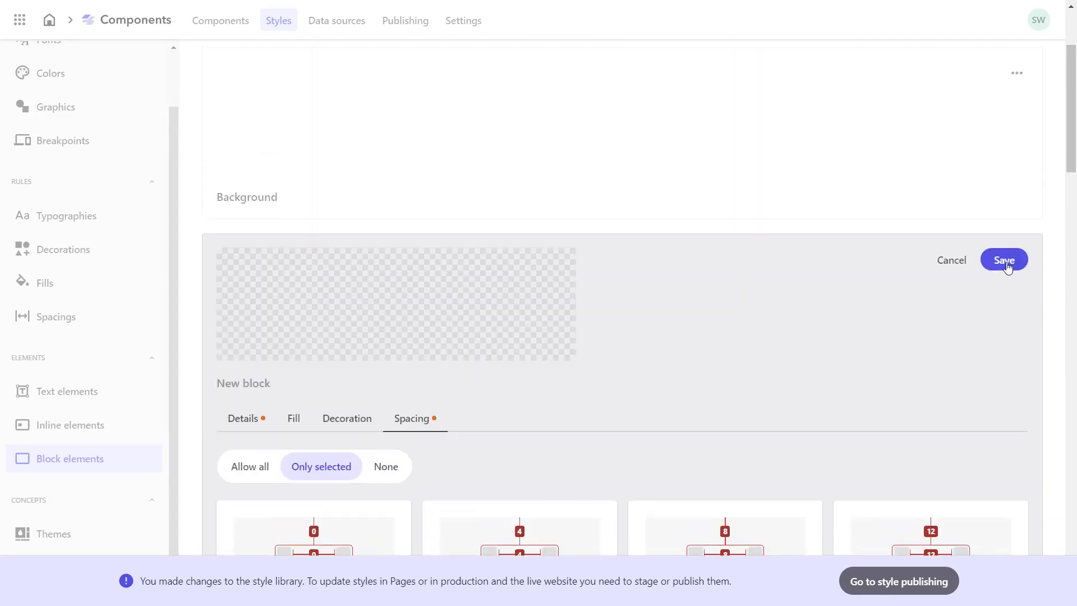
left_click(1003, 259)
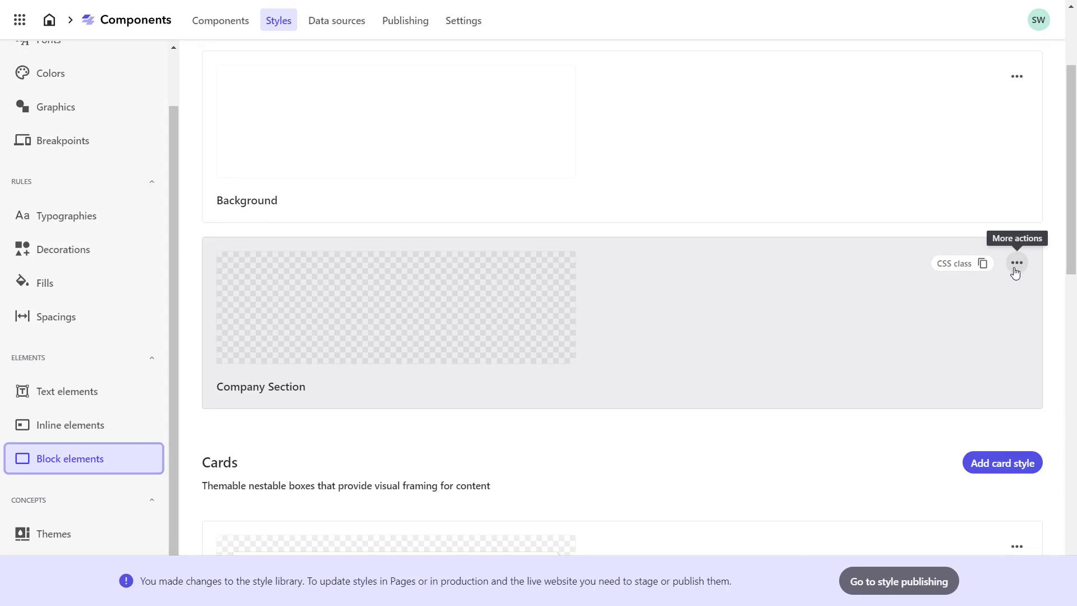
Step: Start a new theme in Themes named Company Theme
left_click(54, 534)
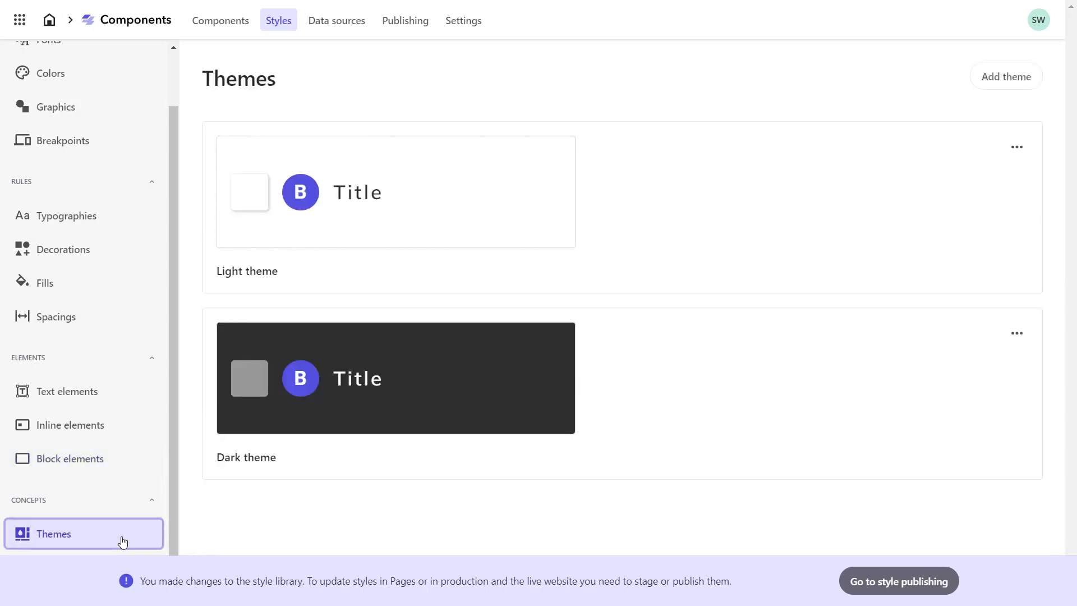
mouse_move(350, 427)
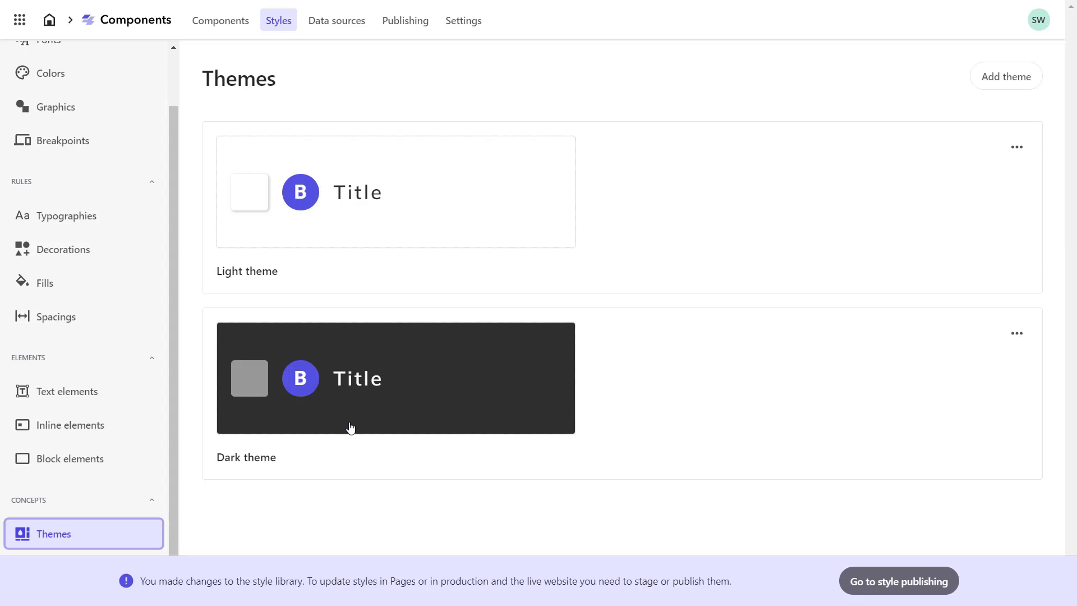
mouse_move(889, 130)
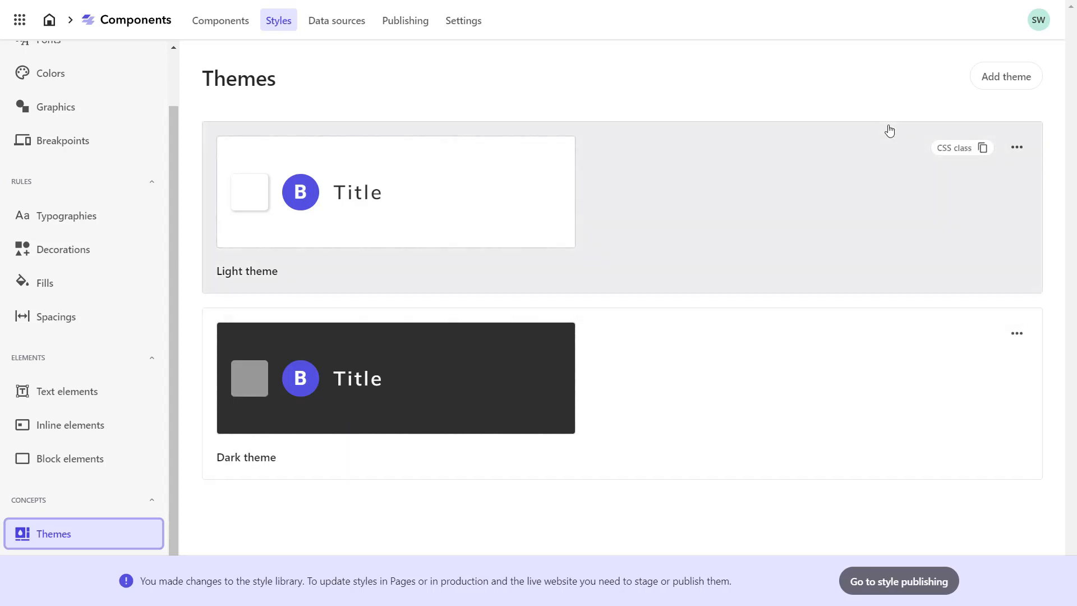
left_click(1005, 76)
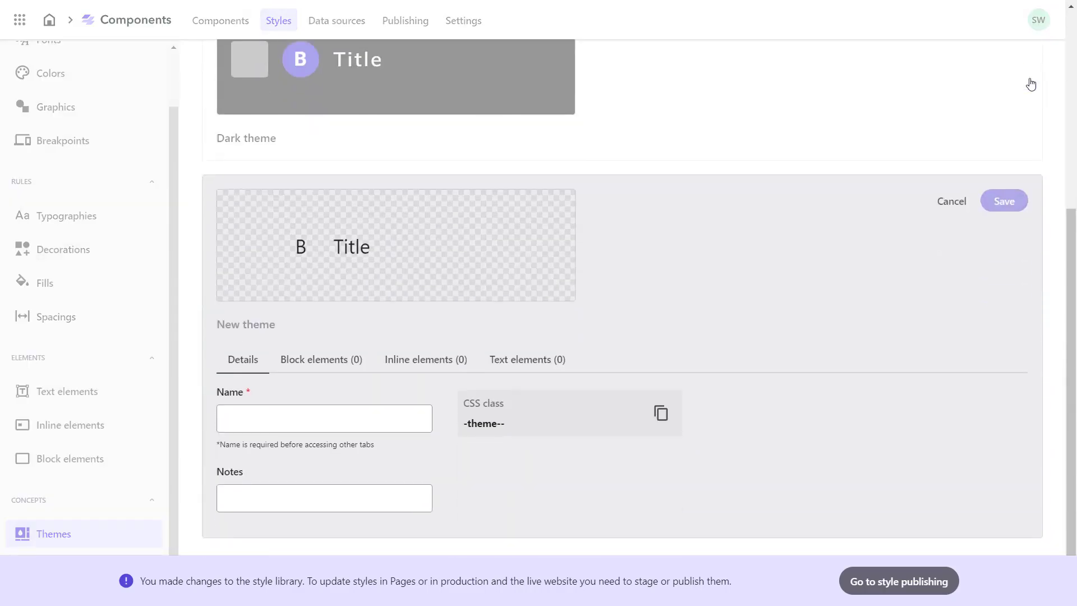
type("Company")
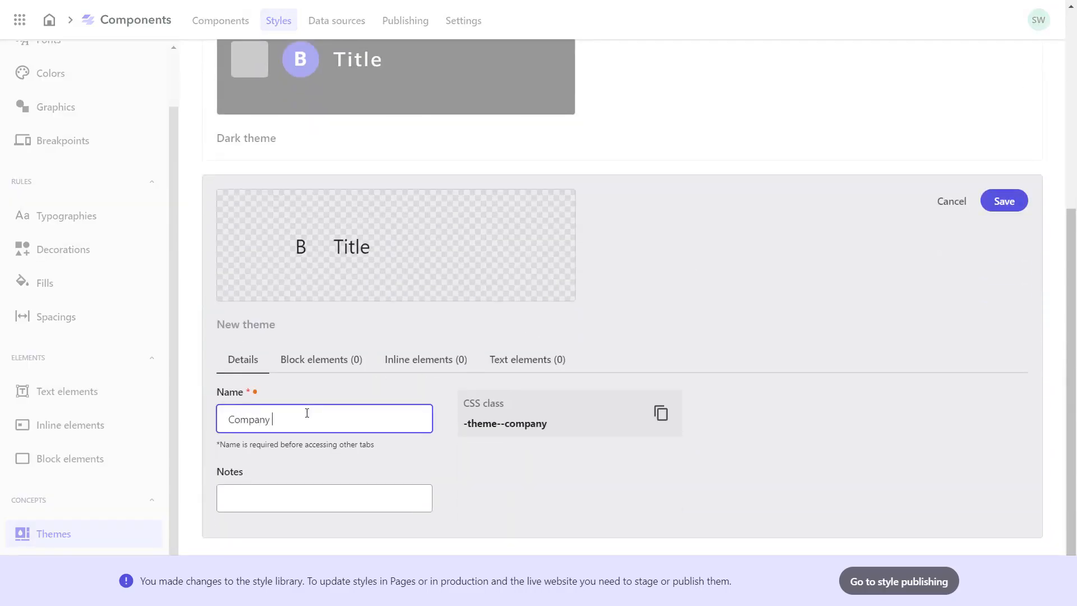
type("Theme")
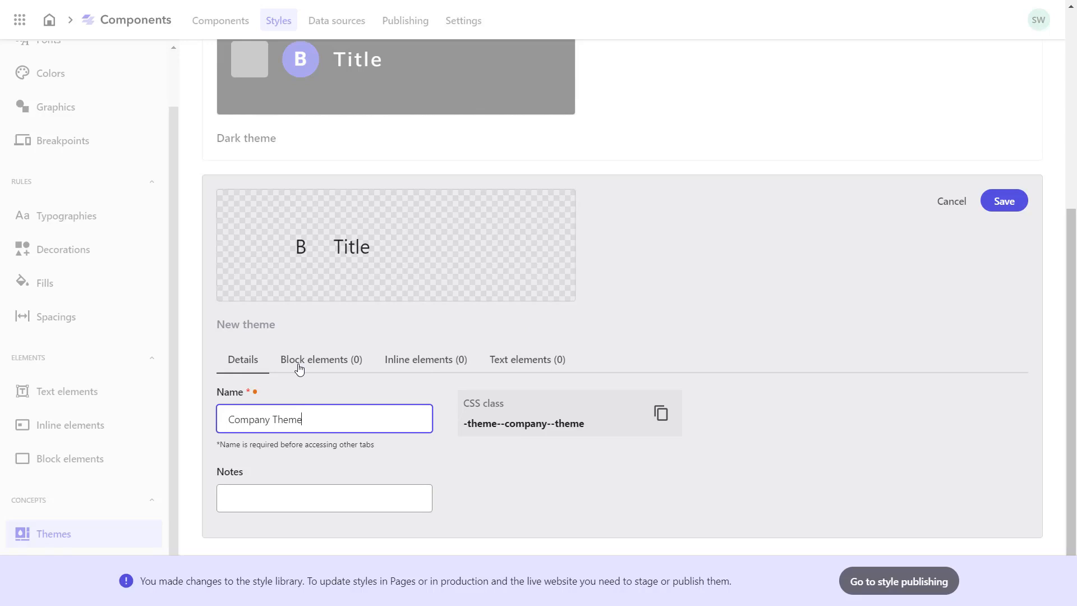
Step: Assign Company Section and Company Card as the theme's block element styles
left_click(321, 359)
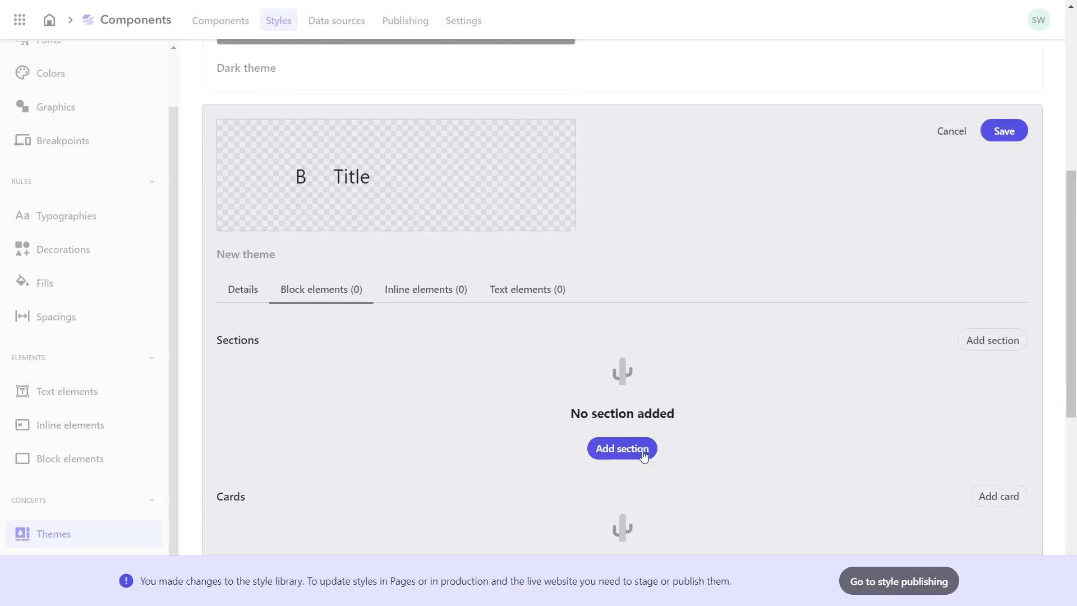
left_click(620, 449)
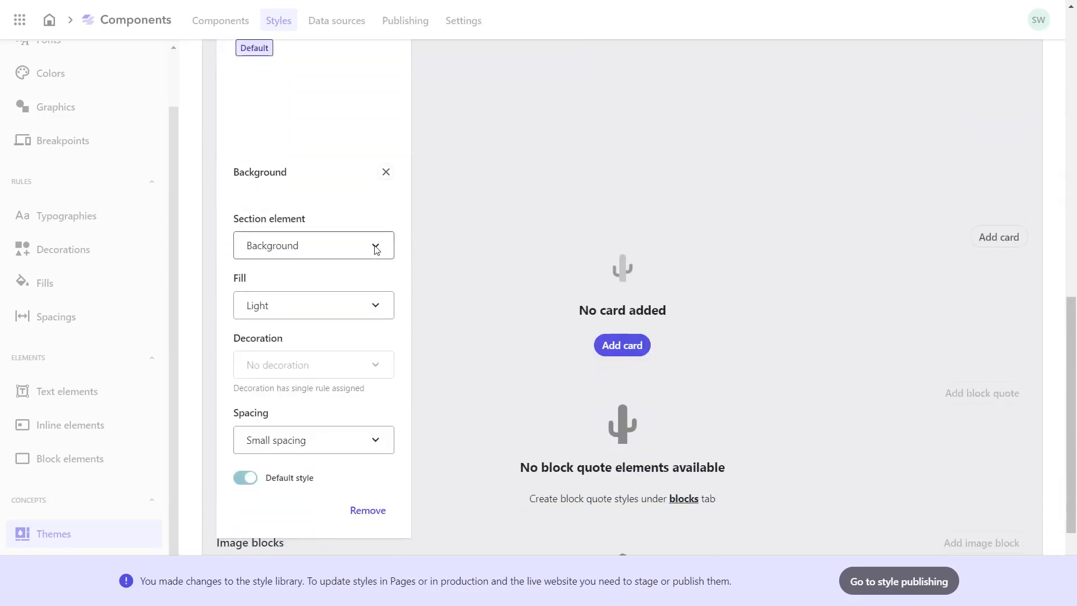
left_click(313, 246)
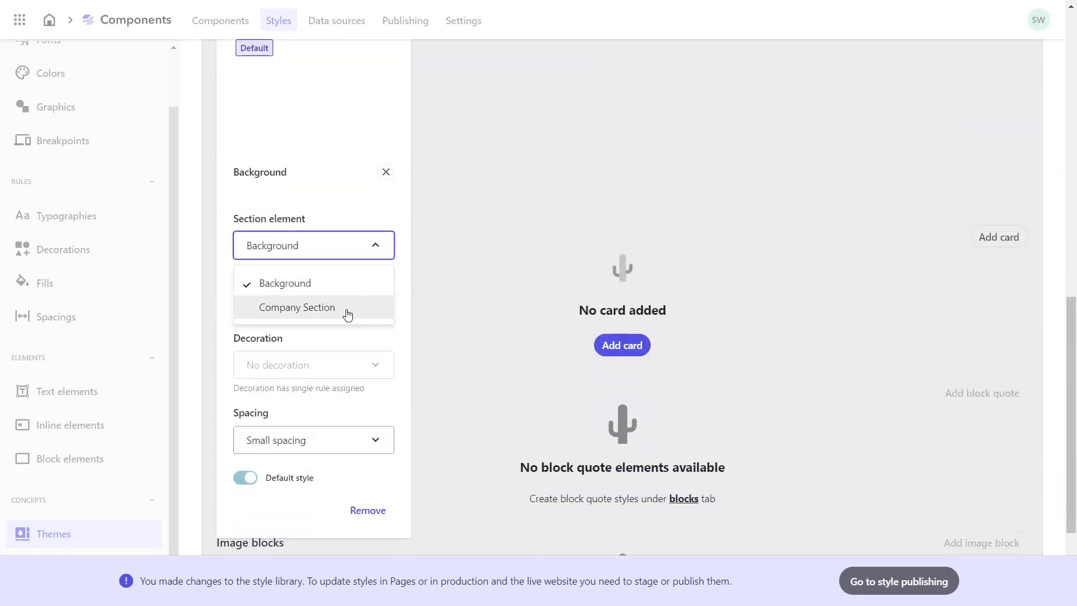
left_click(297, 307)
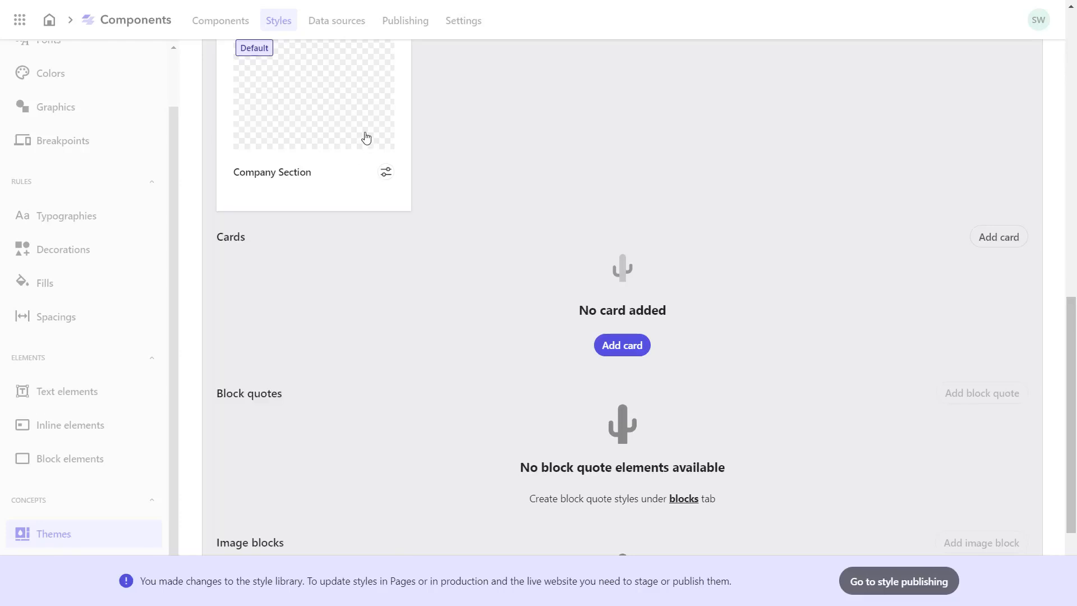
mouse_move(1020, 244)
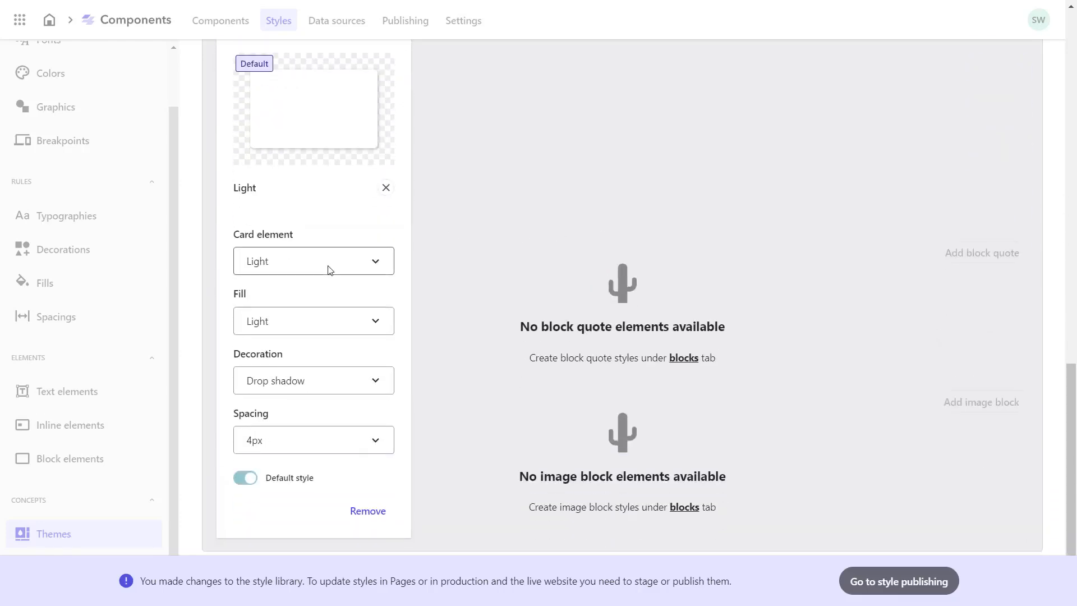
left_click(312, 260)
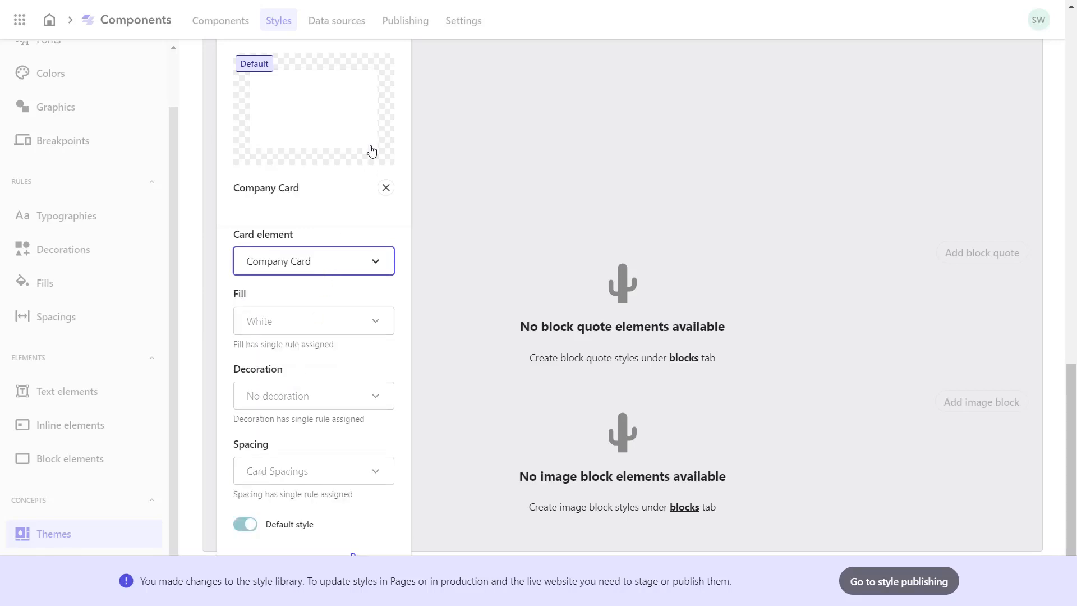
left_click(385, 187)
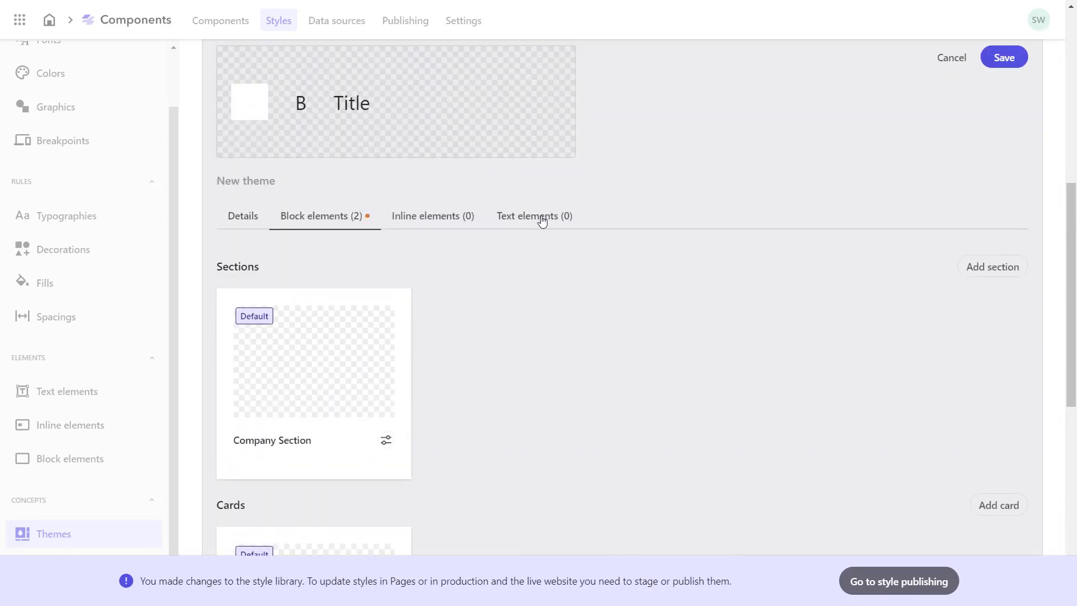
Step: Assign Company Paragraph and a Heading 2 text style, then save Company Theme
left_click(533, 216)
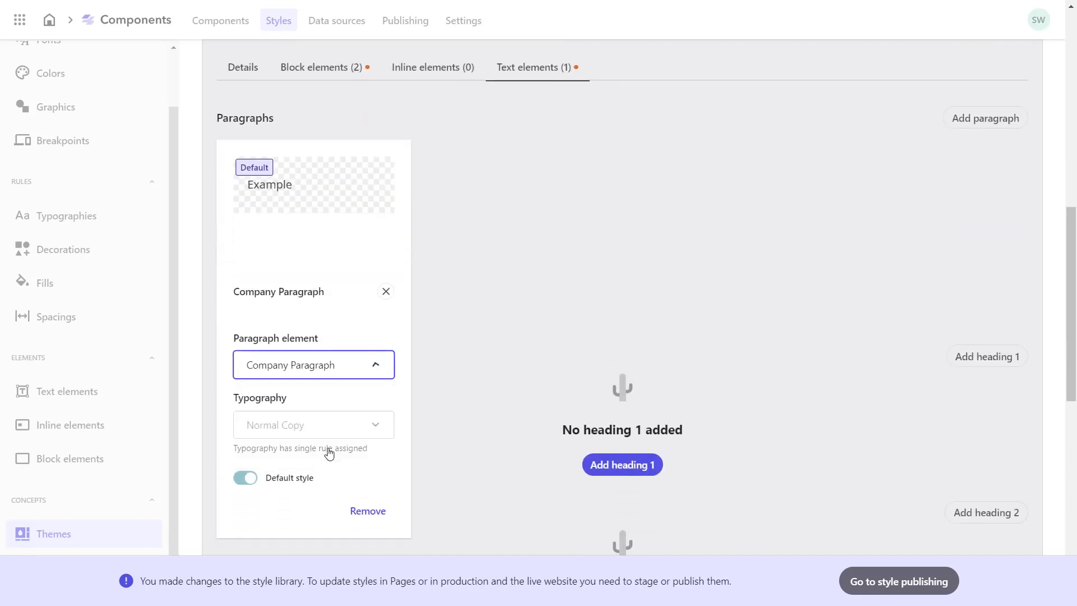
left_click(385, 292)
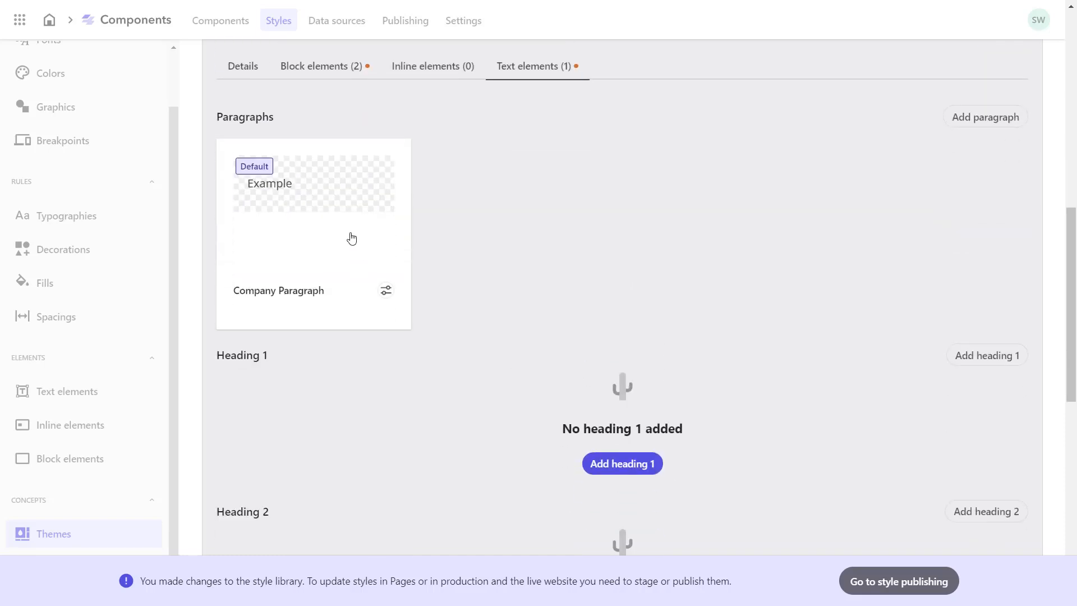
scroll("down", 3)
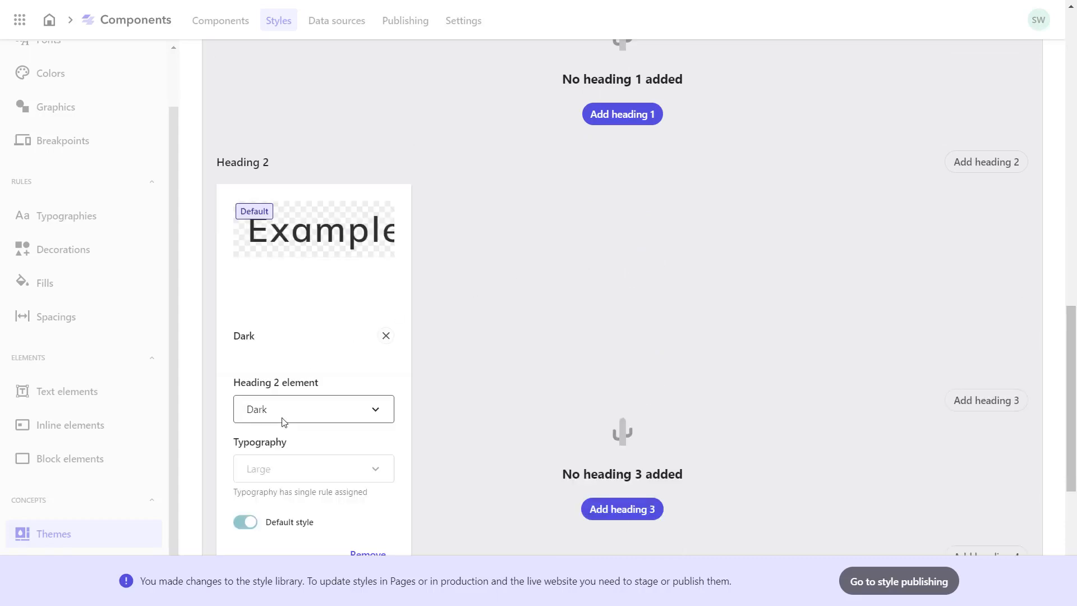
left_click(385, 335)
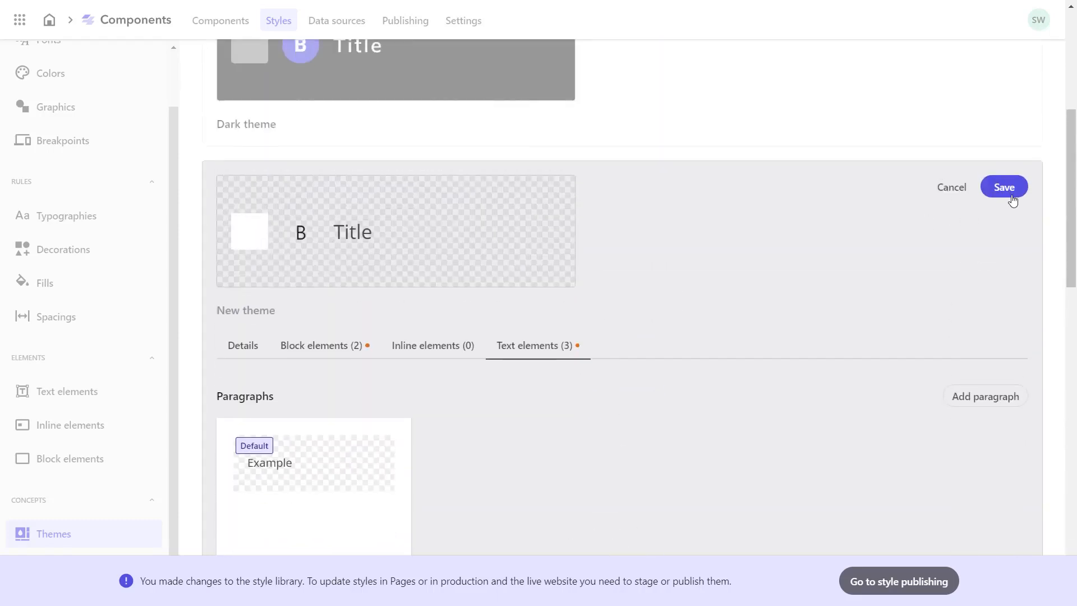
left_click(1002, 187)
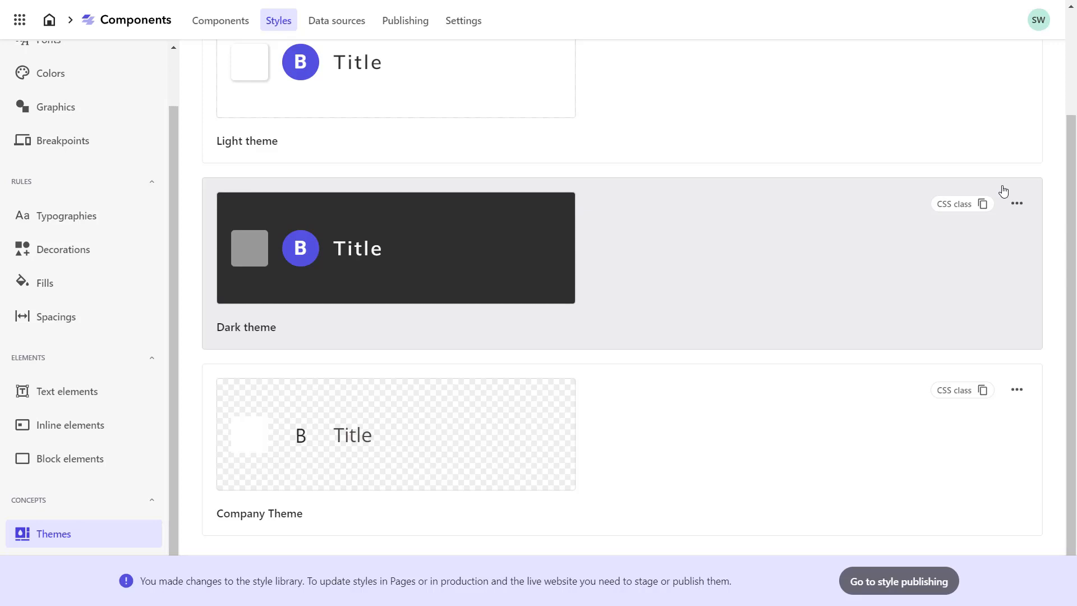
mouse_move(1003, 198)
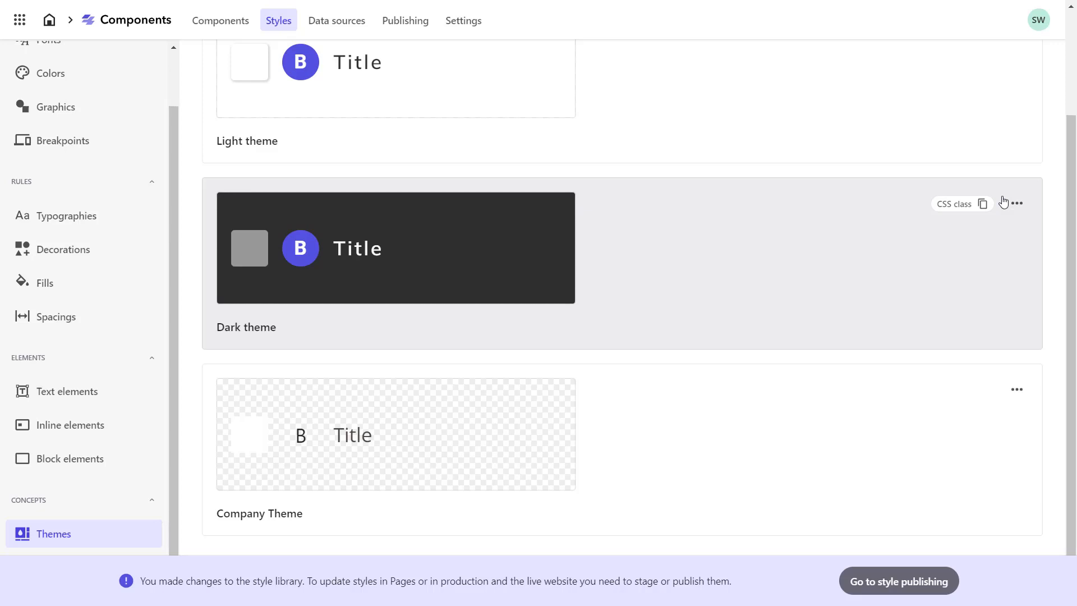
mouse_move(889, 572)
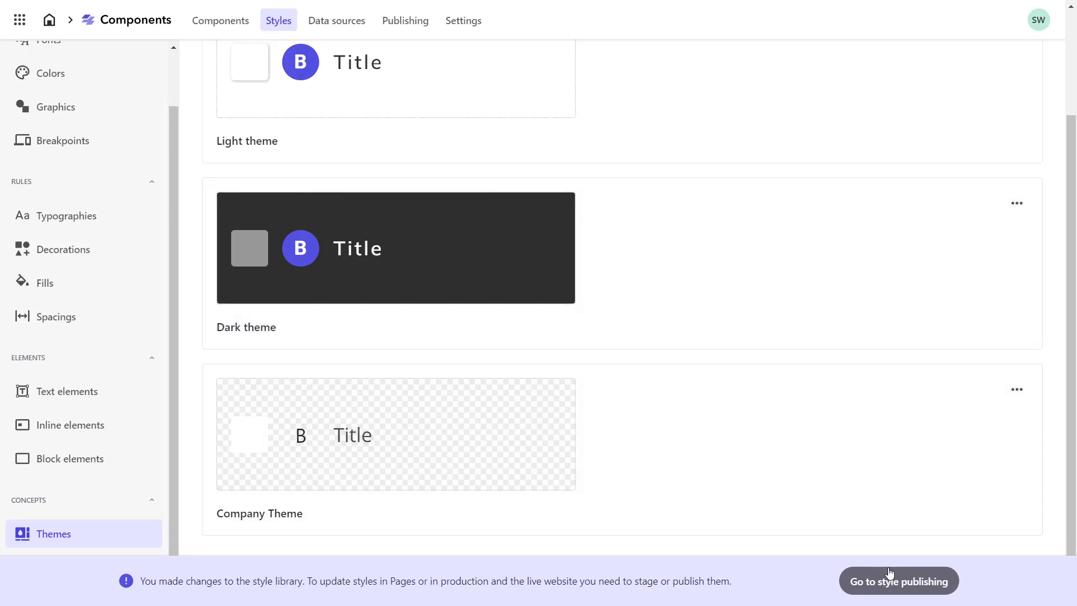
Step: Stage and publish the style changes, then return to the Components library
left_click(897, 580)
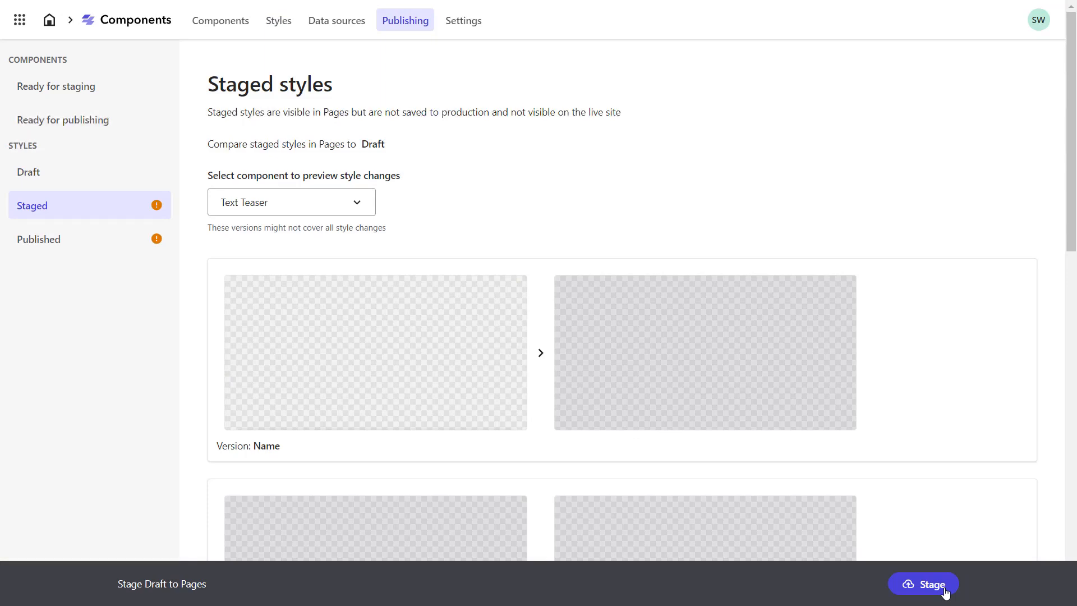
left_click(924, 583)
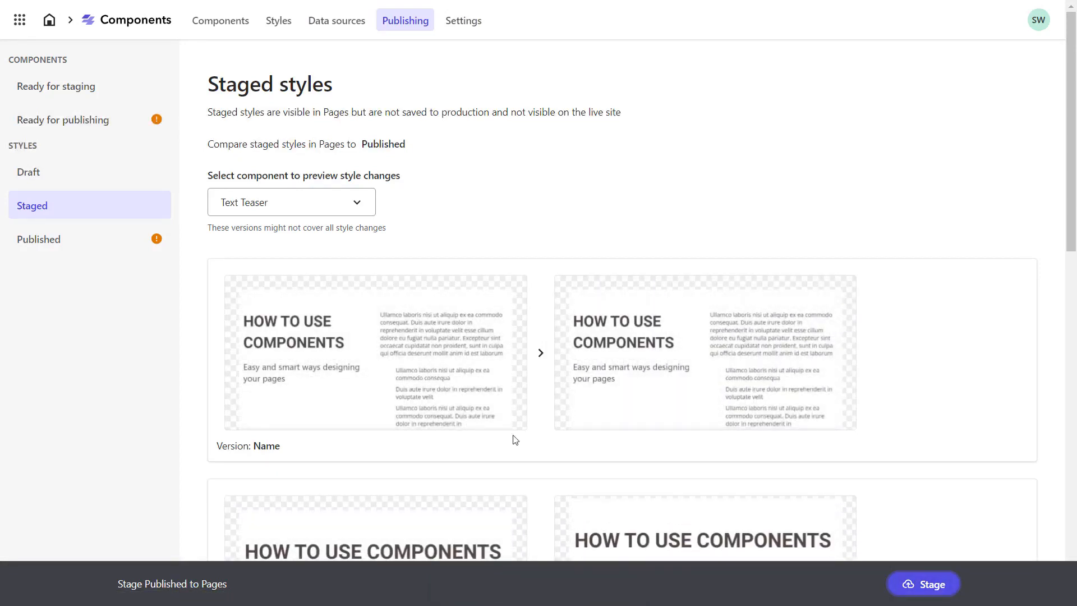
left_click(39, 239)
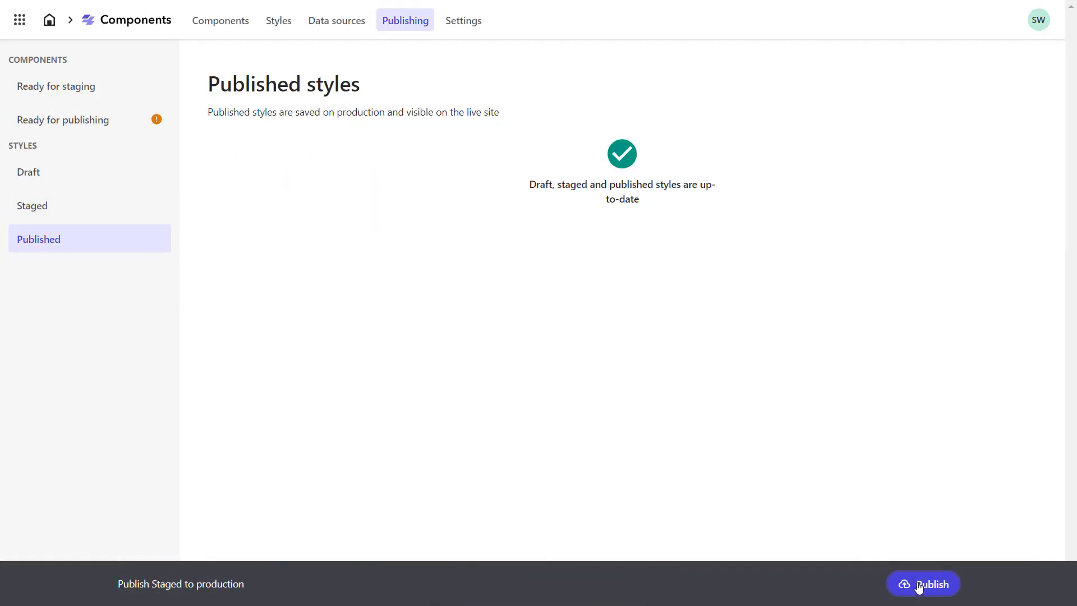
mouse_move(916, 583)
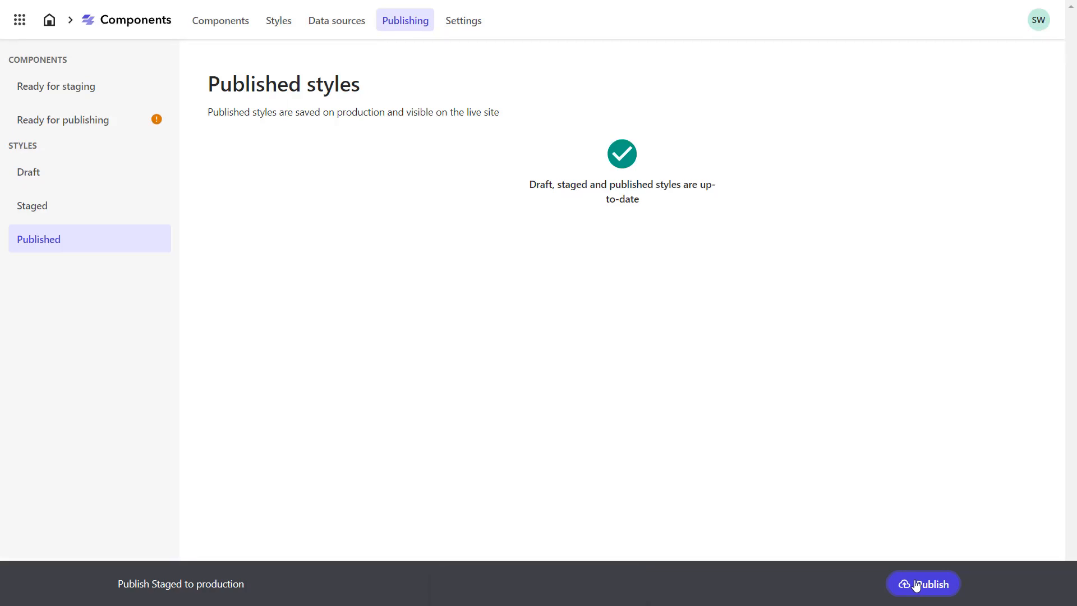
mouse_move(251, 25)
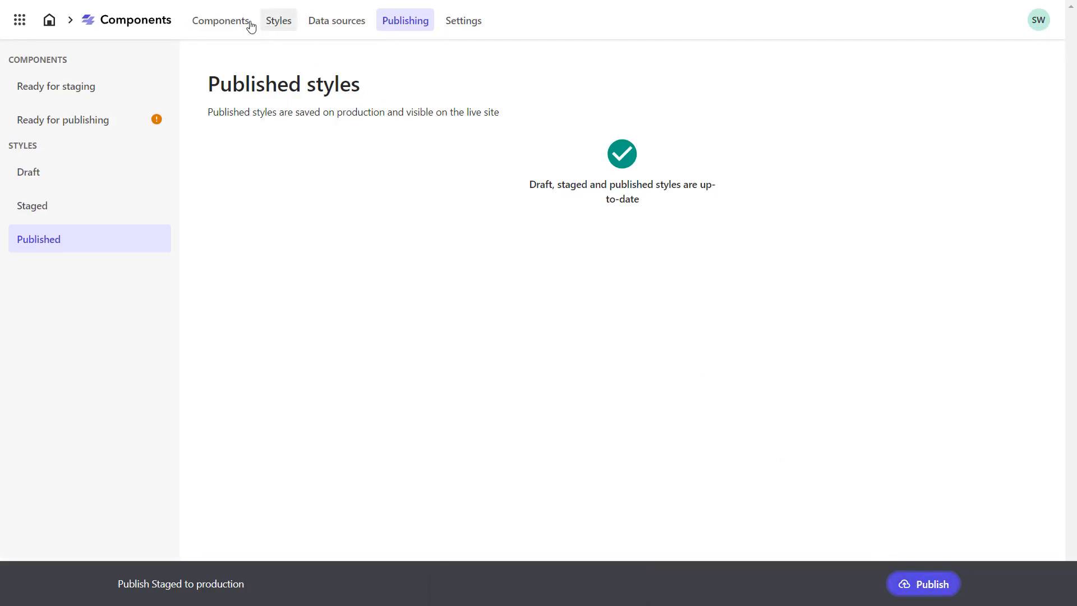
left_click(220, 20)
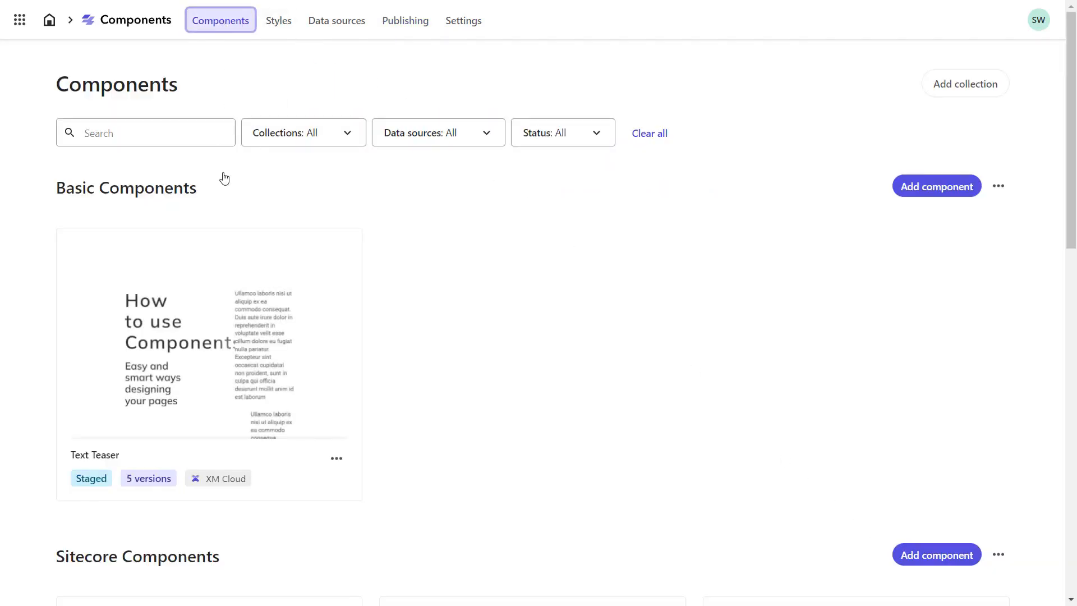
Step: Apply Company Theme to Text Teaser's first version and restage it
left_click(209, 336)
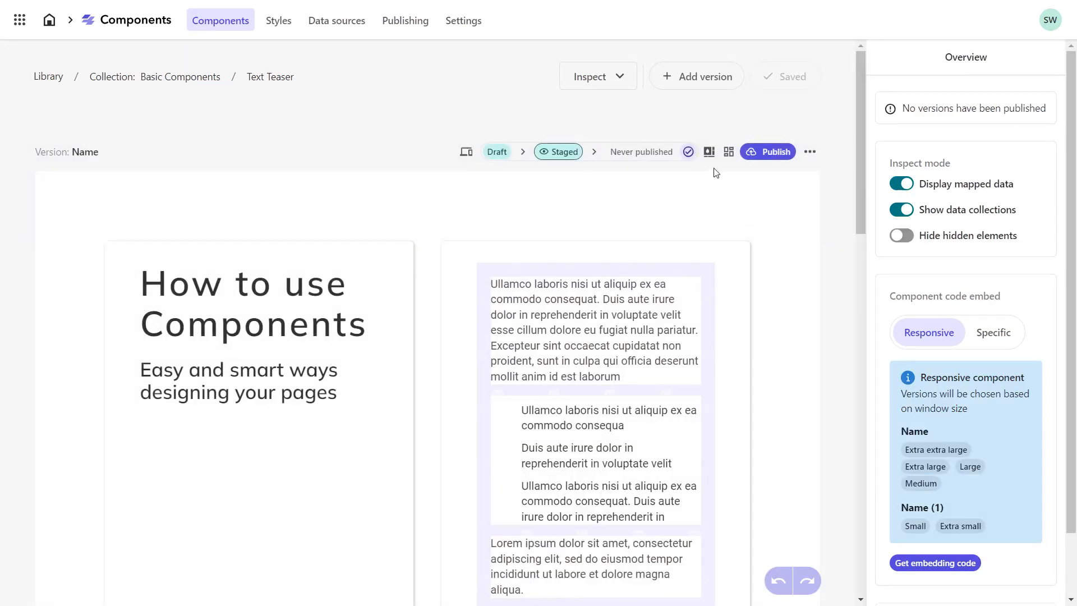
left_click(708, 152)
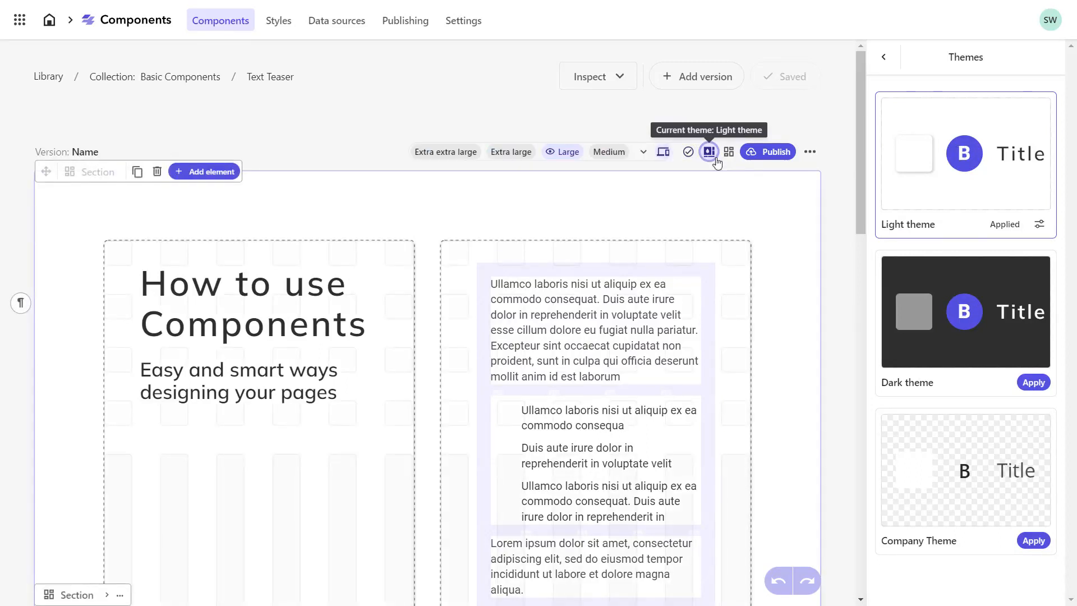
left_click(1033, 540)
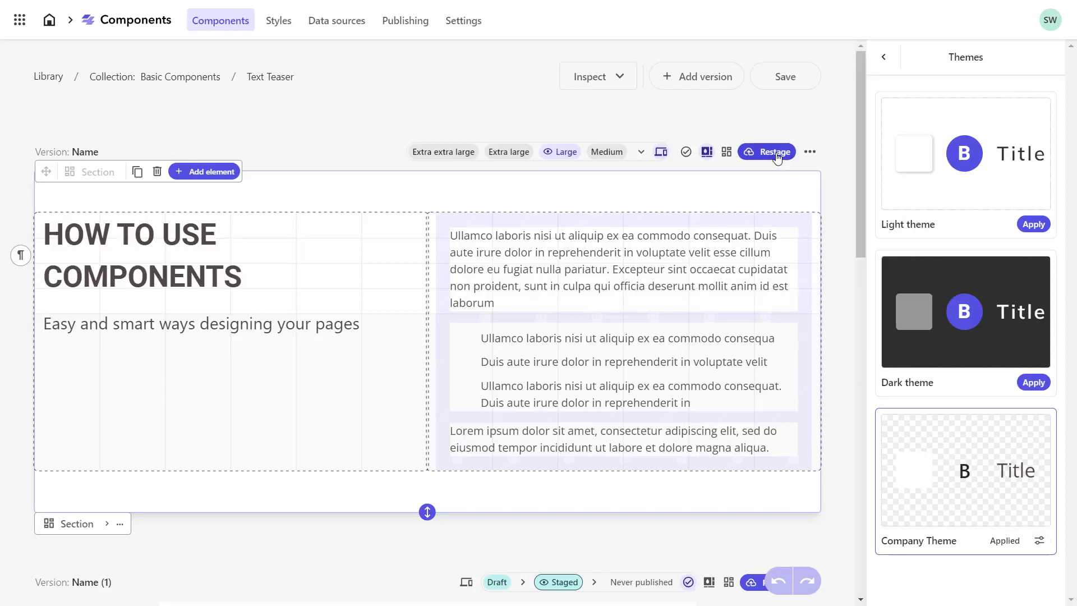
left_click(774, 152)
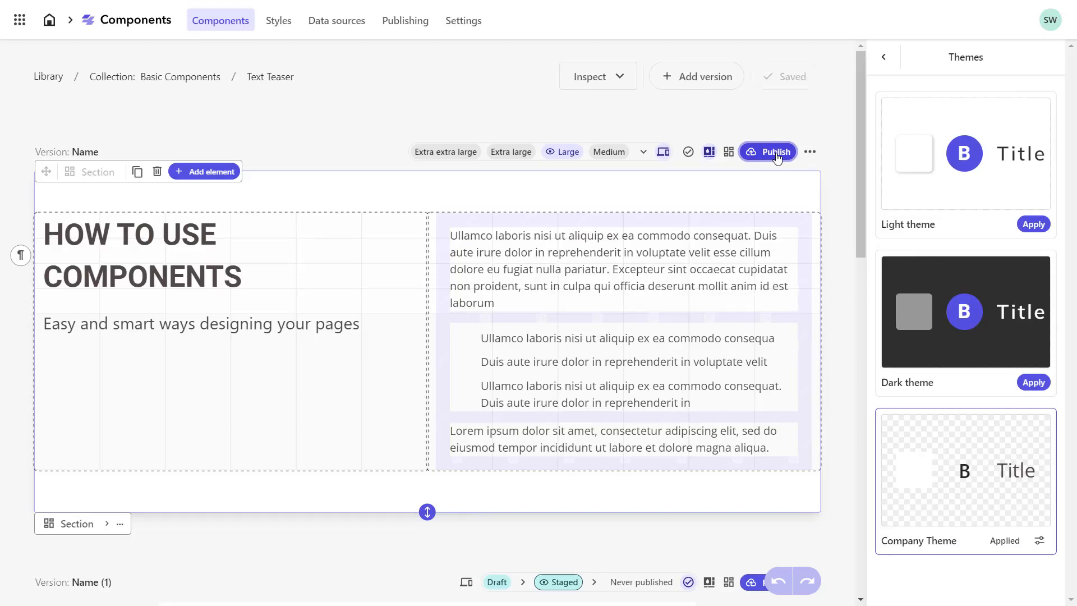
Step: Apply Company Theme to the second Text Teaser version
scroll("down", 3)
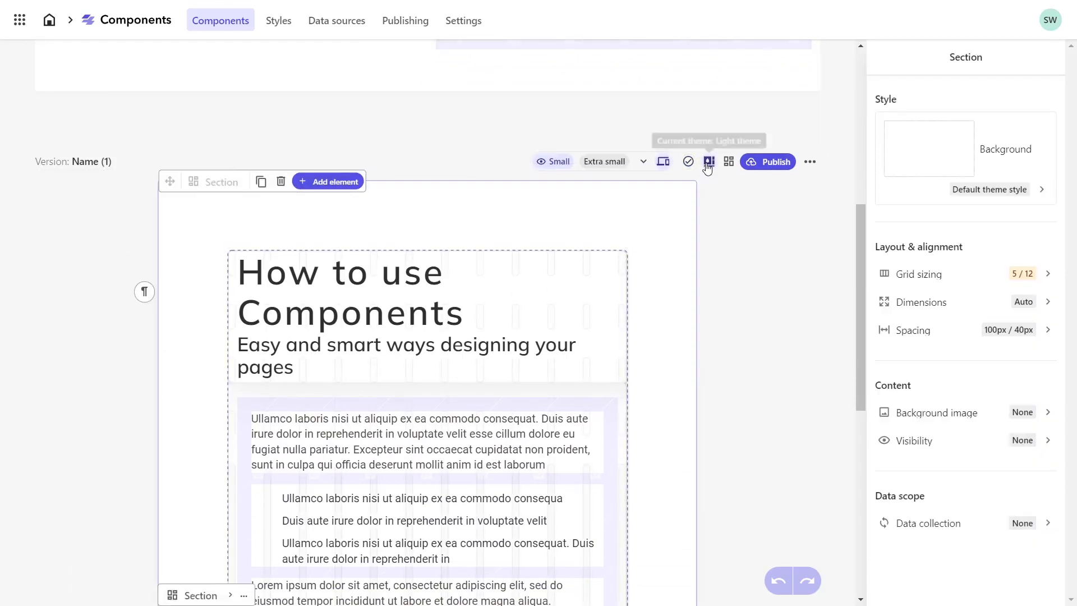
left_click(707, 161)
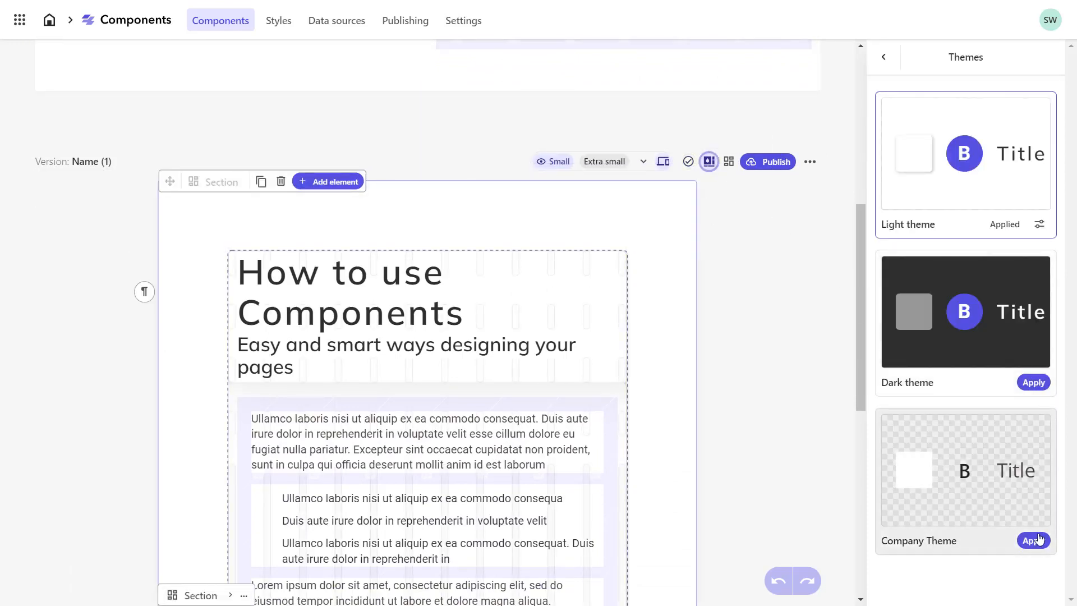
left_click(1033, 539)
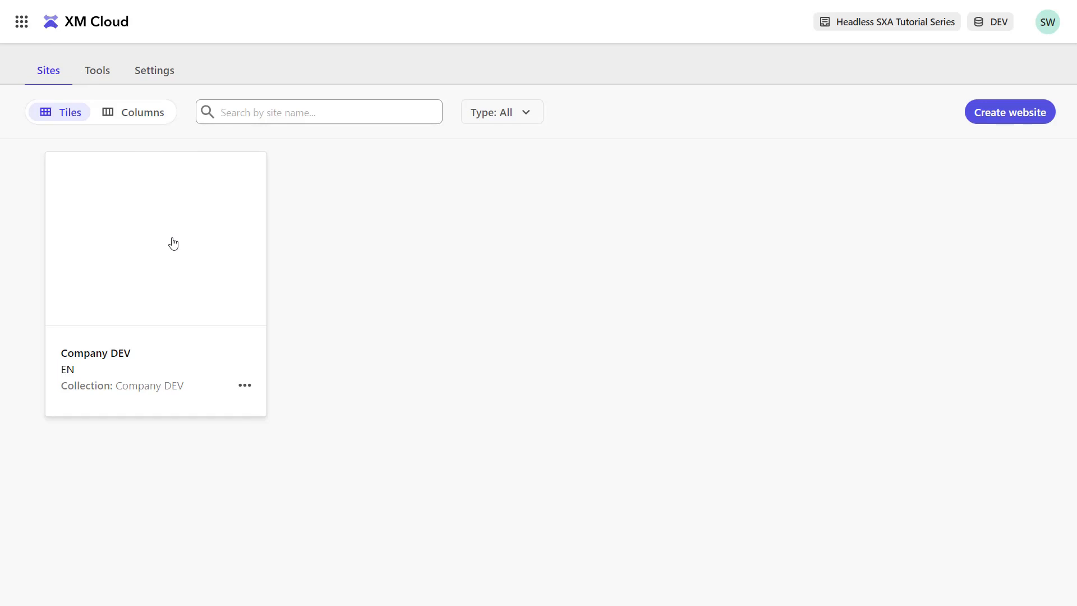
left_click(155, 239)
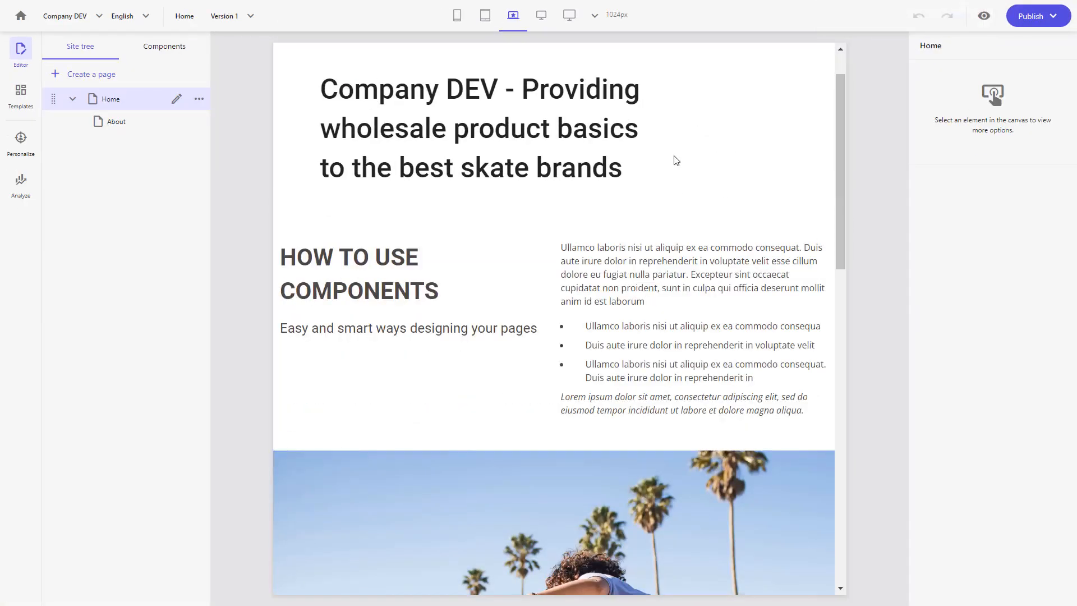
mouse_move(484, 14)
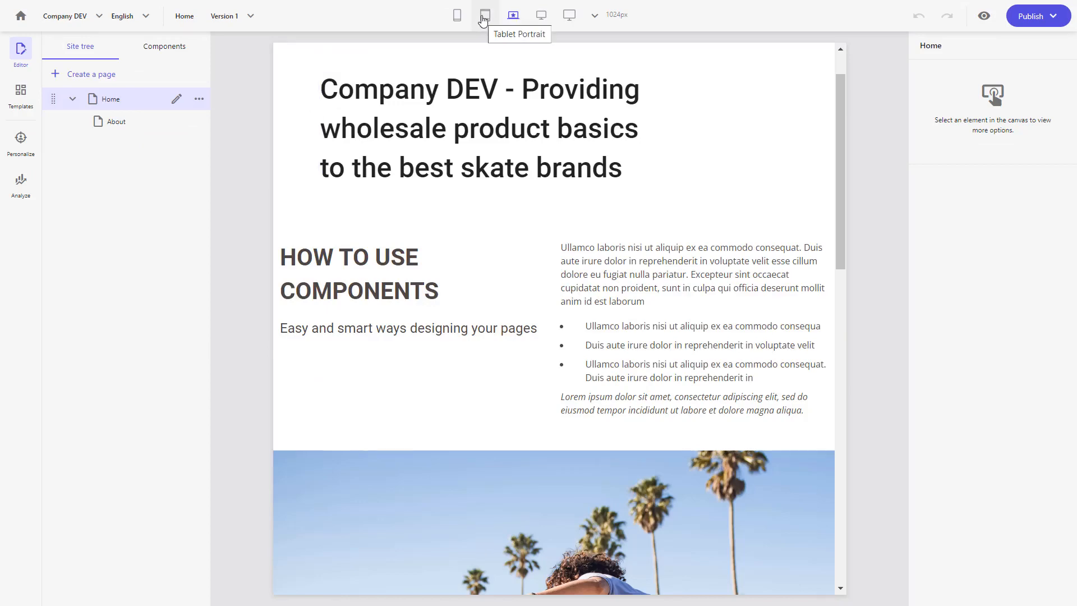
left_click(484, 14)
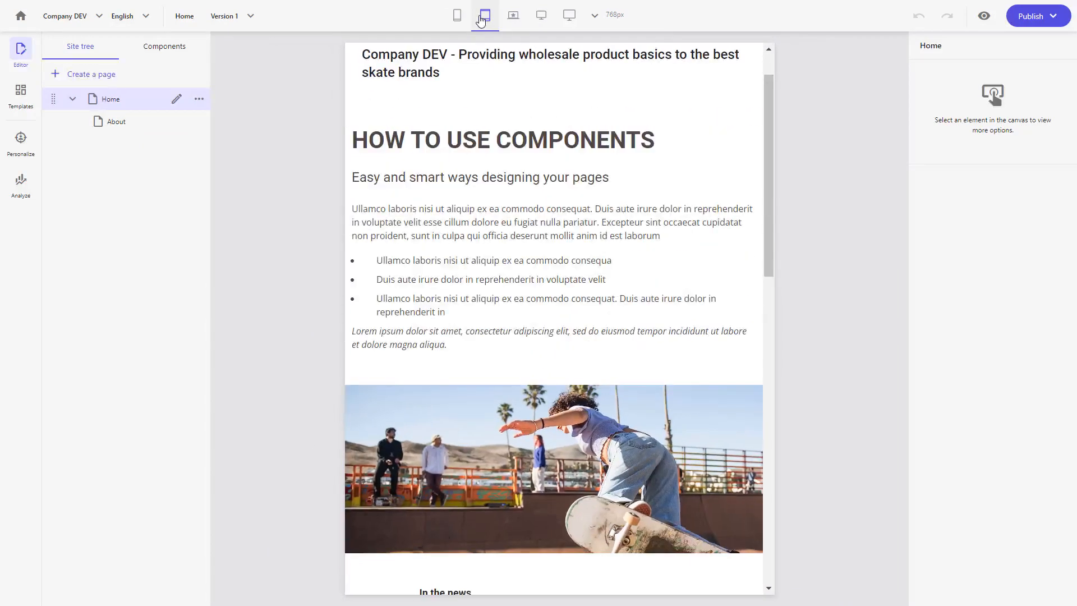
left_click(457, 15)
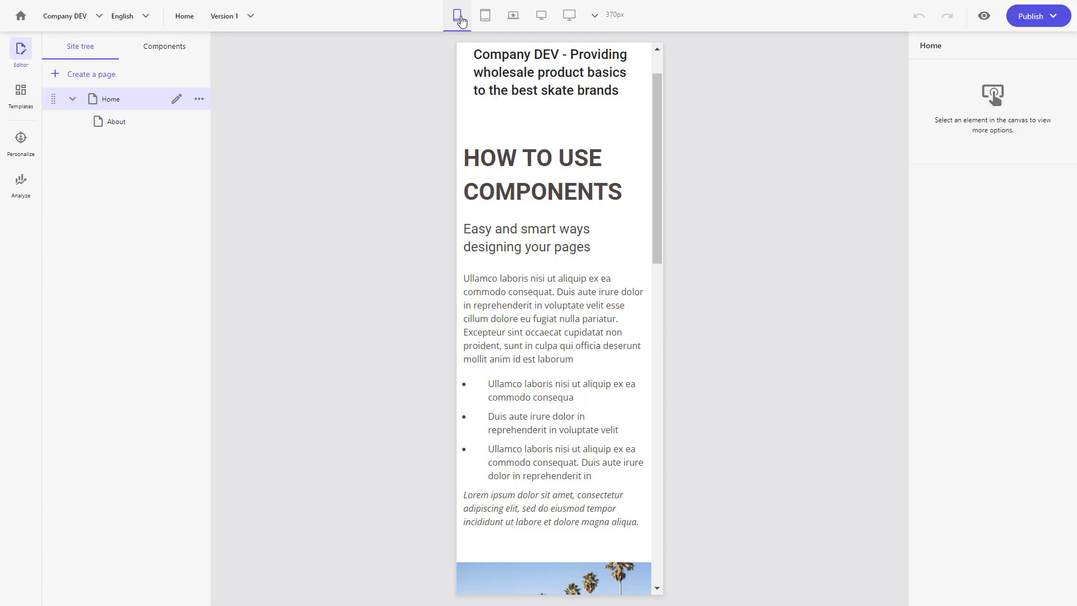
left_click(485, 15)
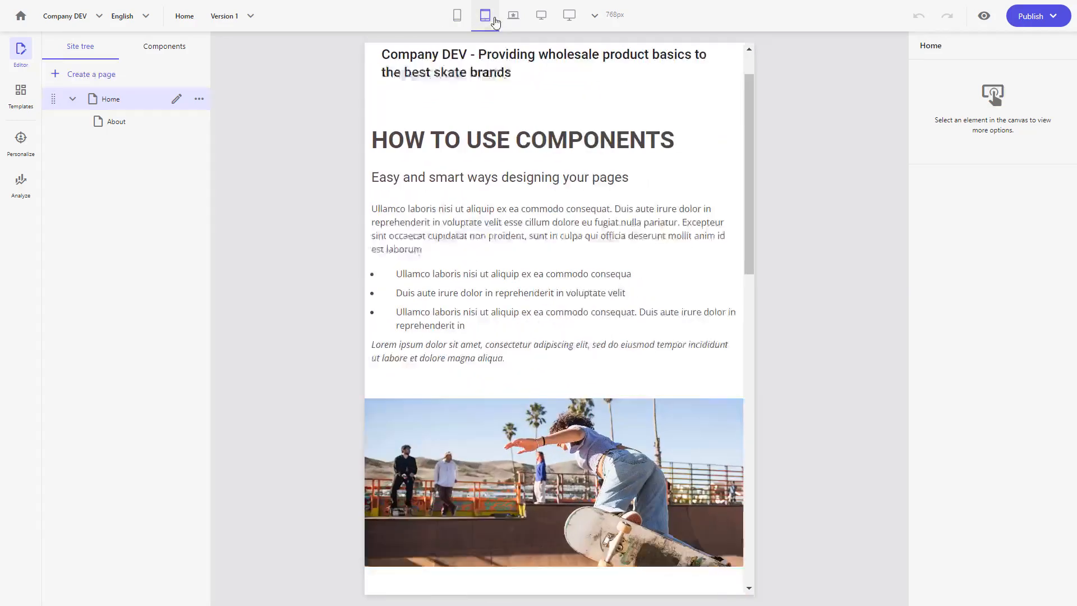
left_click(513, 14)
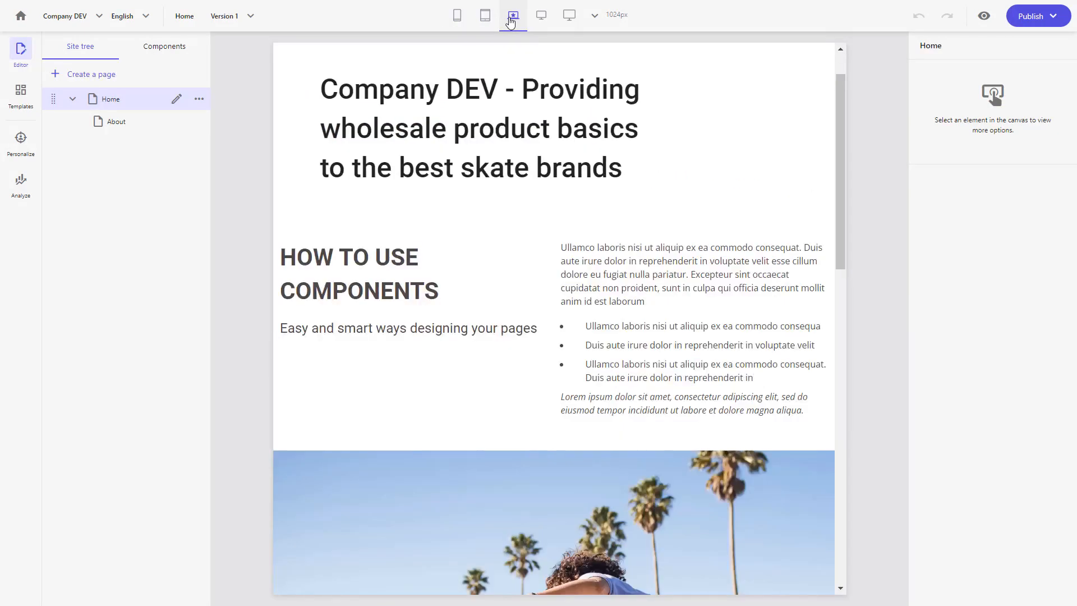